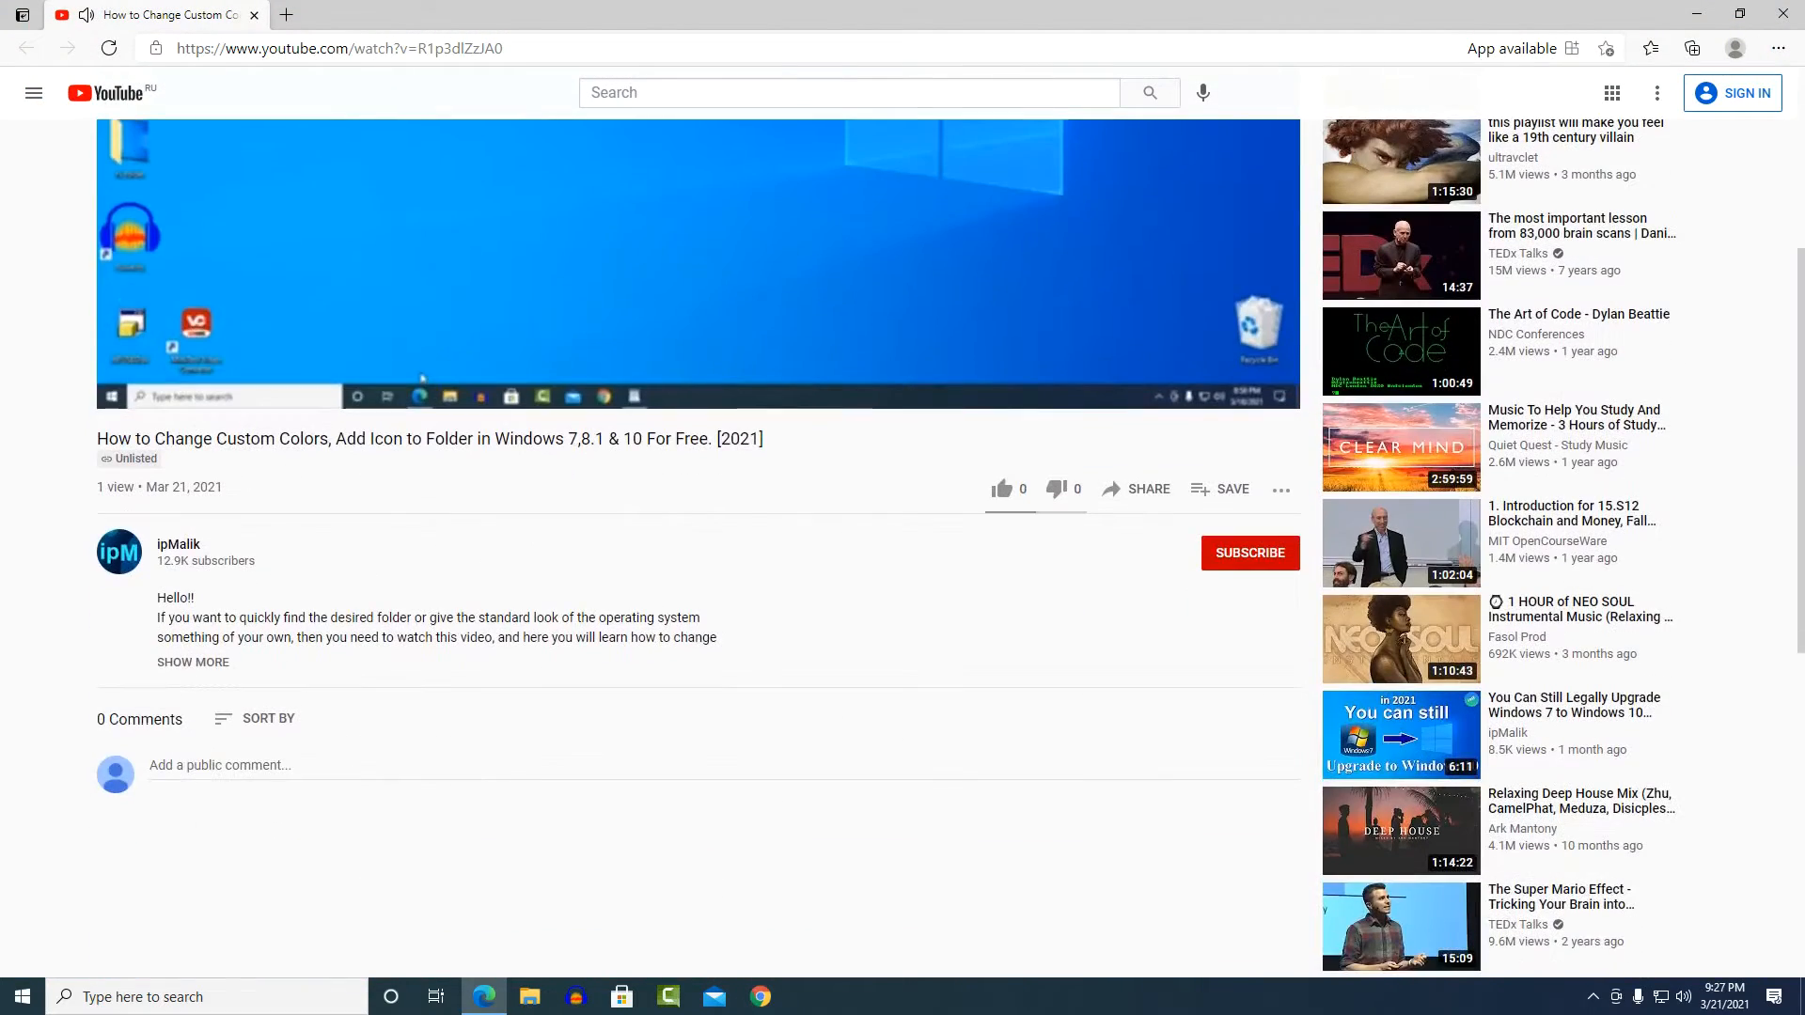
Expand the video description so the Folder Painter download link shows
click(192, 662)
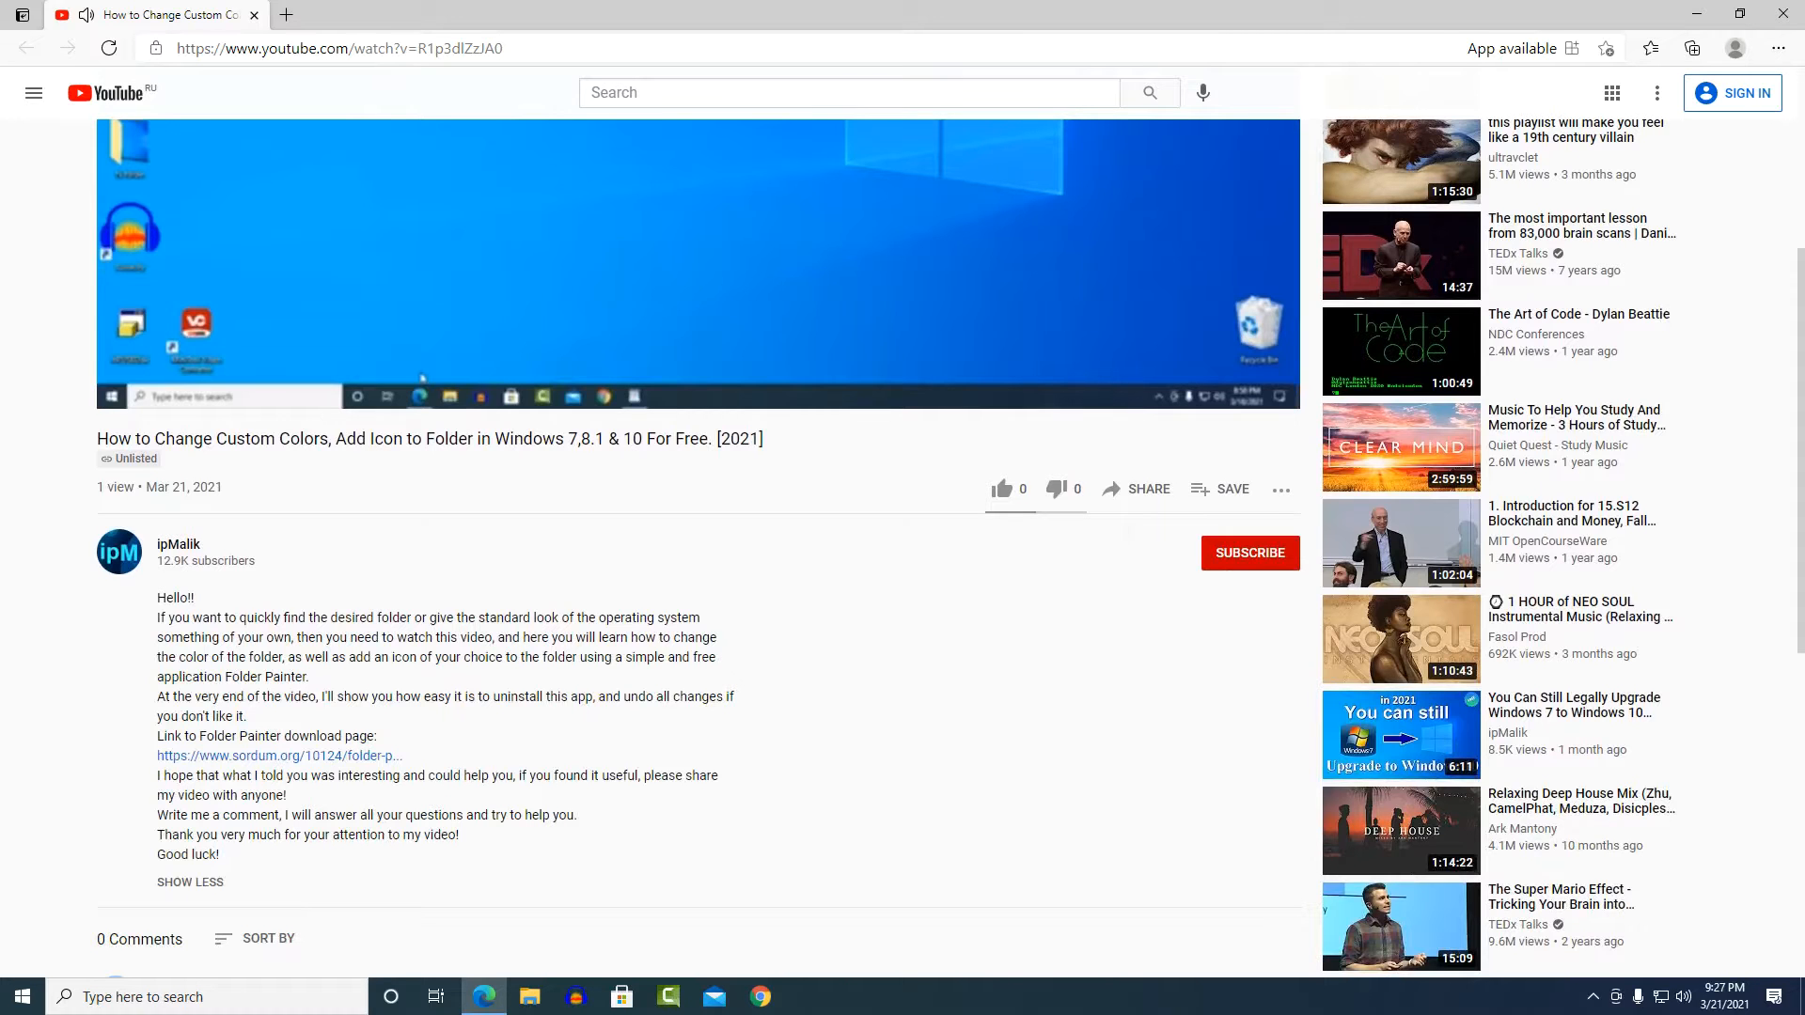
mouse_move(276, 762)
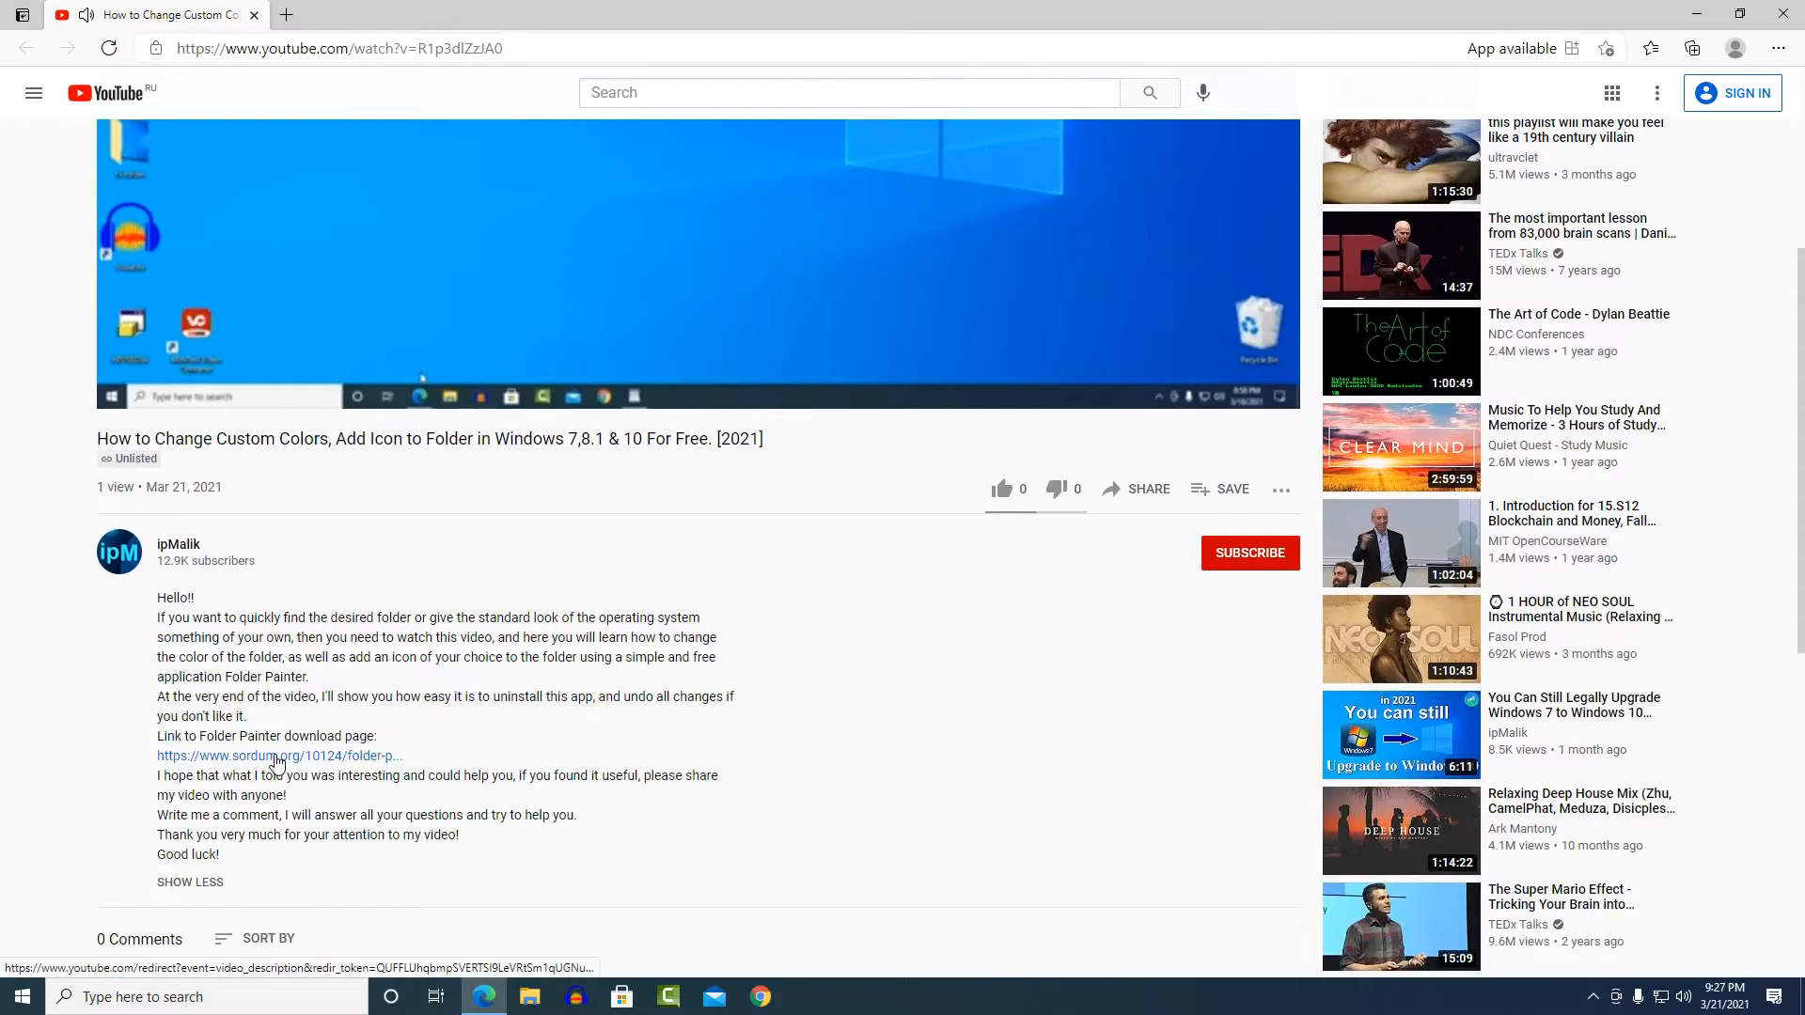
Download Folder Painter v1.3 as a zip from sordum.org and close Edge
click(274, 756)
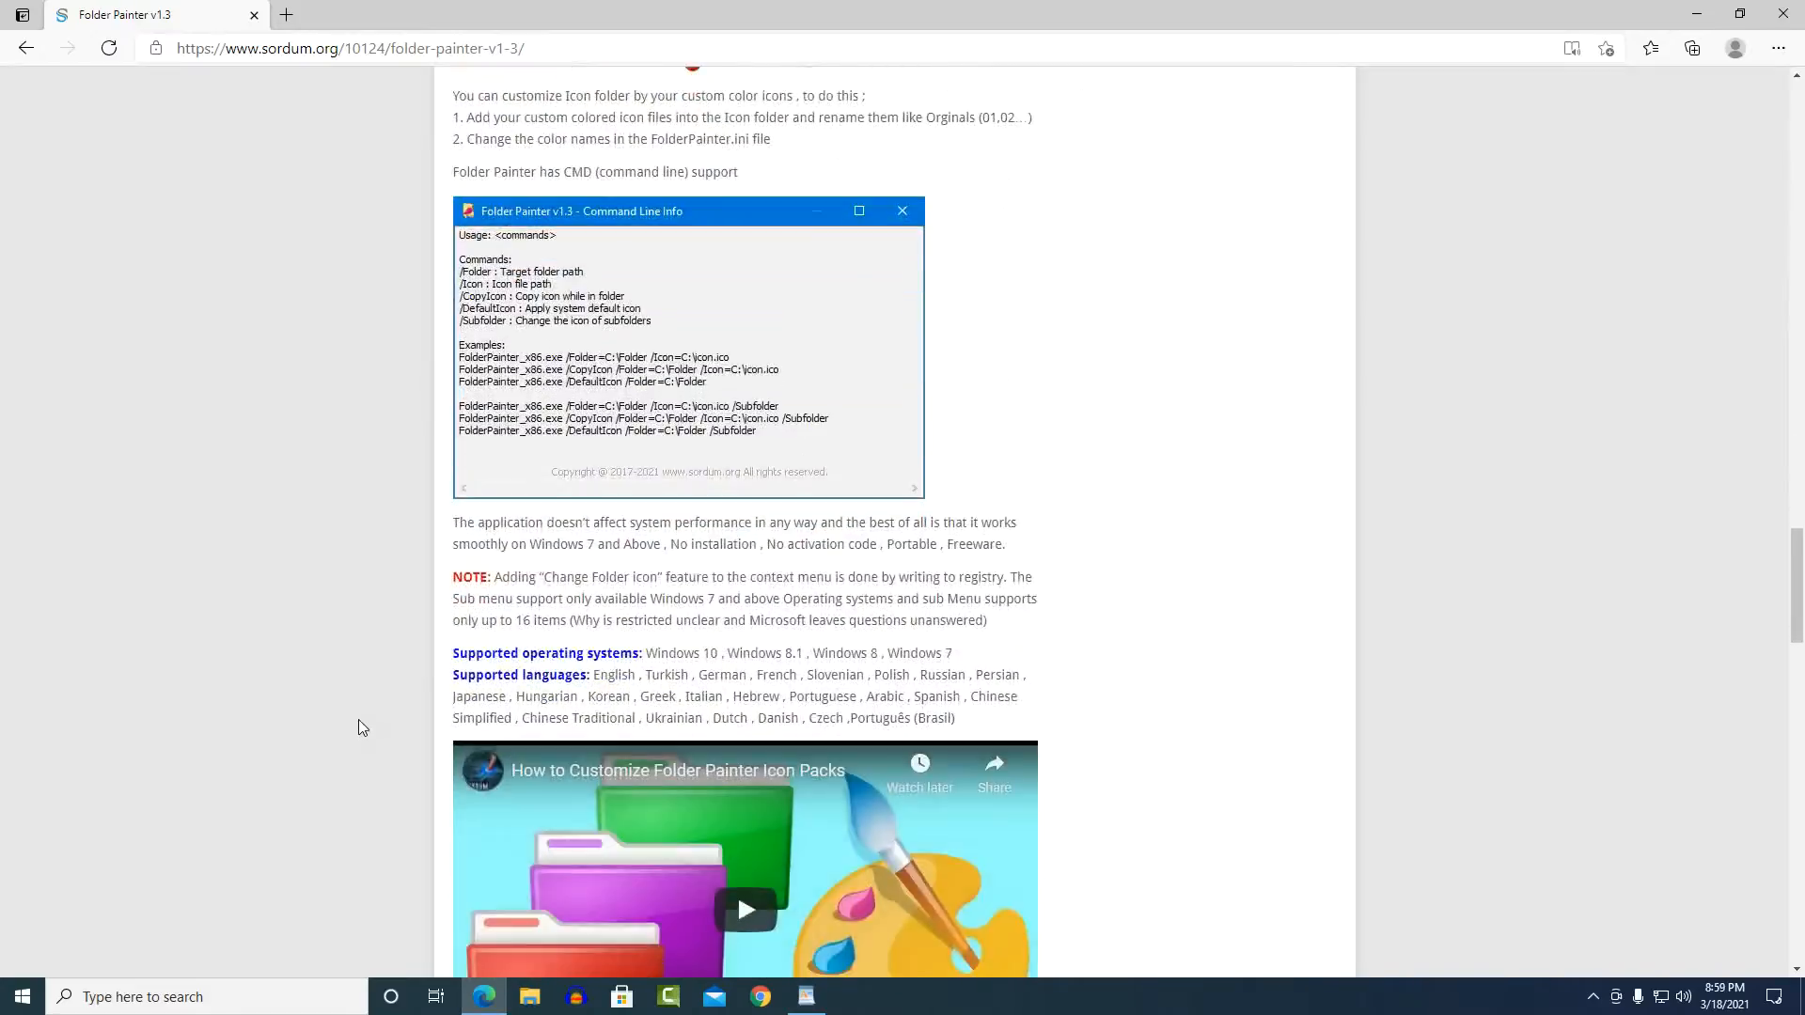
scroll(down, 3)
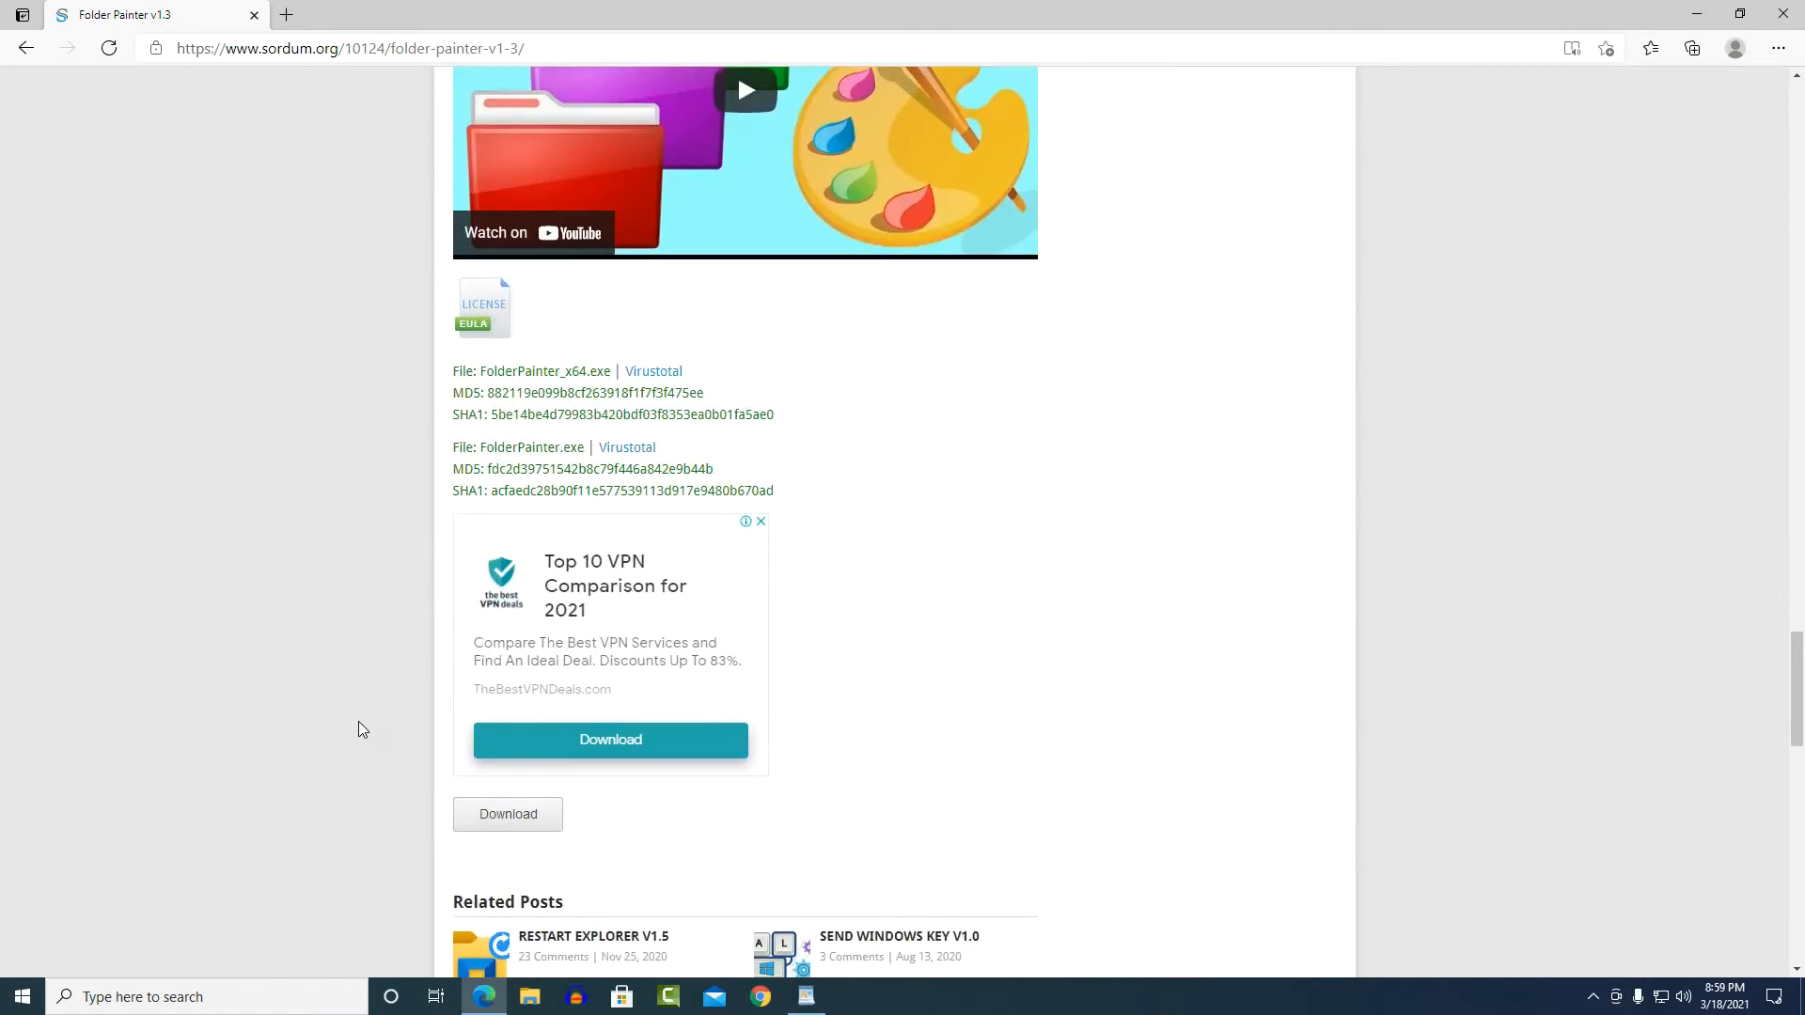
scroll(down, 3)
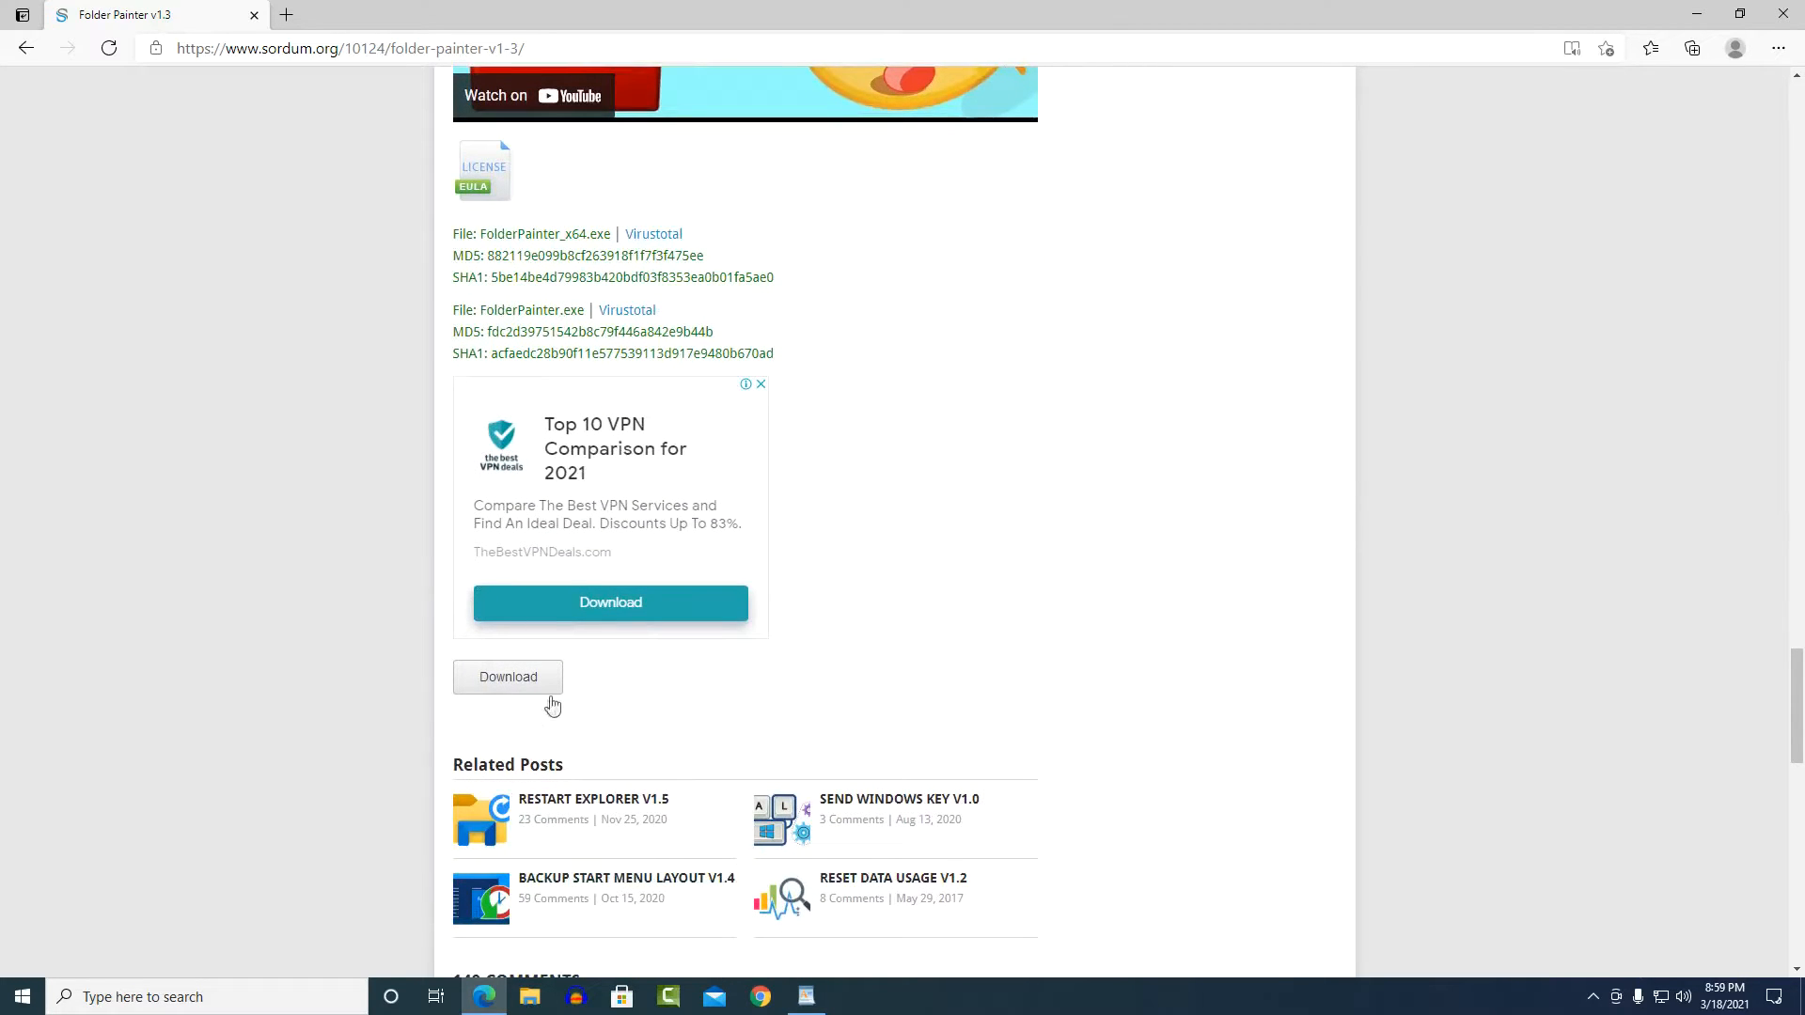
click(508, 676)
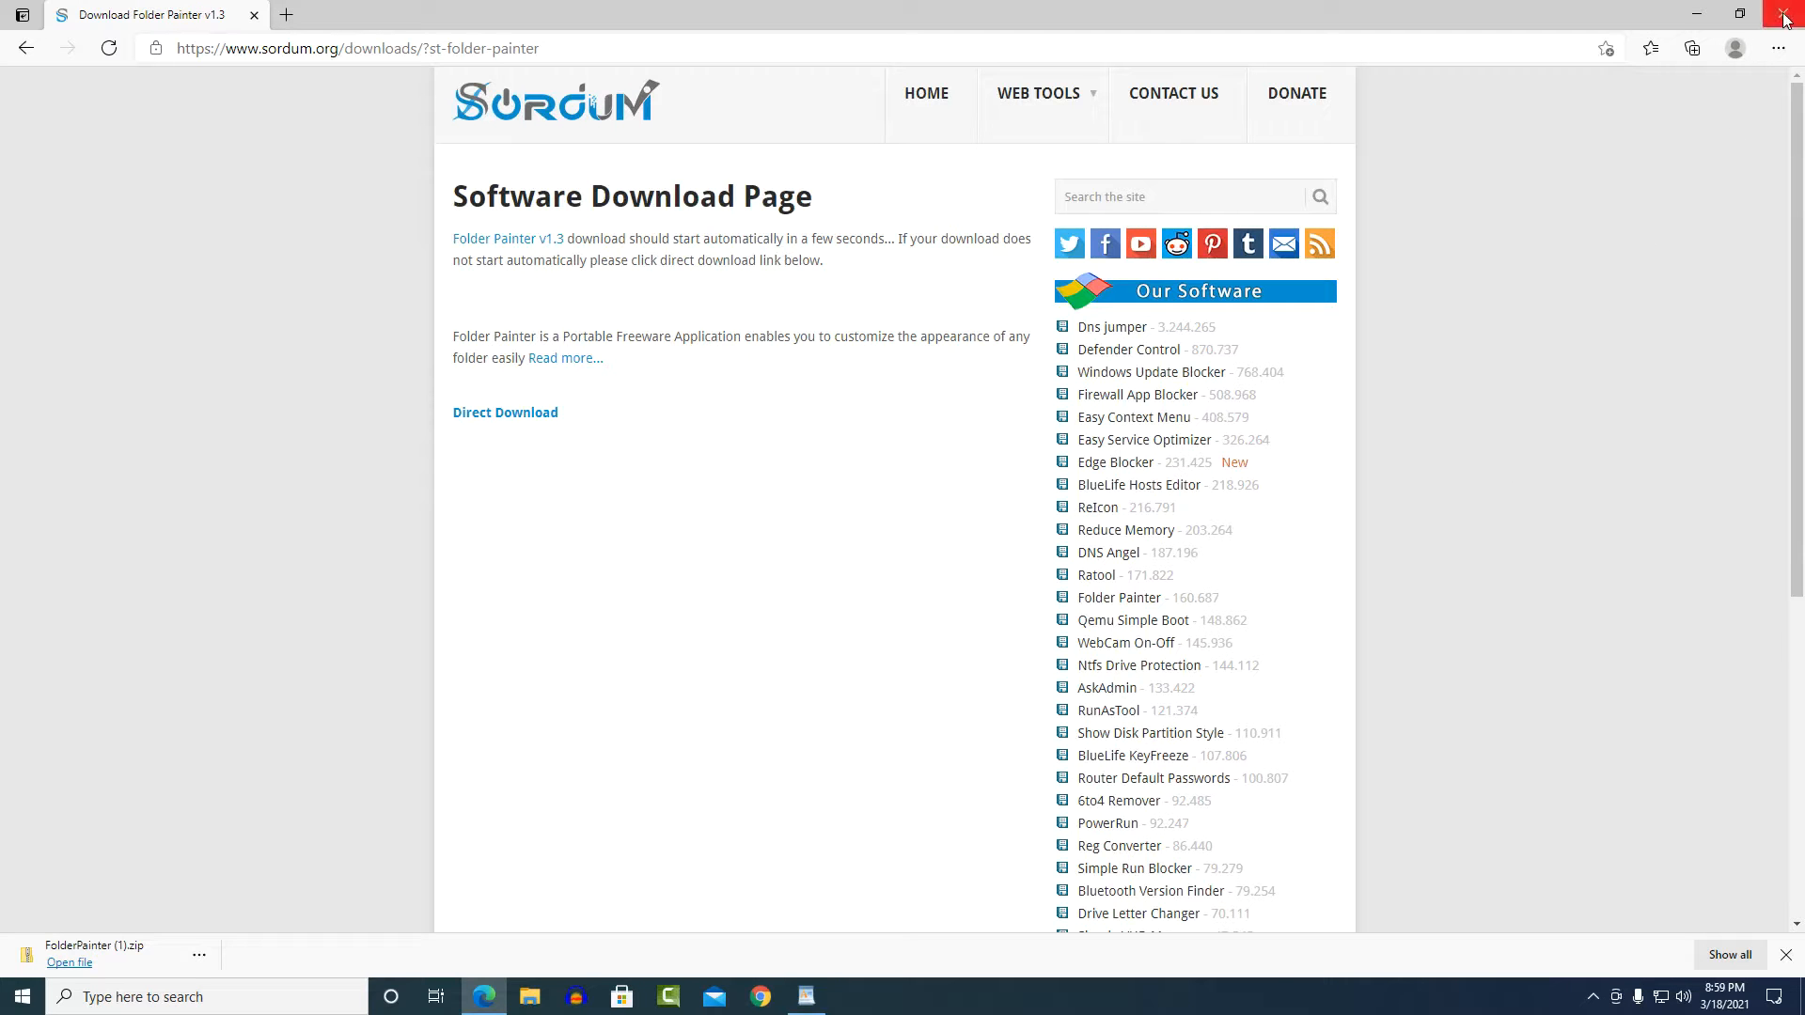
click(1785, 13)
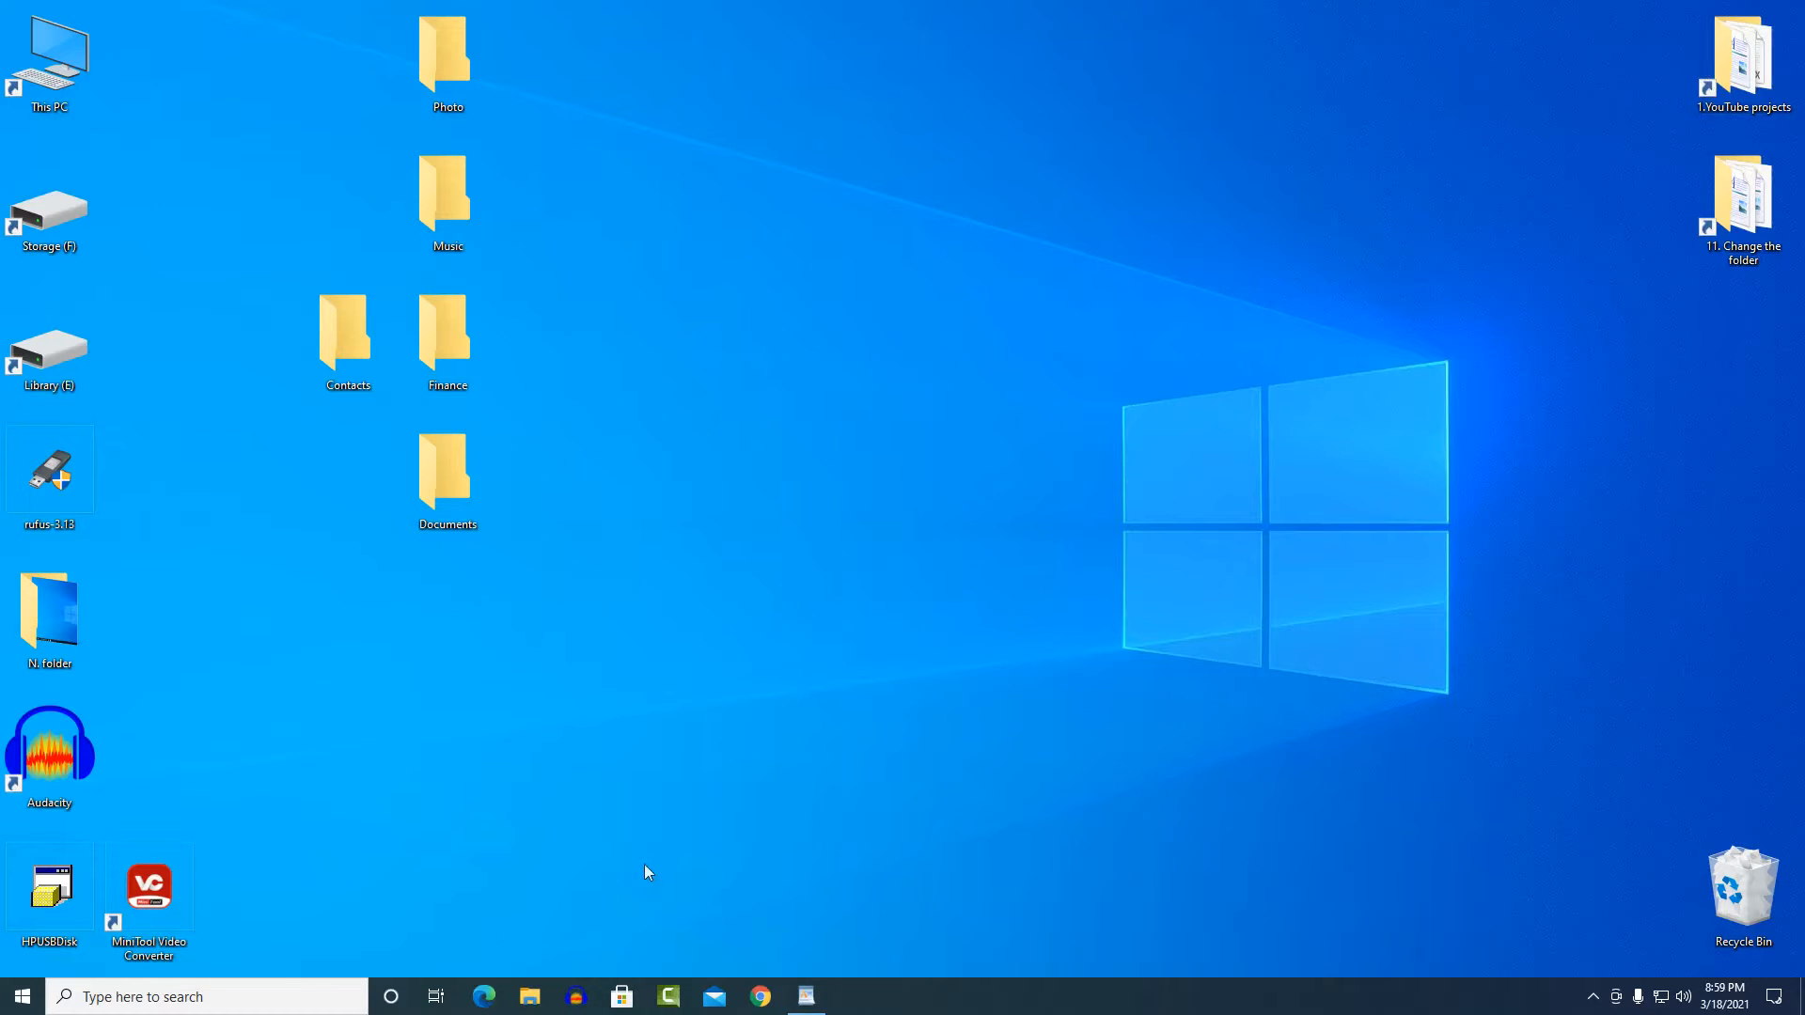
Copy the FolderPainter folder from FolderPainter.zip in Downloads onto the desktop, then close Explorer
click(531, 996)
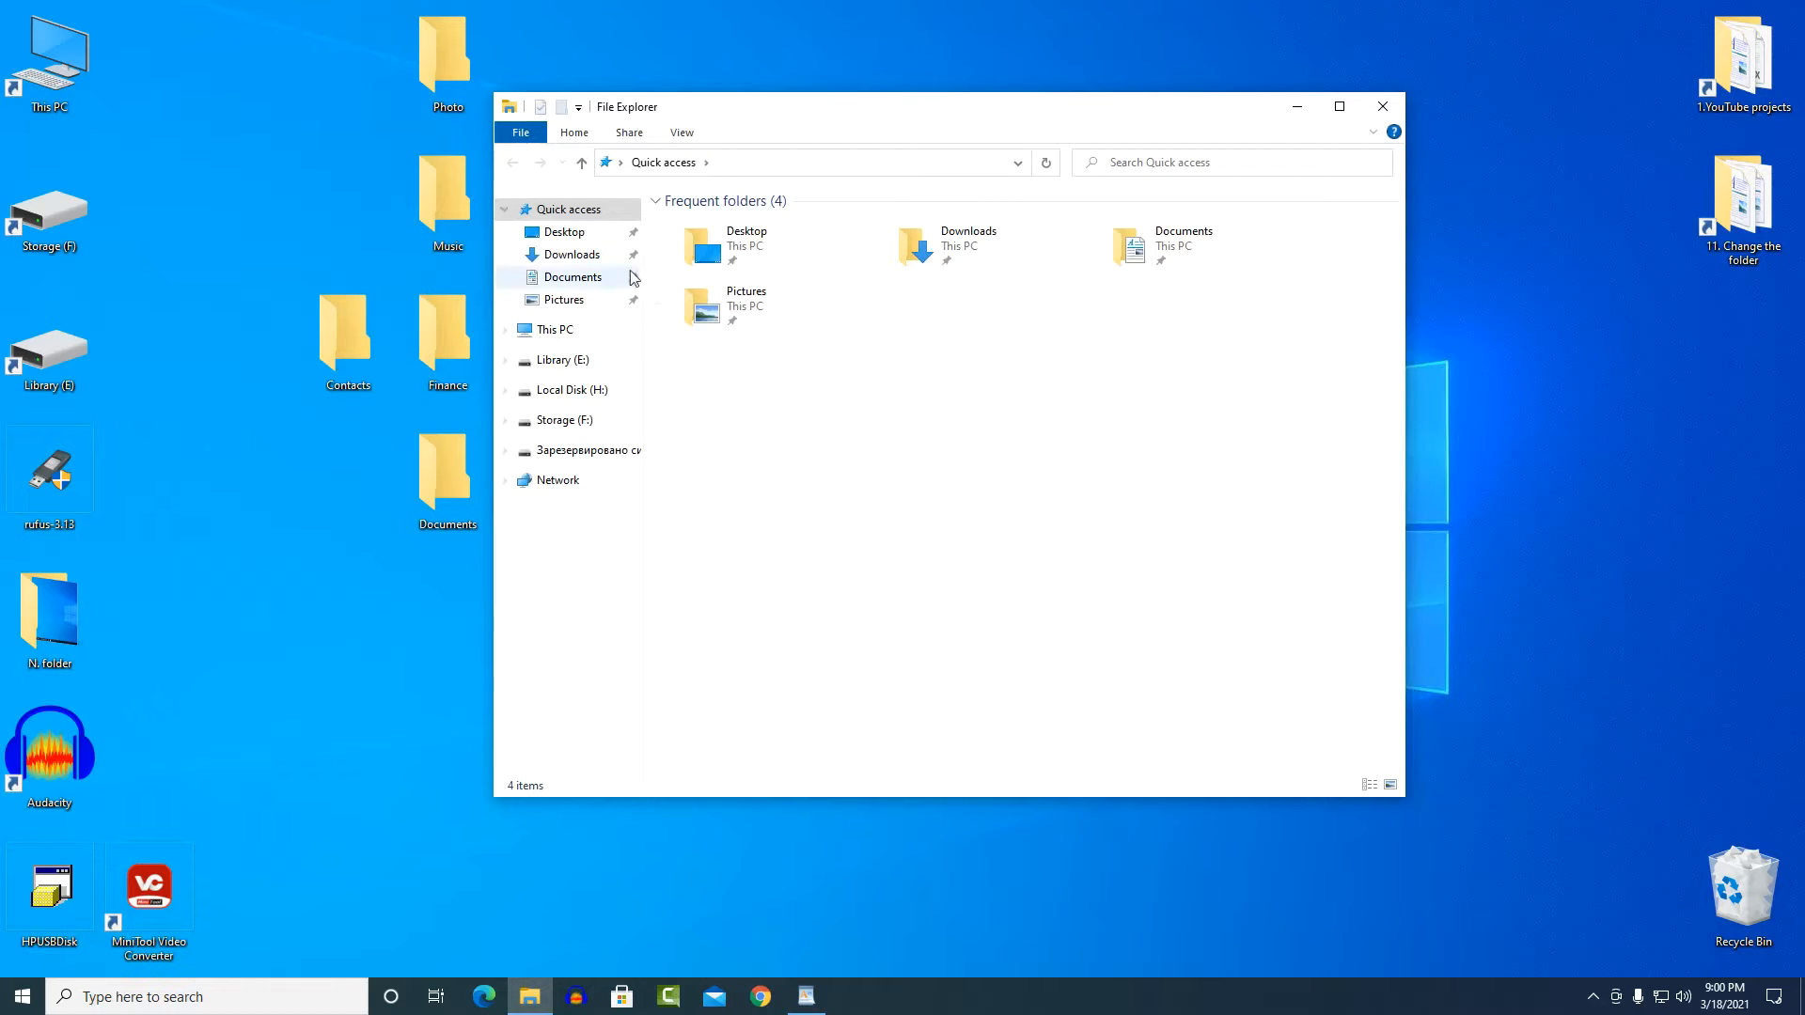
click(572, 254)
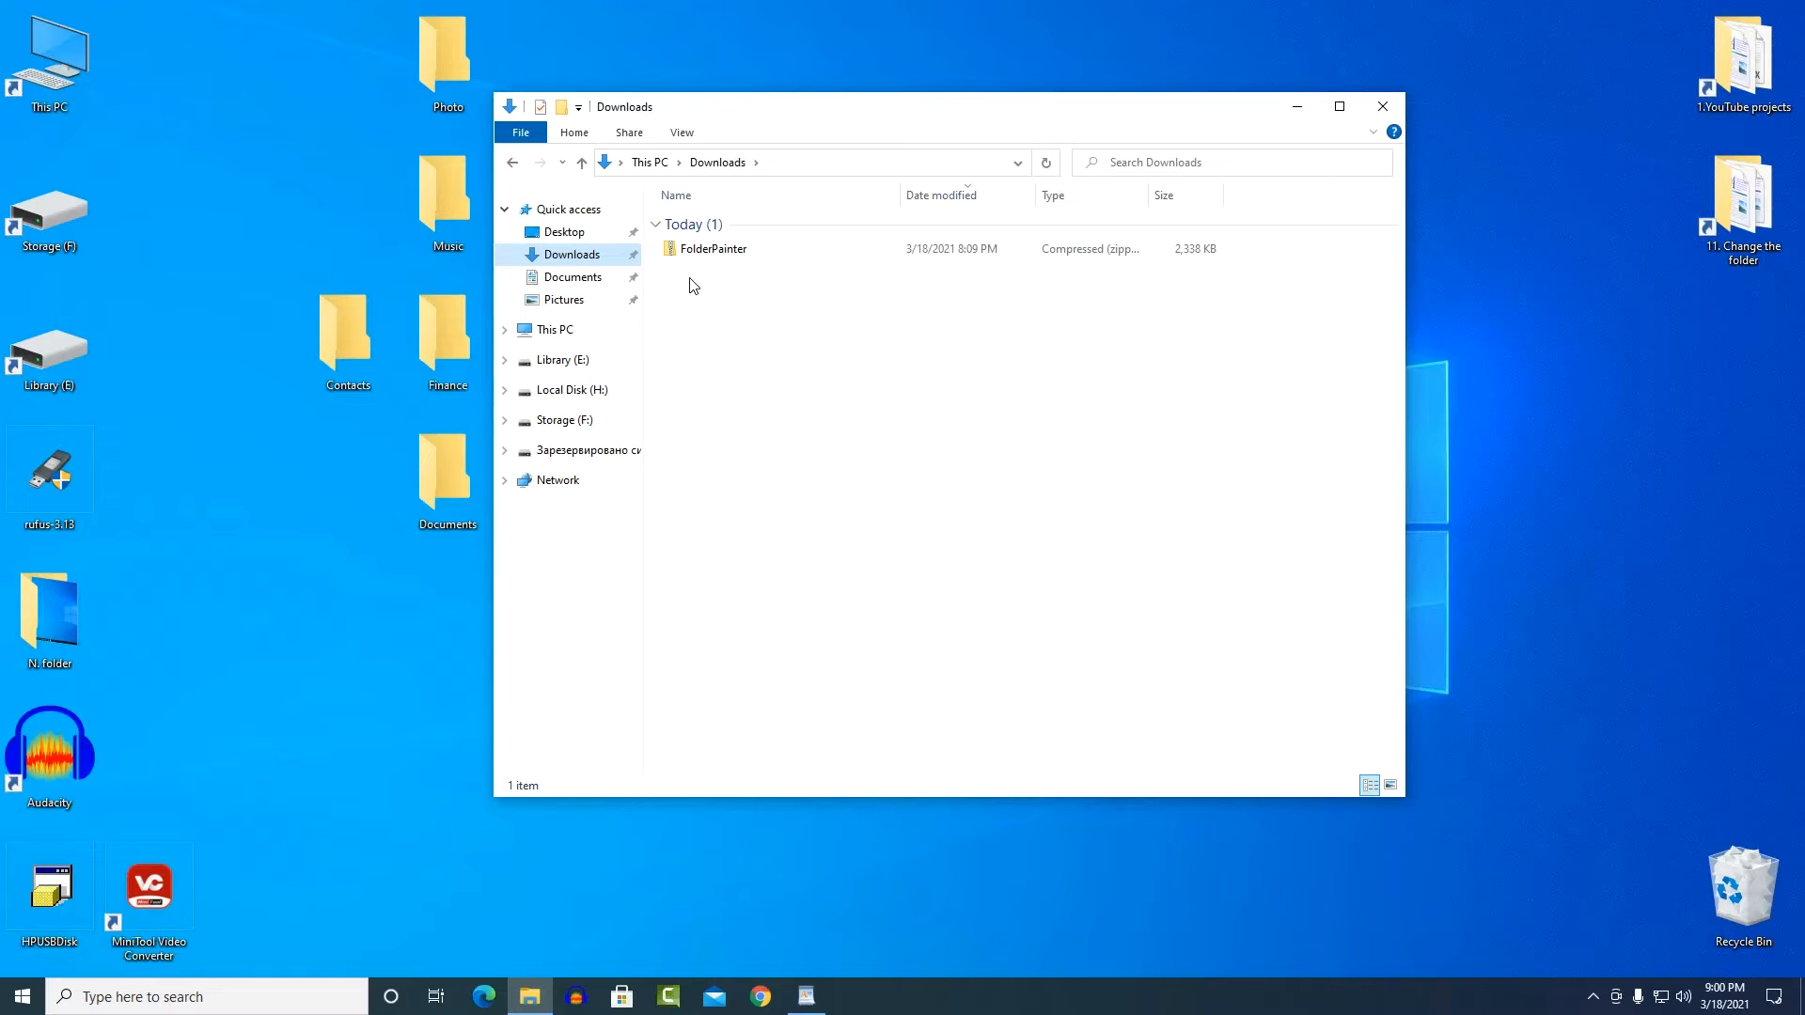
double_click(715, 248)
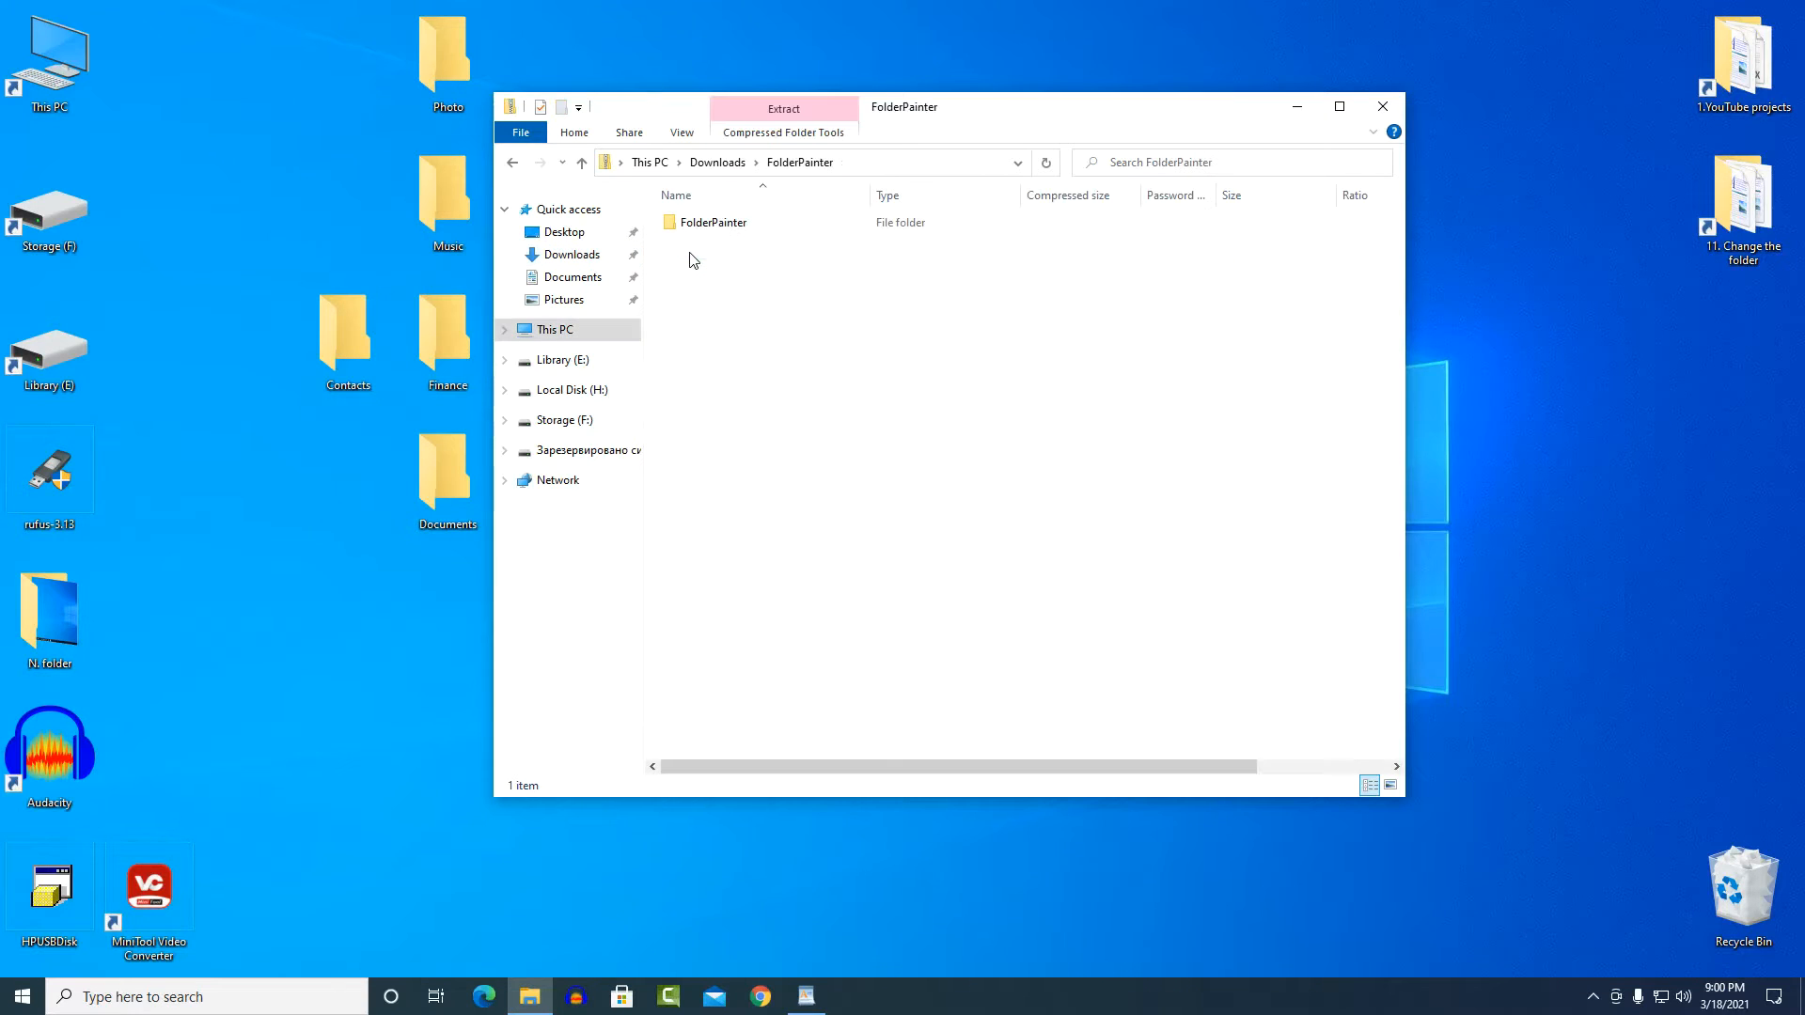
click(715, 222)
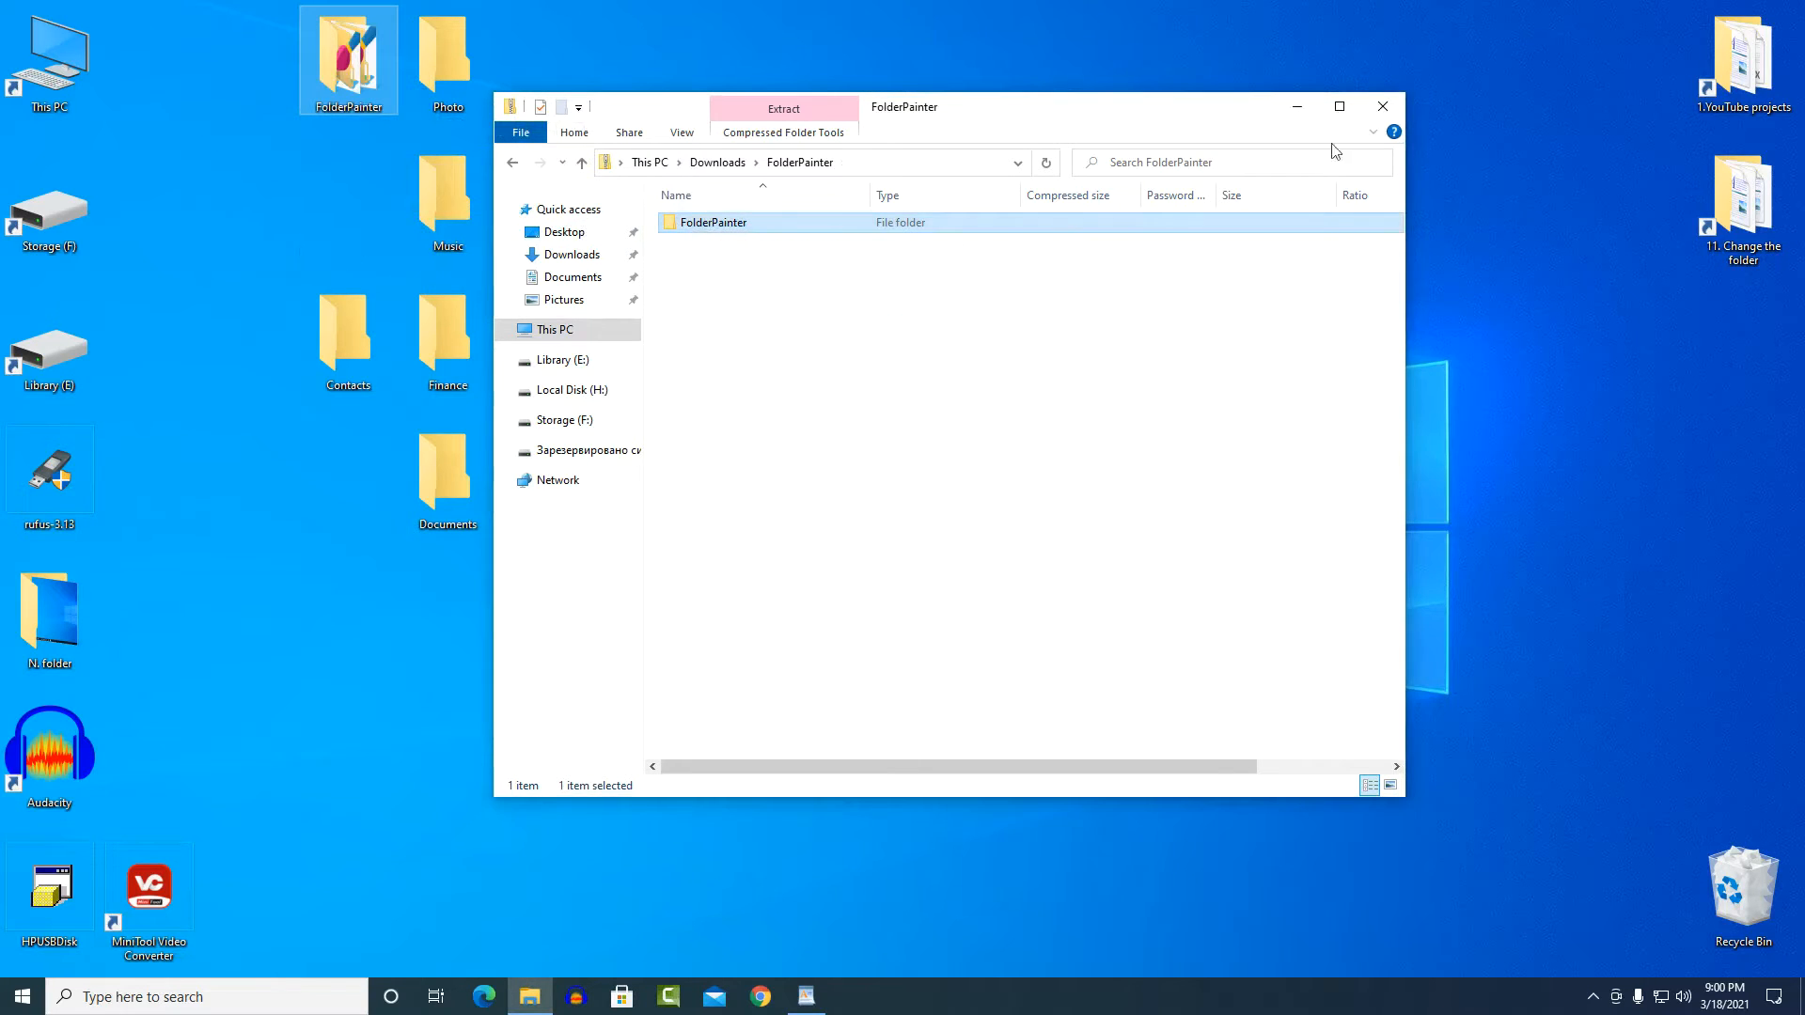
click(1382, 105)
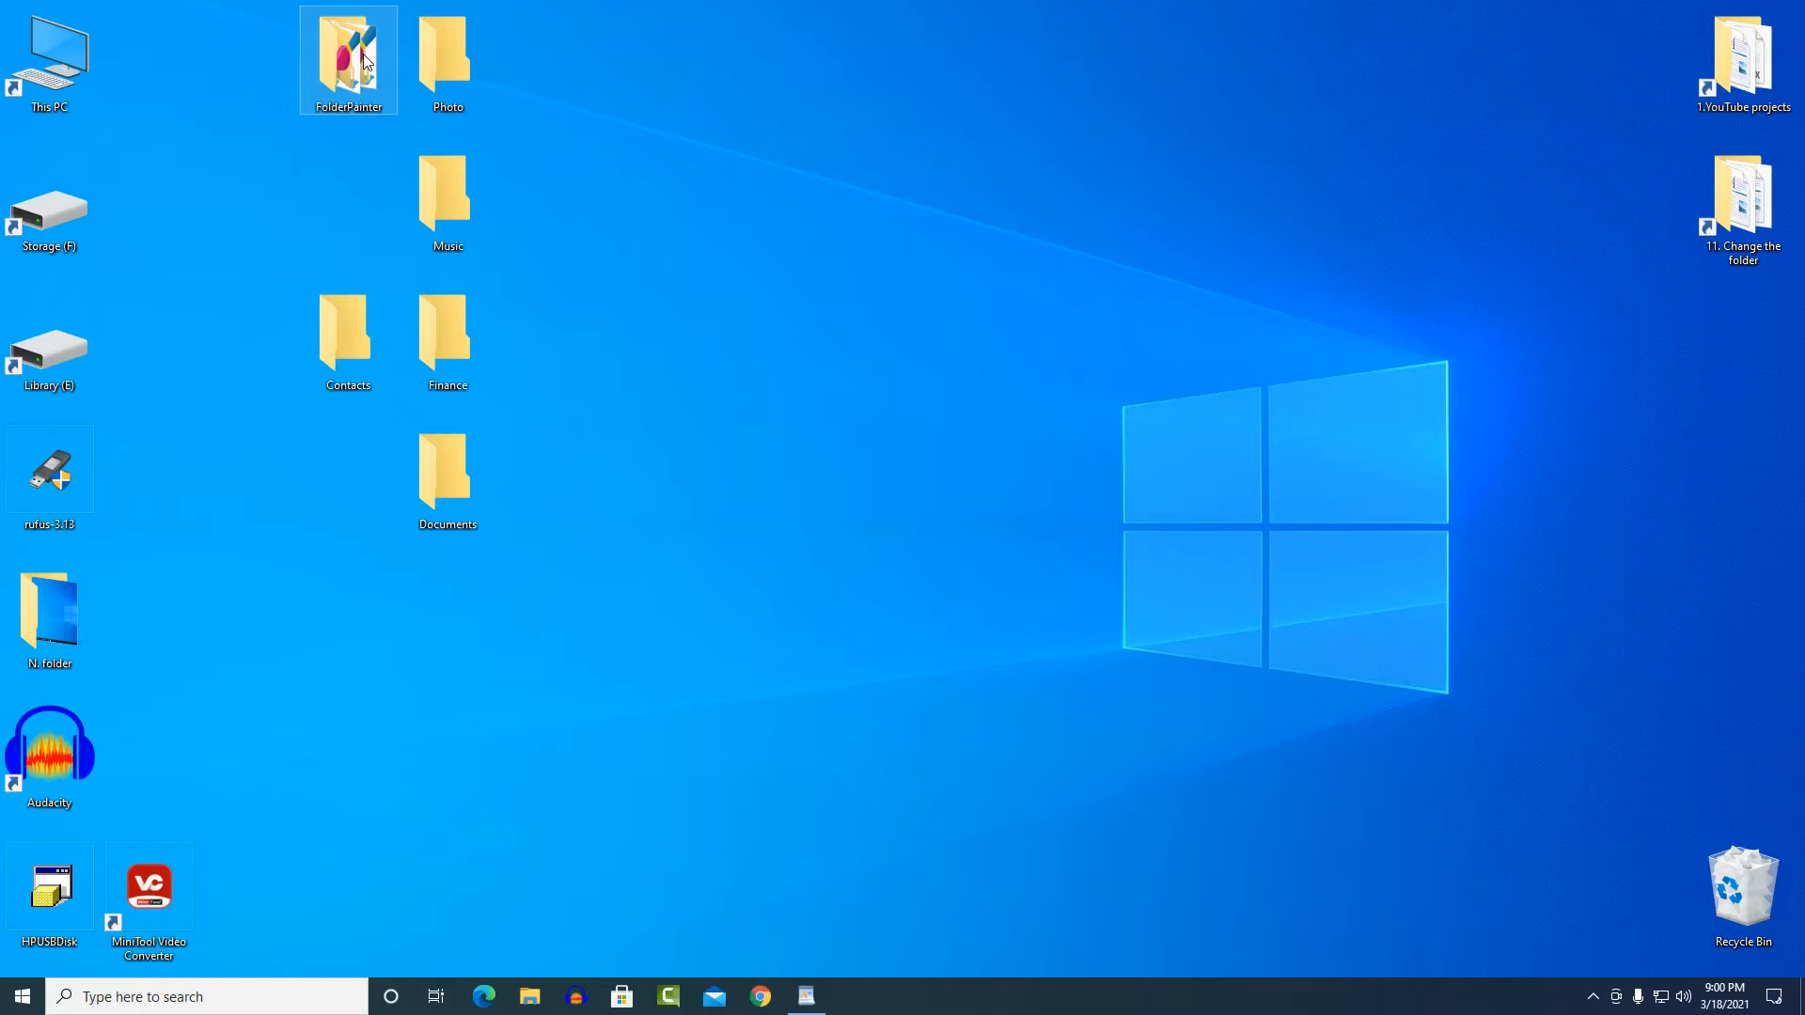
Run FolderPainter_x64.exe from the desktop FolderPainter folder to show its settings window
double_click(348, 52)
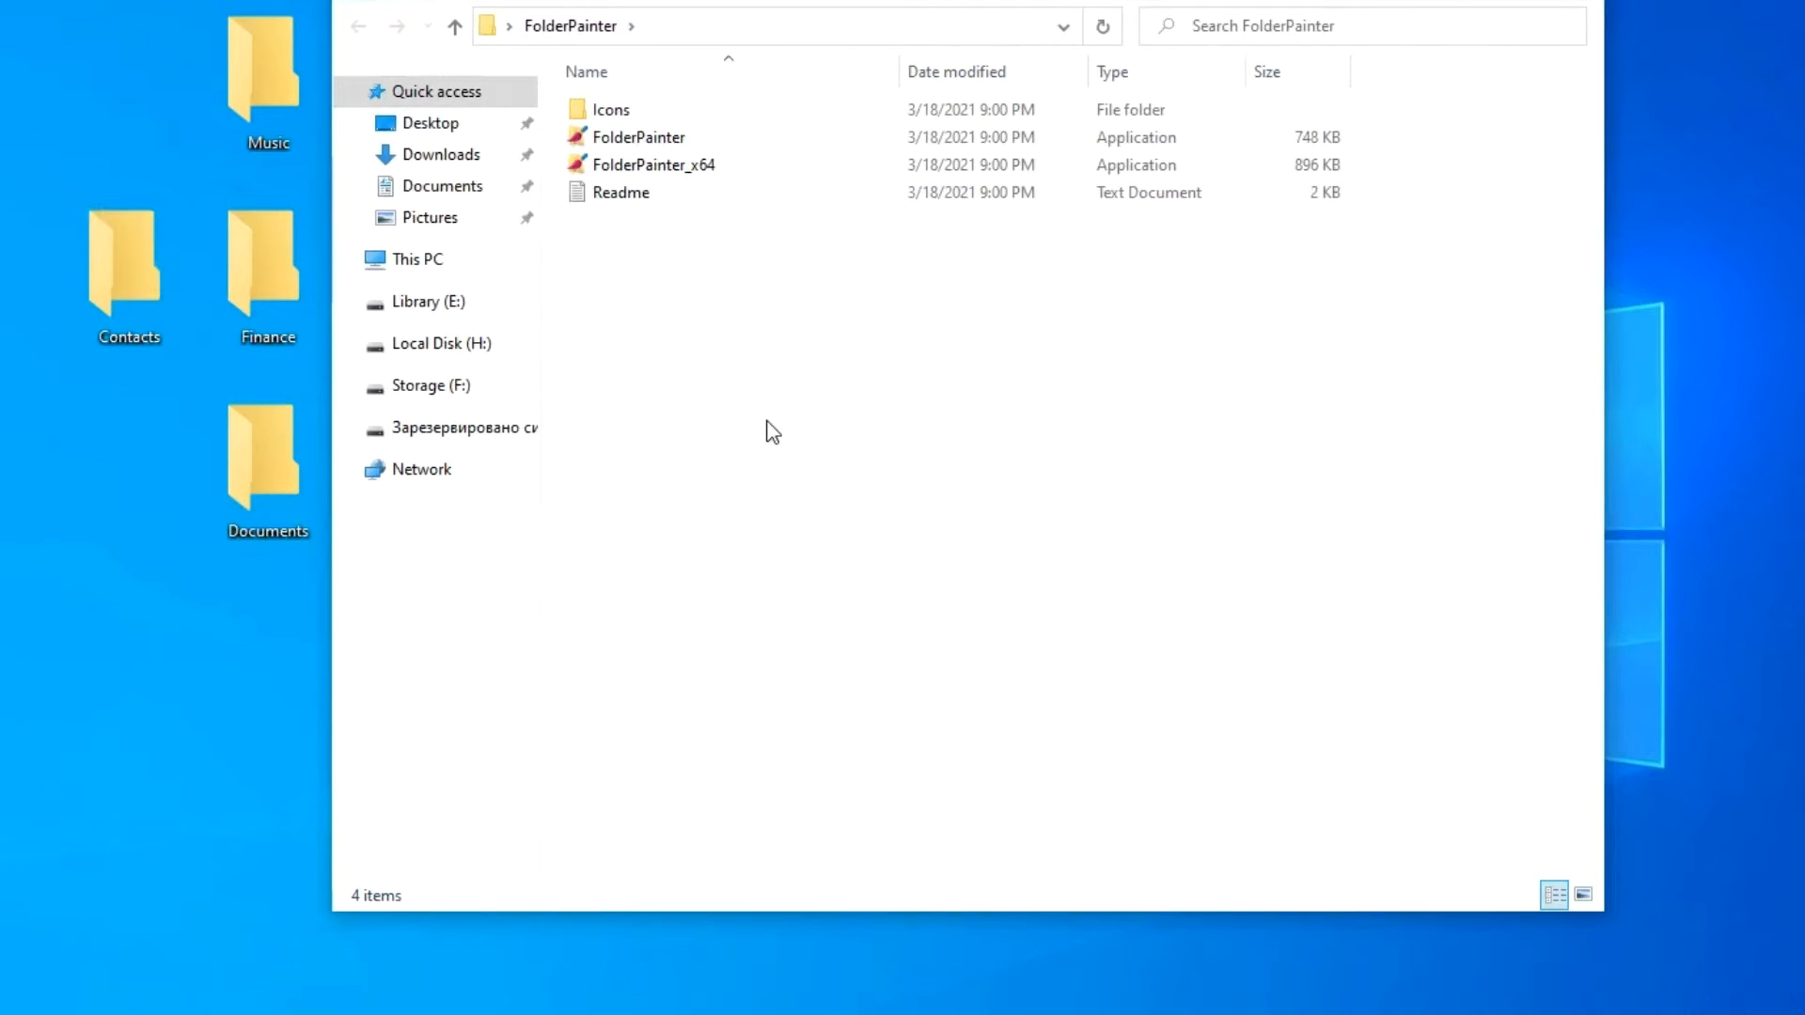
mouse_move(767, 359)
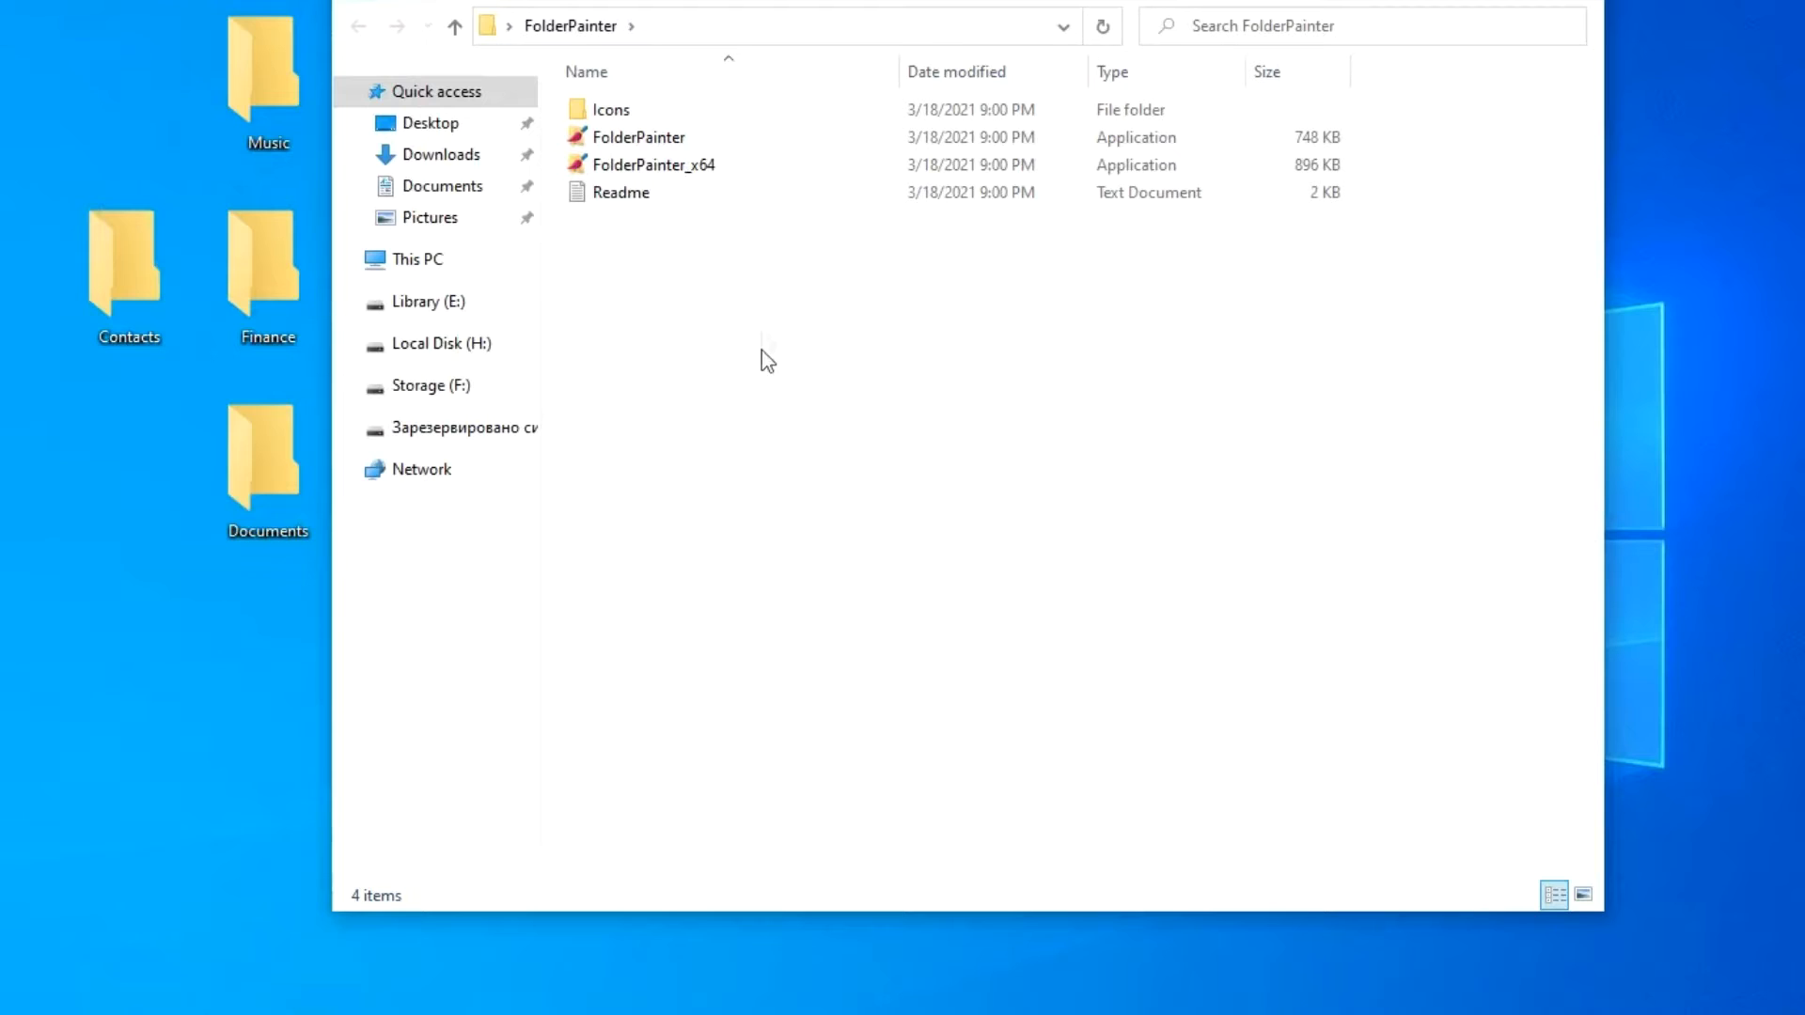
click(638, 137)
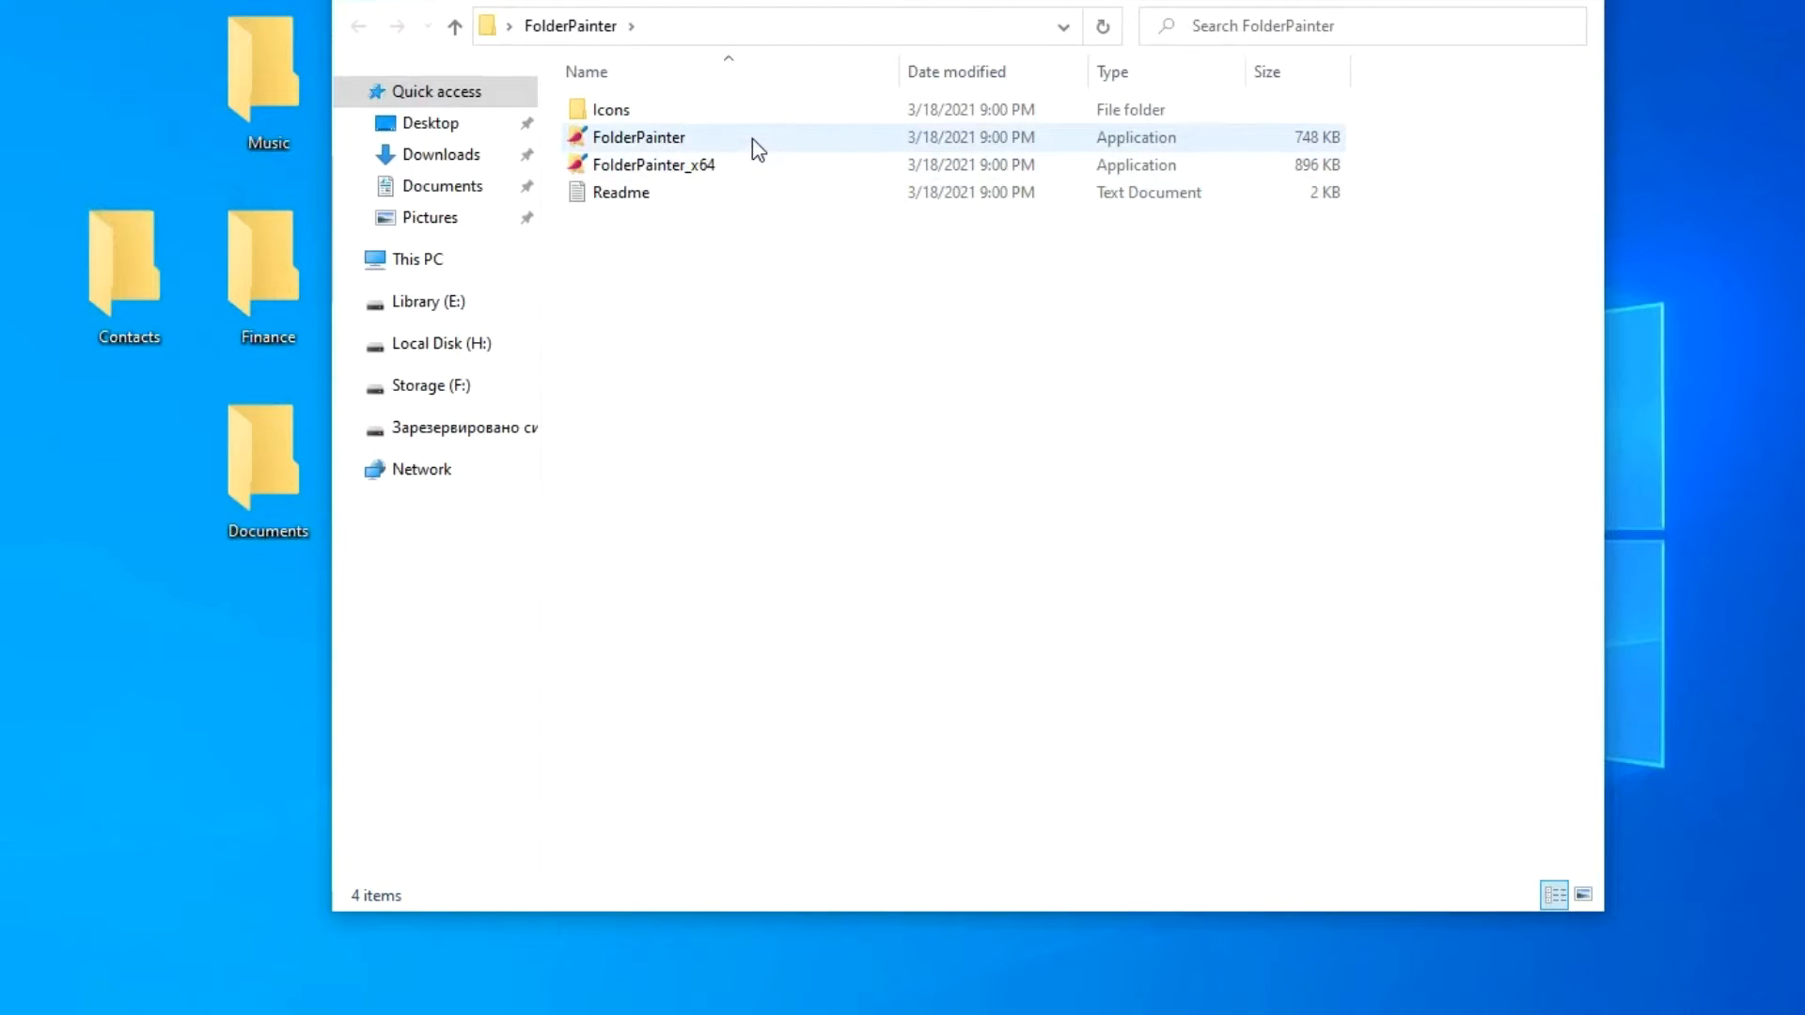
click(653, 165)
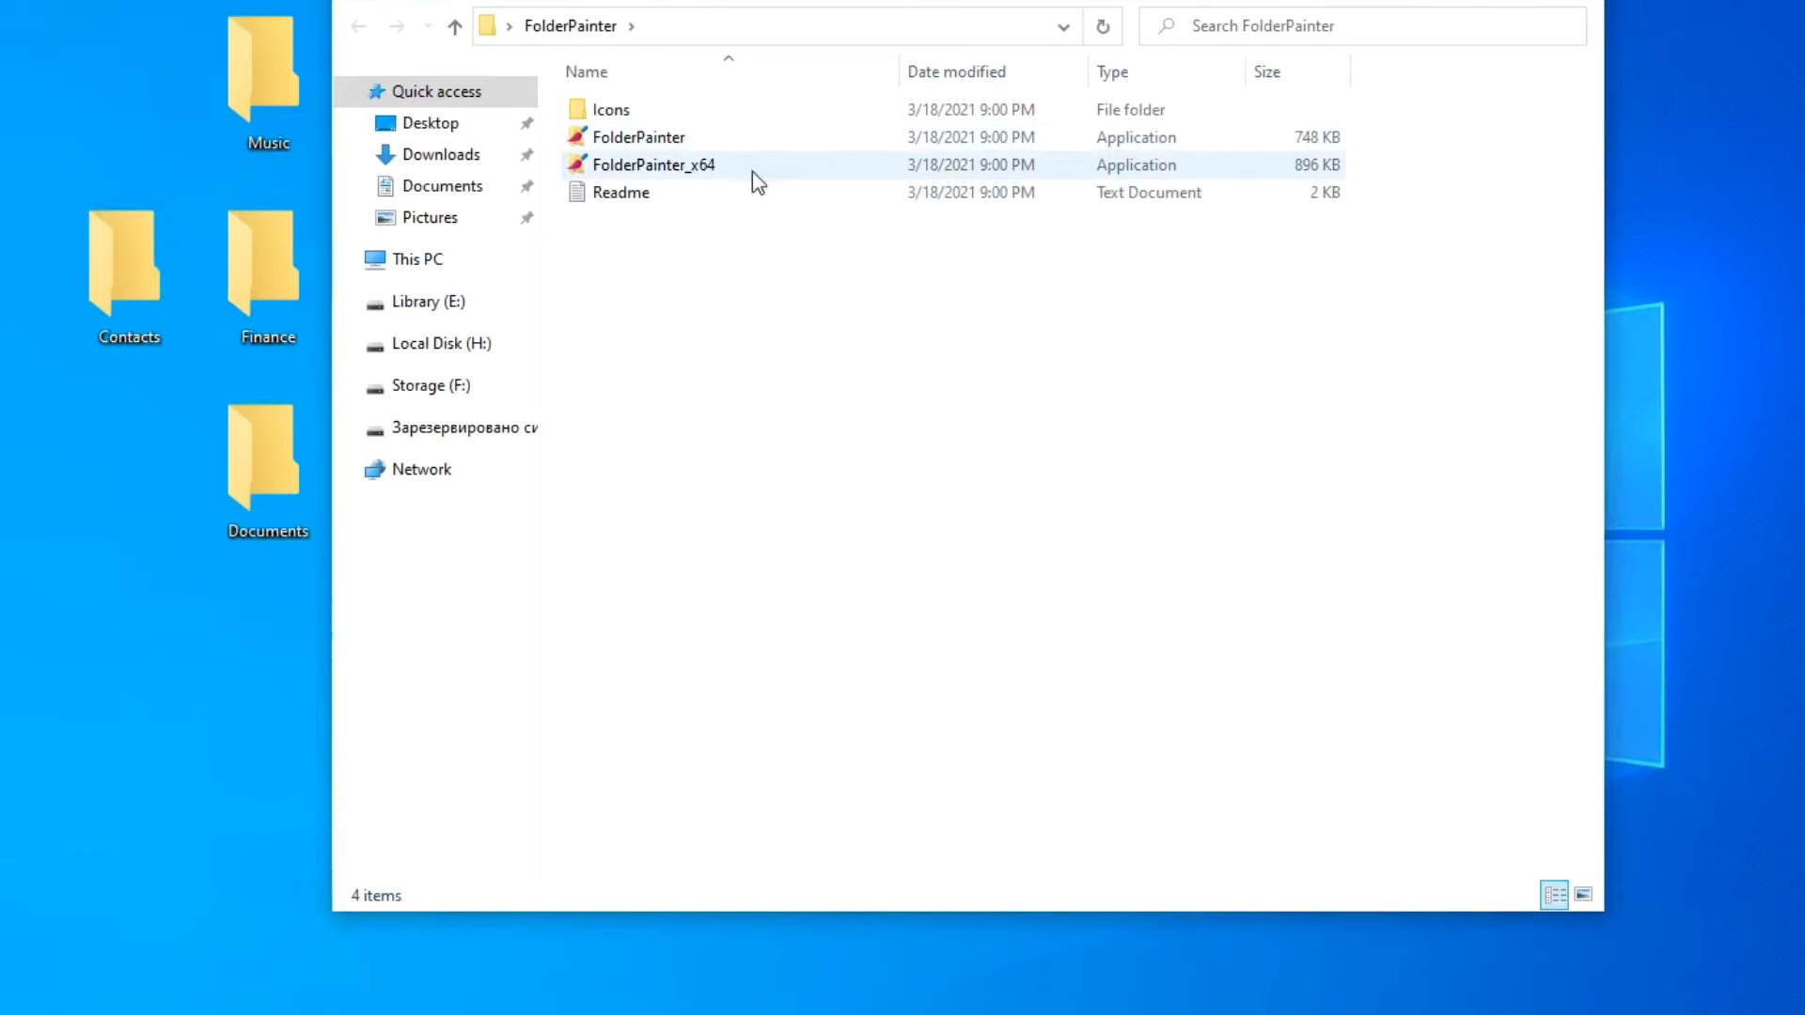
click(770, 291)
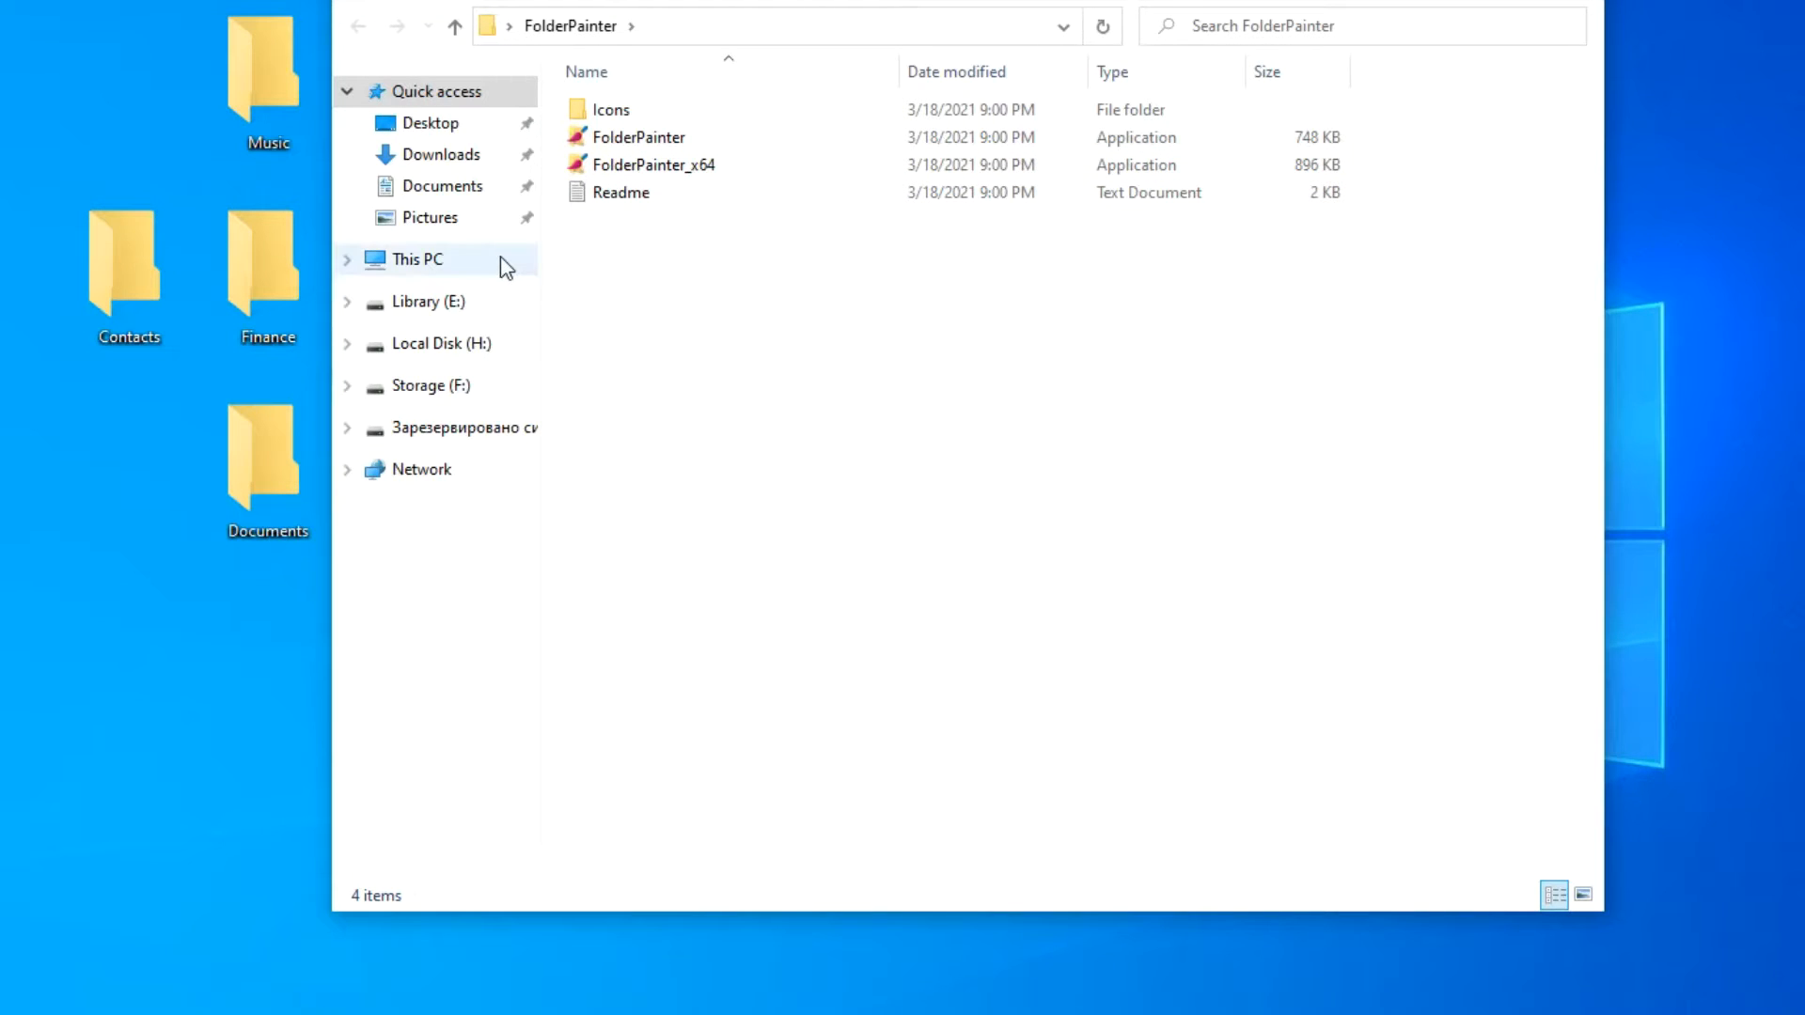
right_click(418, 260)
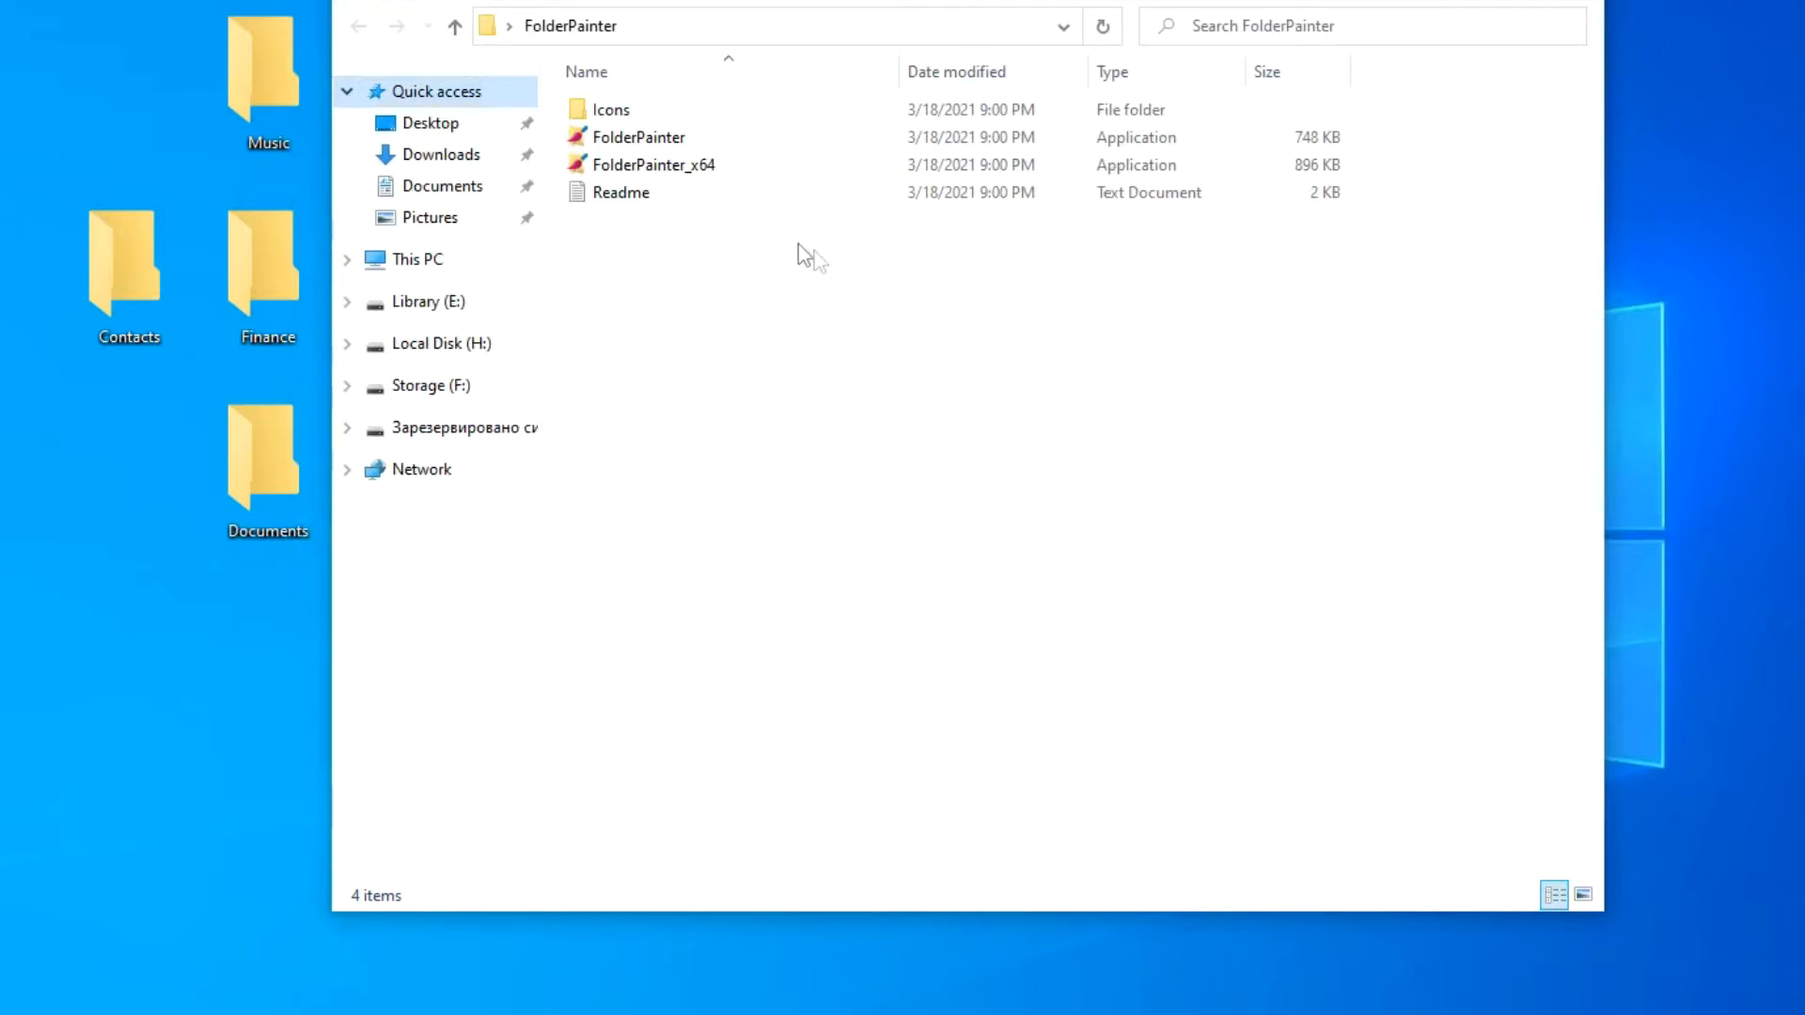
click(652, 165)
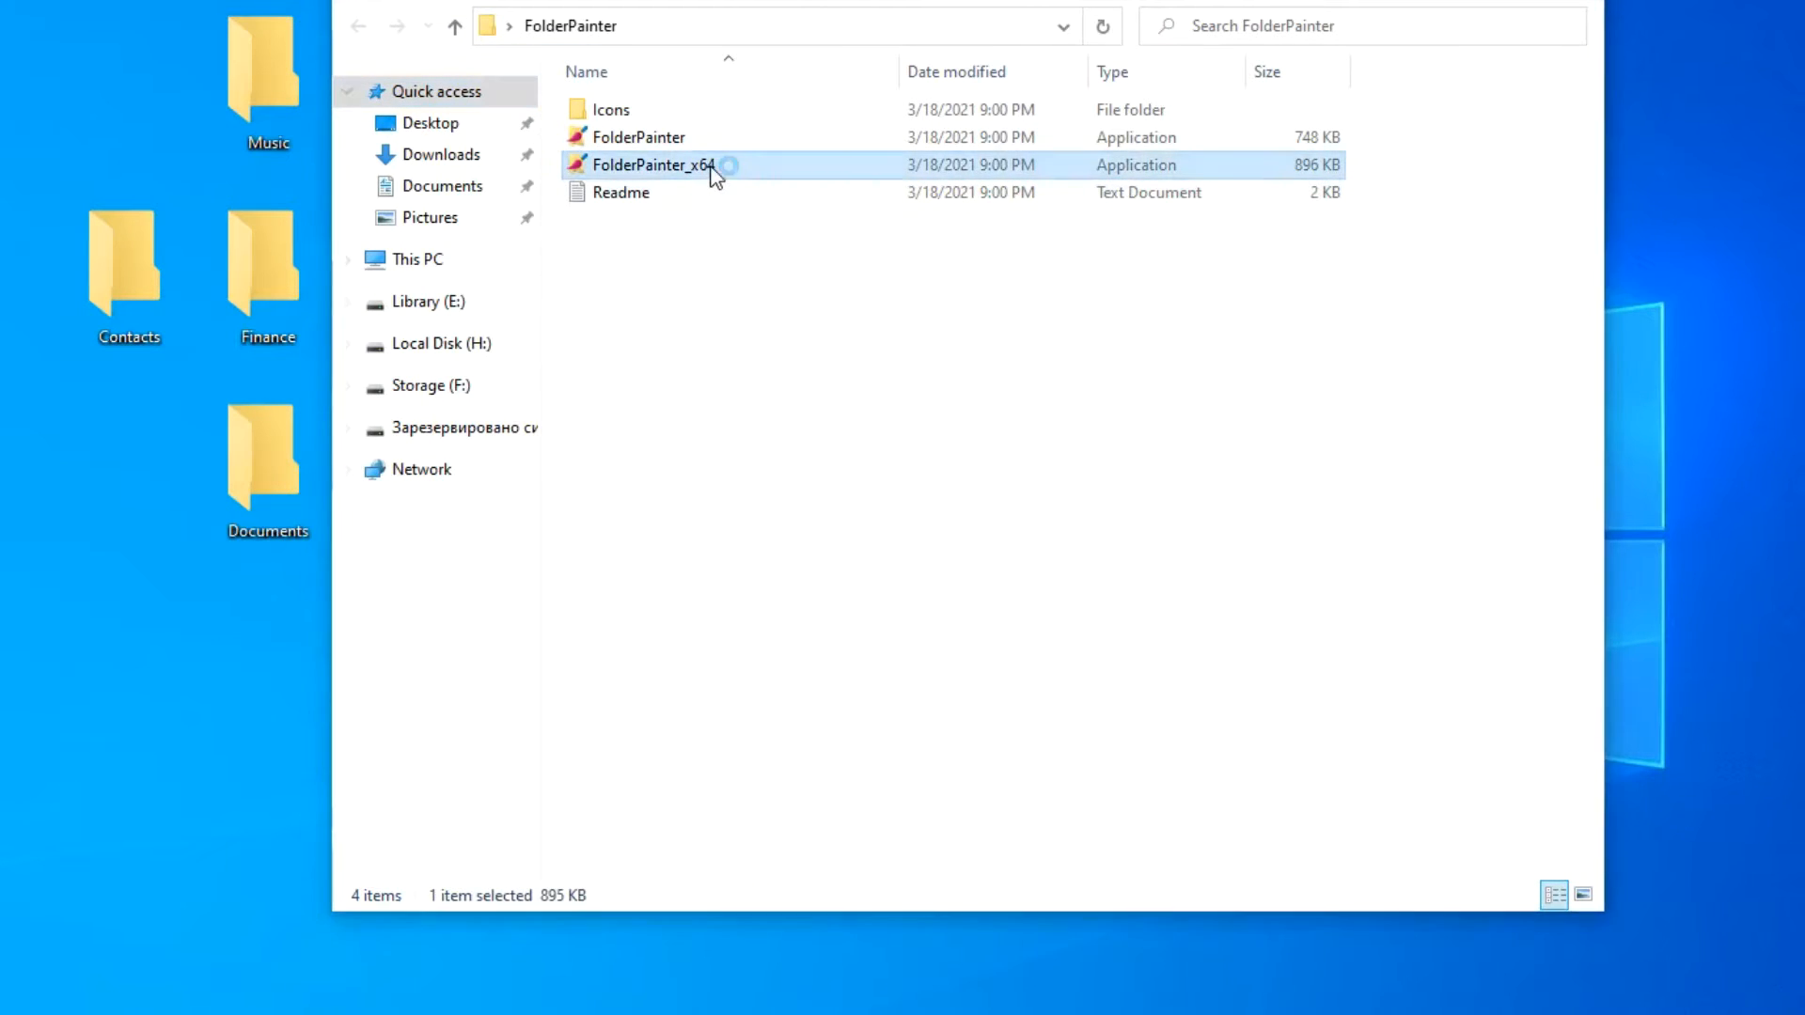
double_click(652, 165)
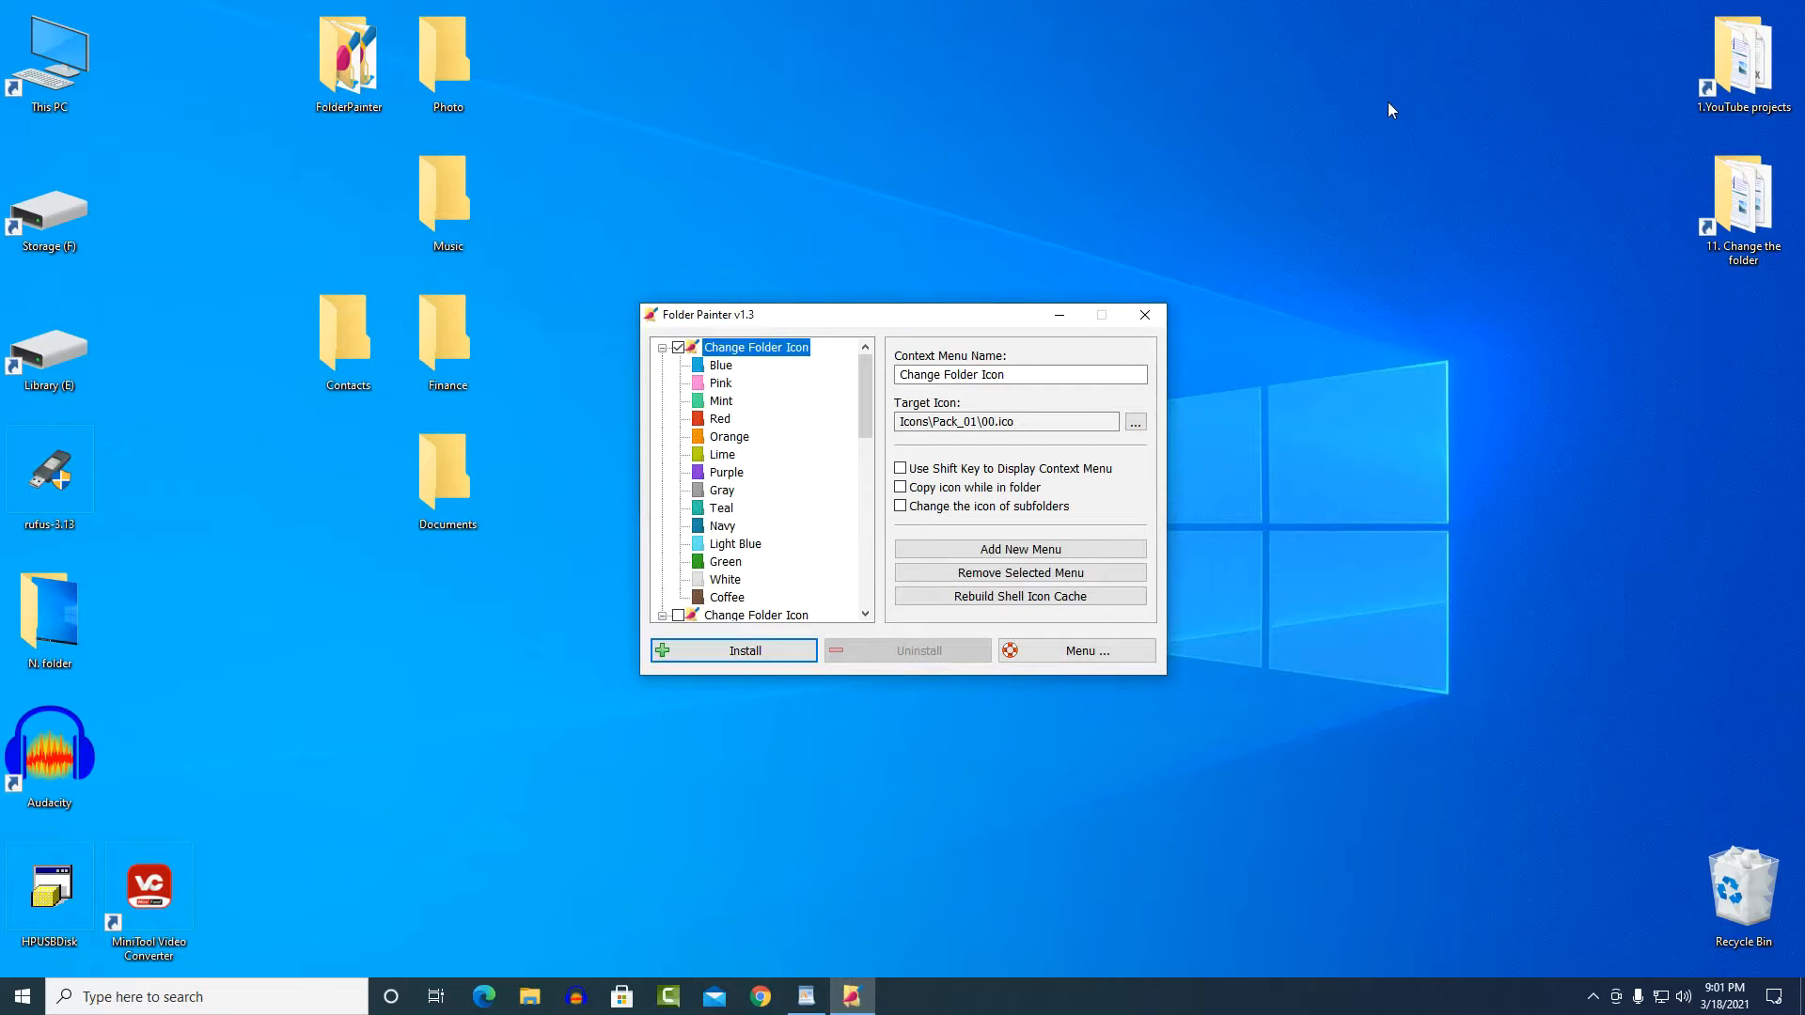
mouse_move(1241, 511)
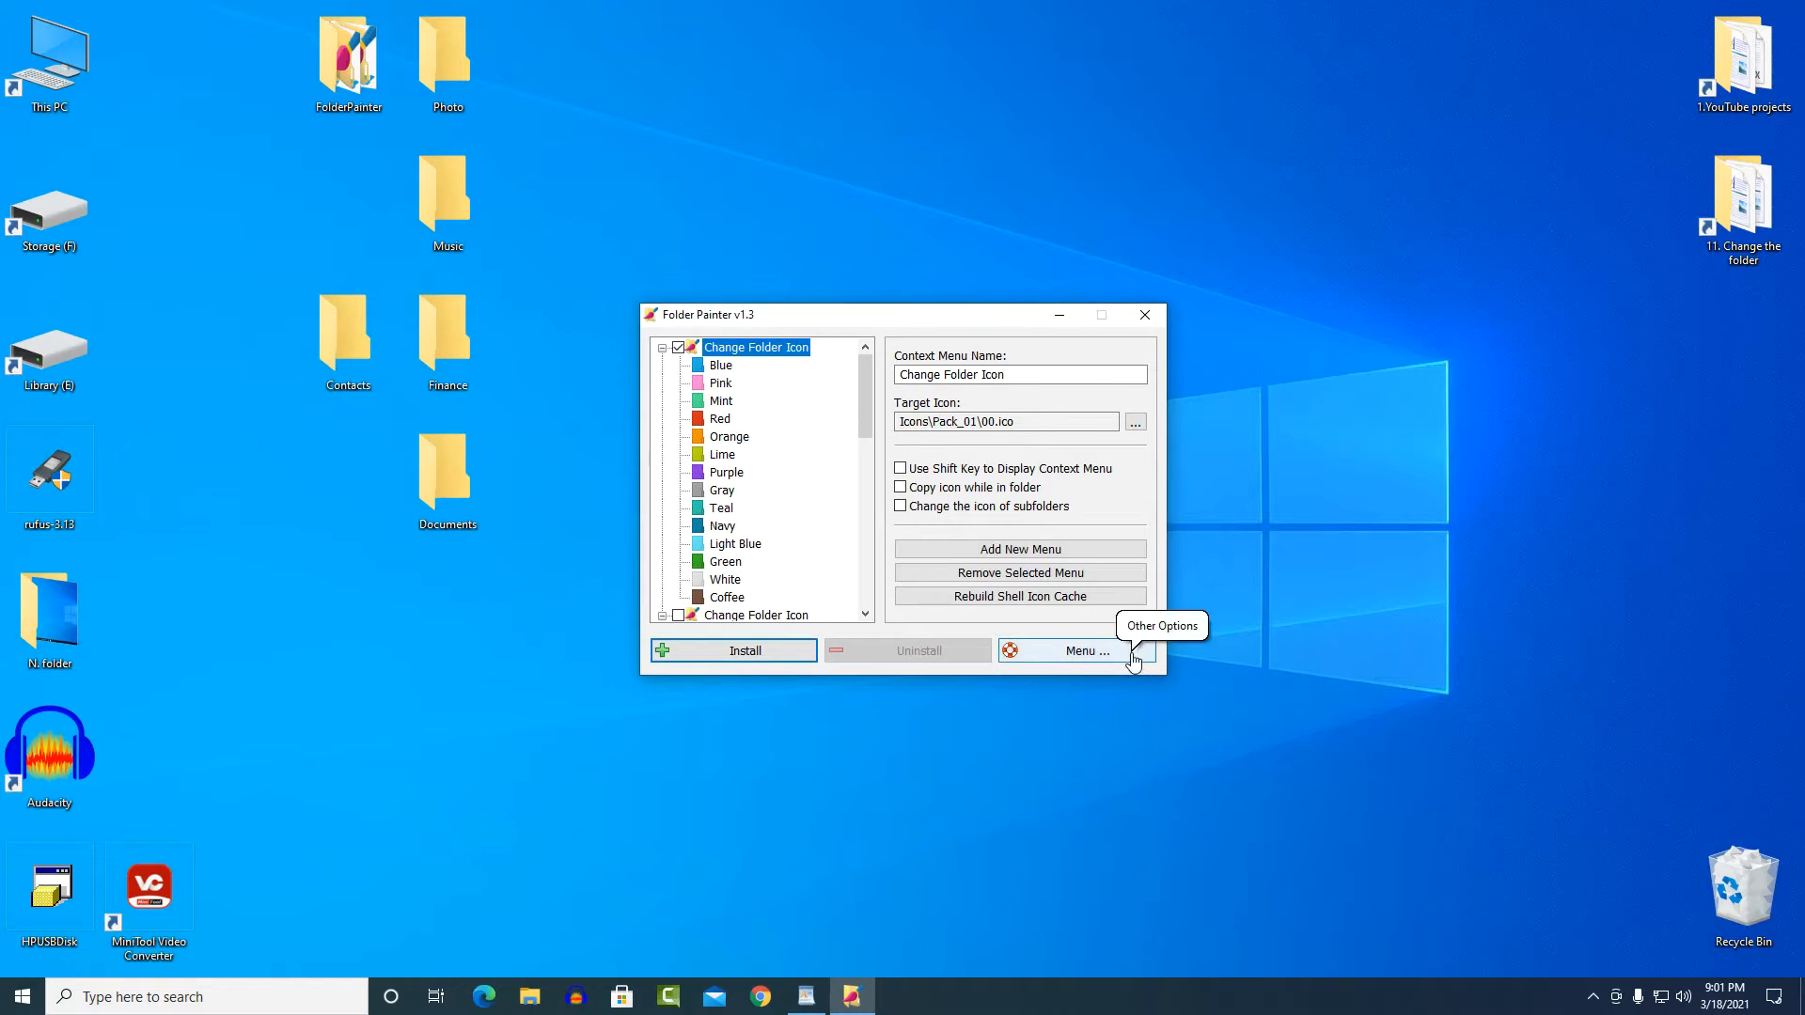
mouse_move(1104, 701)
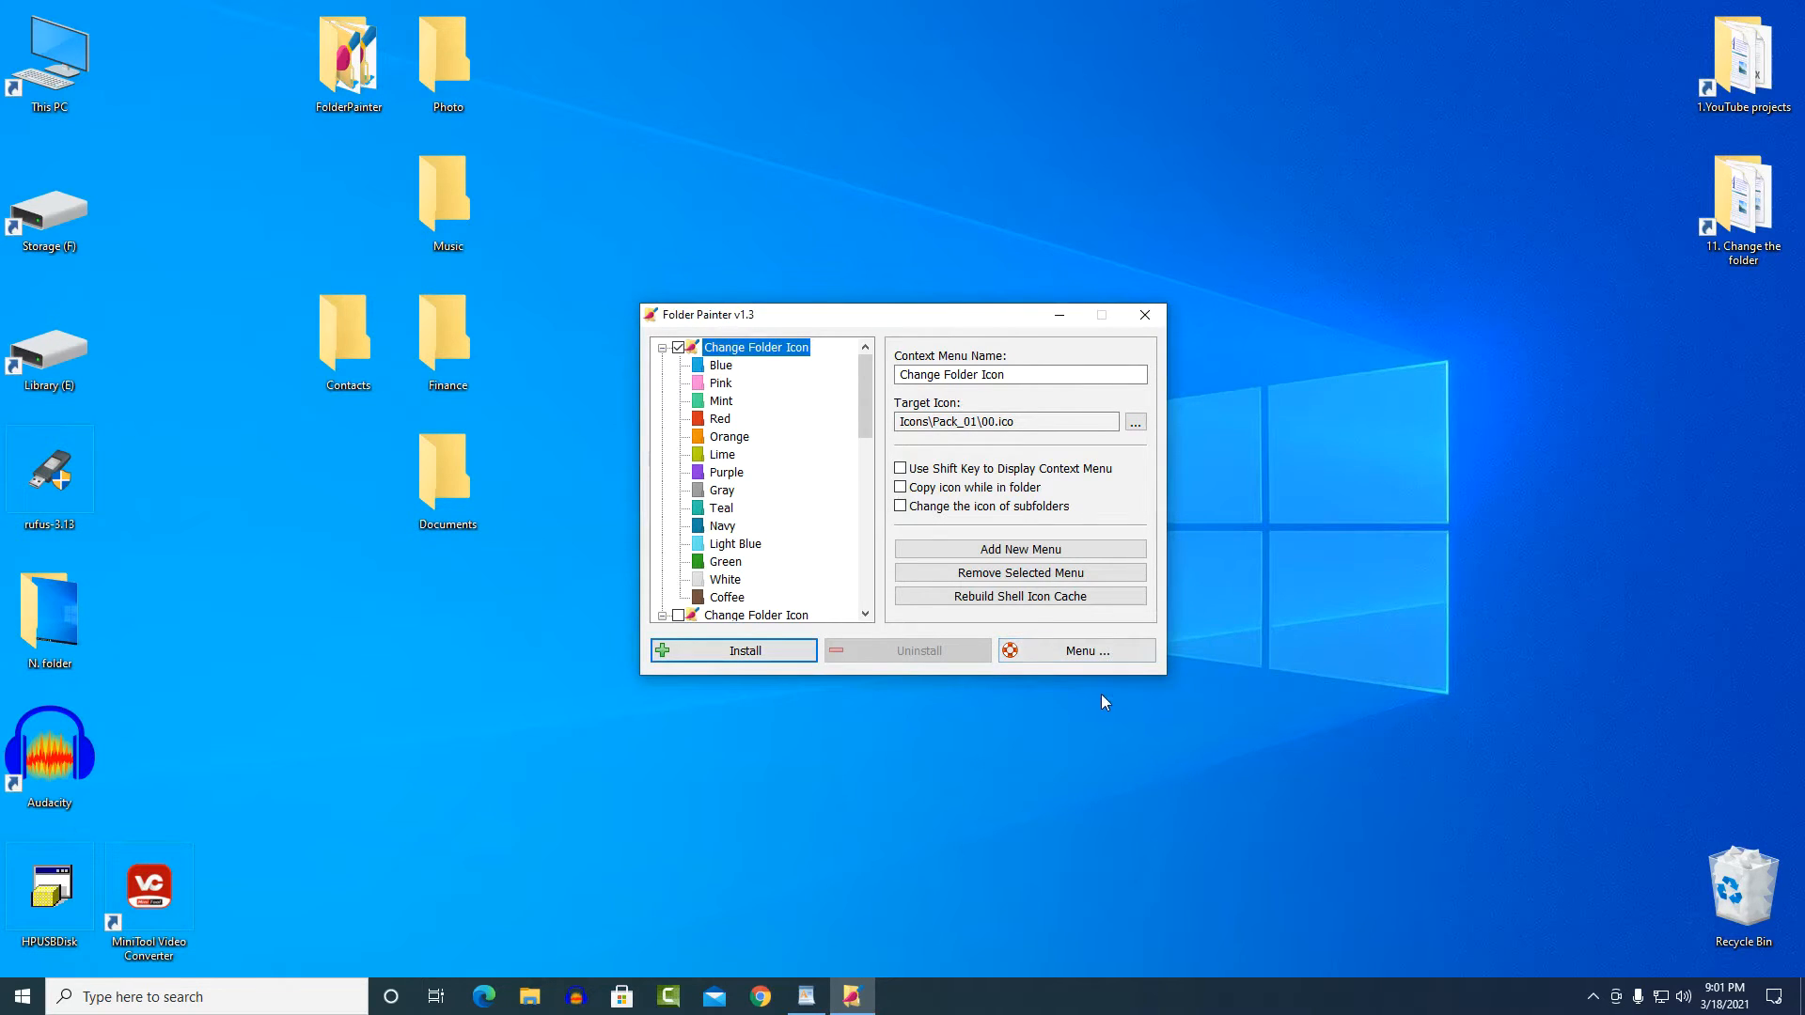
click(1076, 651)
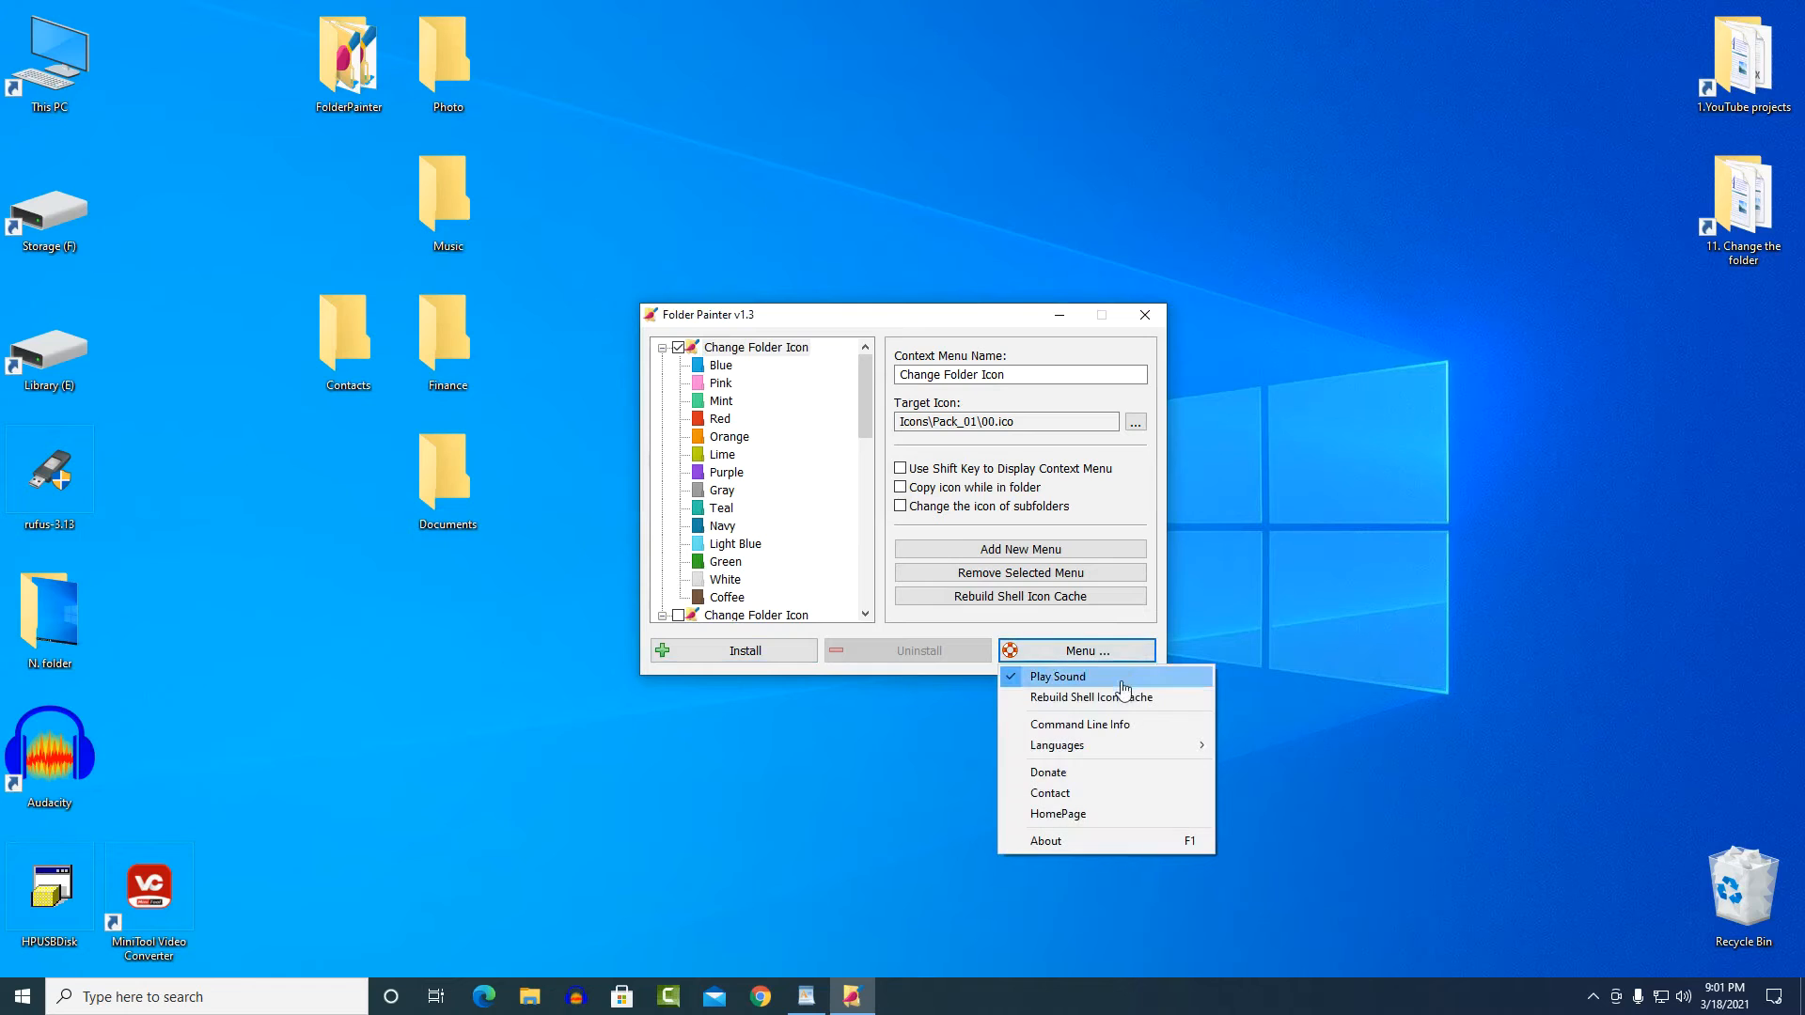
mouse_move(1055, 745)
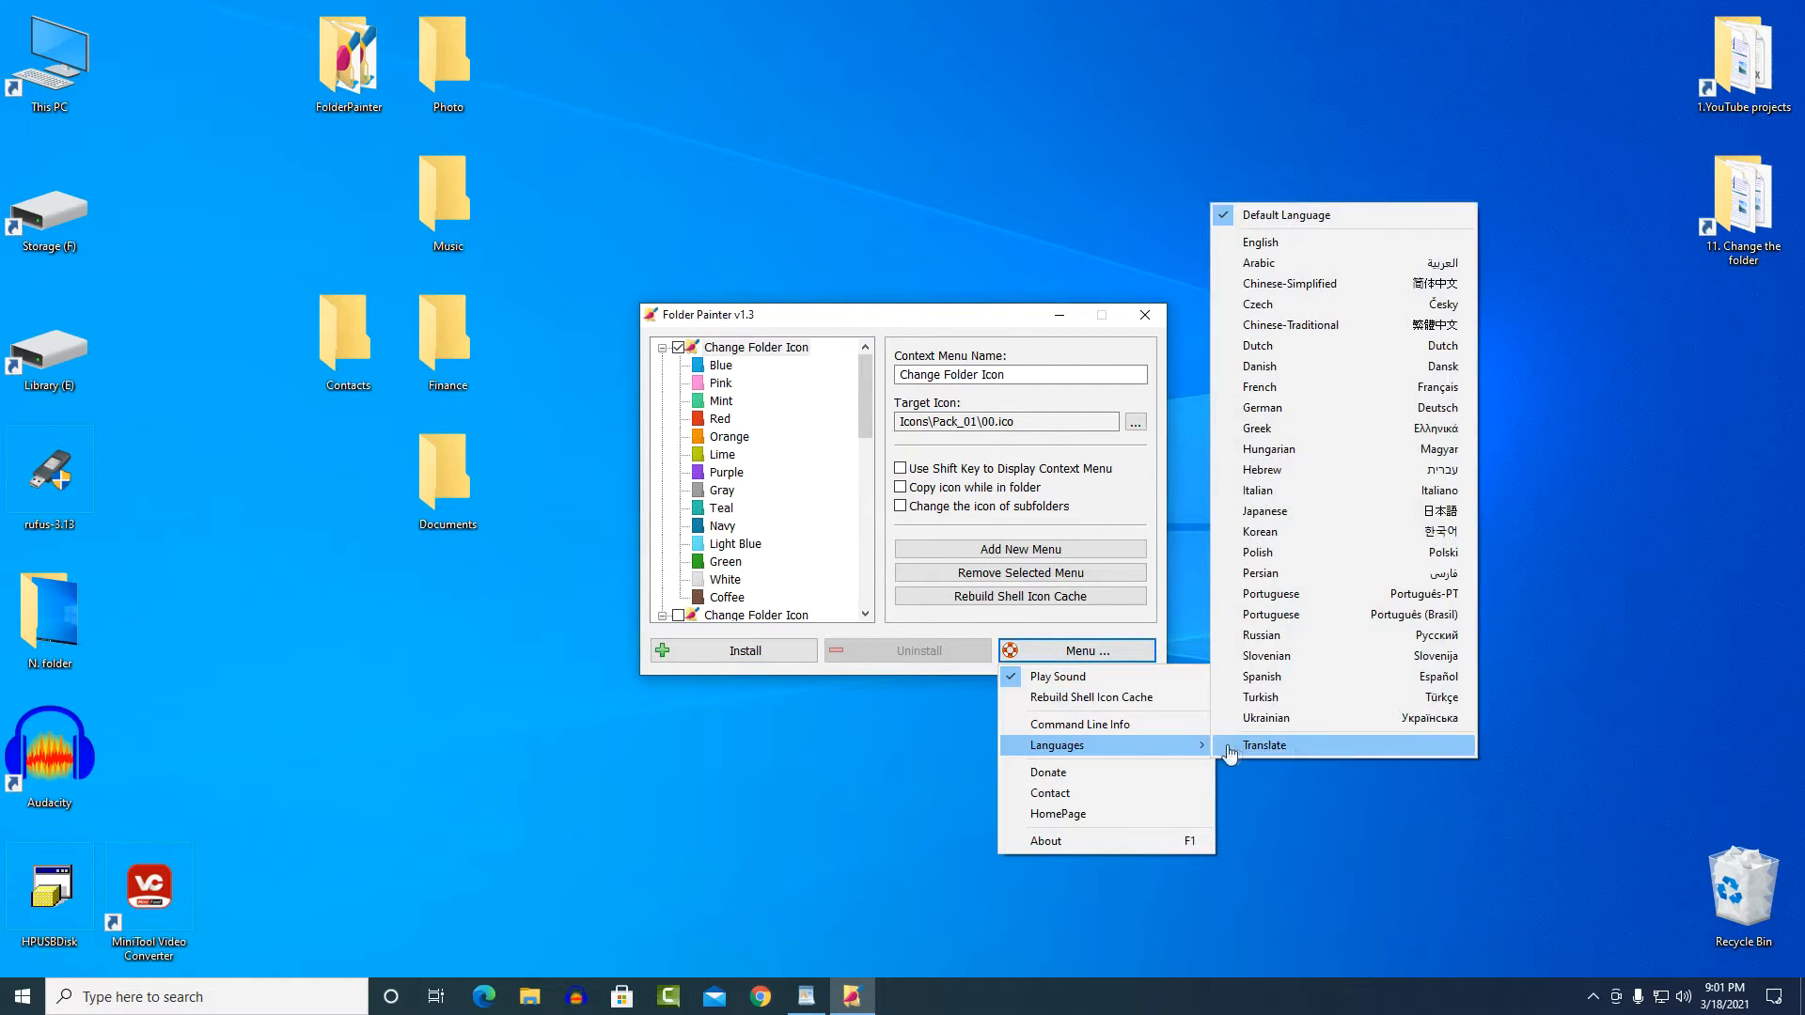
mouse_move(1290, 214)
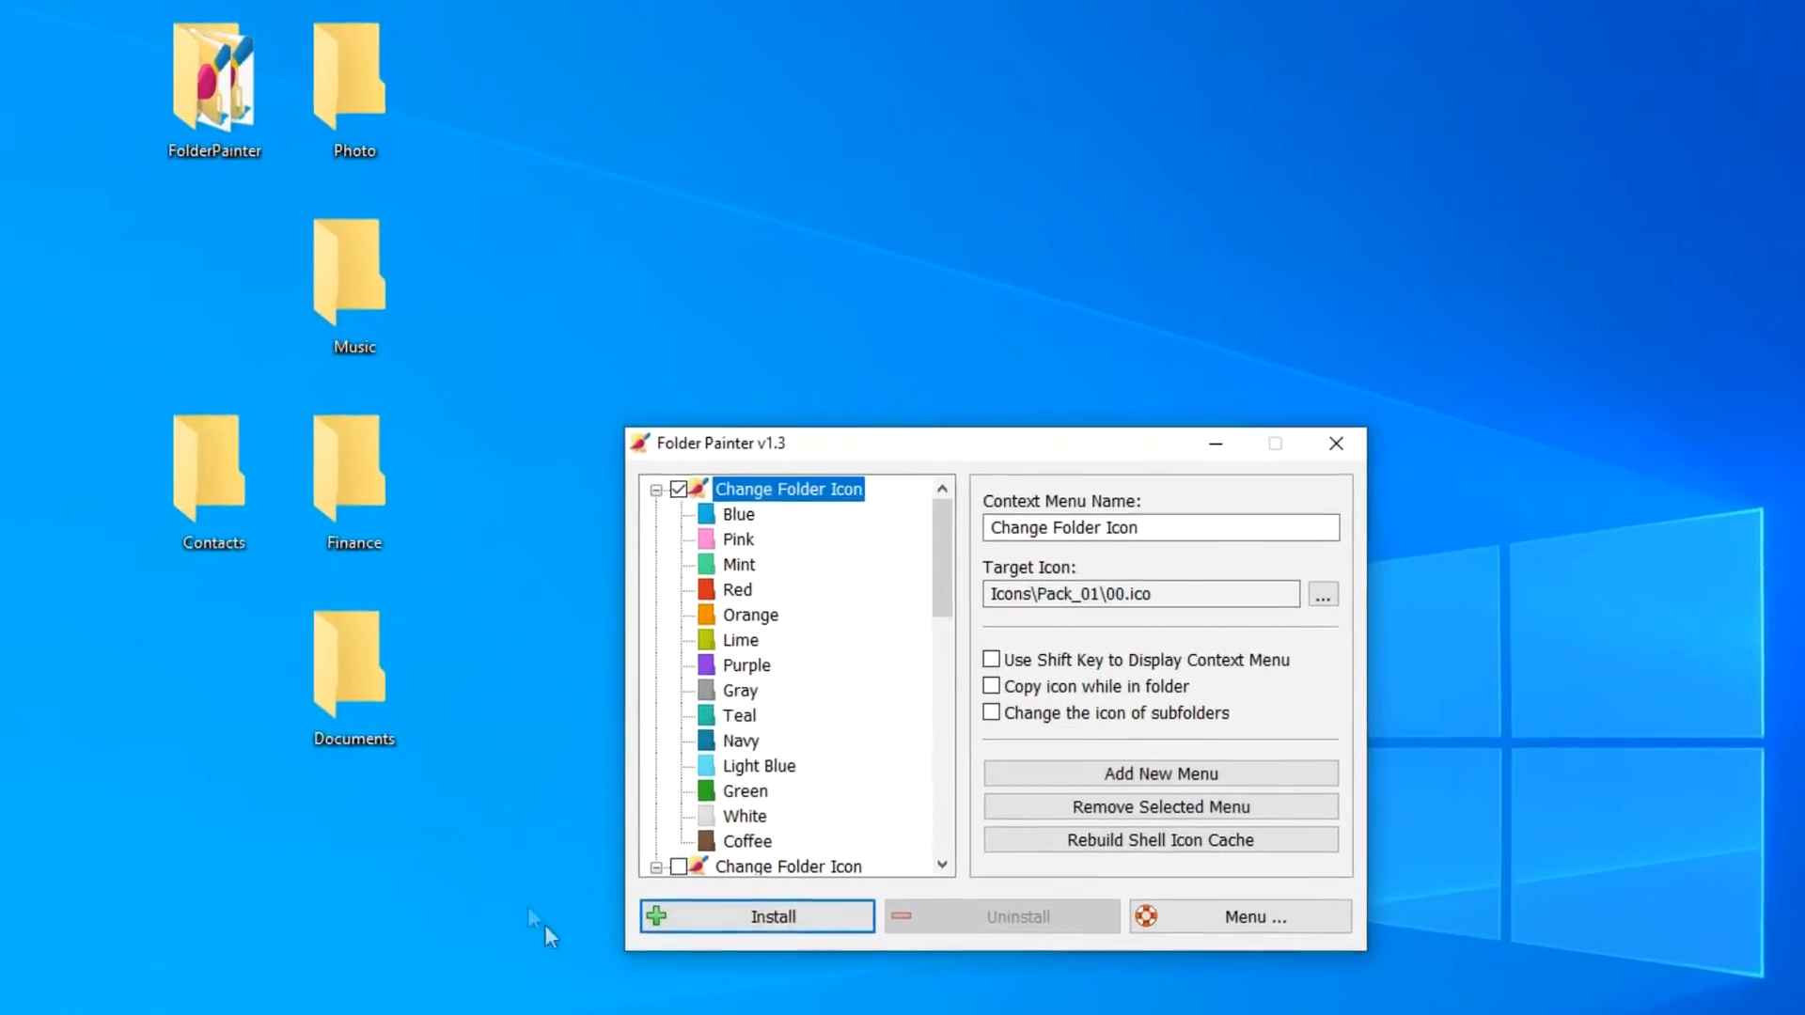
Install the Change Folder Icon menu and colour the Photo folder purple
click(756, 915)
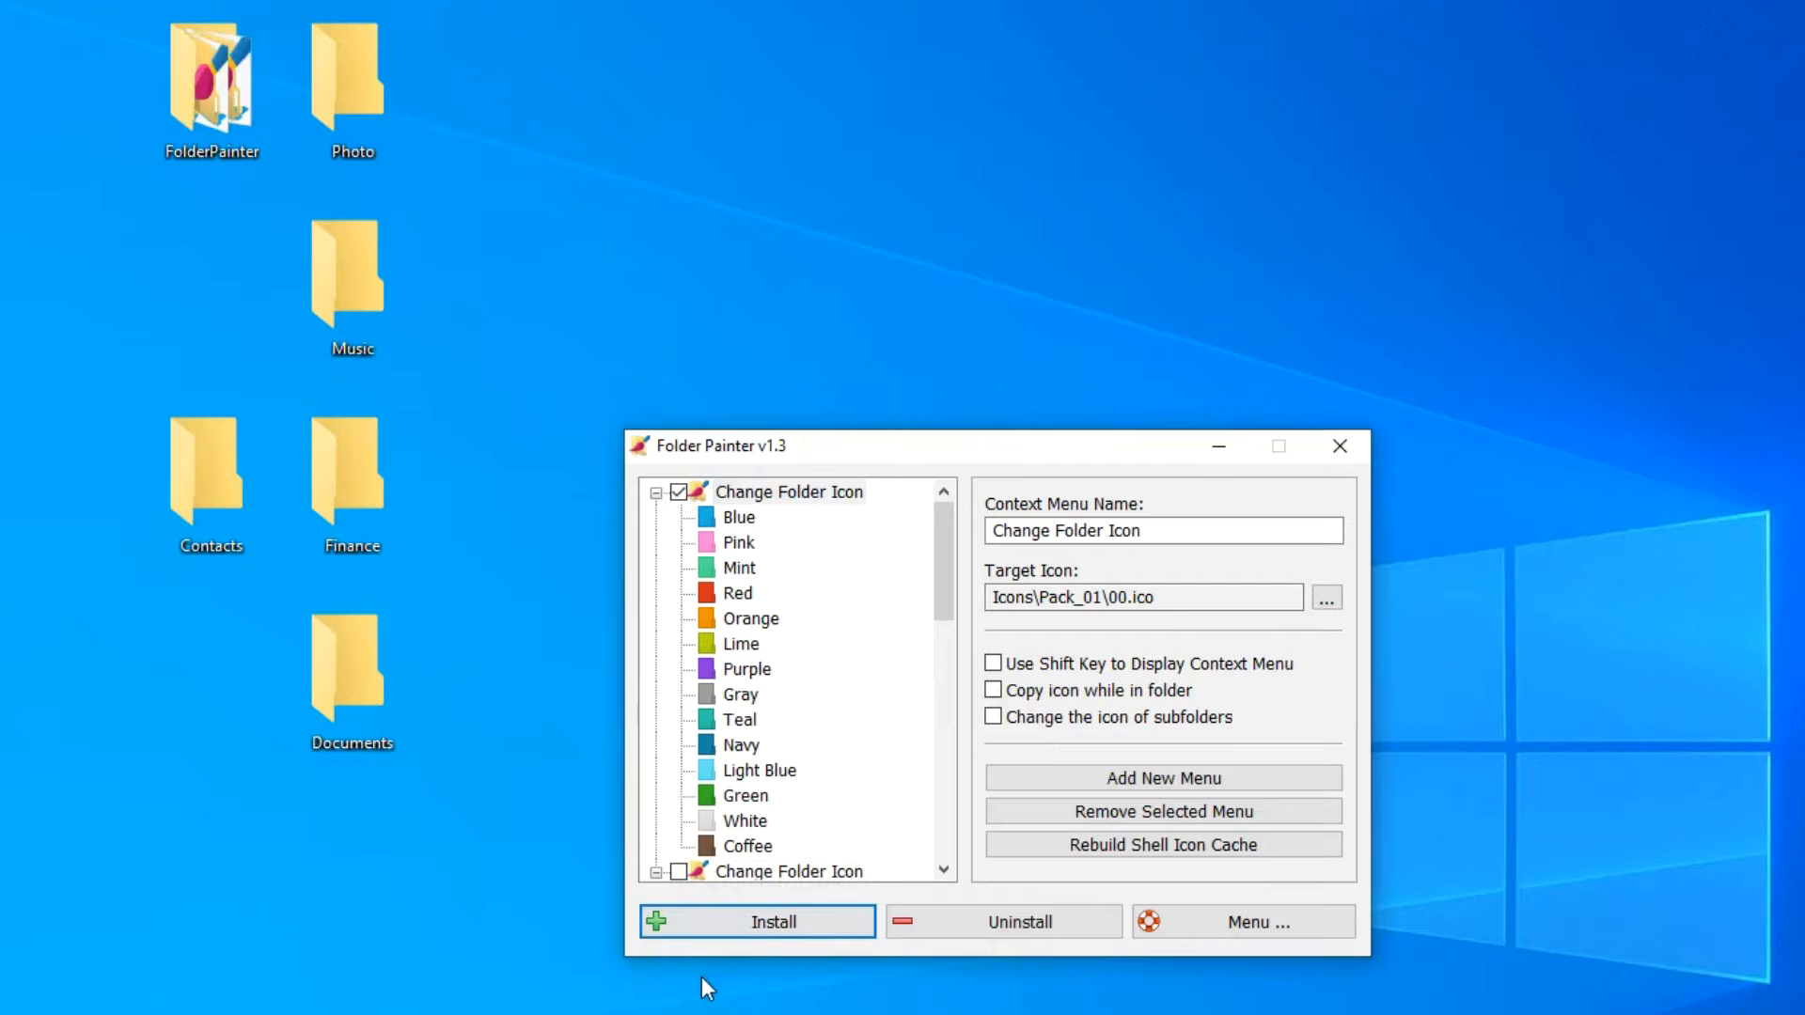
mouse_move(427, 83)
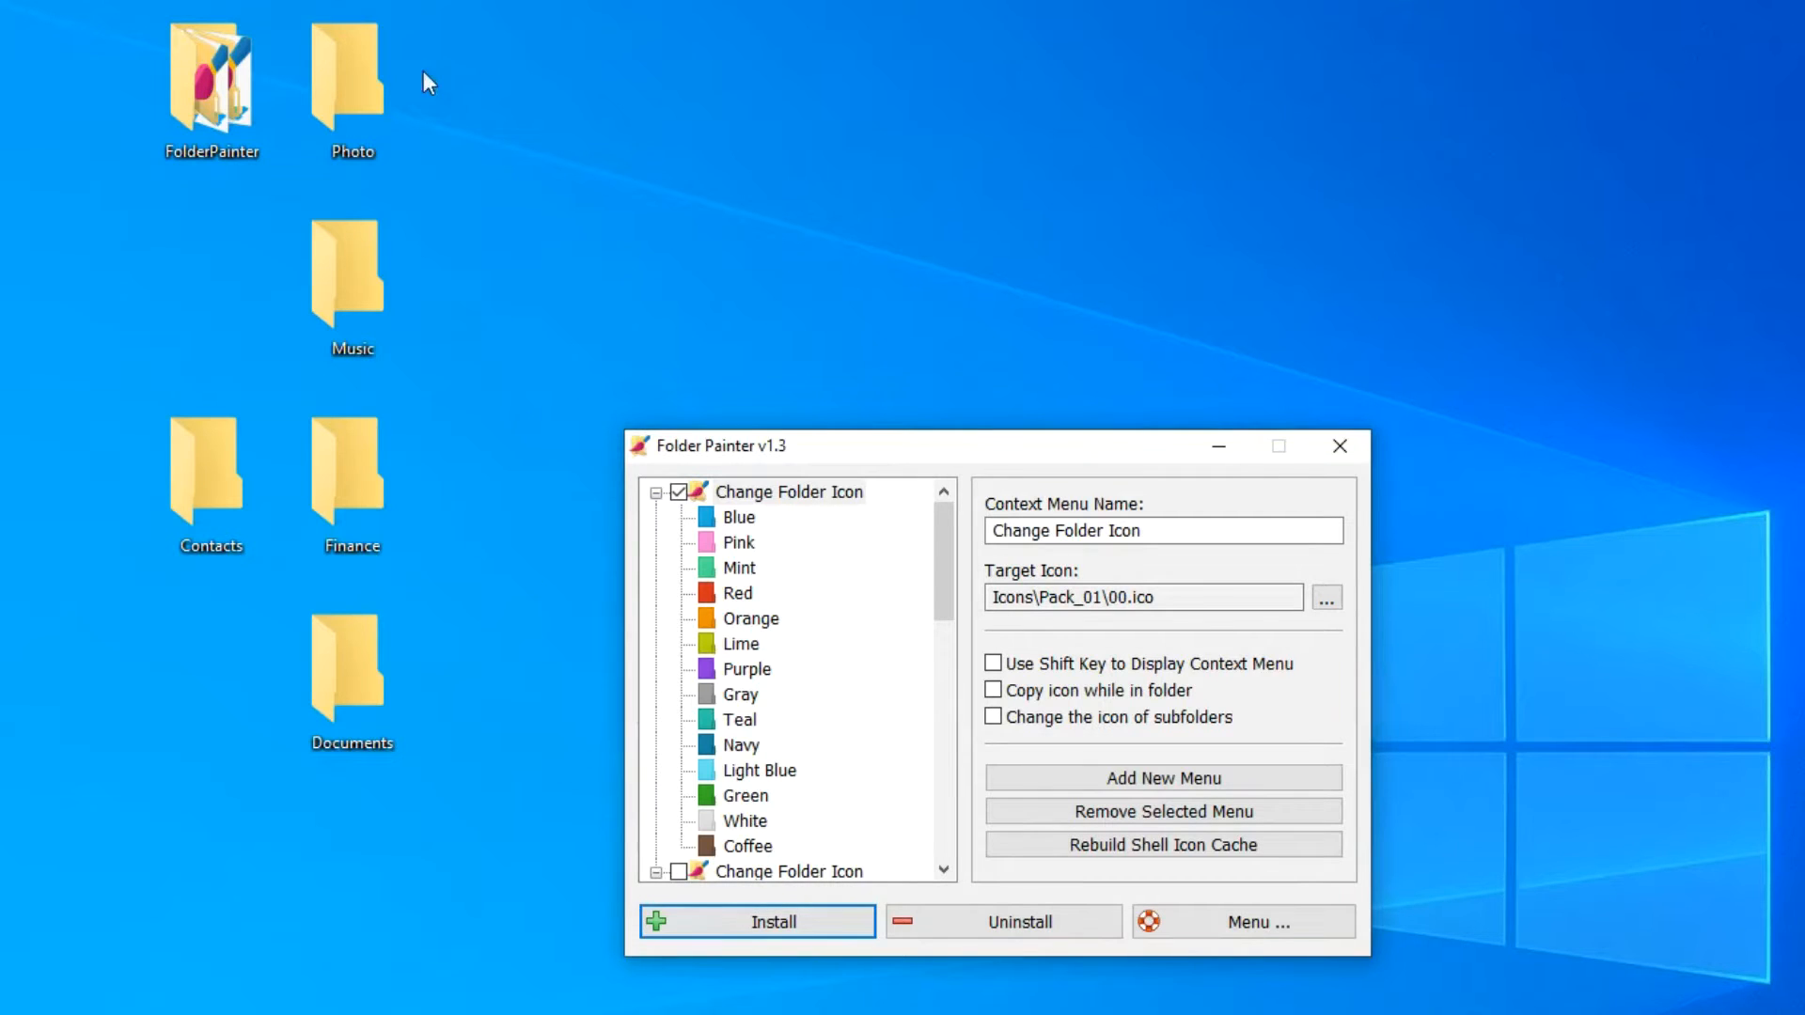
right_click(352, 87)
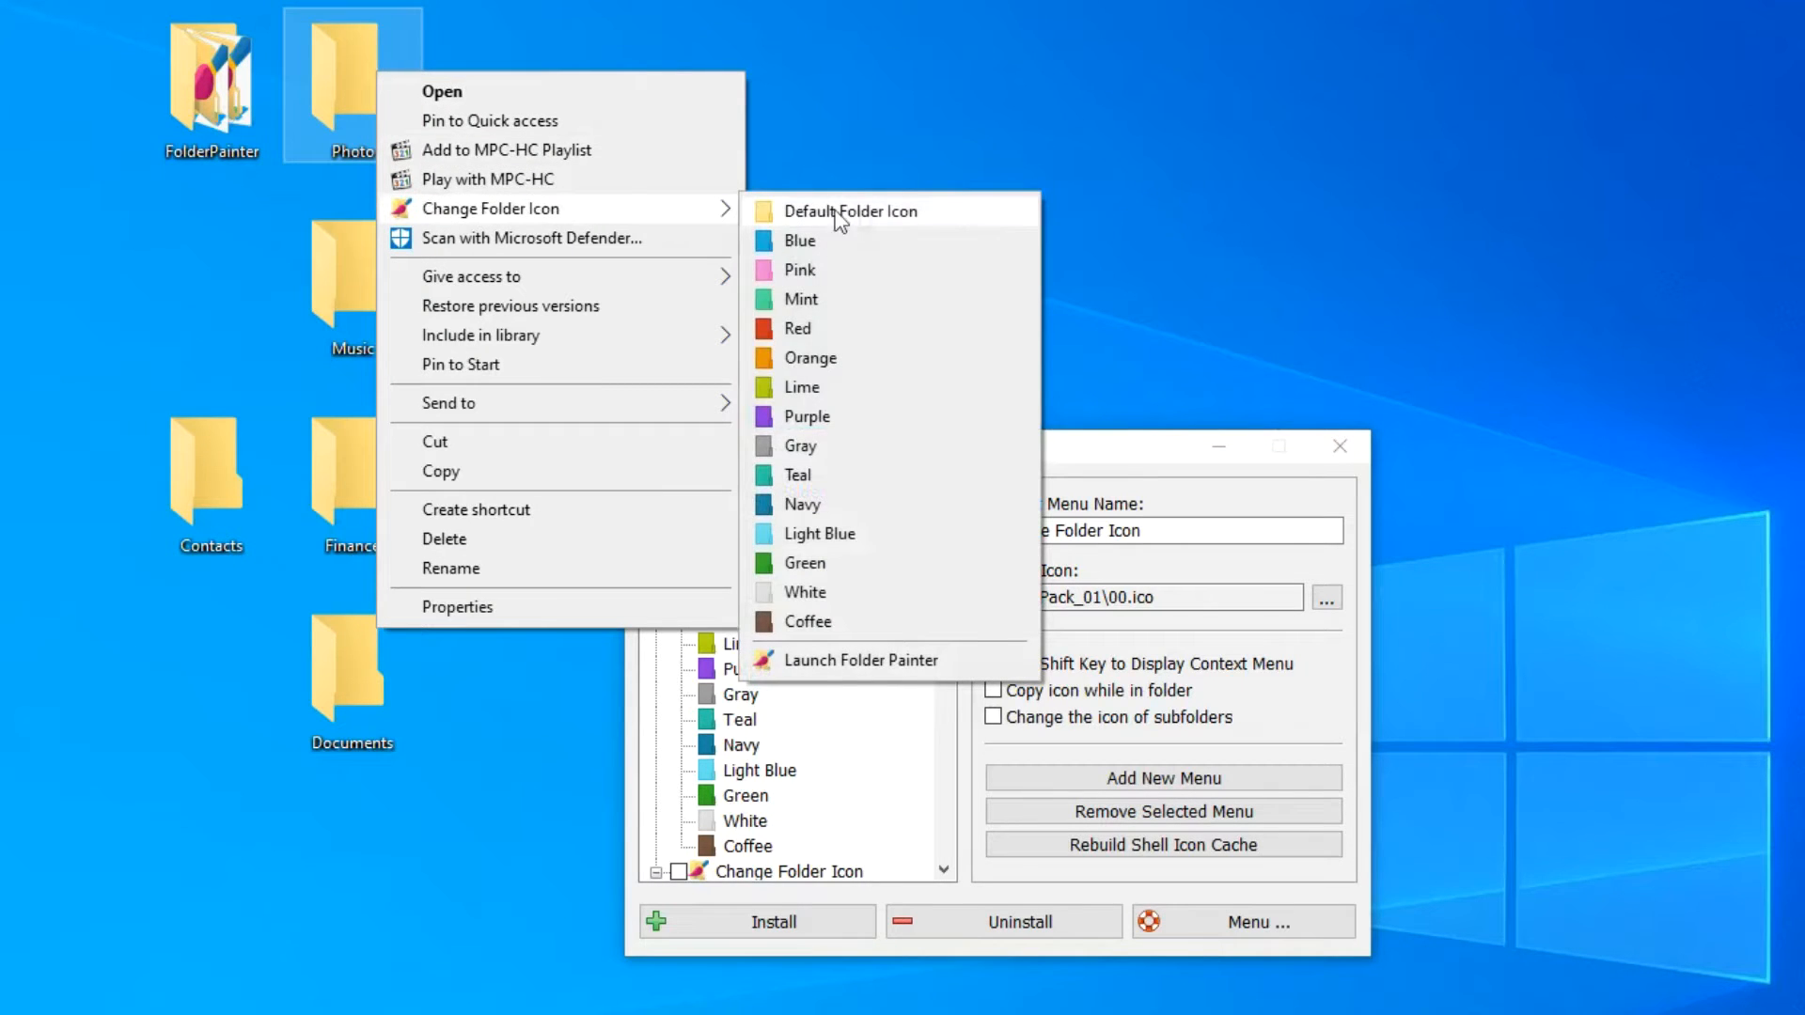
mouse_move(980, 220)
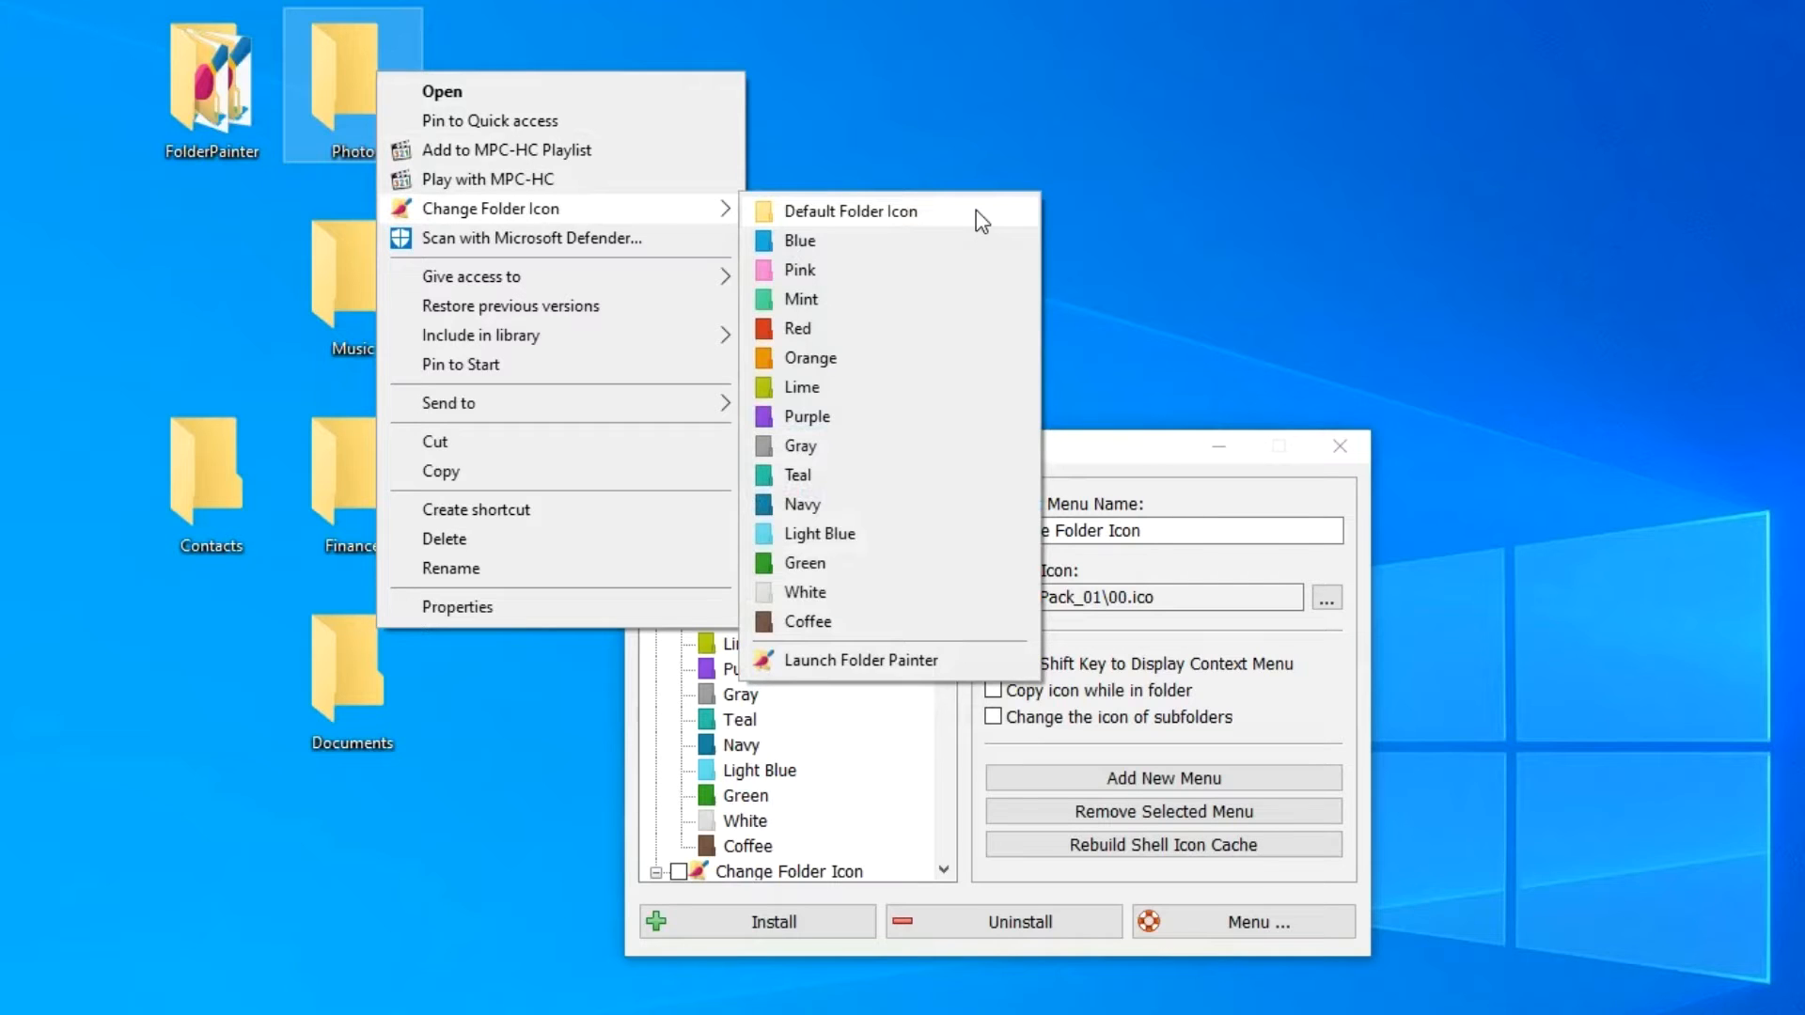
mouse_move(991, 359)
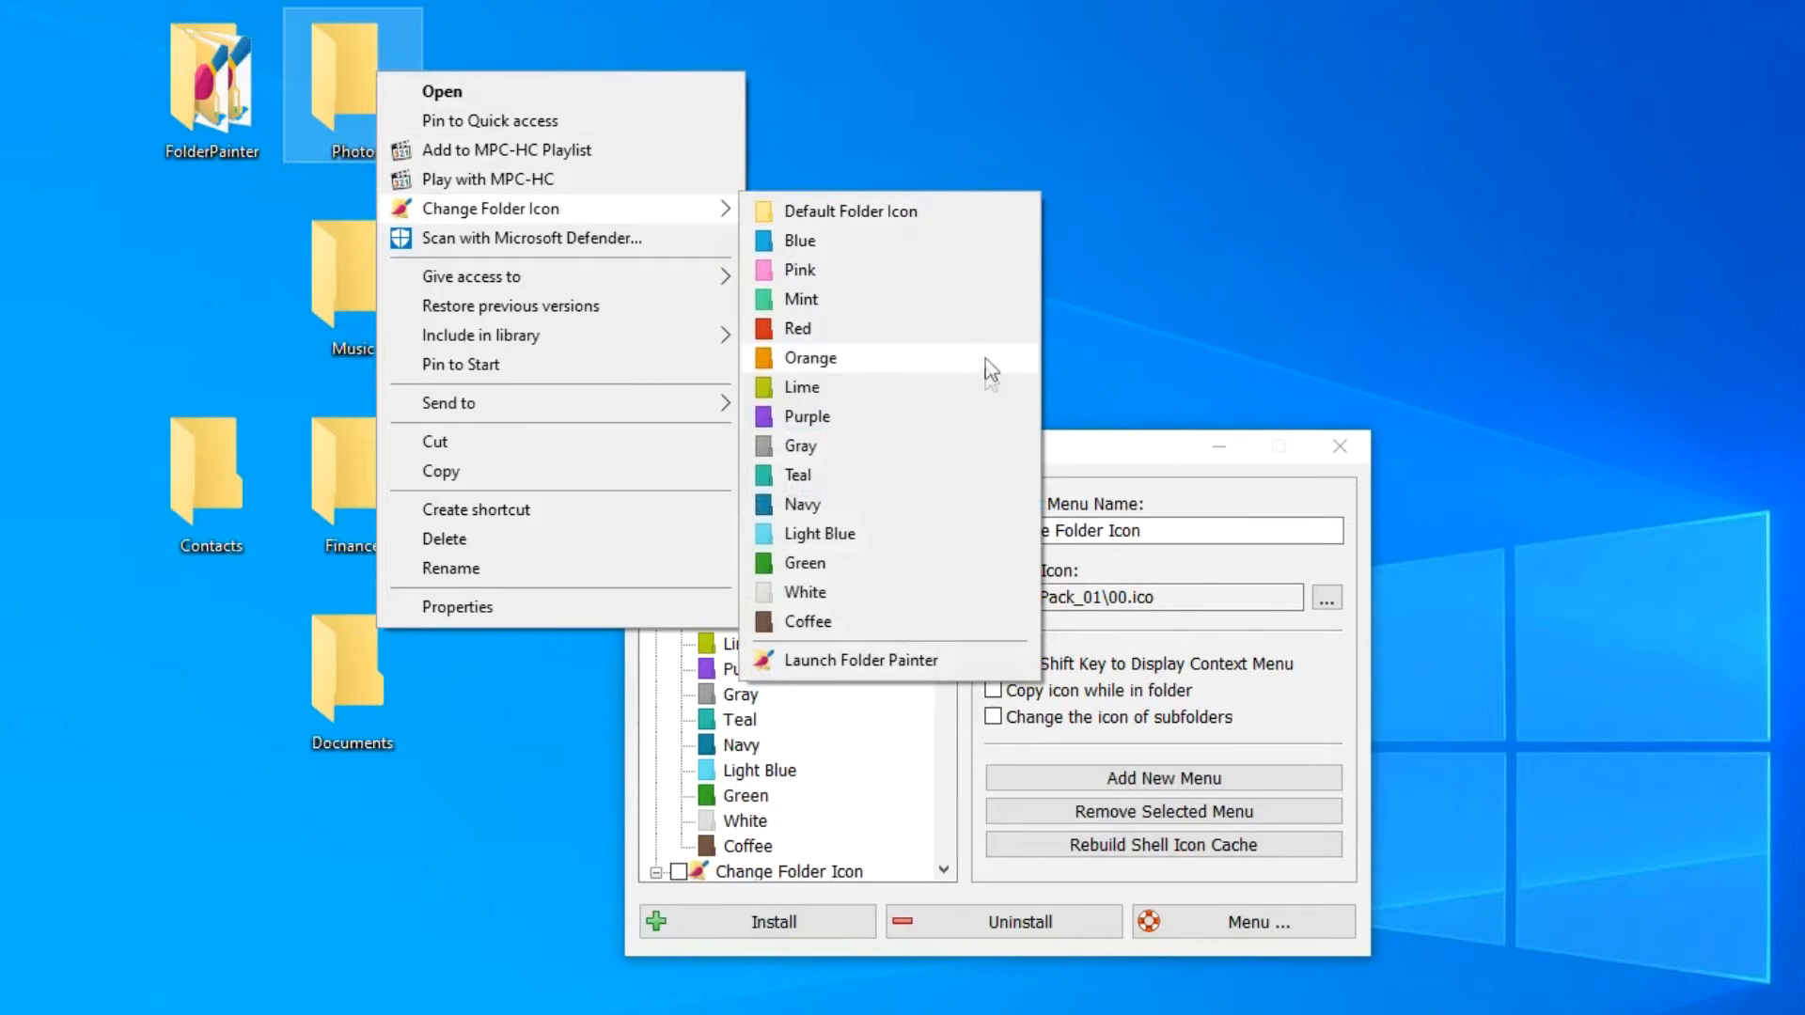
click(807, 415)
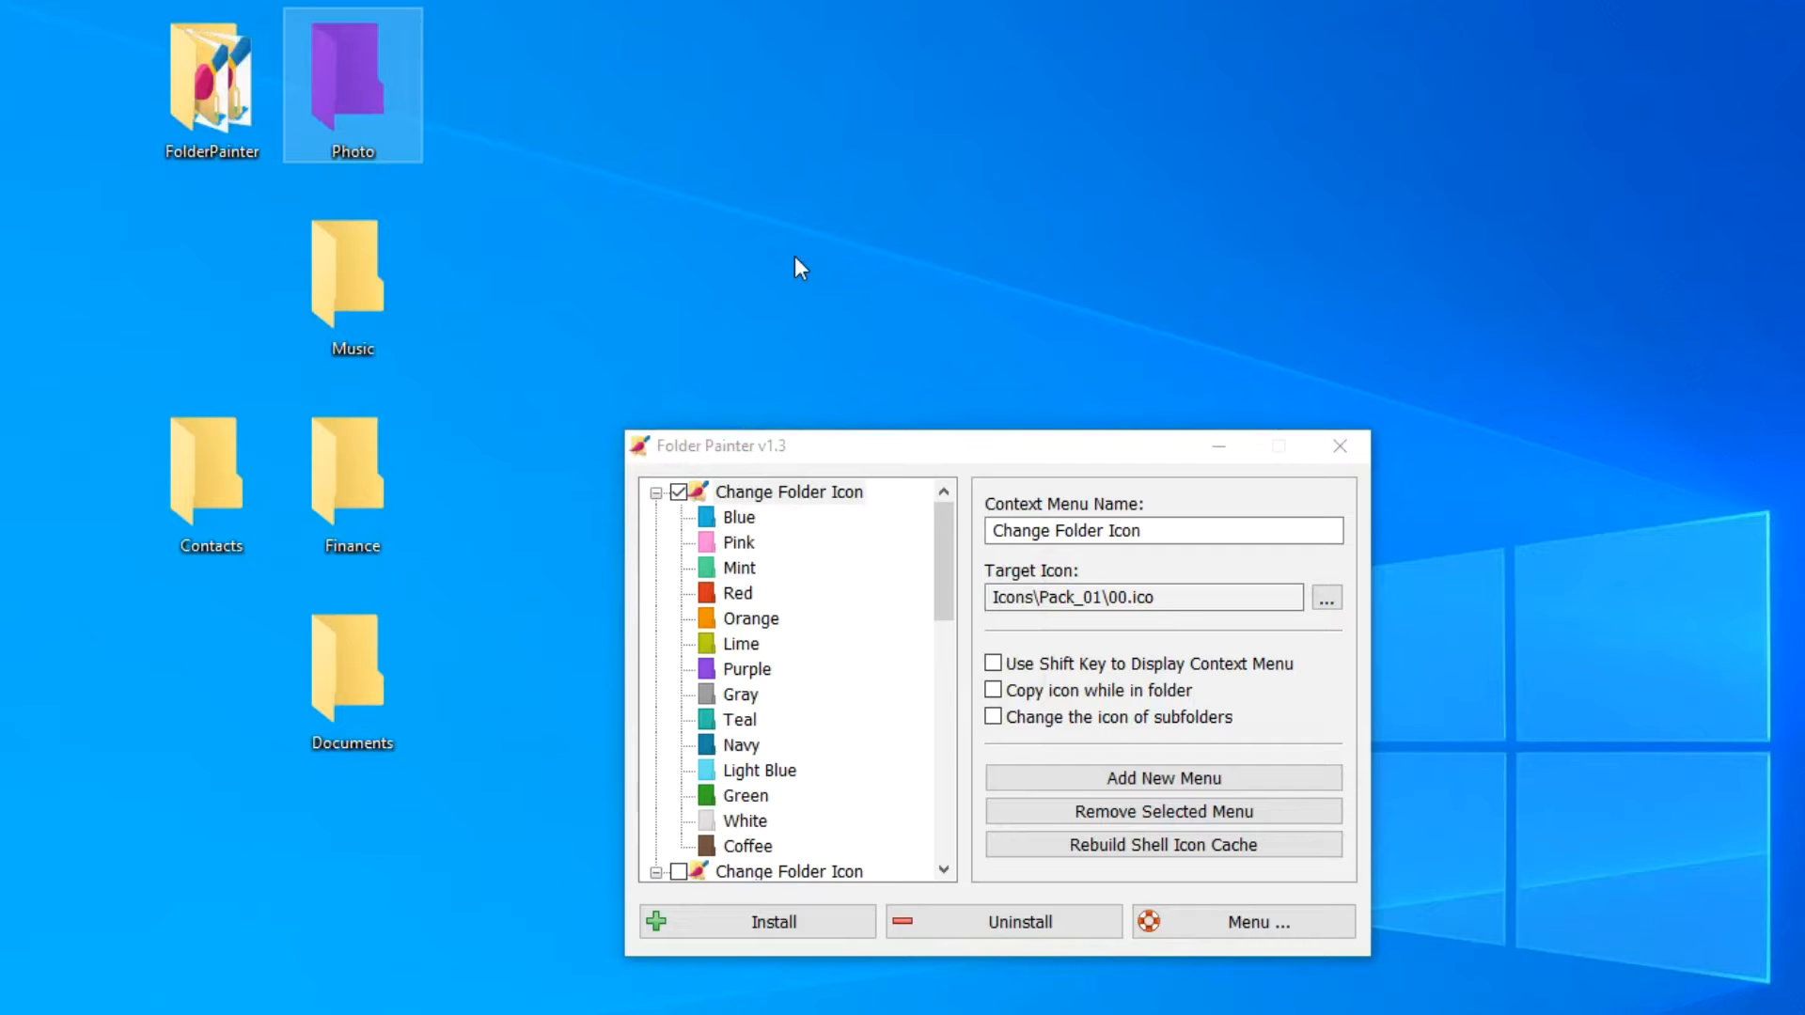
Colour the Music folder red from its Change Folder Icon menu
click(352, 277)
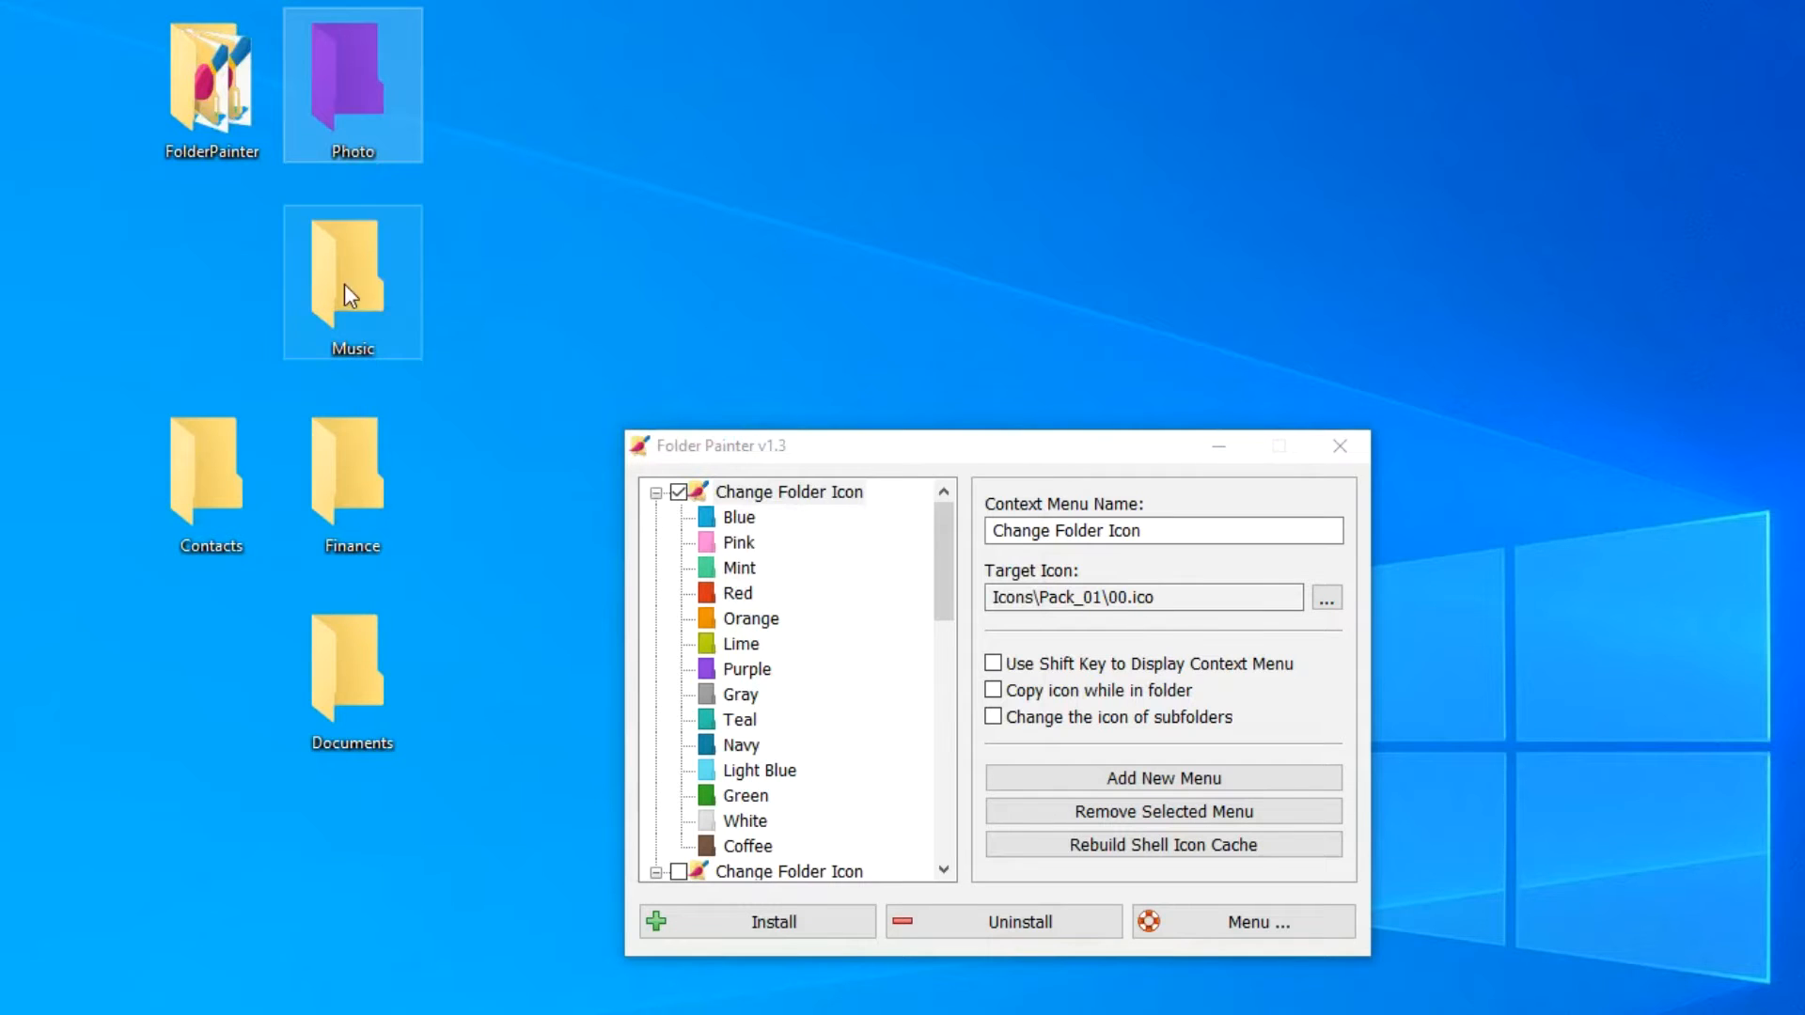
right_click(351, 282)
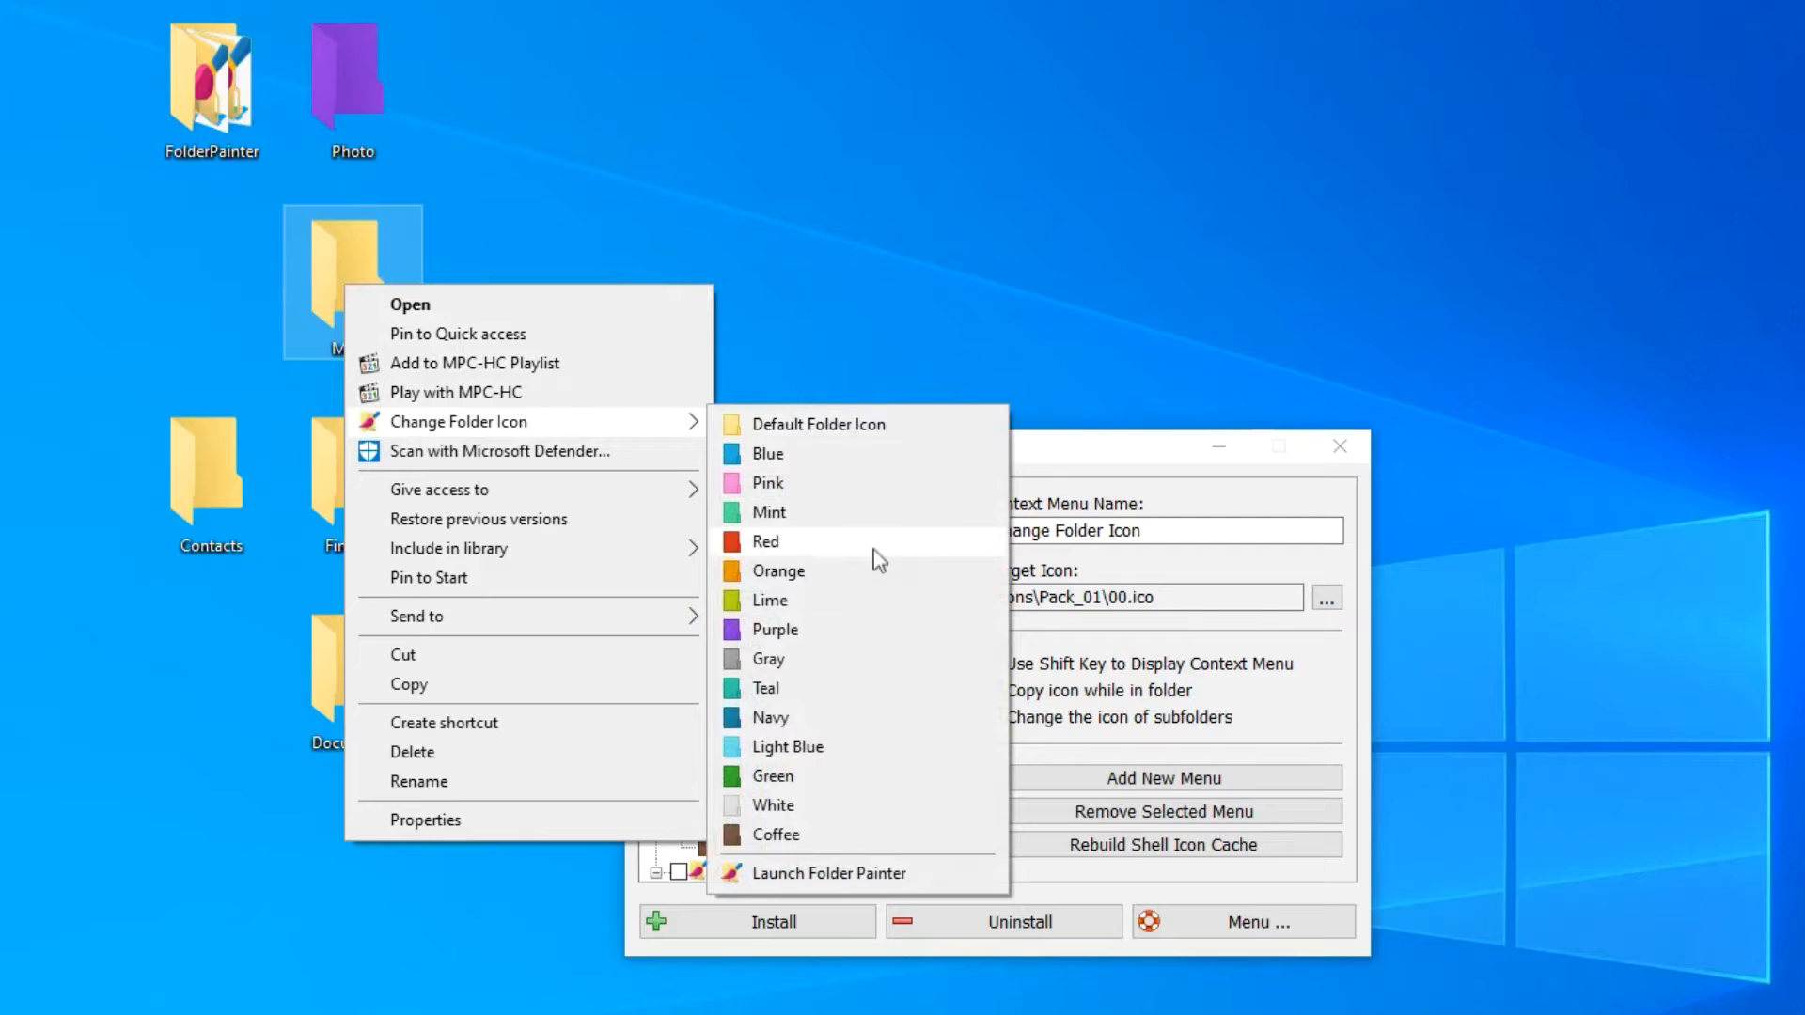
click(765, 541)
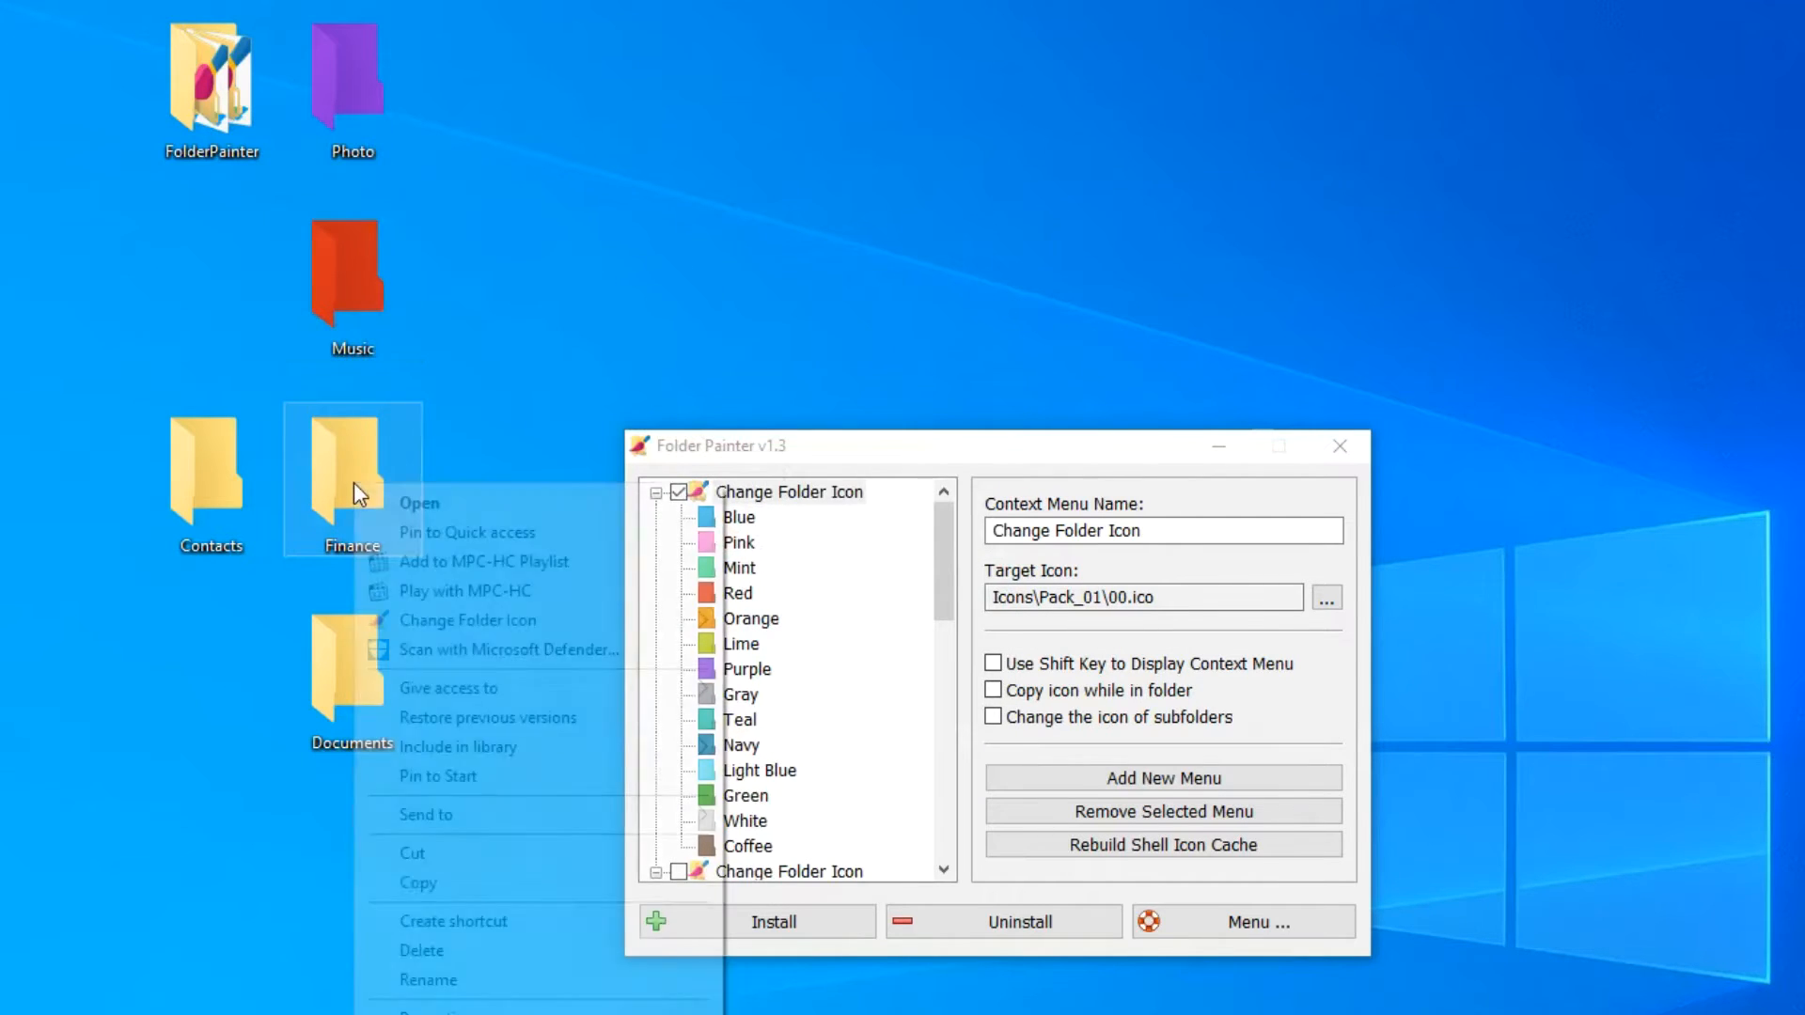
mouse_move(469, 618)
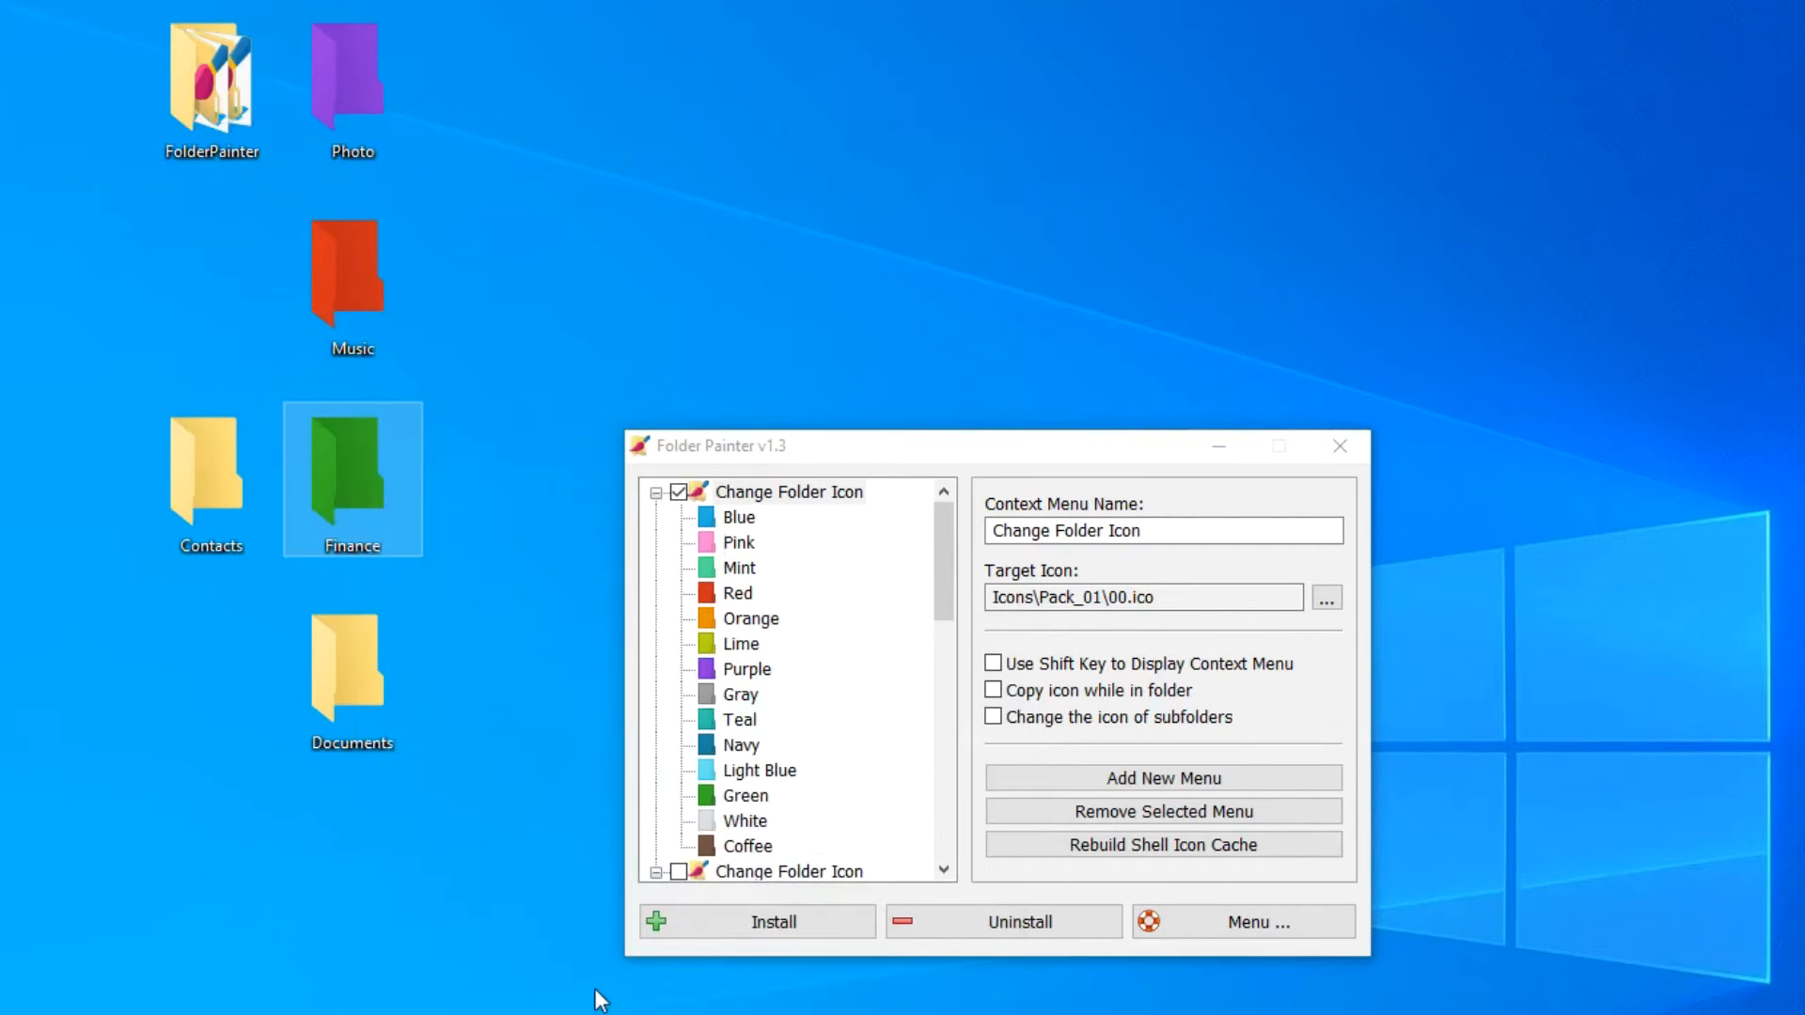
mouse_move(393, 474)
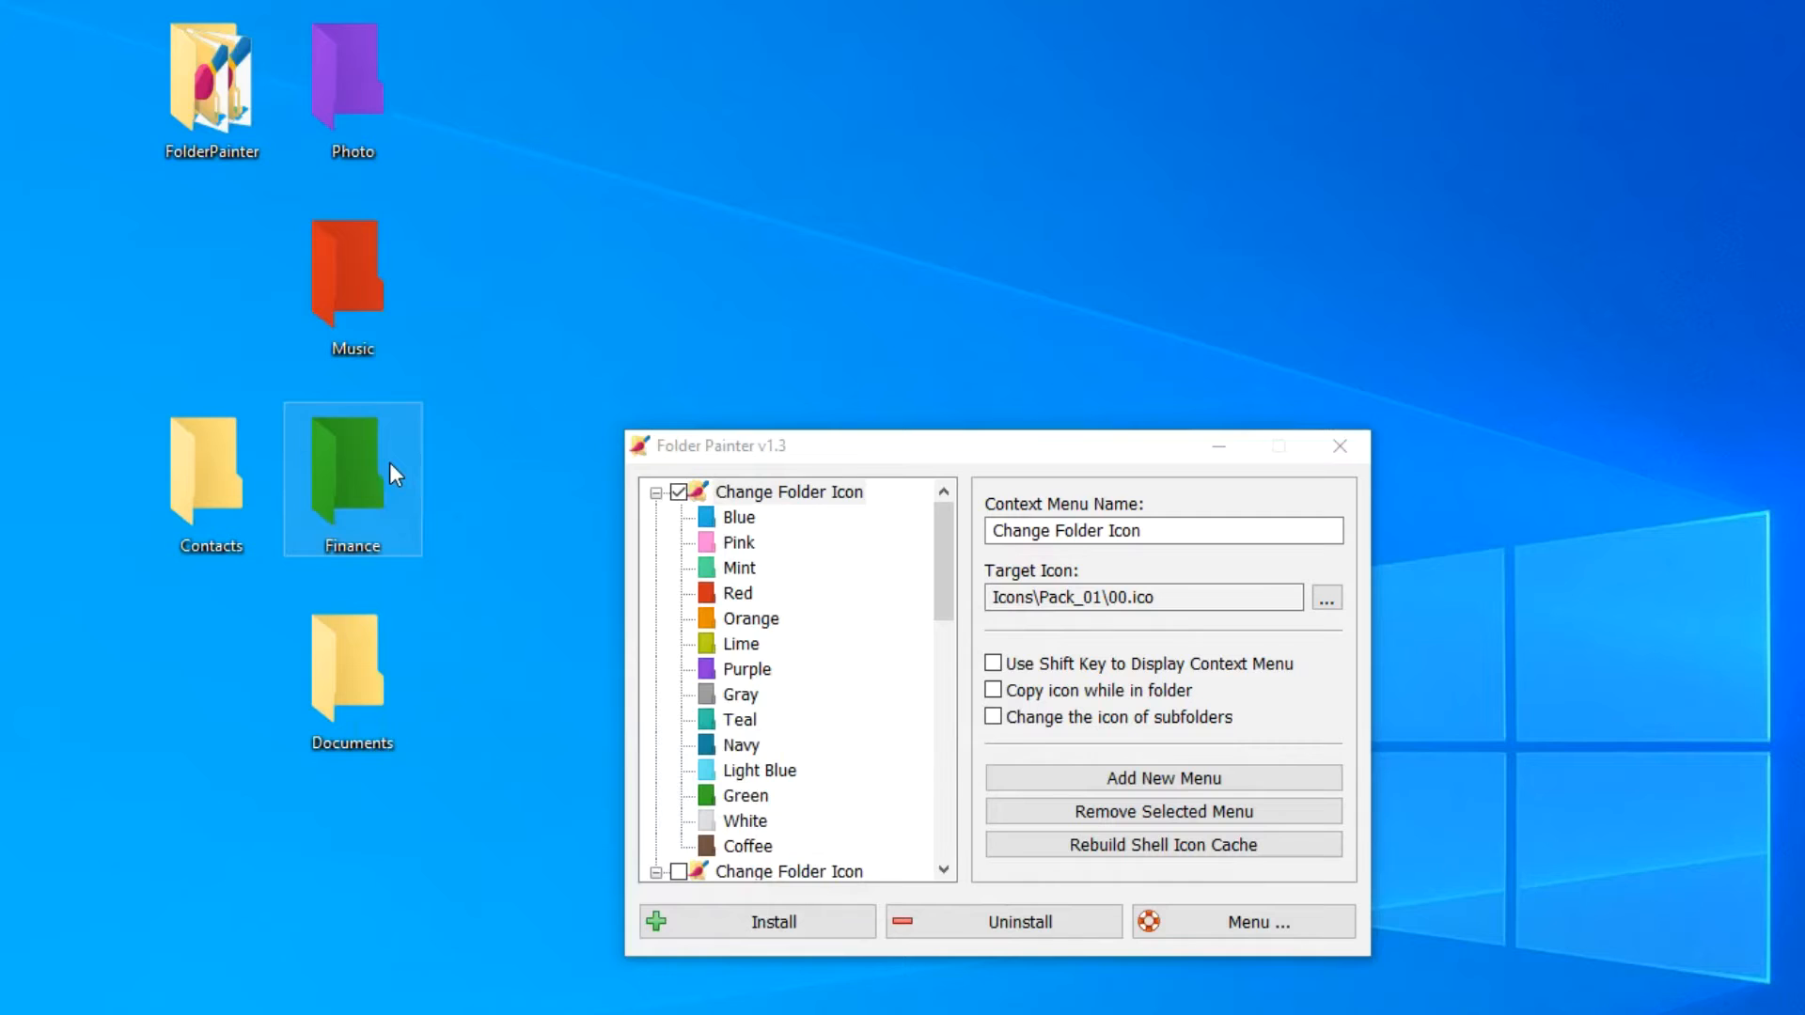
Restore Finance, then Photo and Music, to the default yellow folder icon
right_click(351, 477)
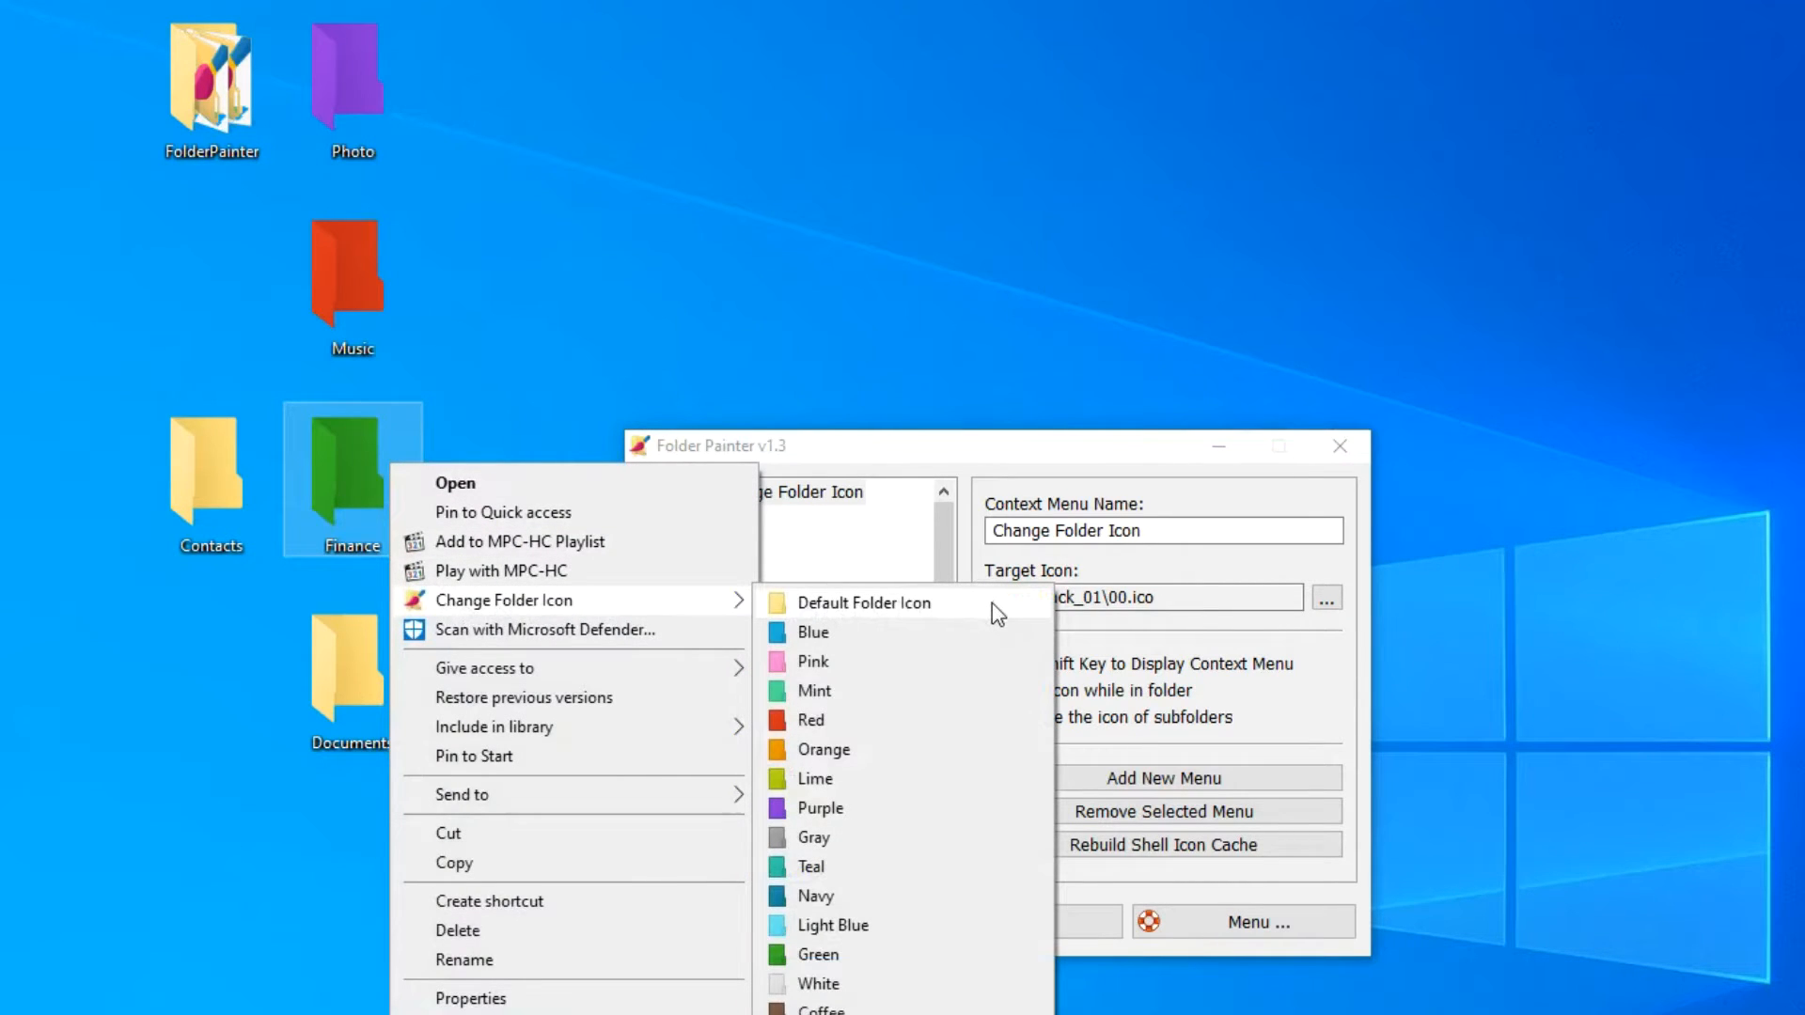
click(865, 602)
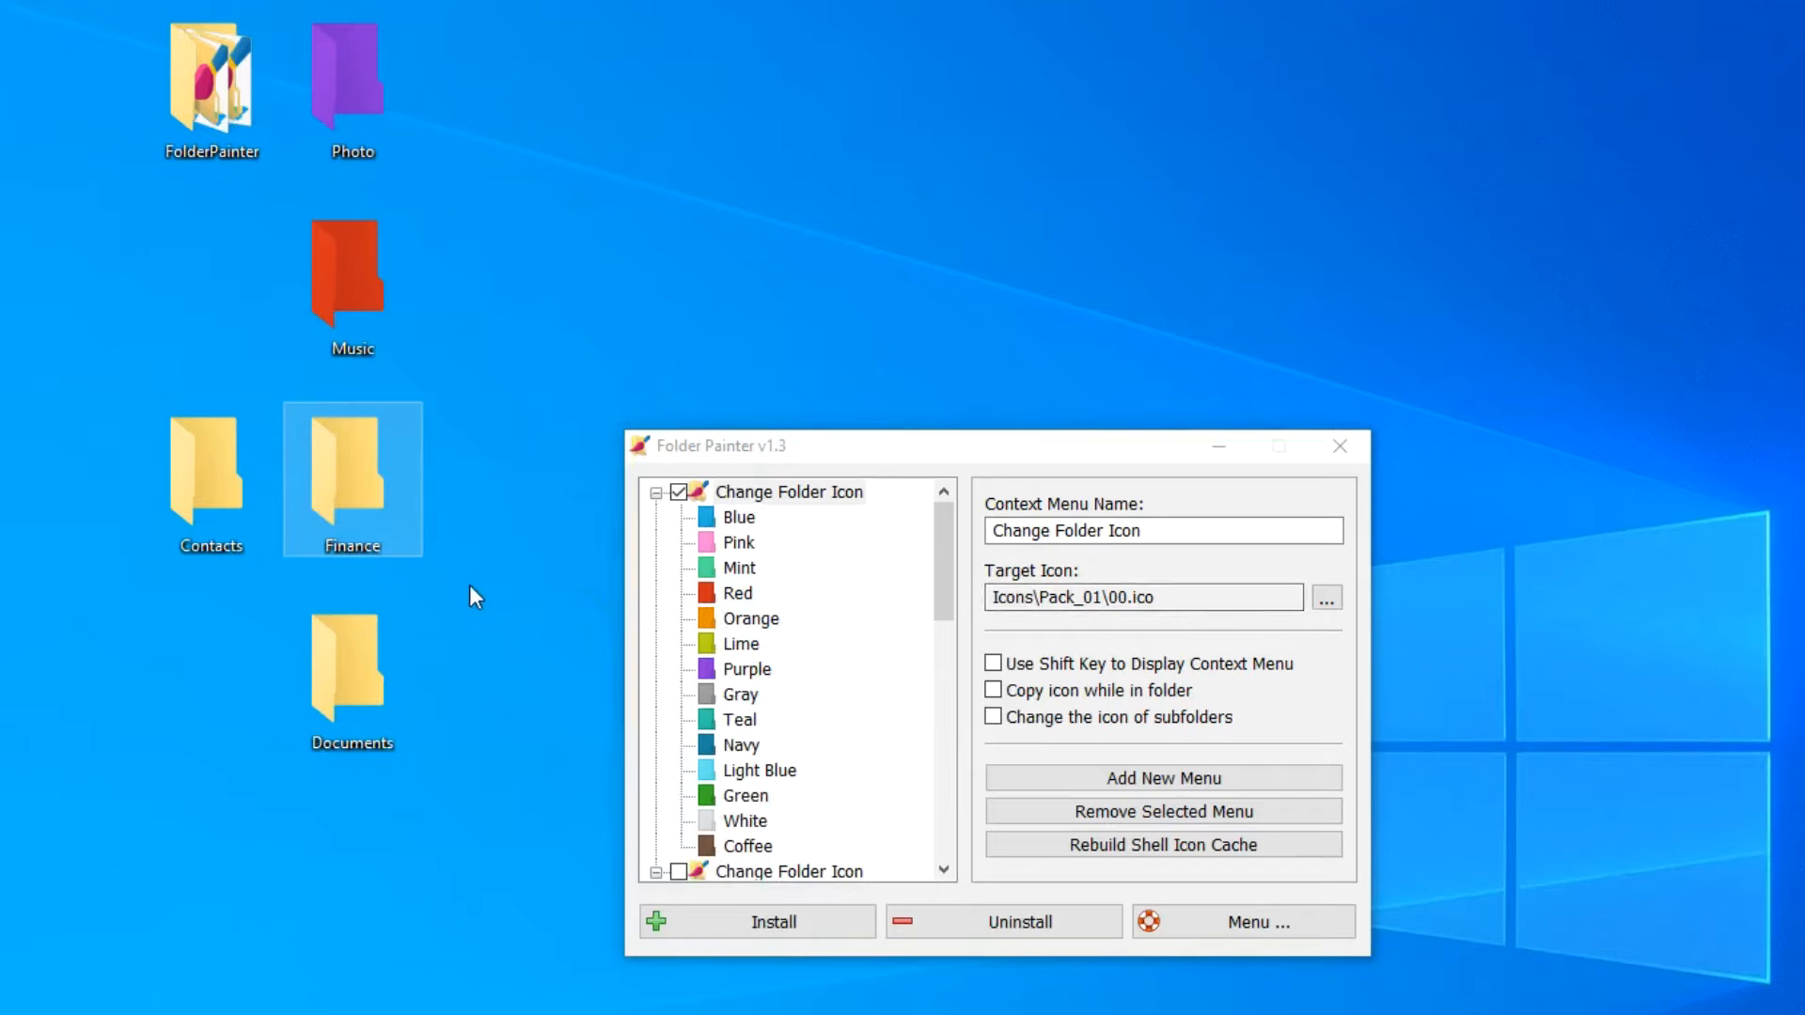
click(351, 81)
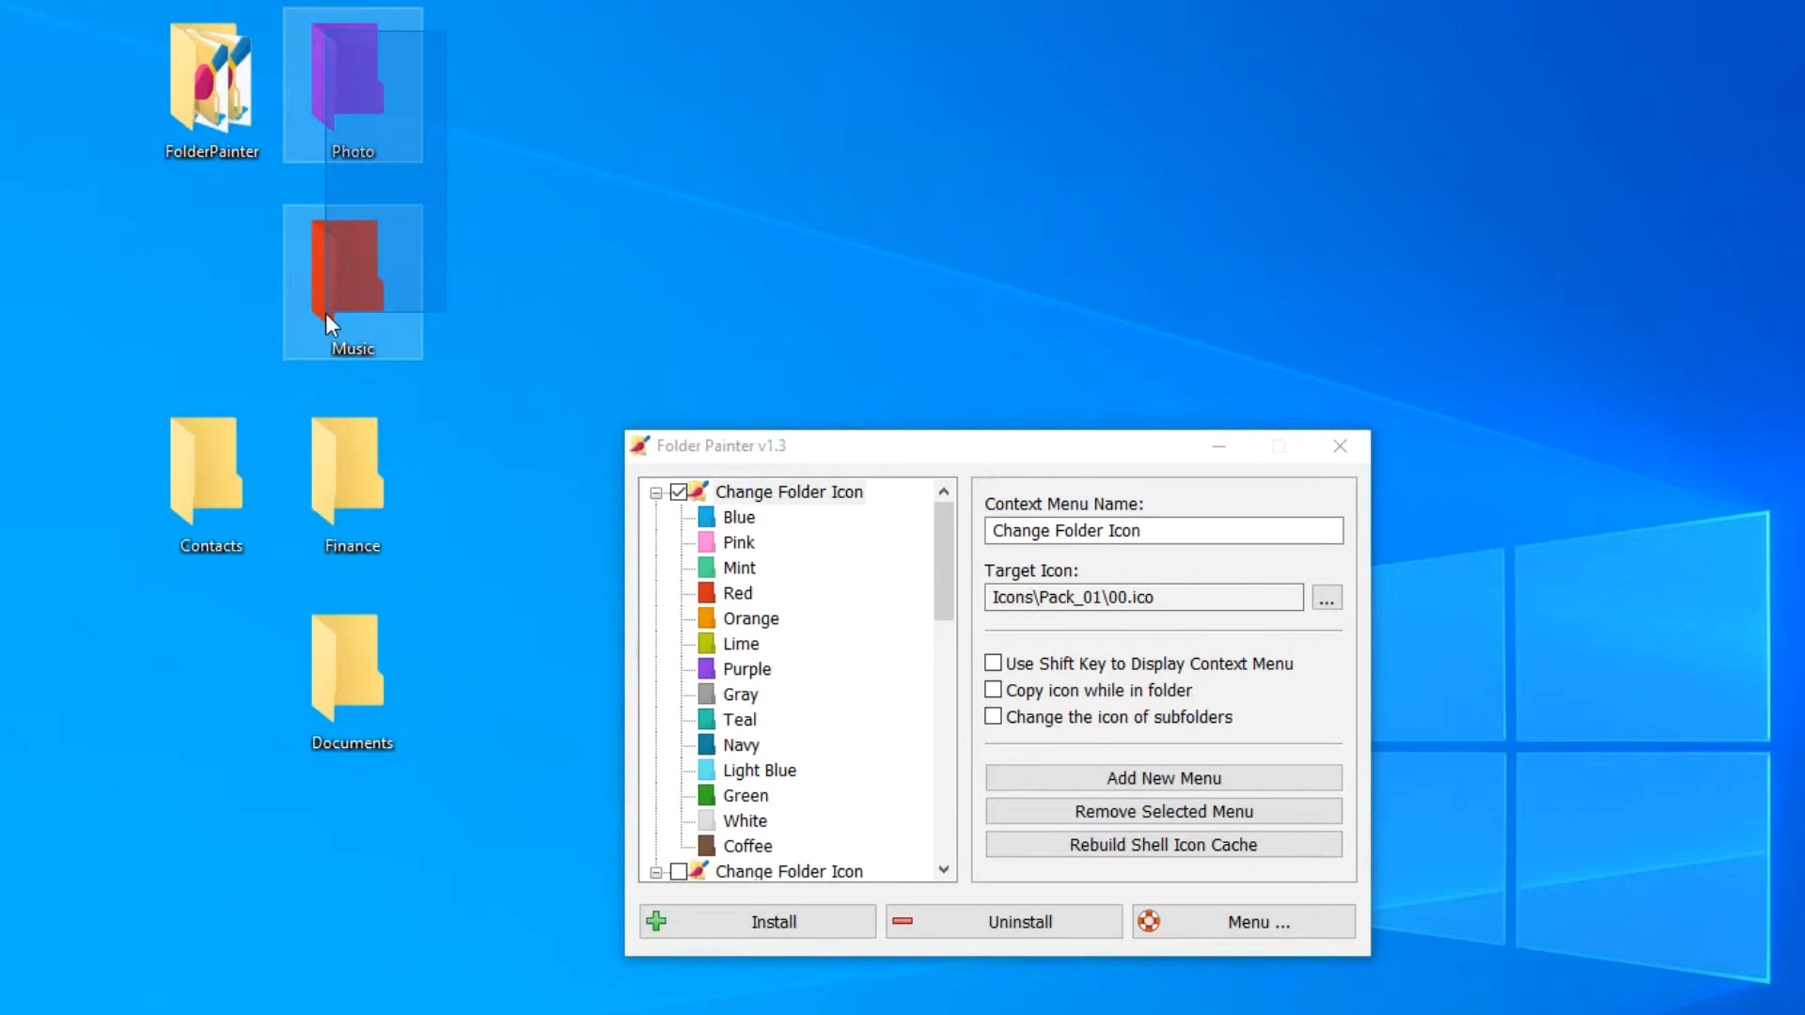
right_click(351, 282)
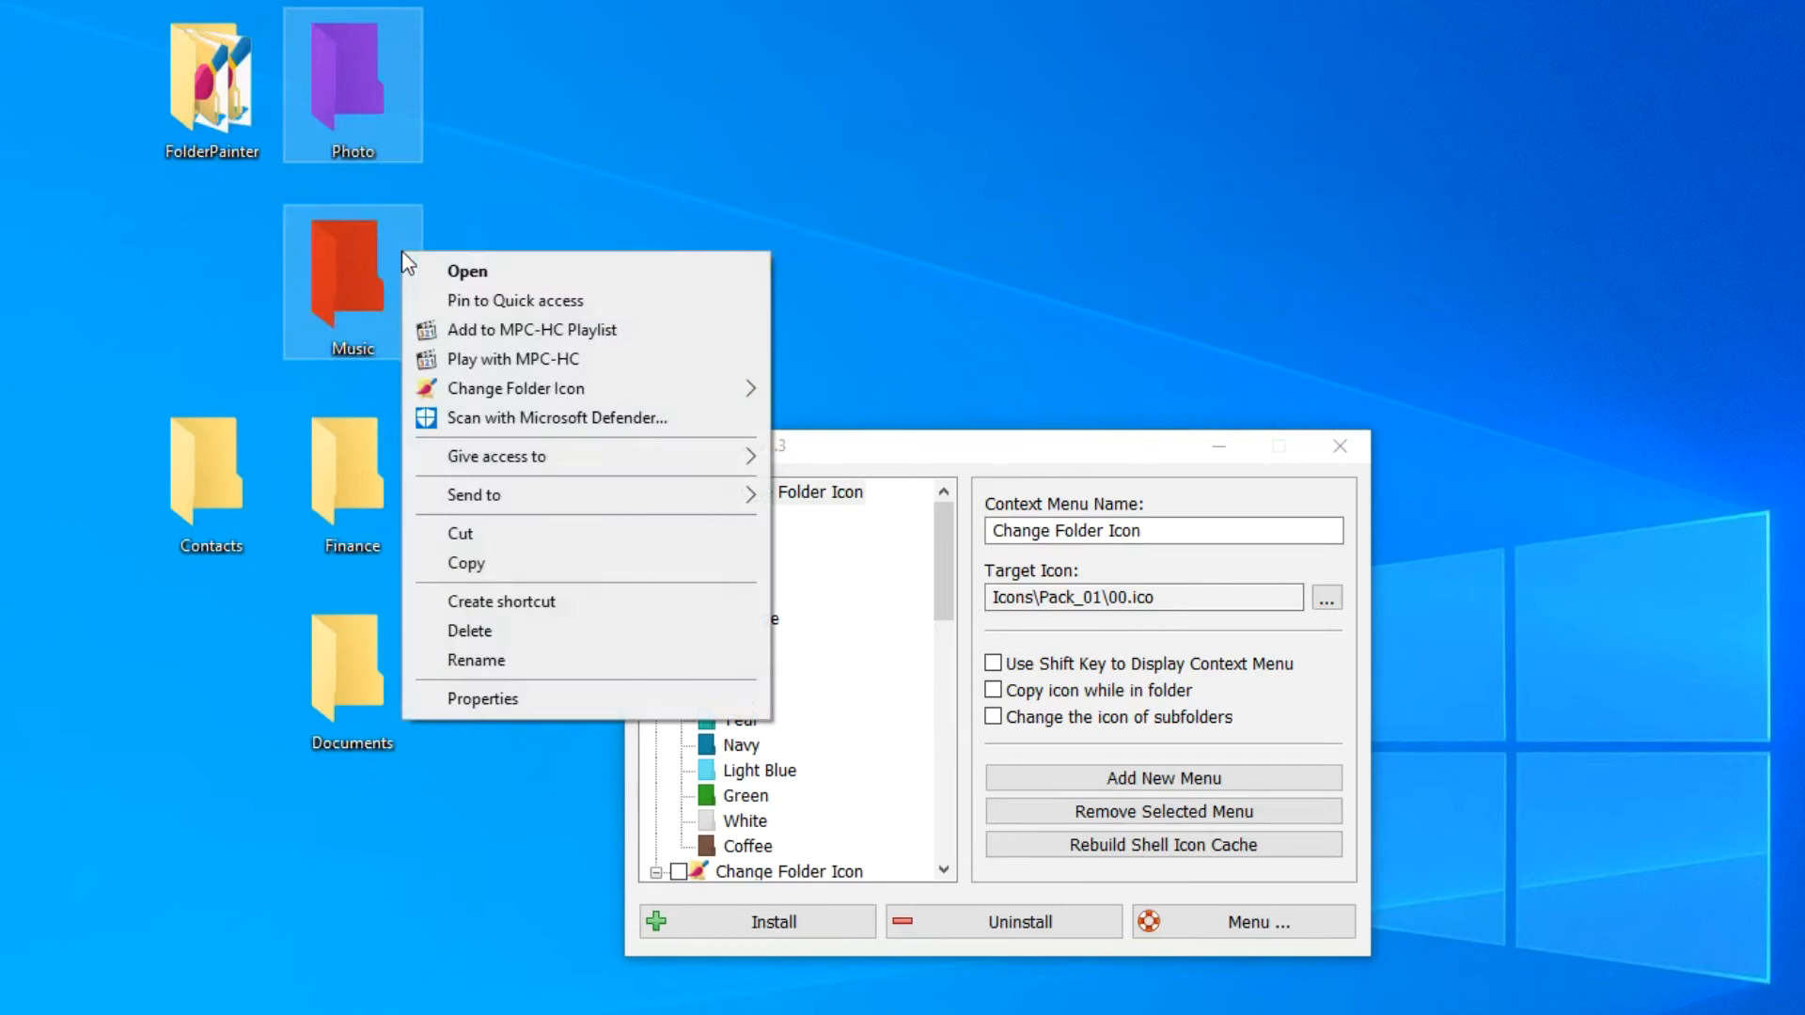
mouse_move(516, 387)
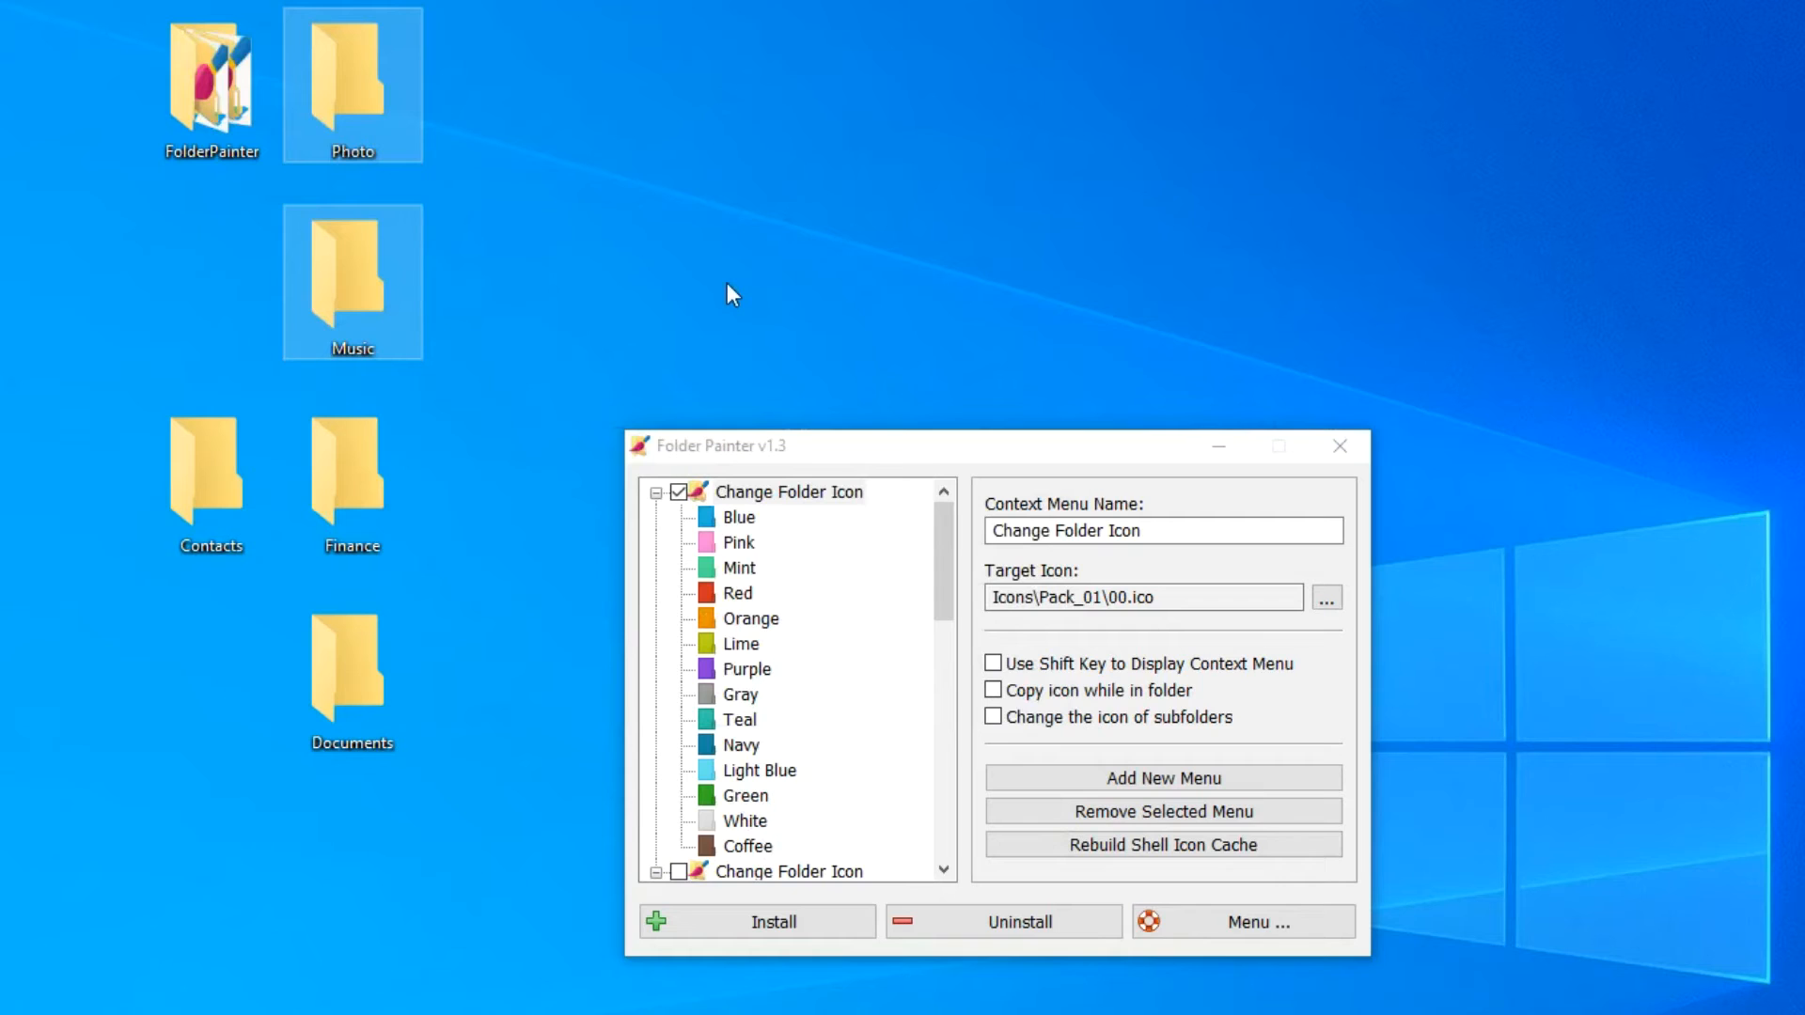
mouse_move(1292, 382)
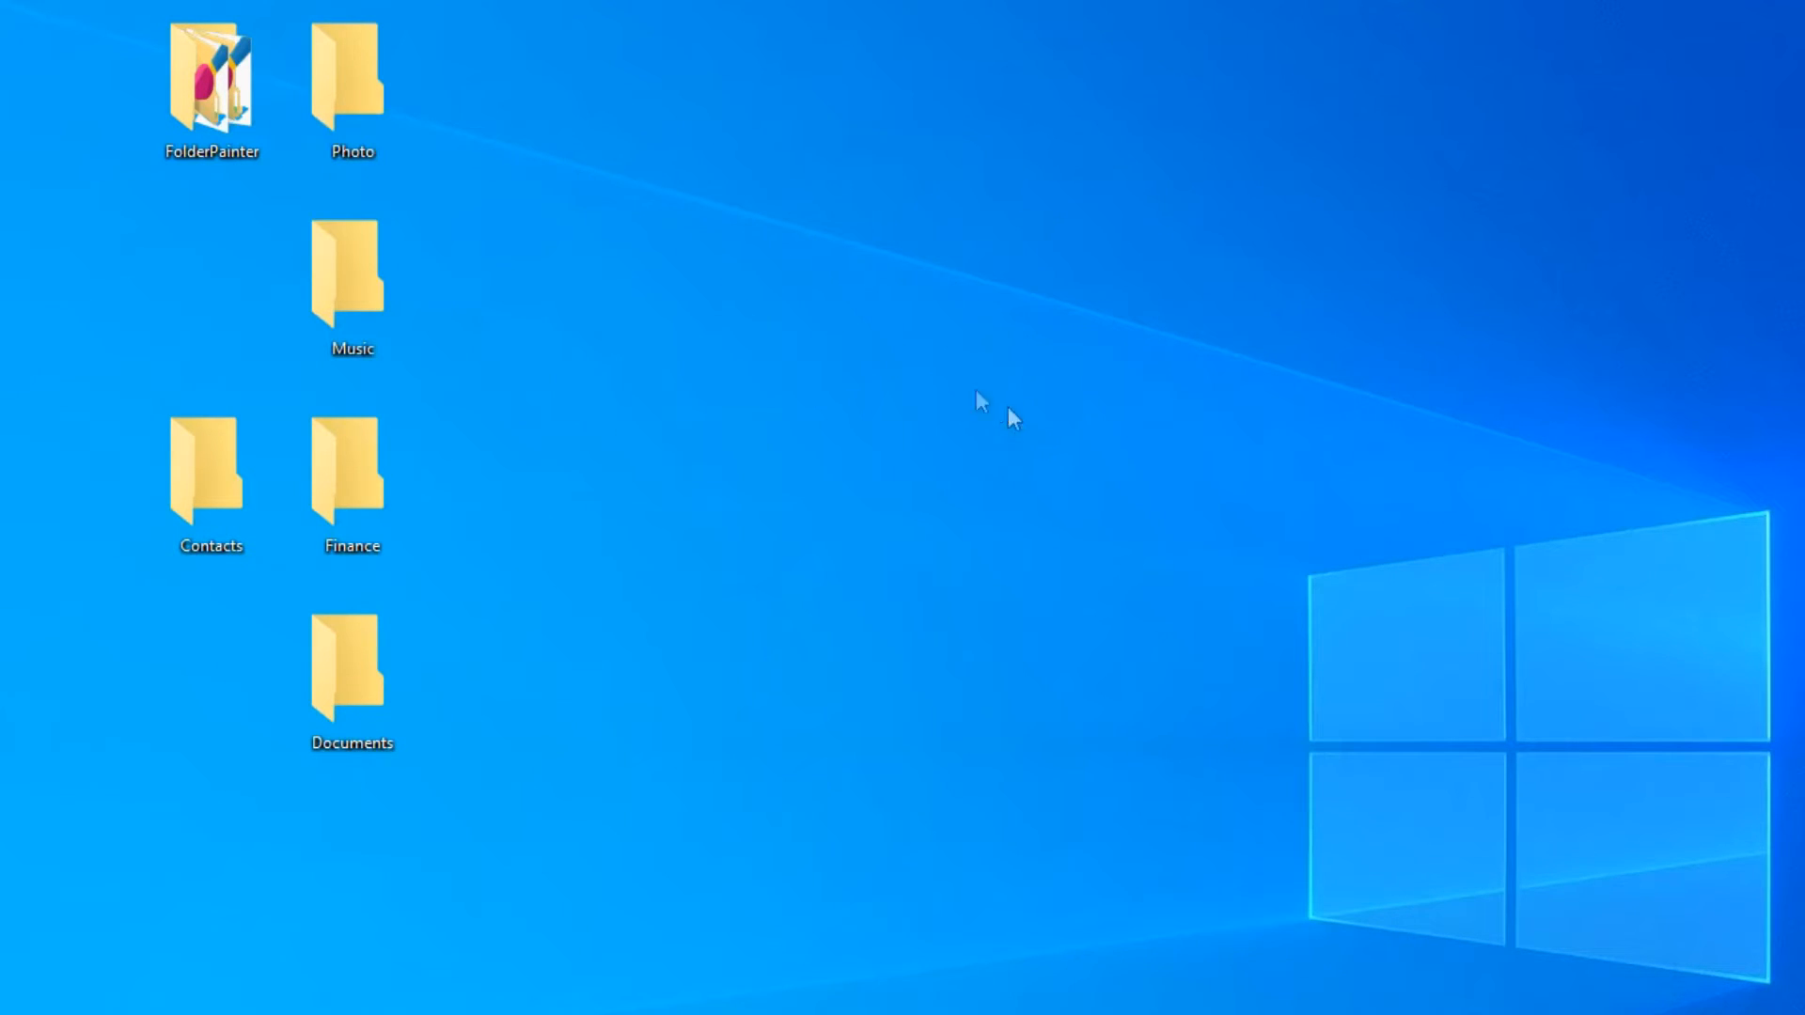
Reopen Folder Painter via Launch Folder Painter in the Photo folder's menu
right_click(352, 75)
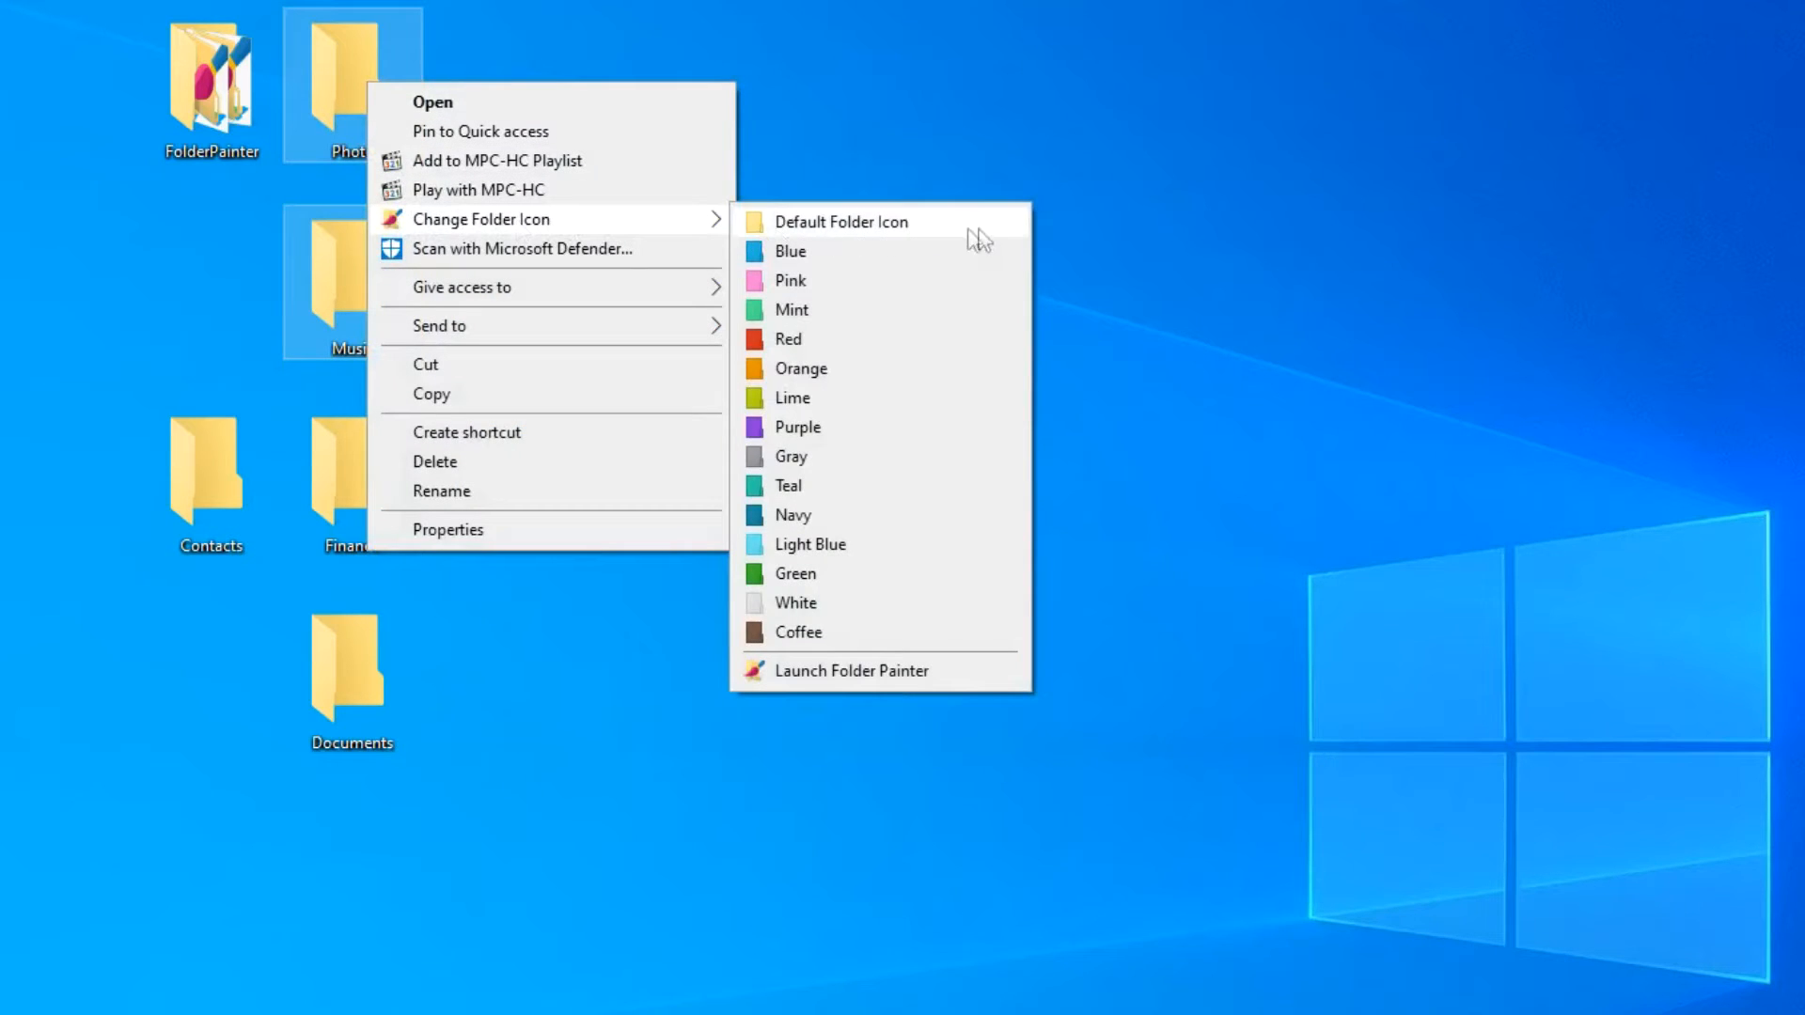
mouse_move(991, 685)
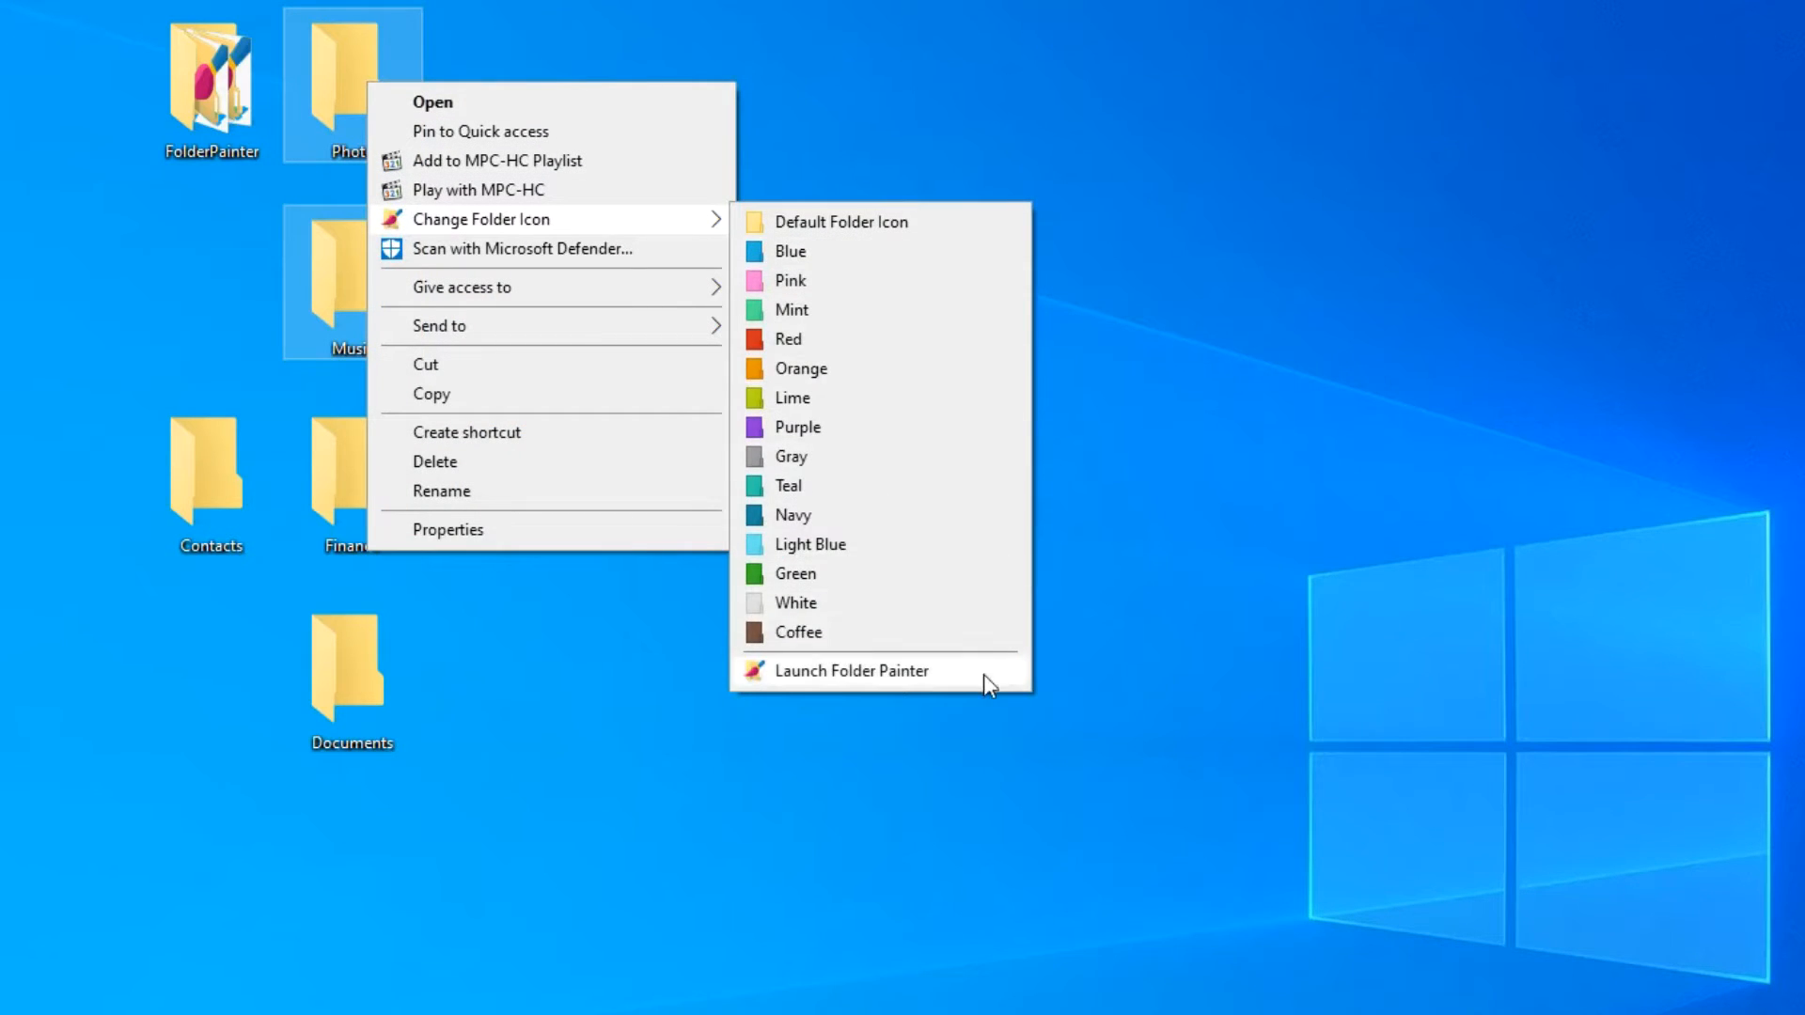
click(854, 669)
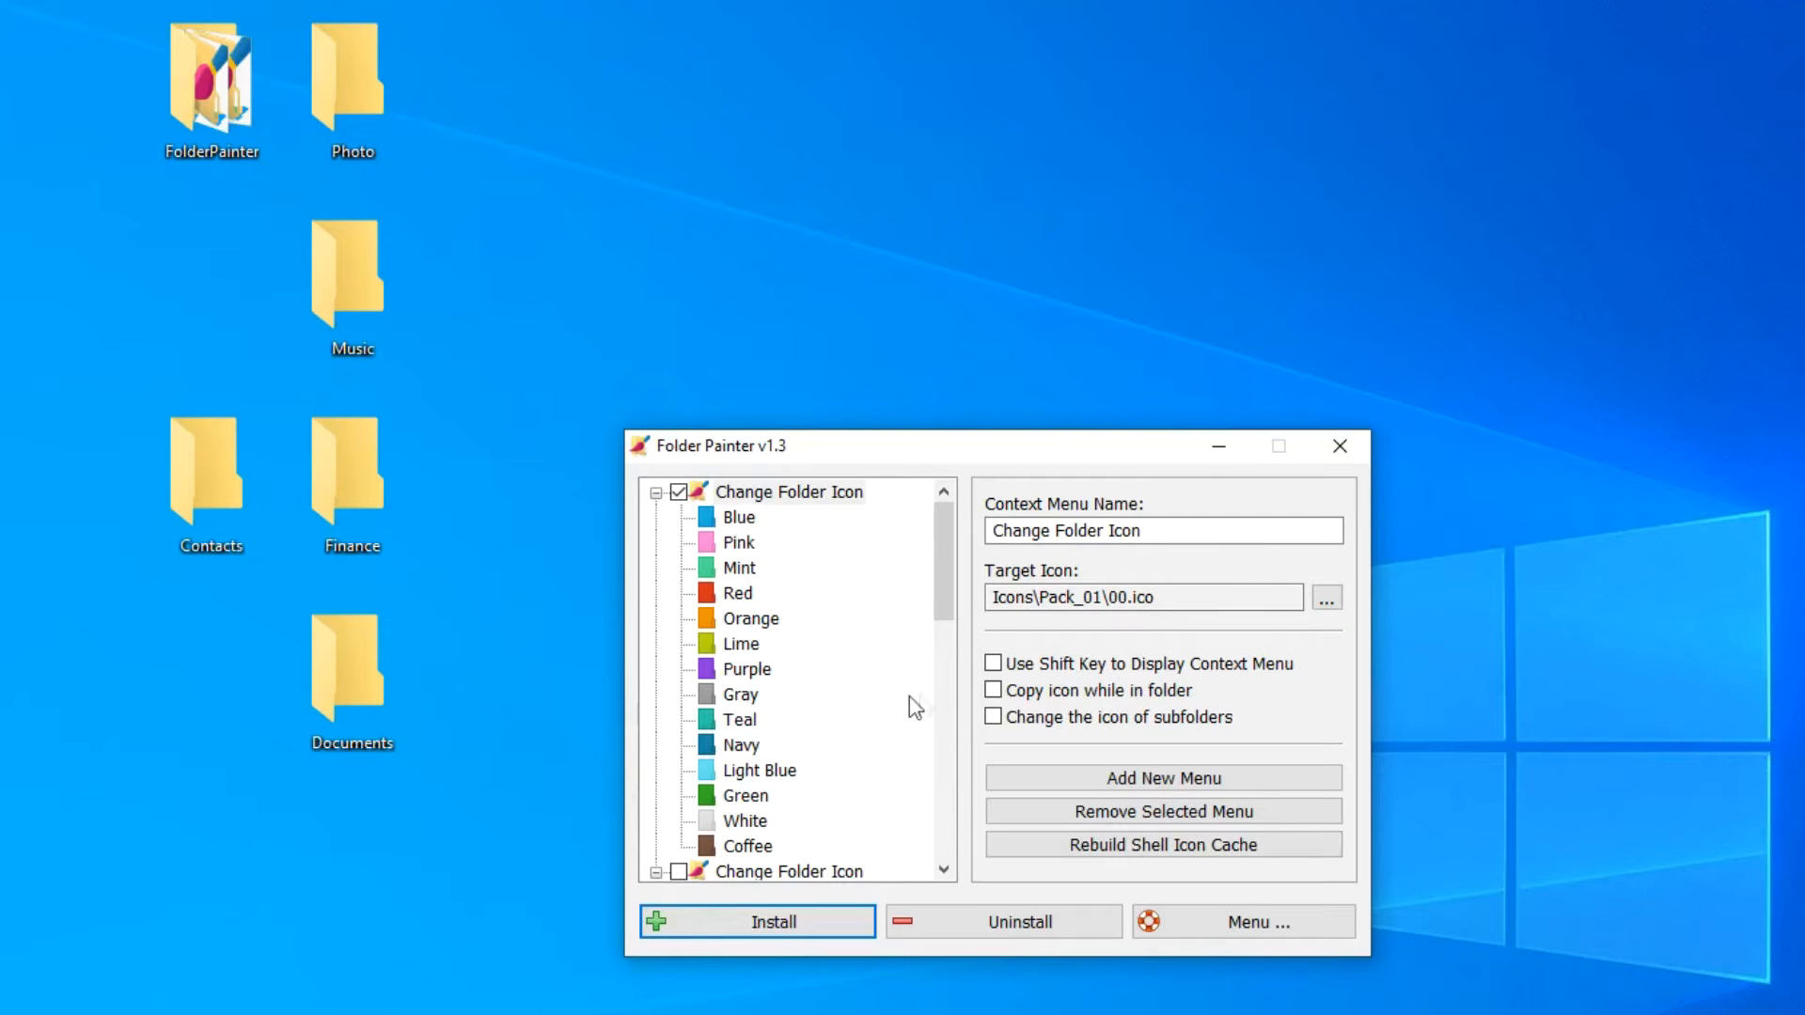
Enable 'Copy icon while in folder' and colour the Photo folder purple
click(993, 690)
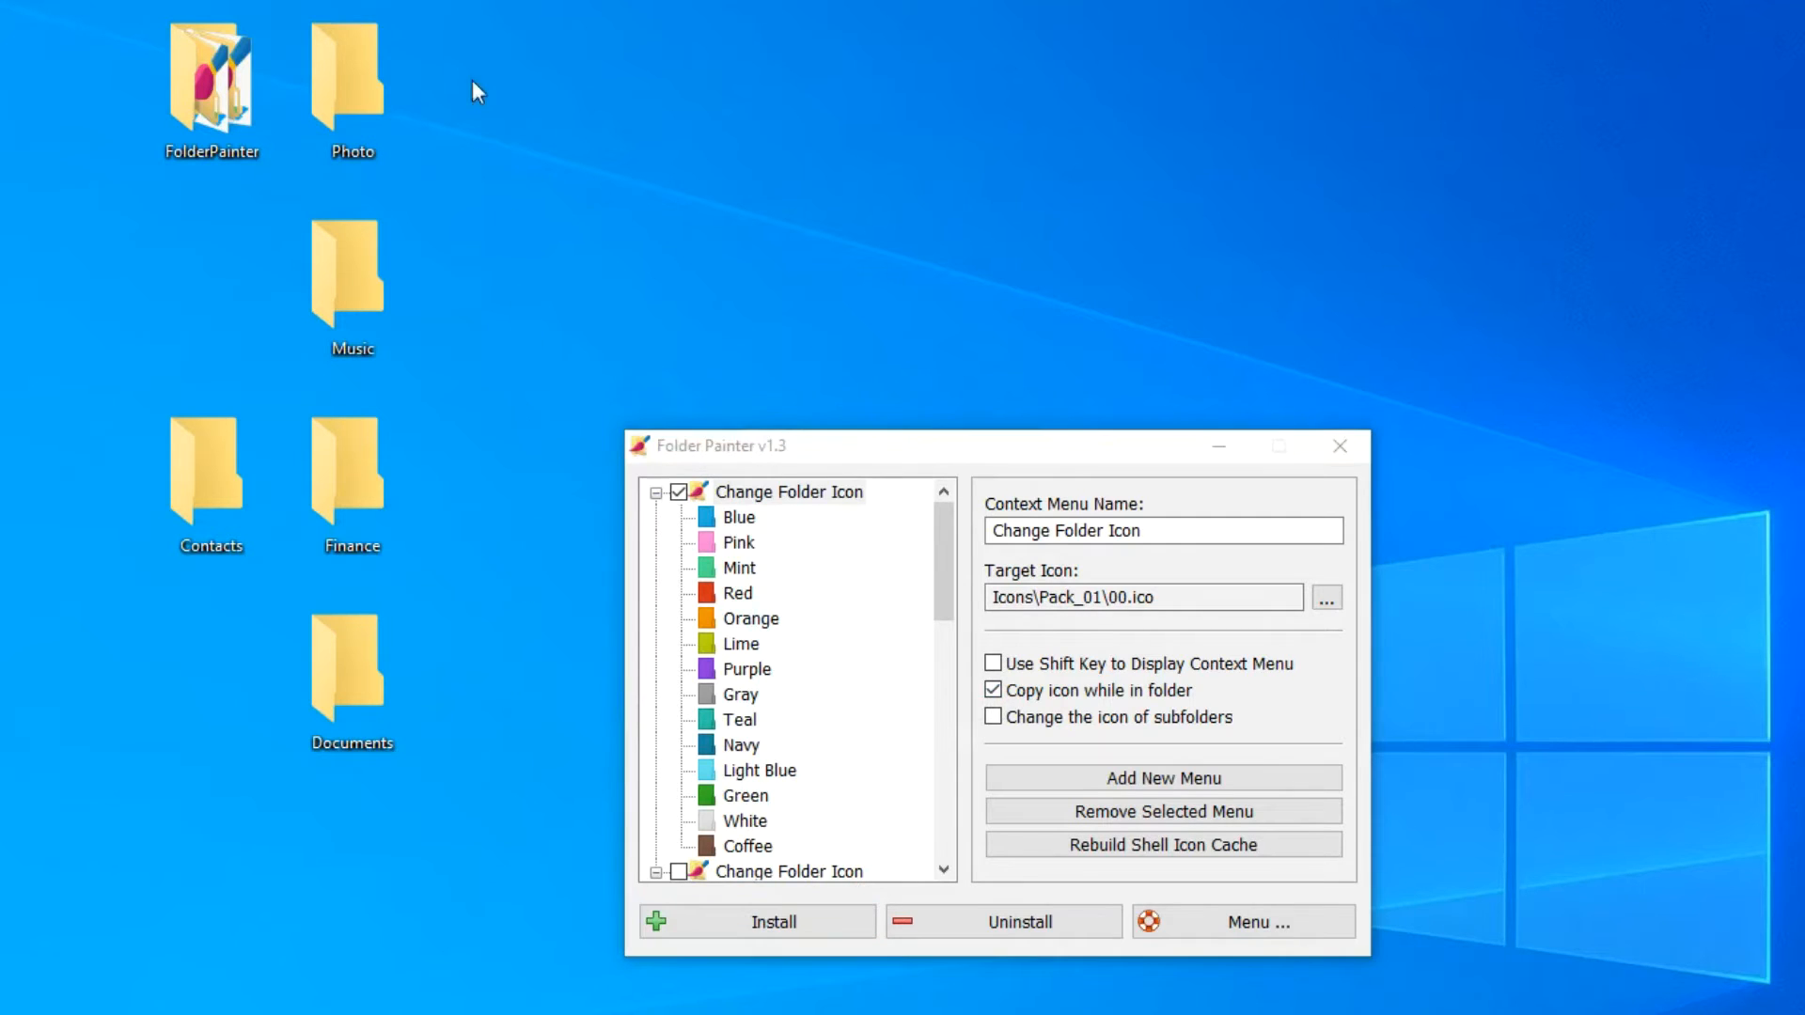
right_click(350, 81)
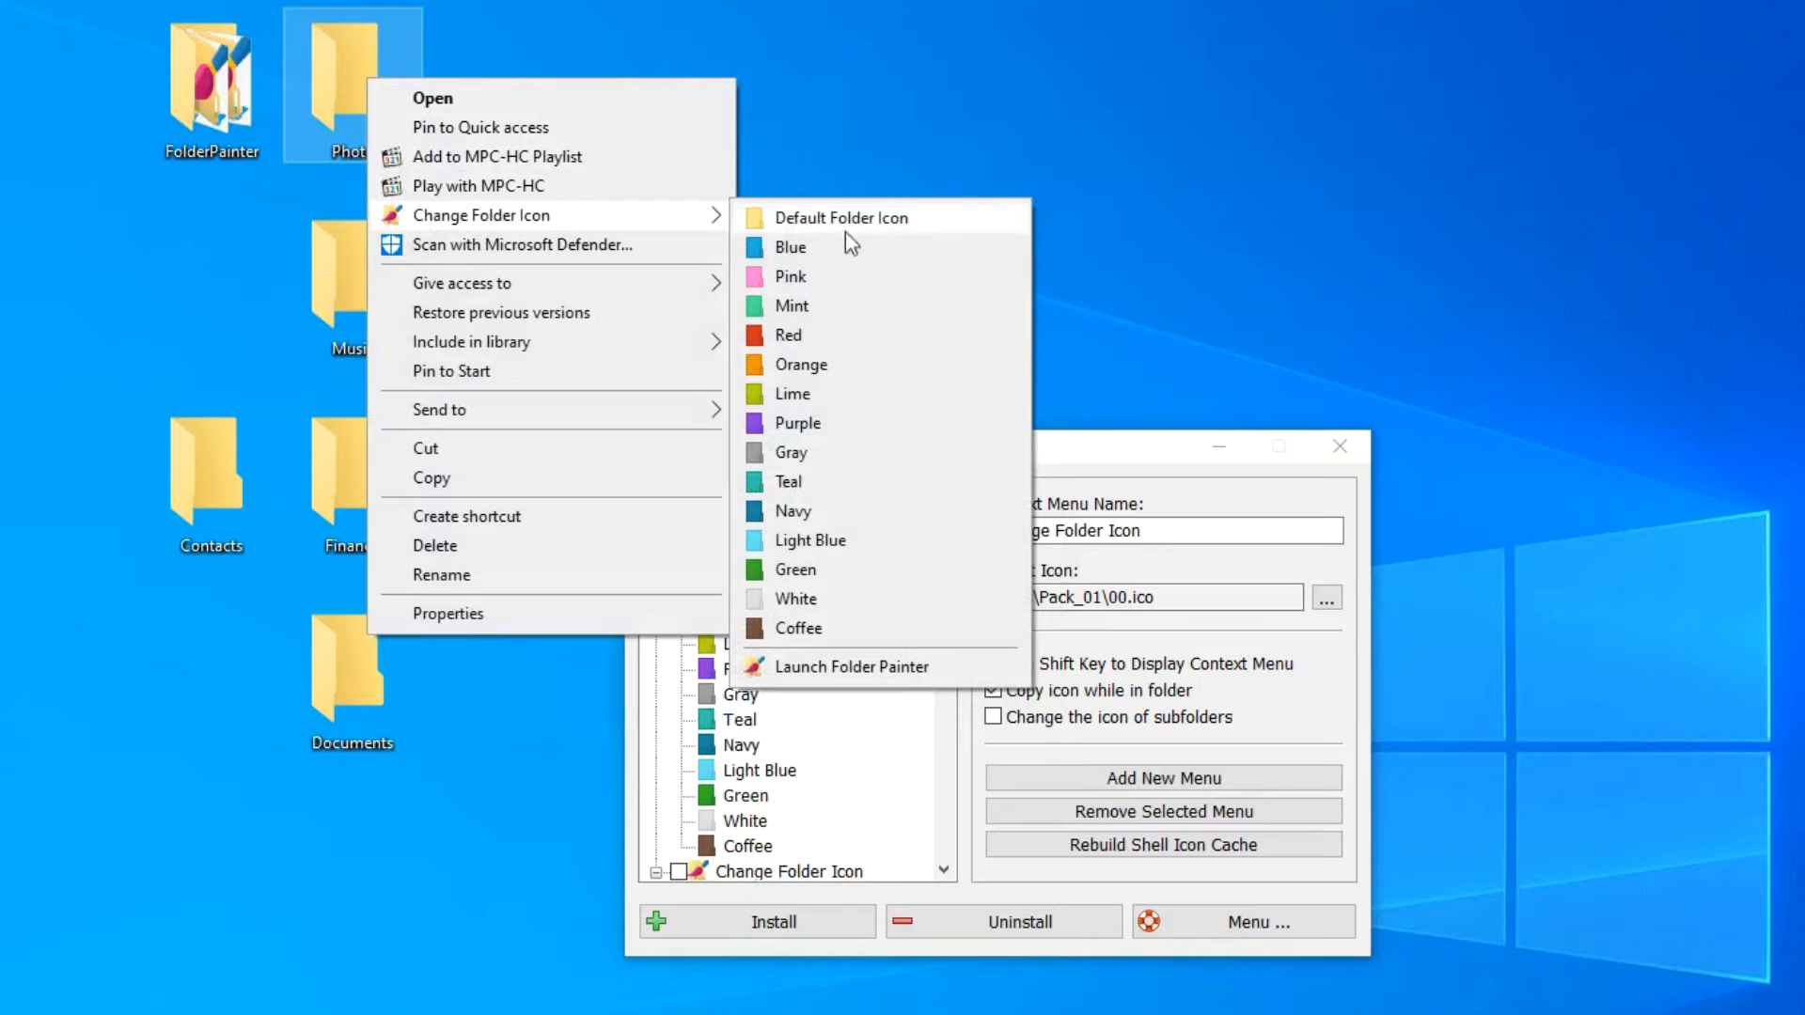
click(795, 423)
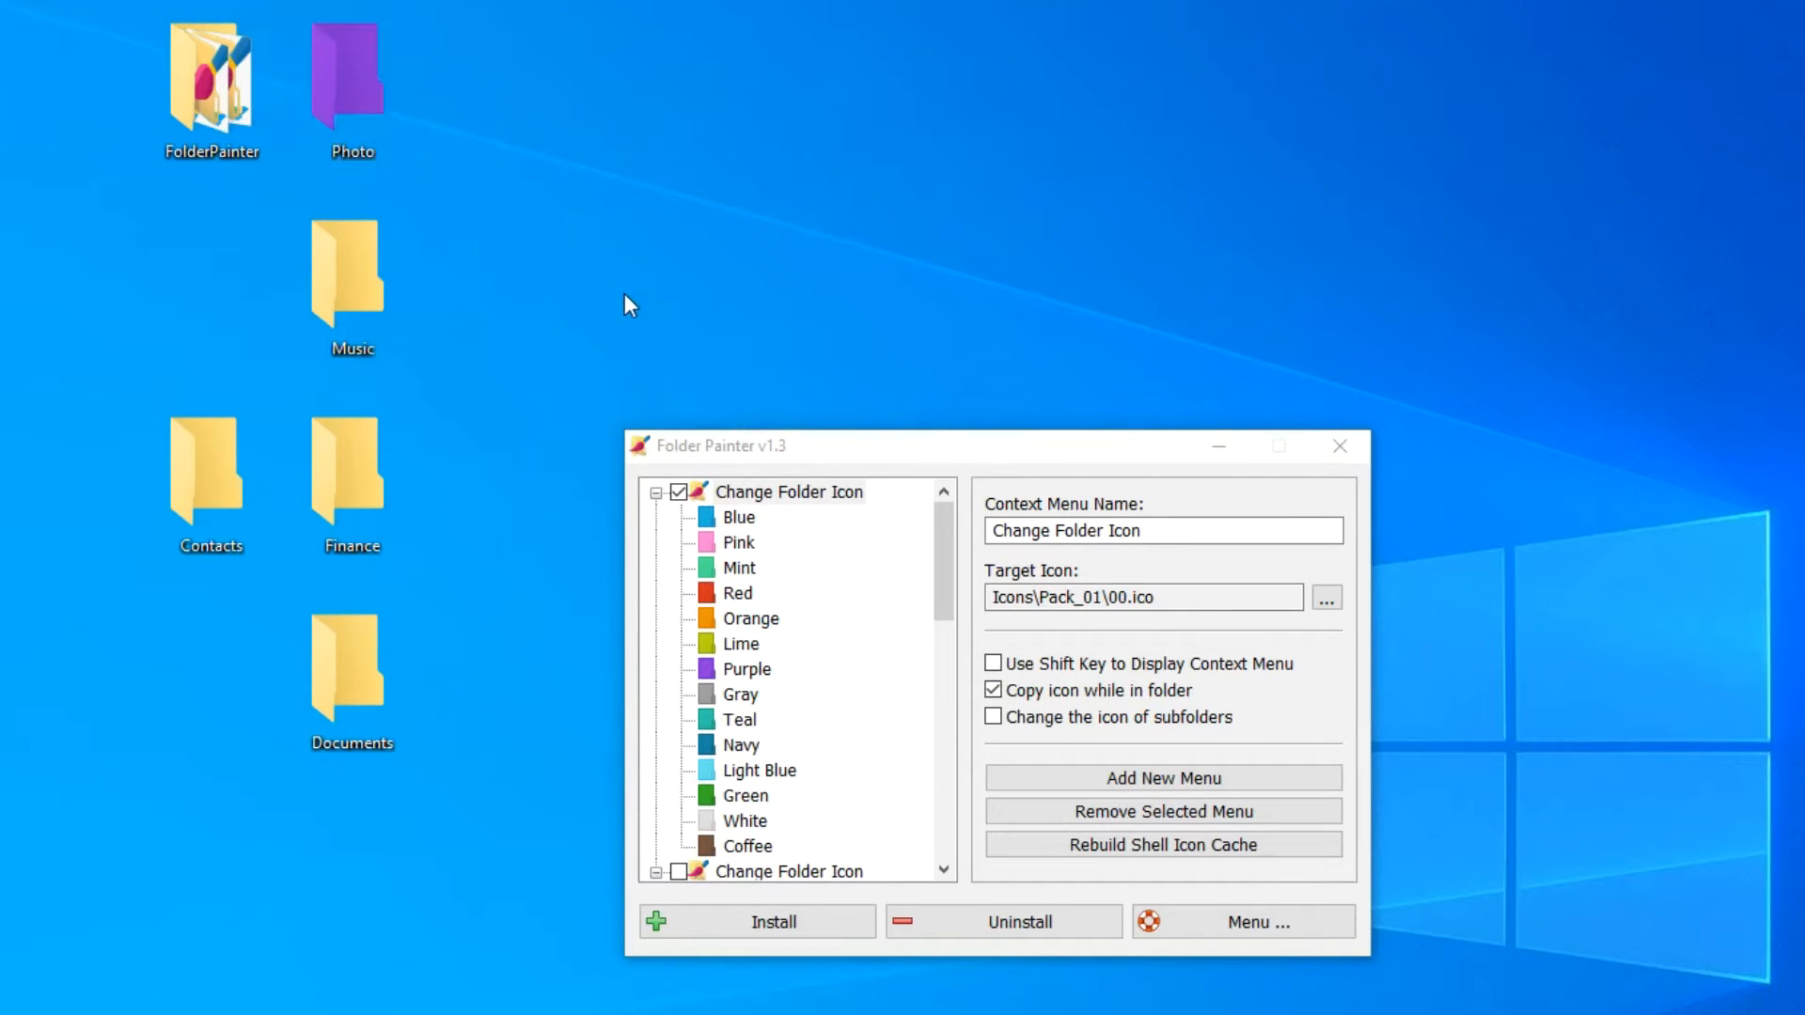
mouse_move(622, 304)
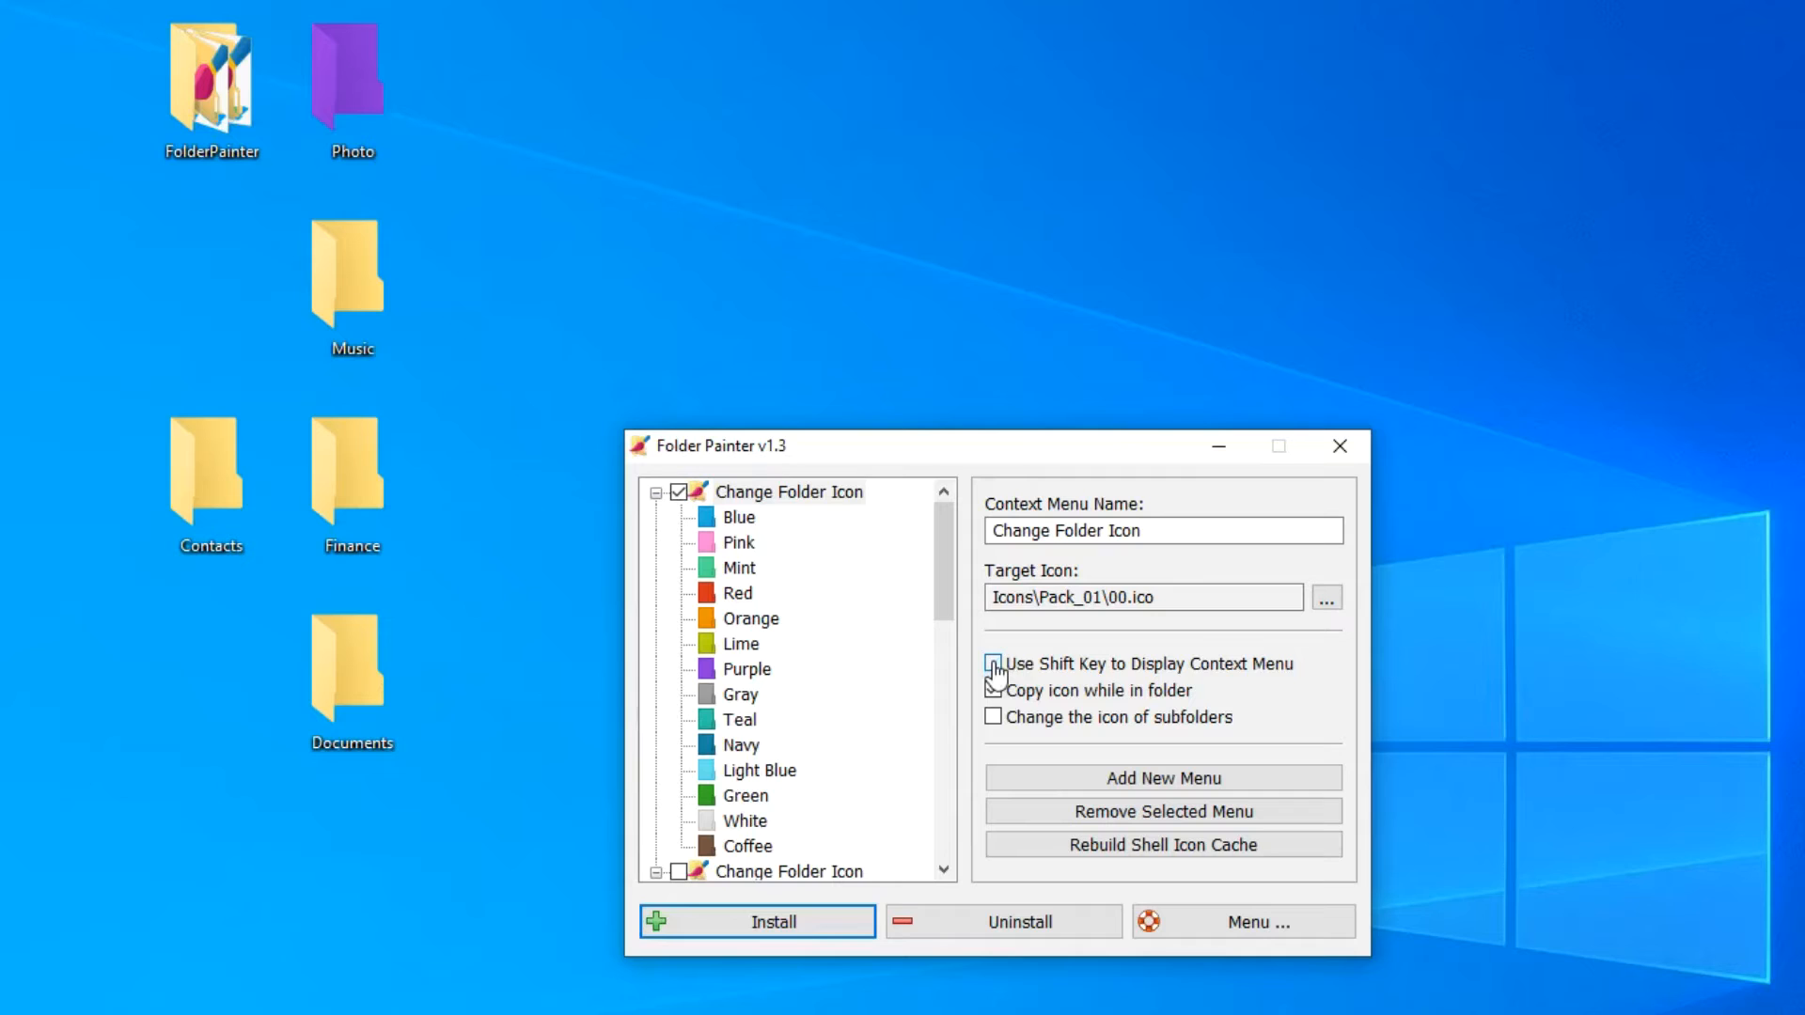
Enable the Shift-key-only context menu and colour Music red via Shift+right-click
click(993, 664)
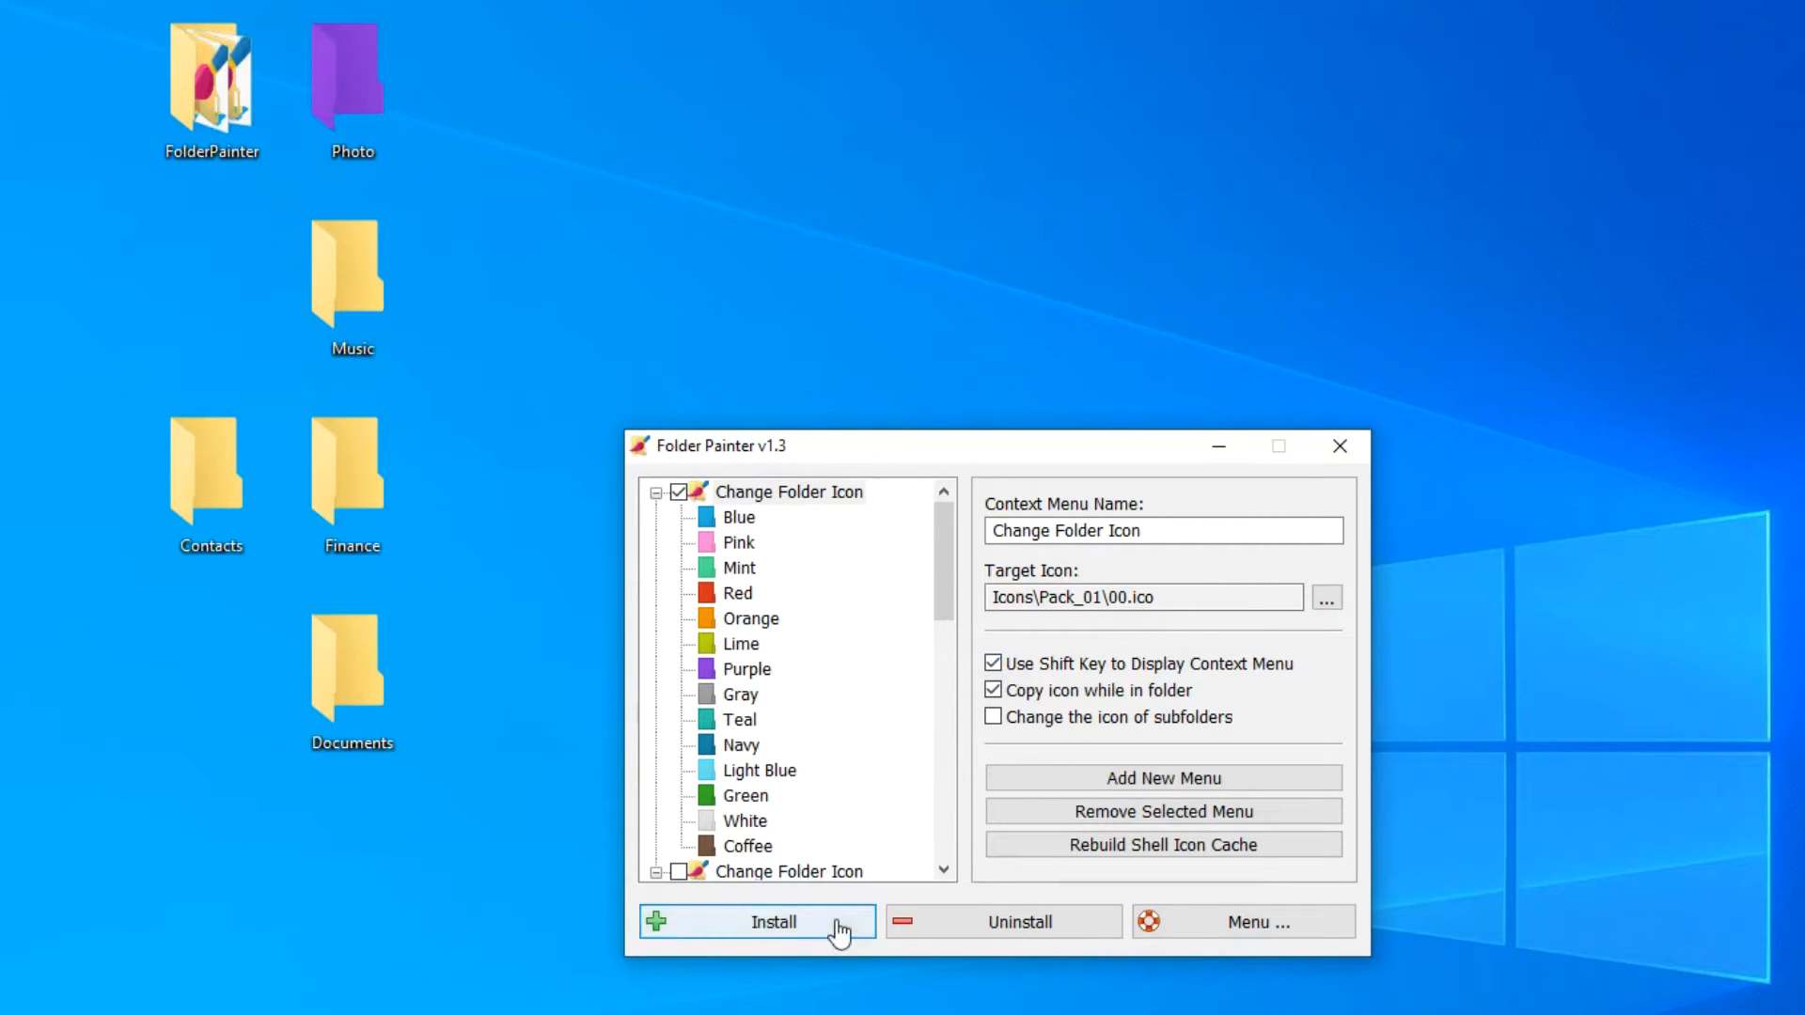
mouse_move(600, 957)
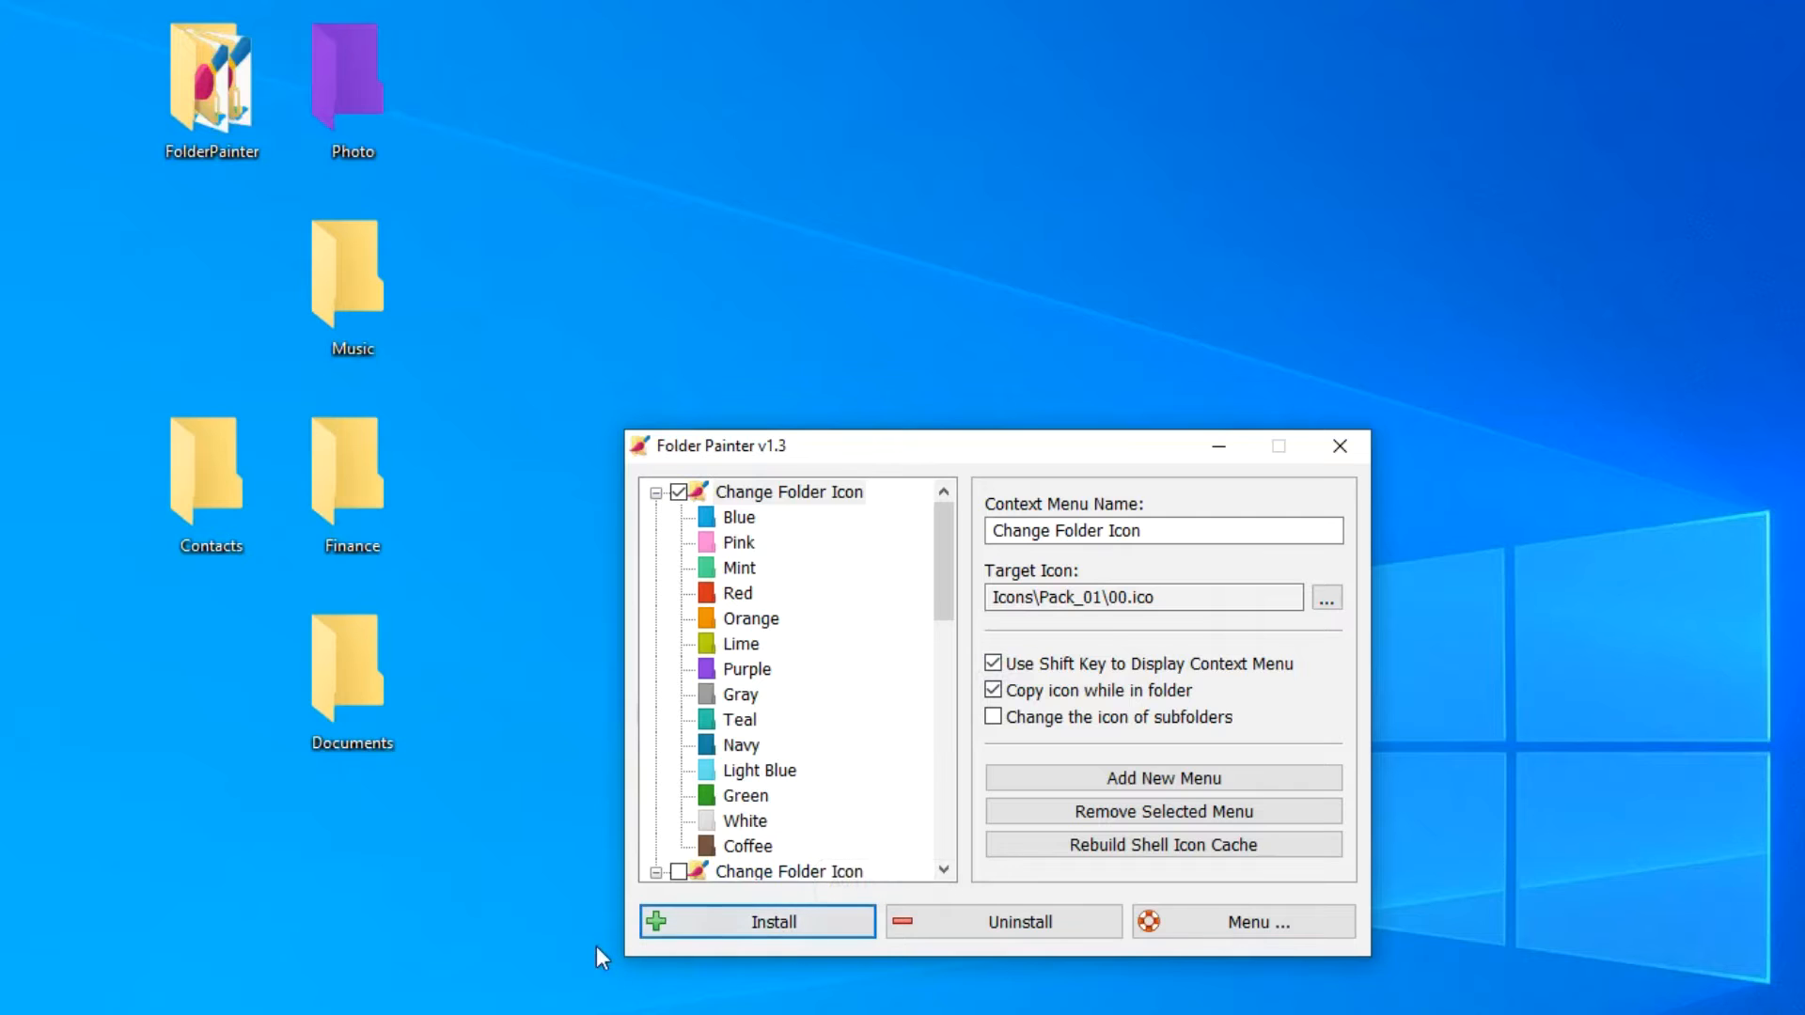
click(352, 276)
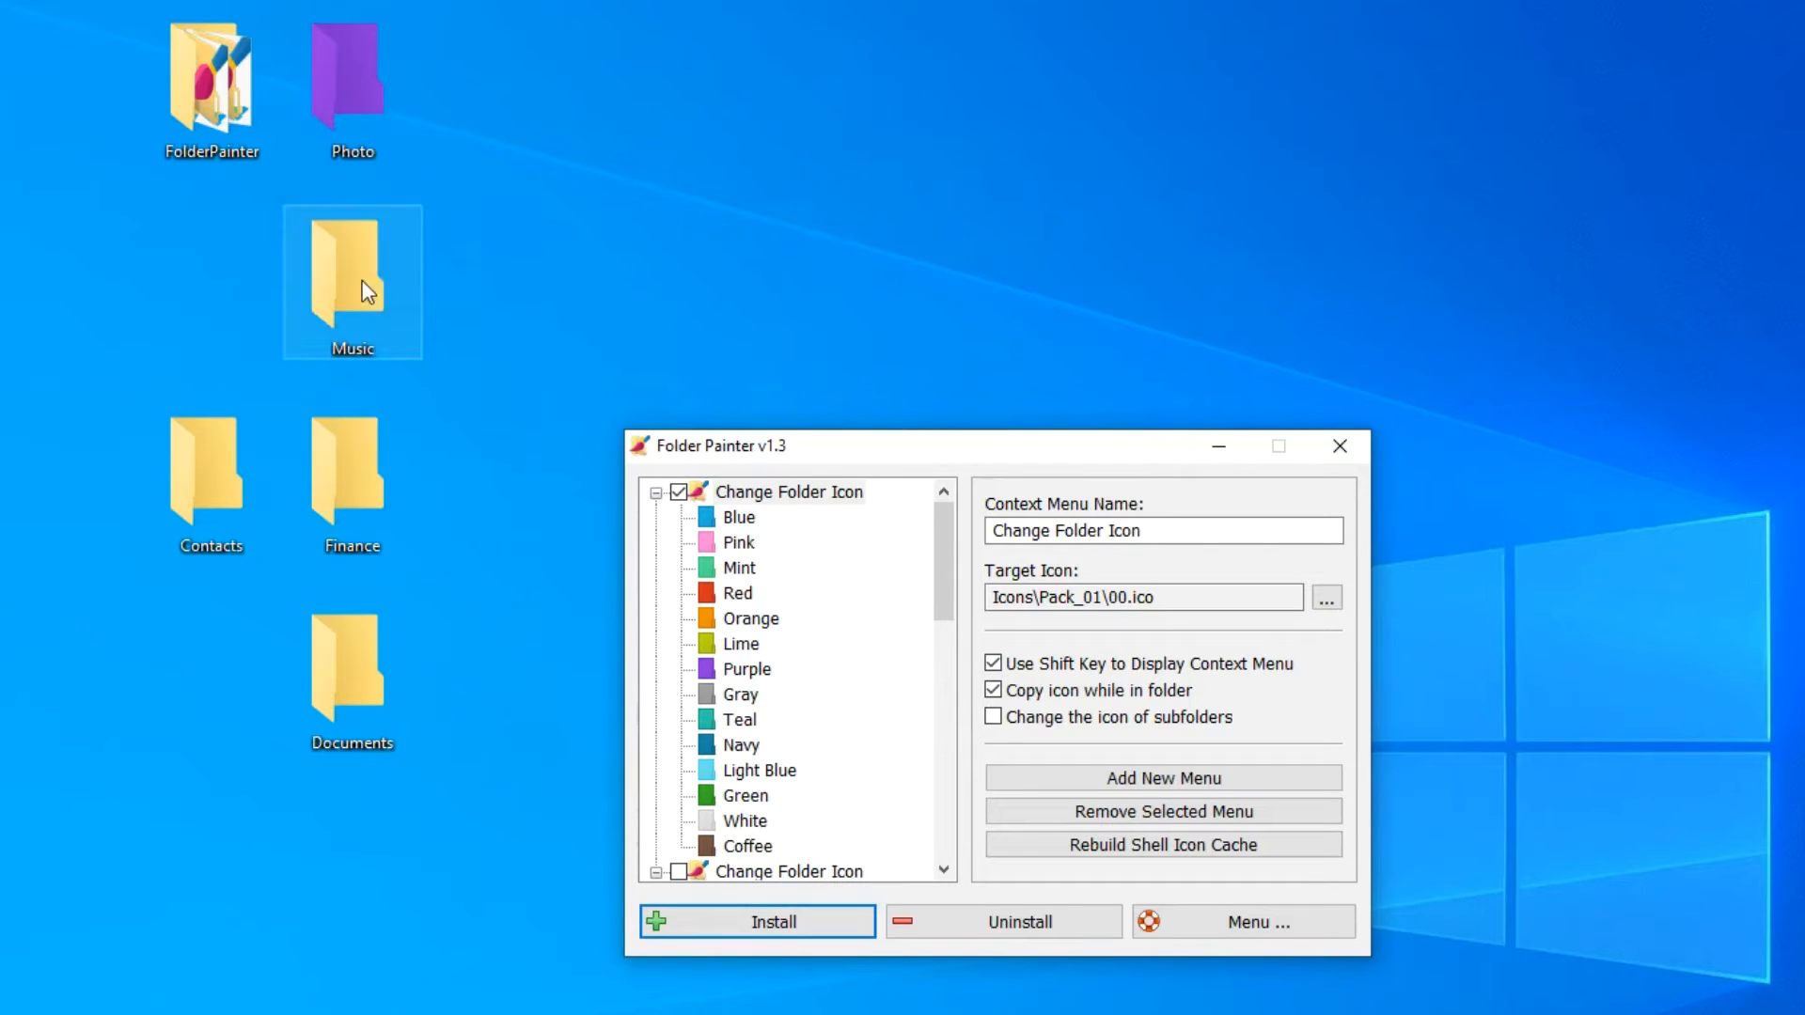
right_click(363, 288)
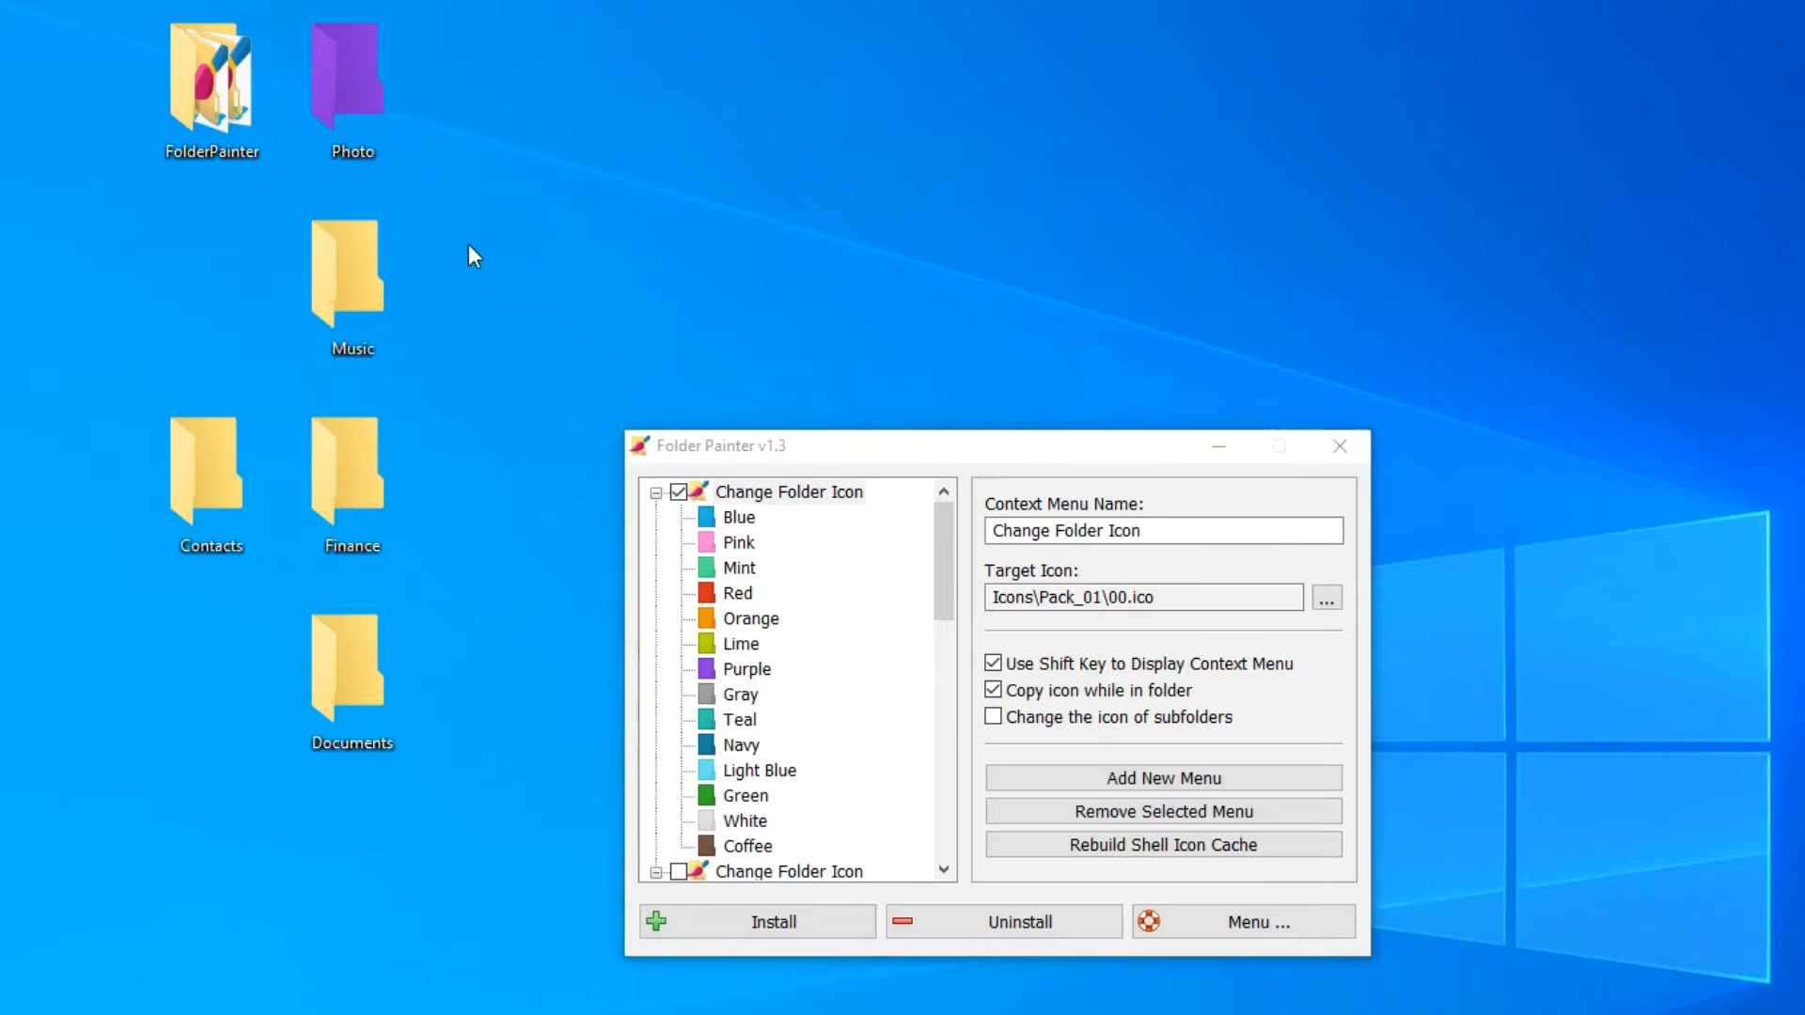
right_click(352, 282)
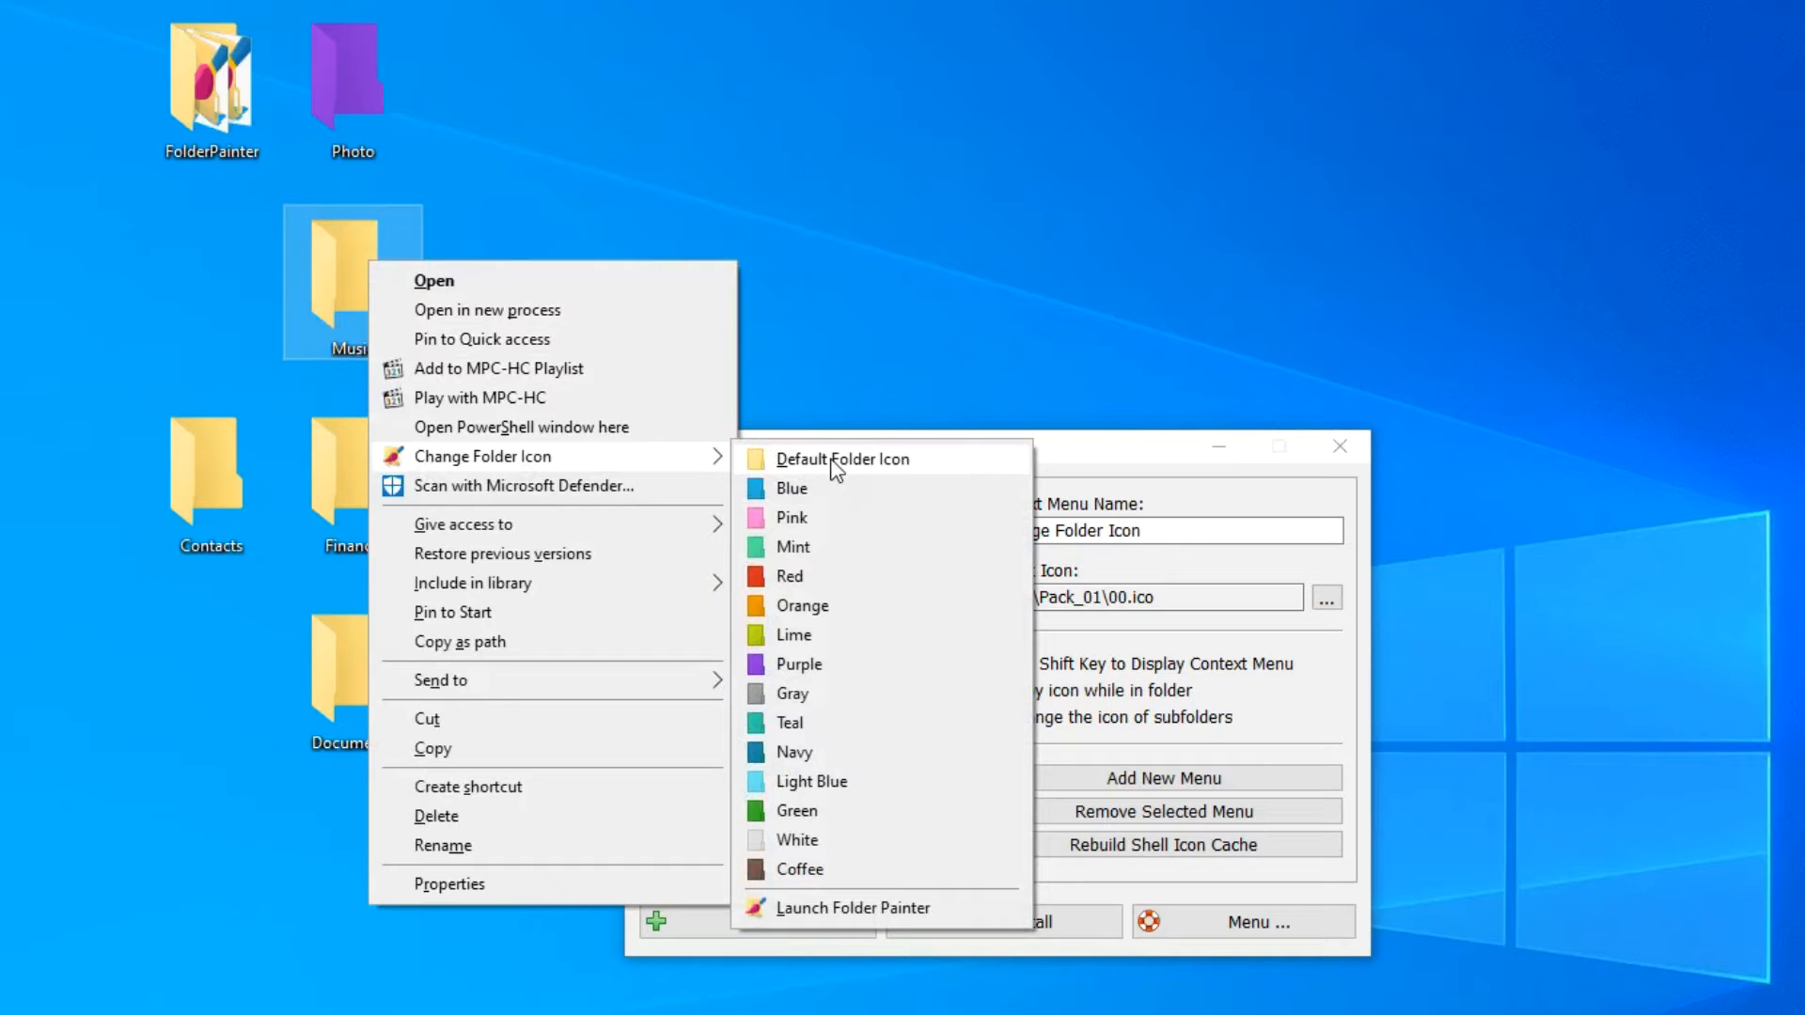
mouse_move(848, 681)
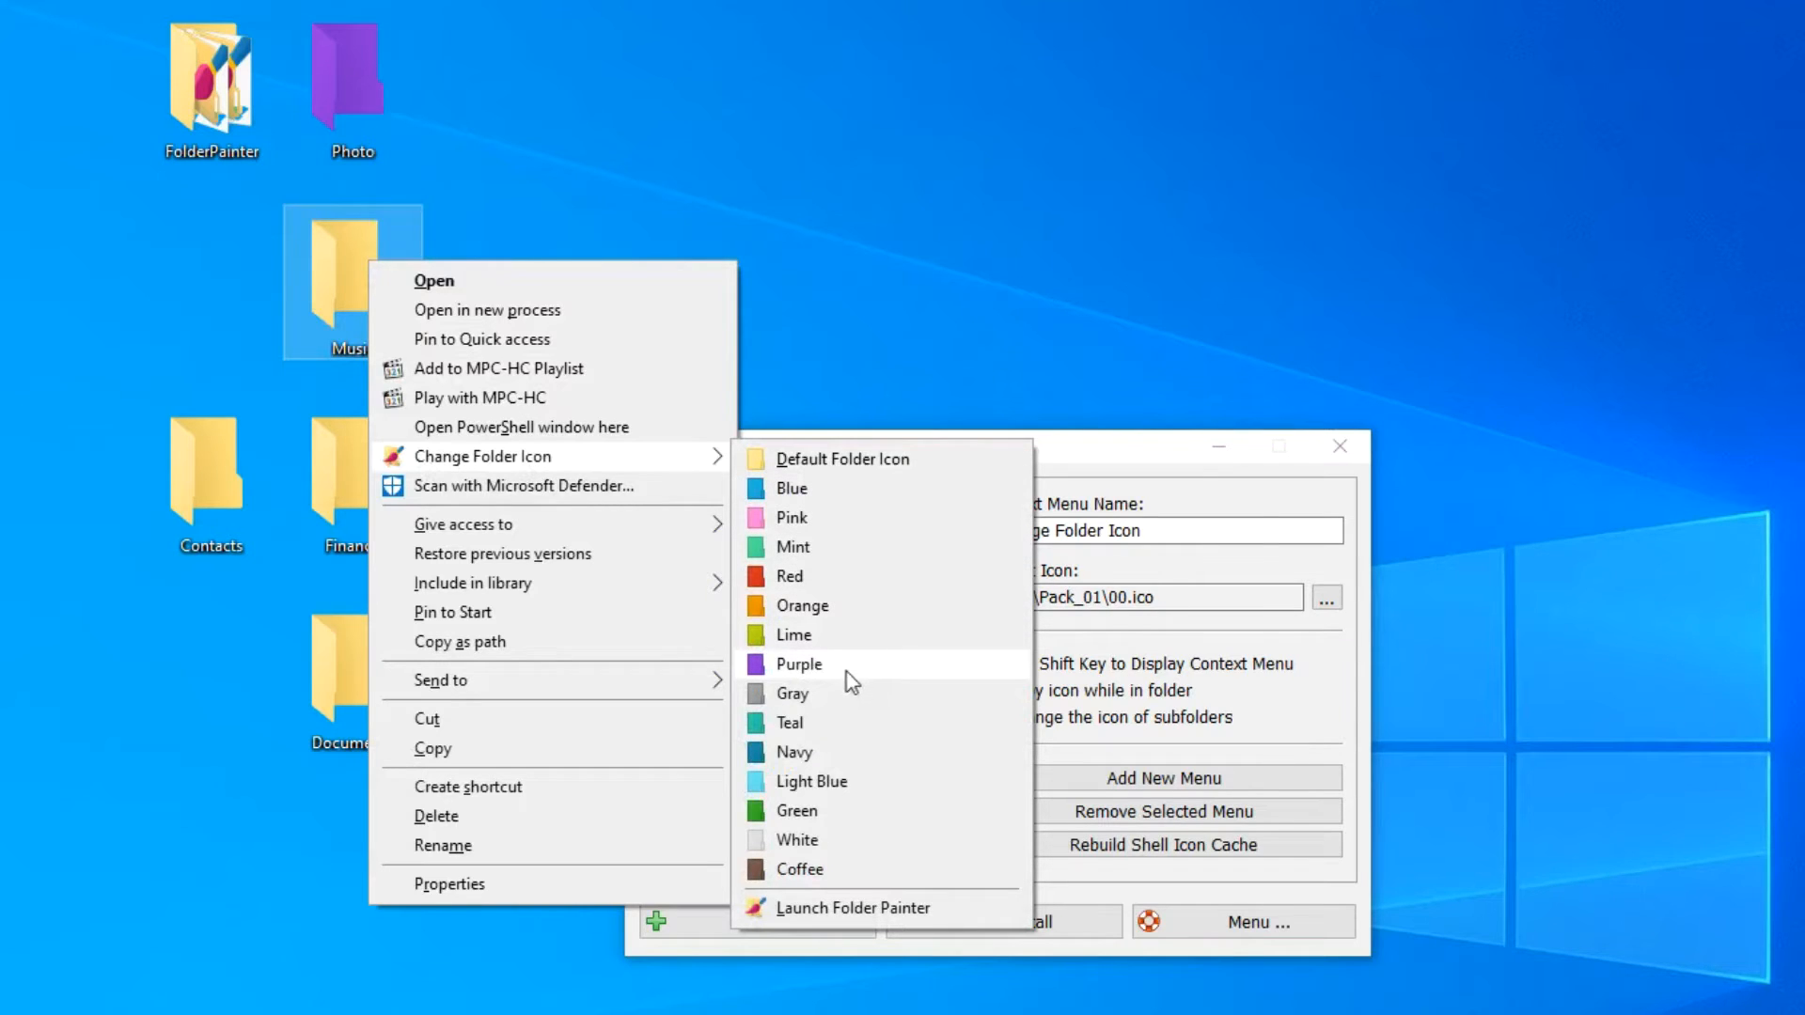
click(788, 575)
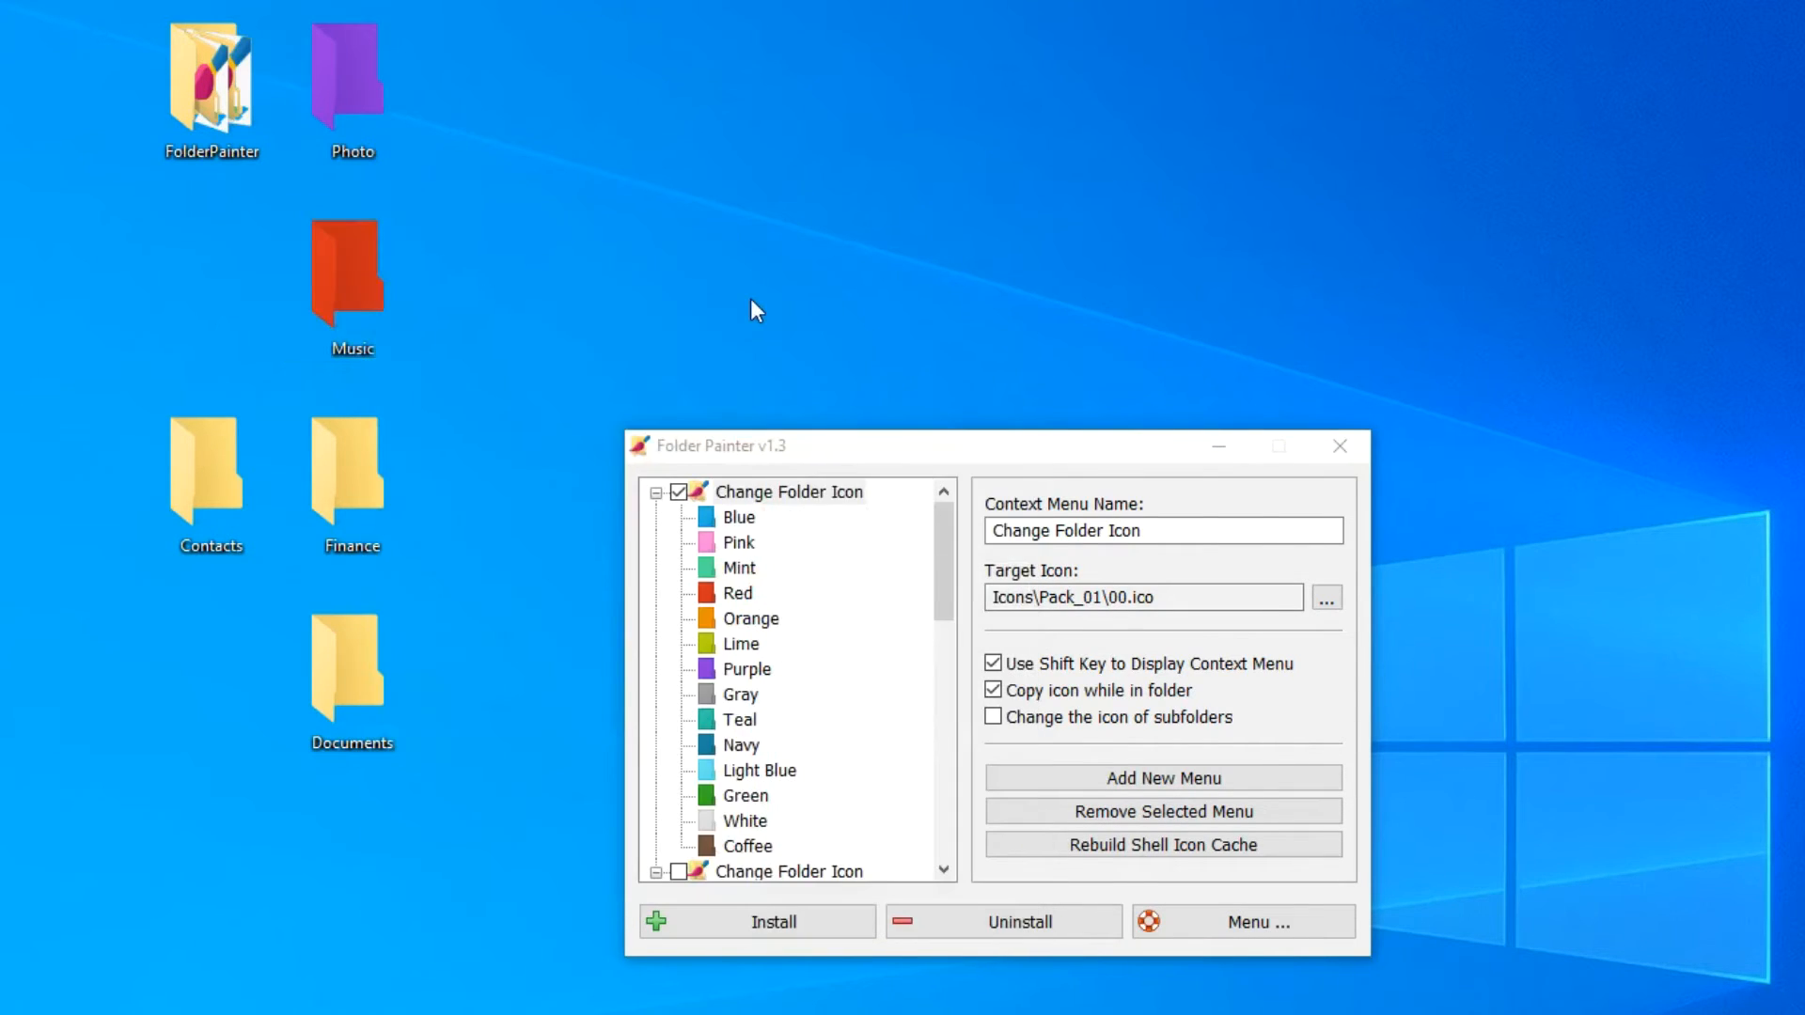
mouse_move(729, 314)
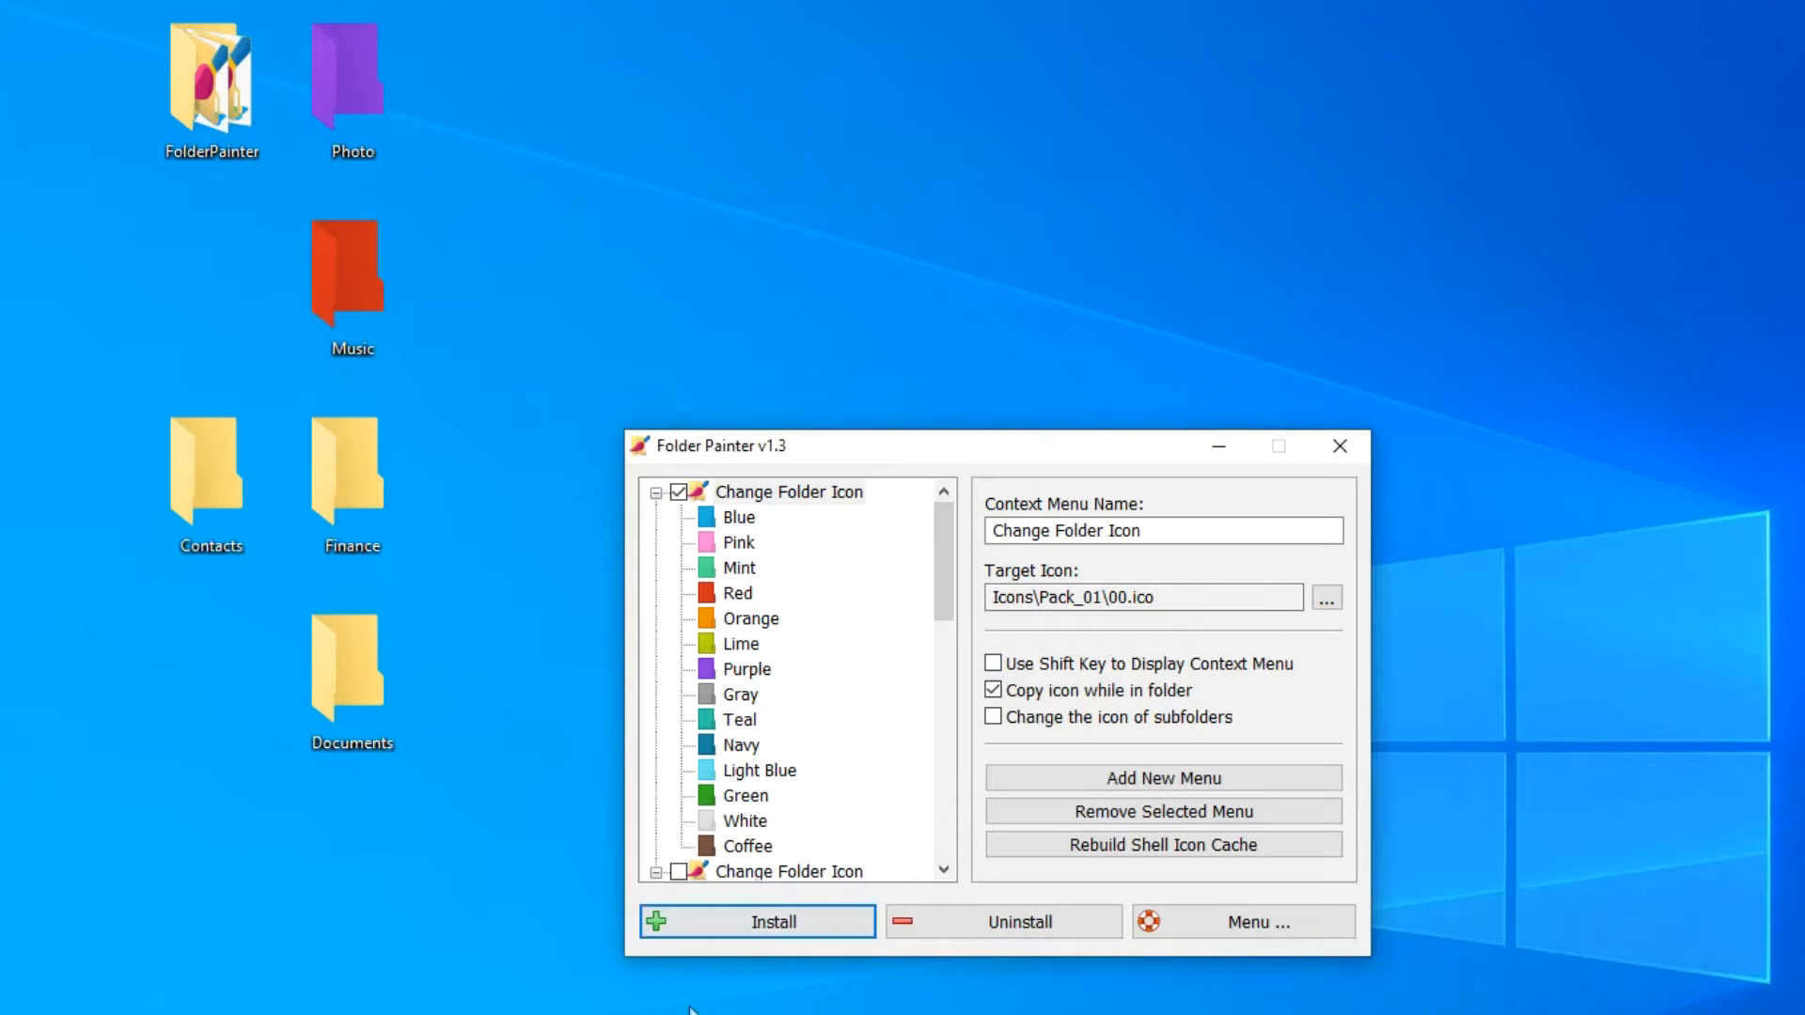
Rename the first menu entry to 'Folder Color' and collapse its colour list
click(790, 491)
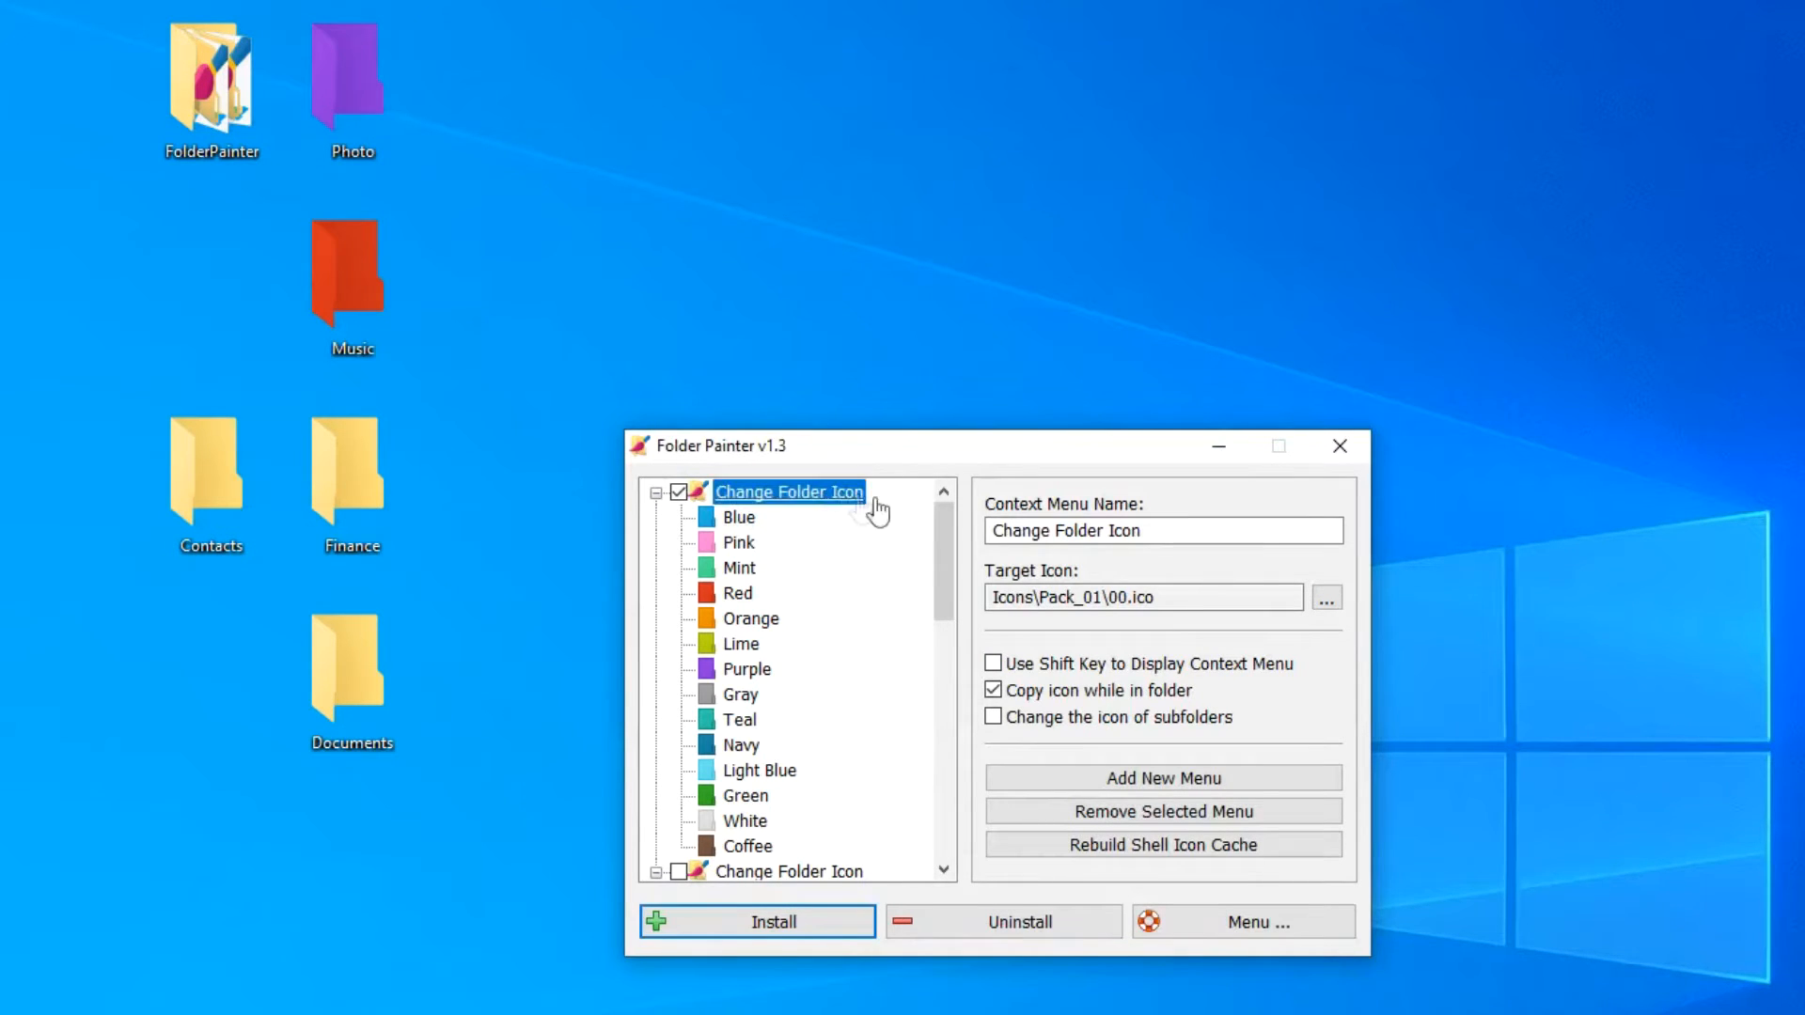
text(Folder Color)
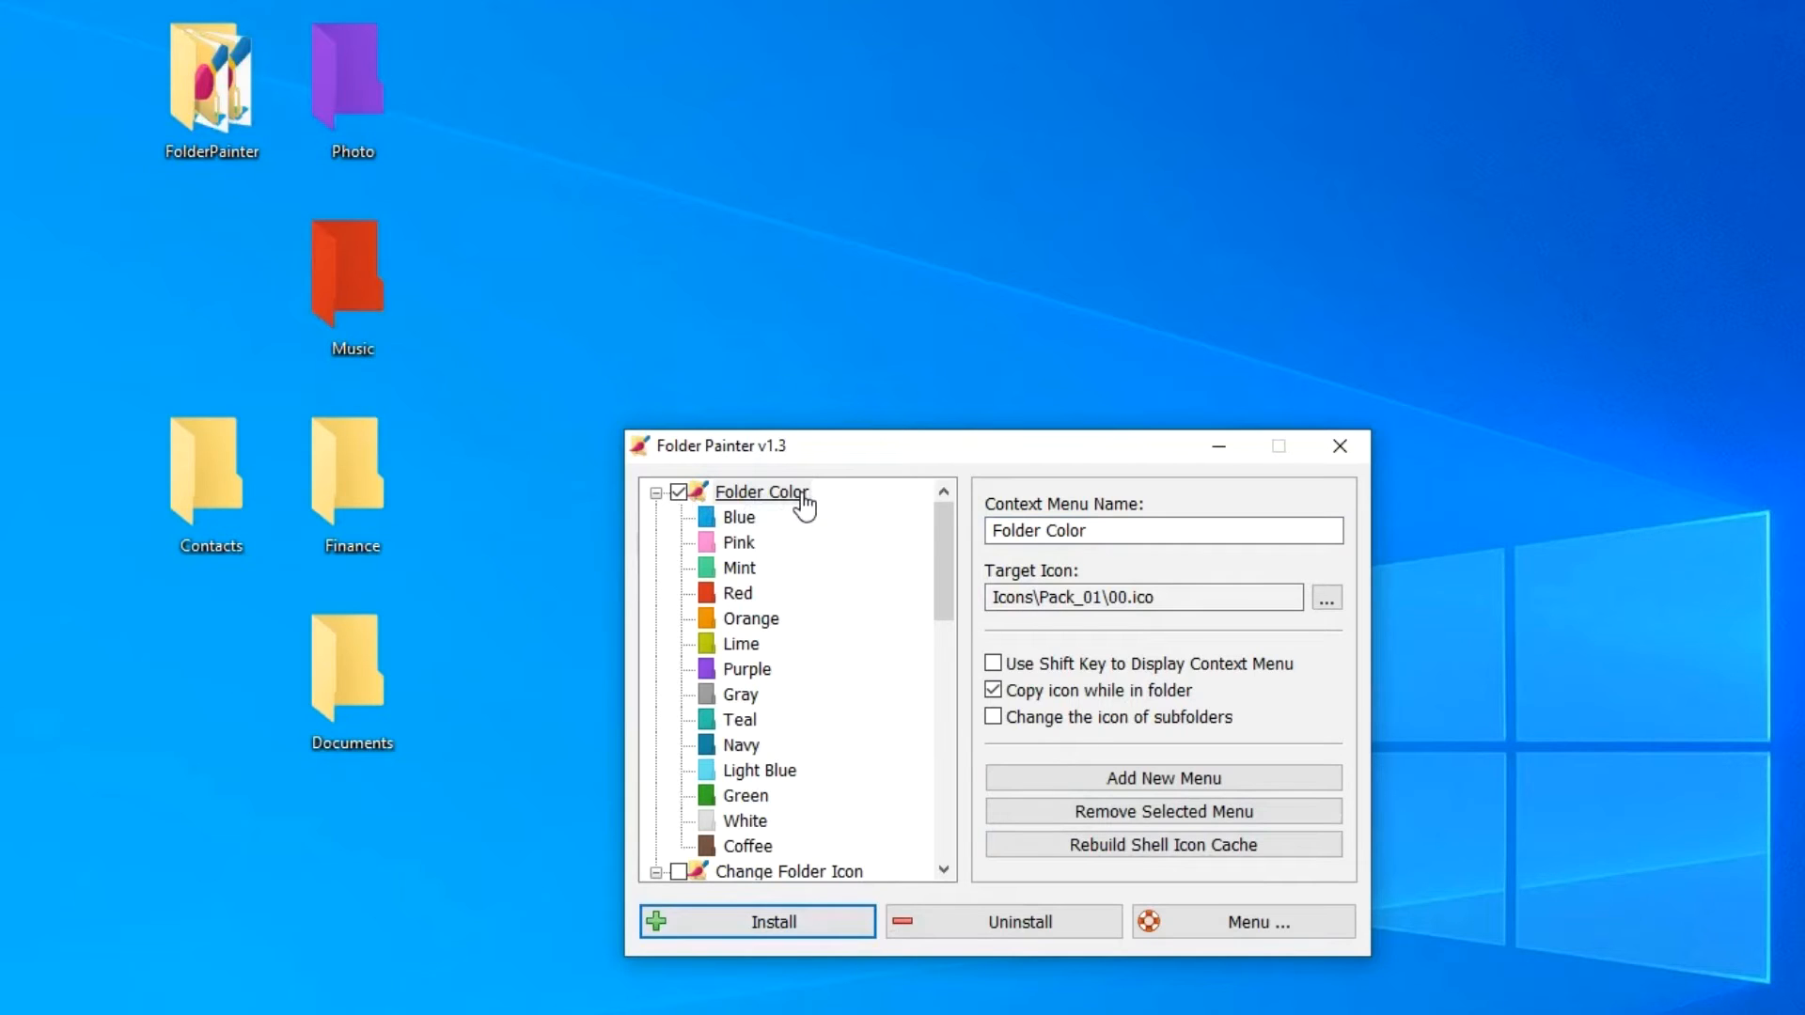
mouse_move(662, 506)
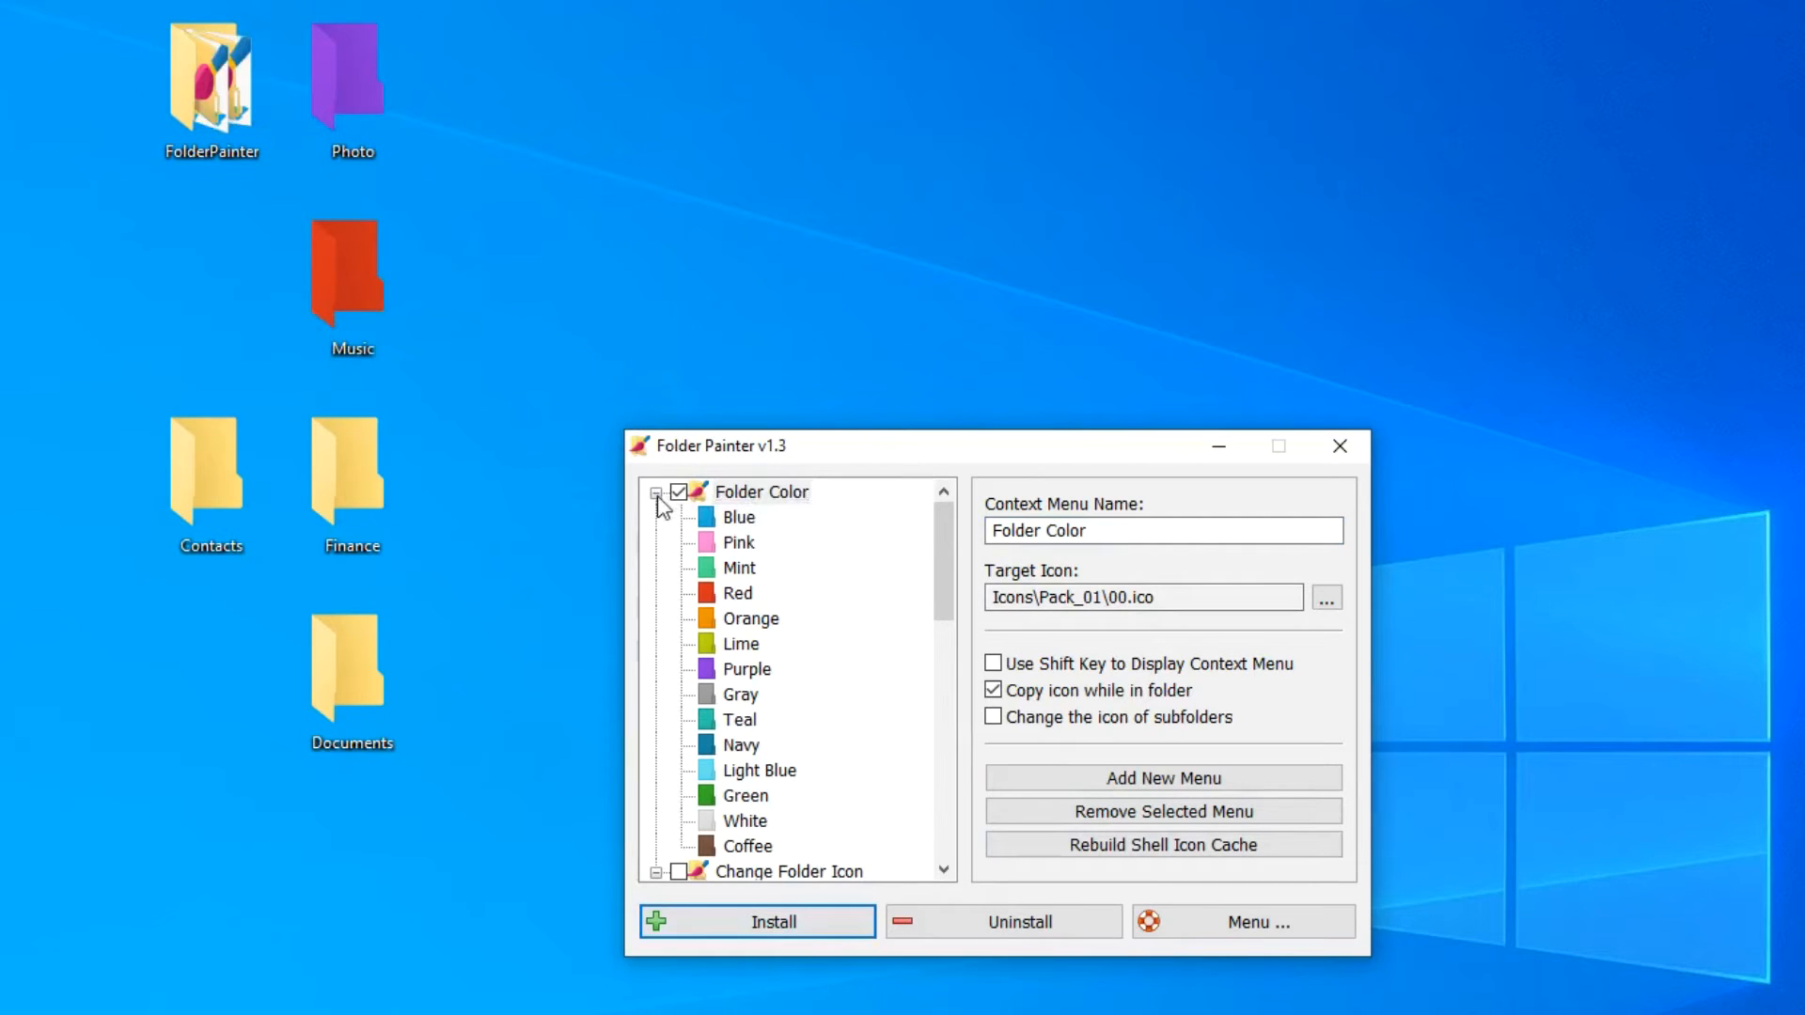
click(656, 491)
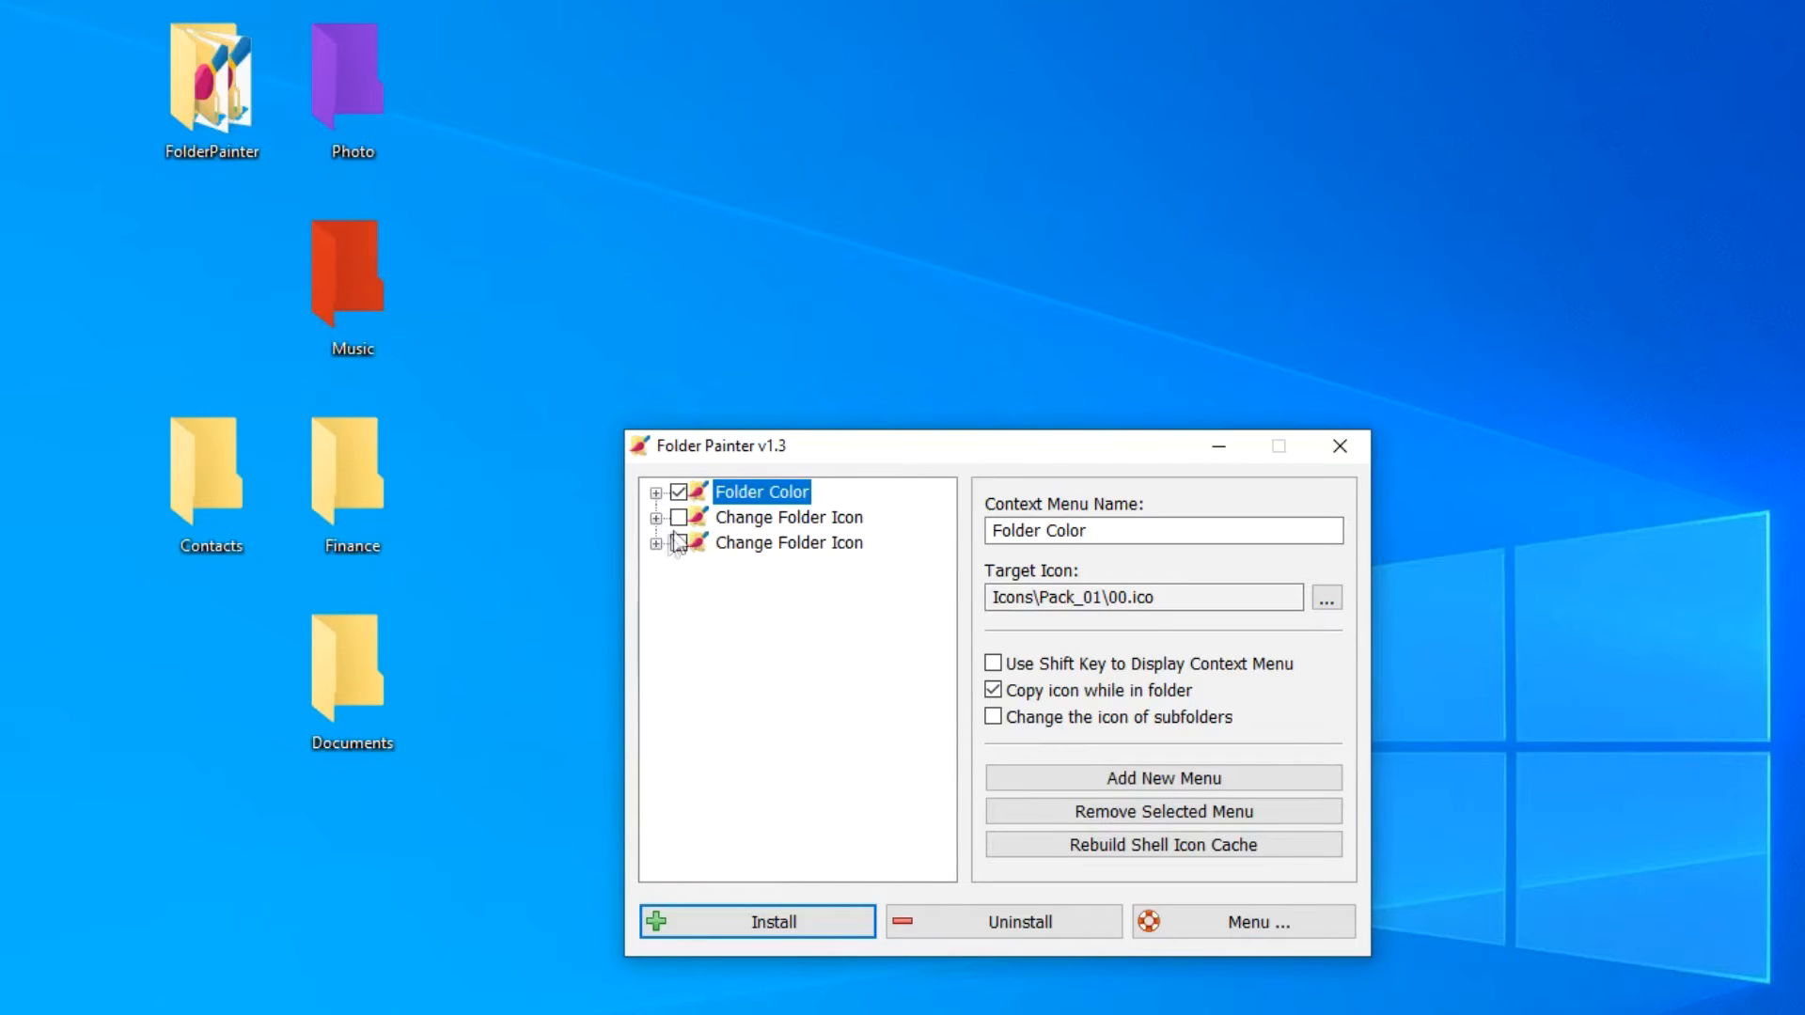
Rename the icon menus to '1.Change Folder Icon' and '2.Change Folder Icon' and install them
click(788, 515)
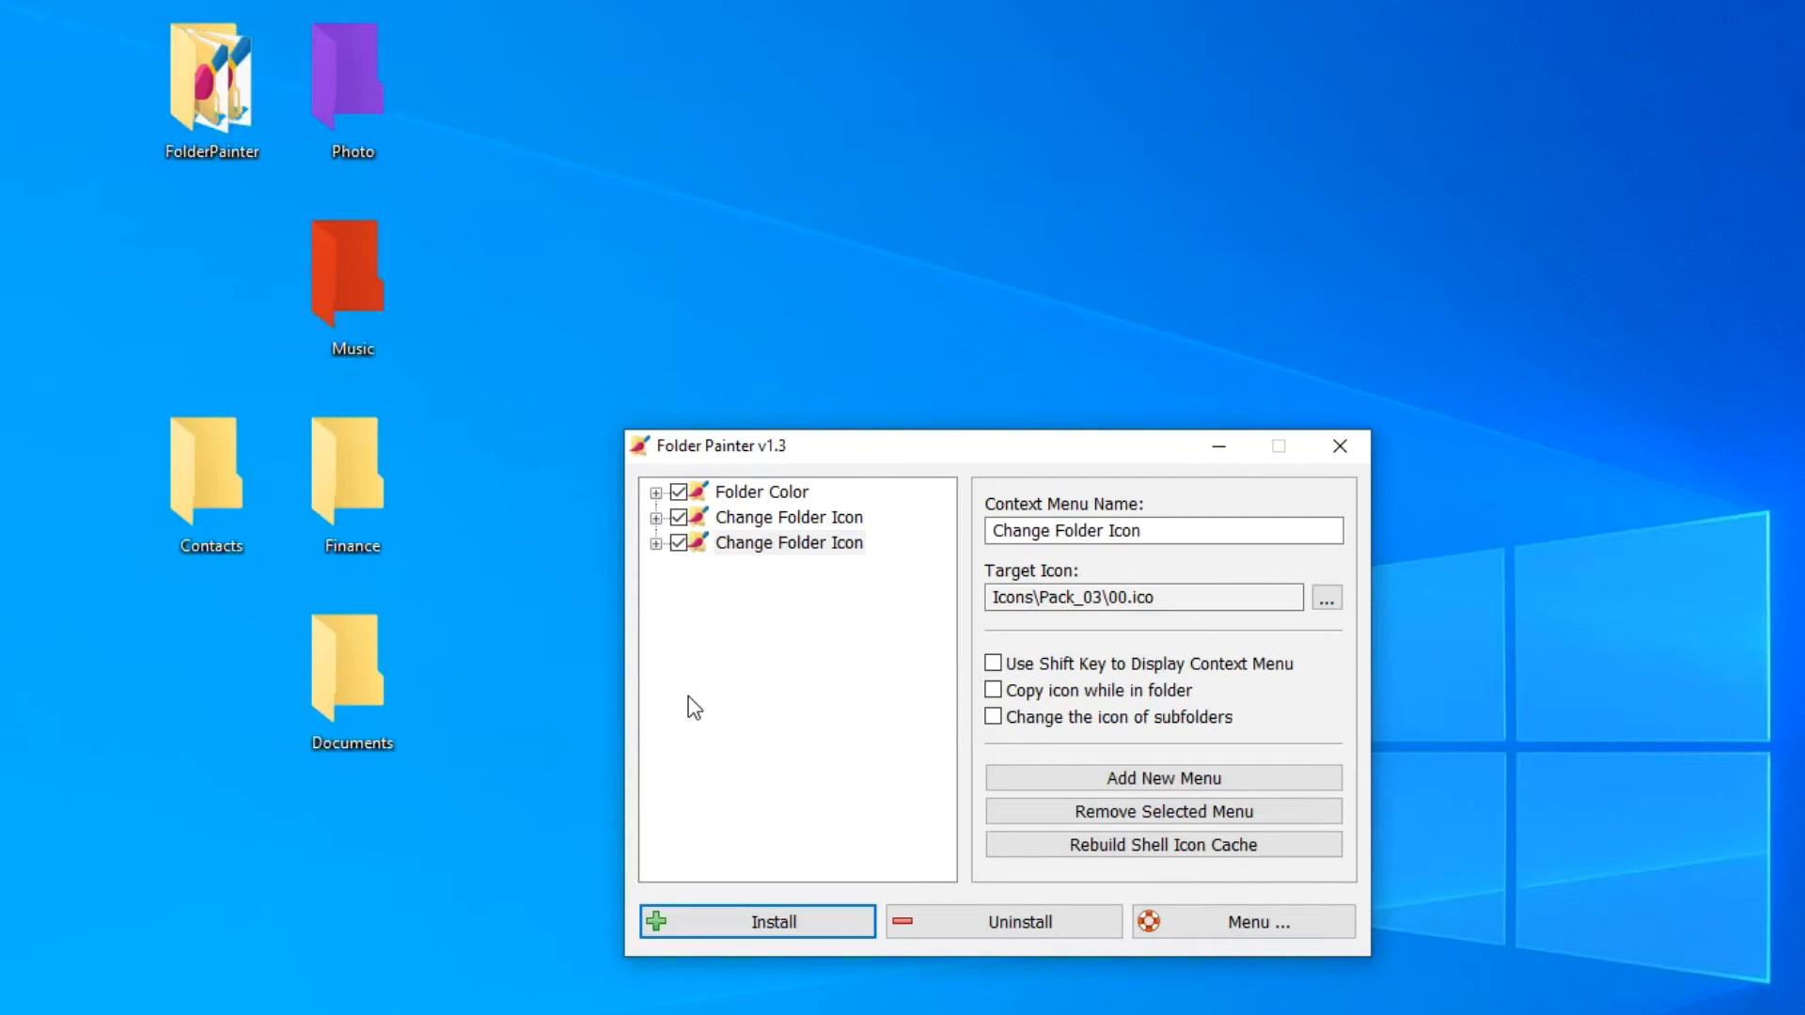
mouse_move(730, 625)
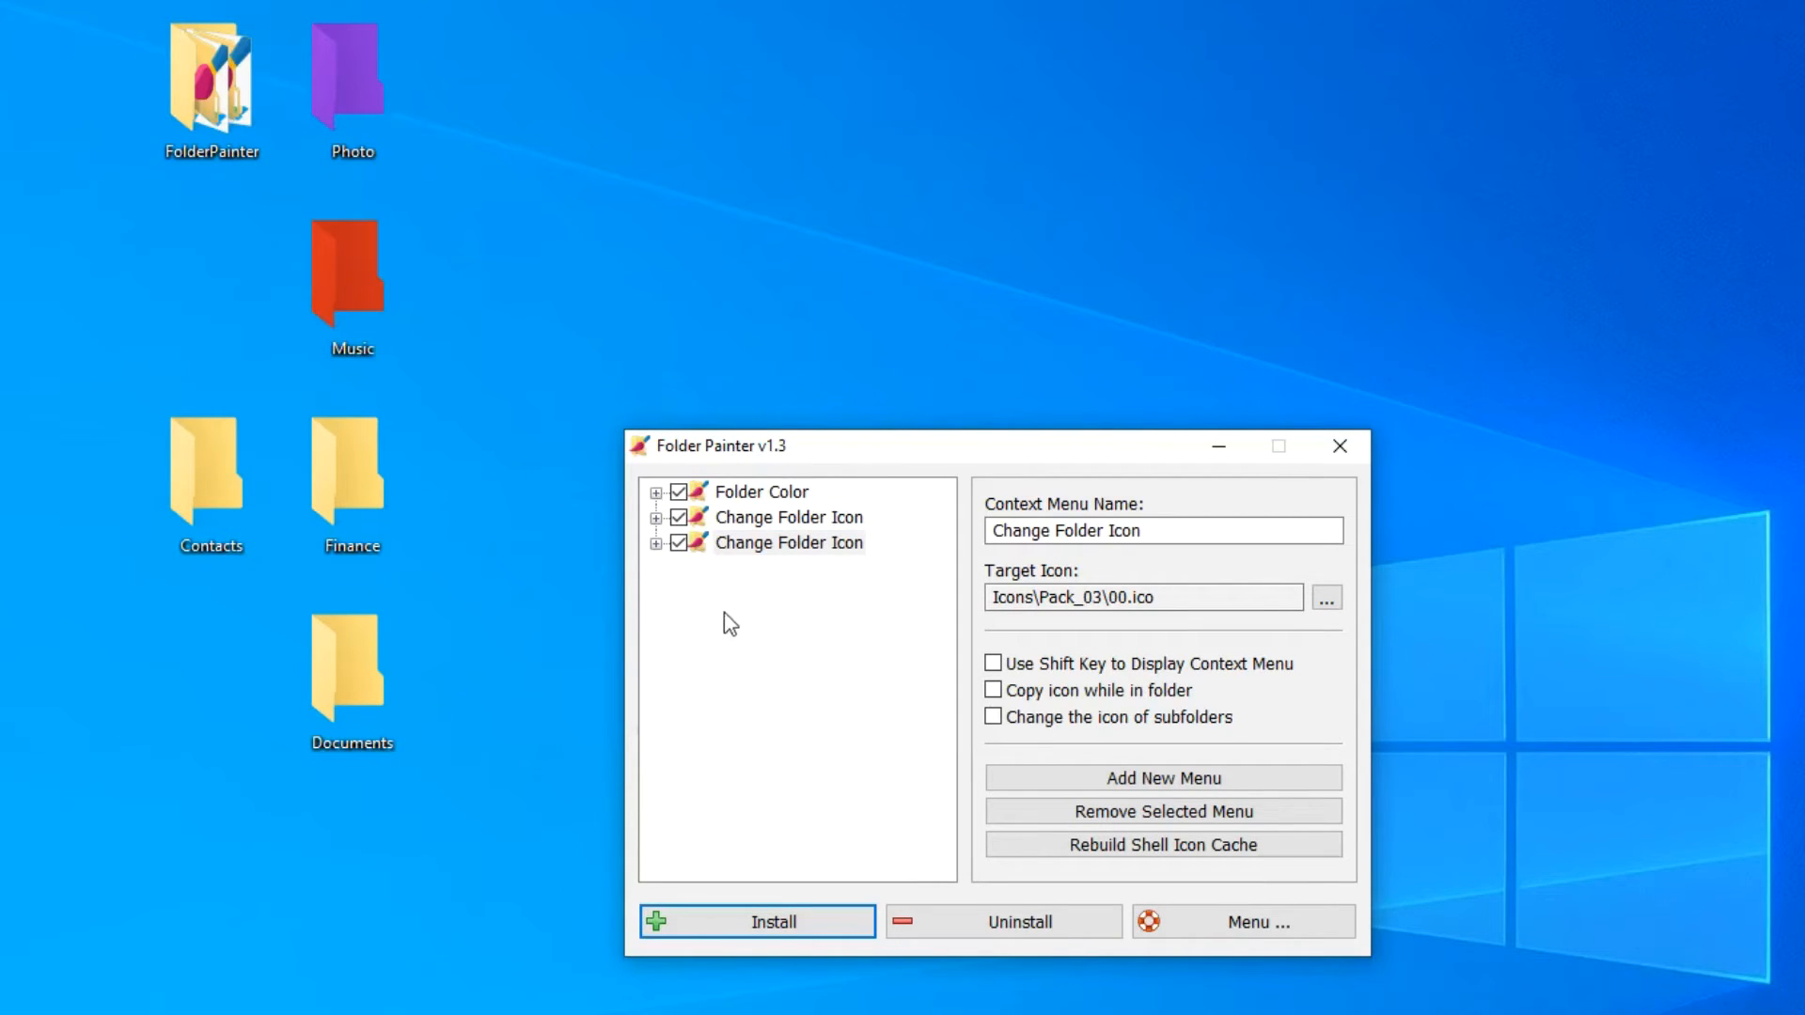
click(788, 517)
text(1.)
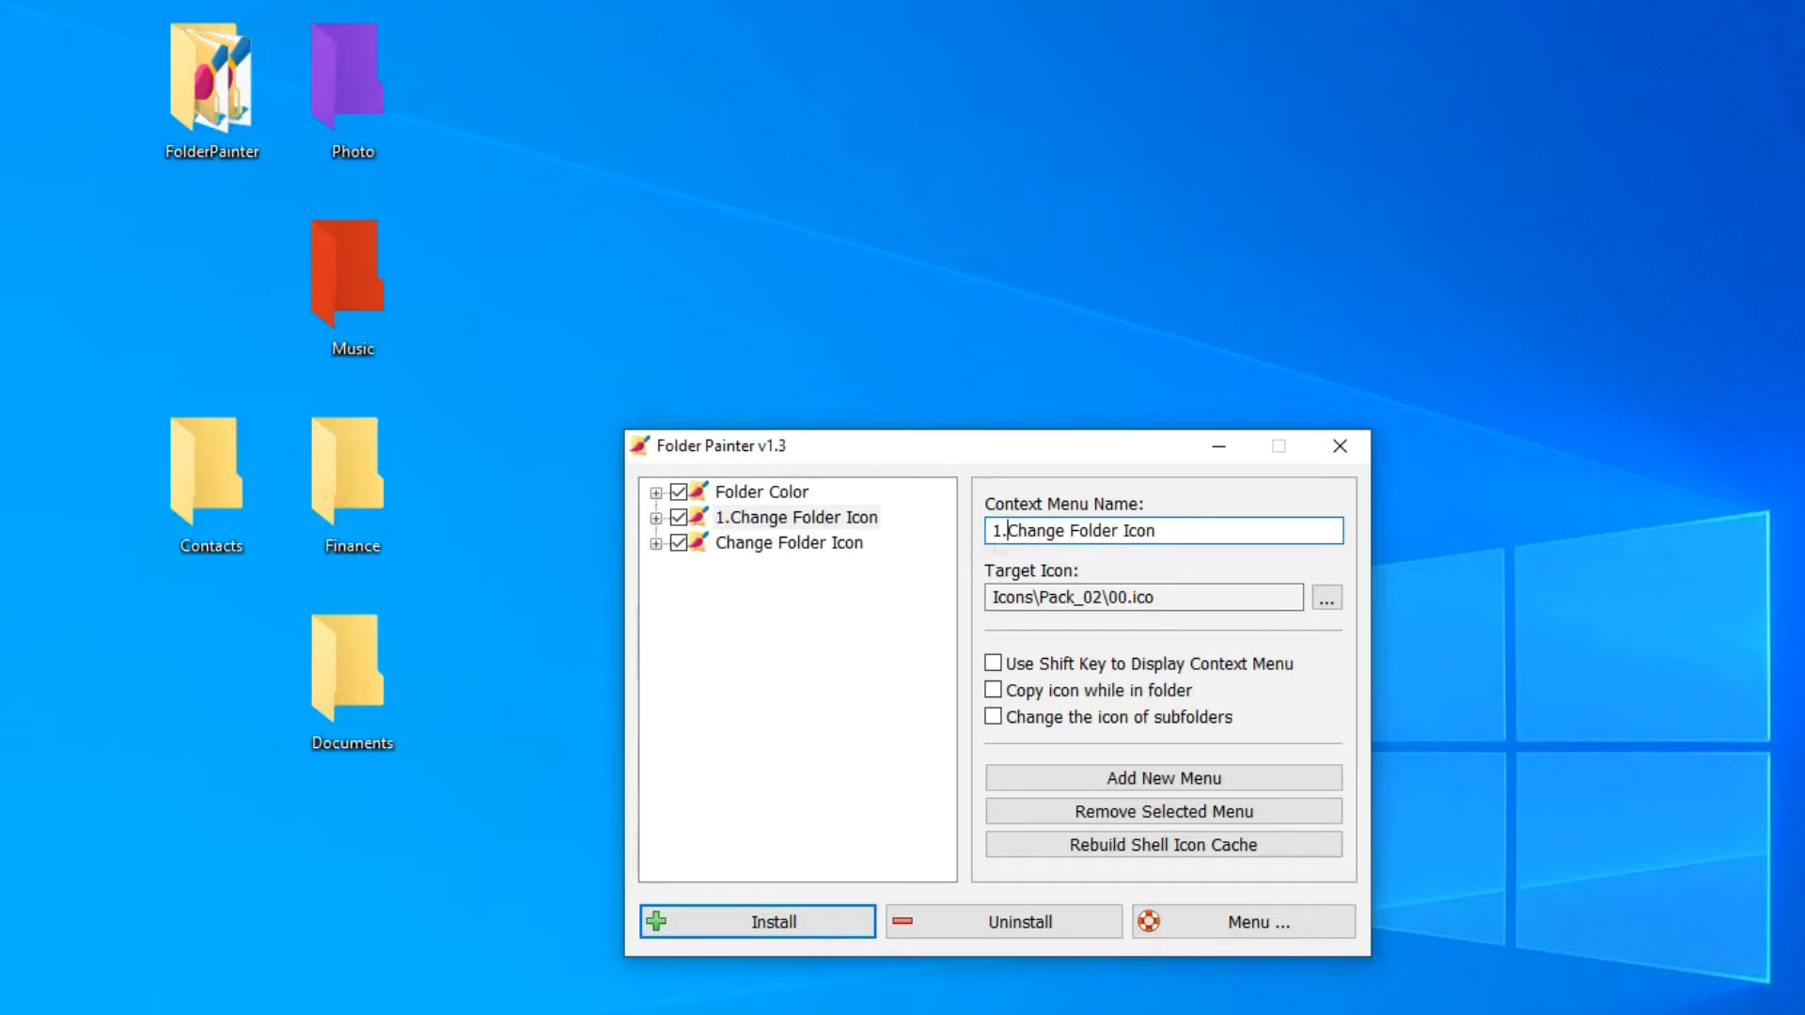
click(790, 542)
text(2)
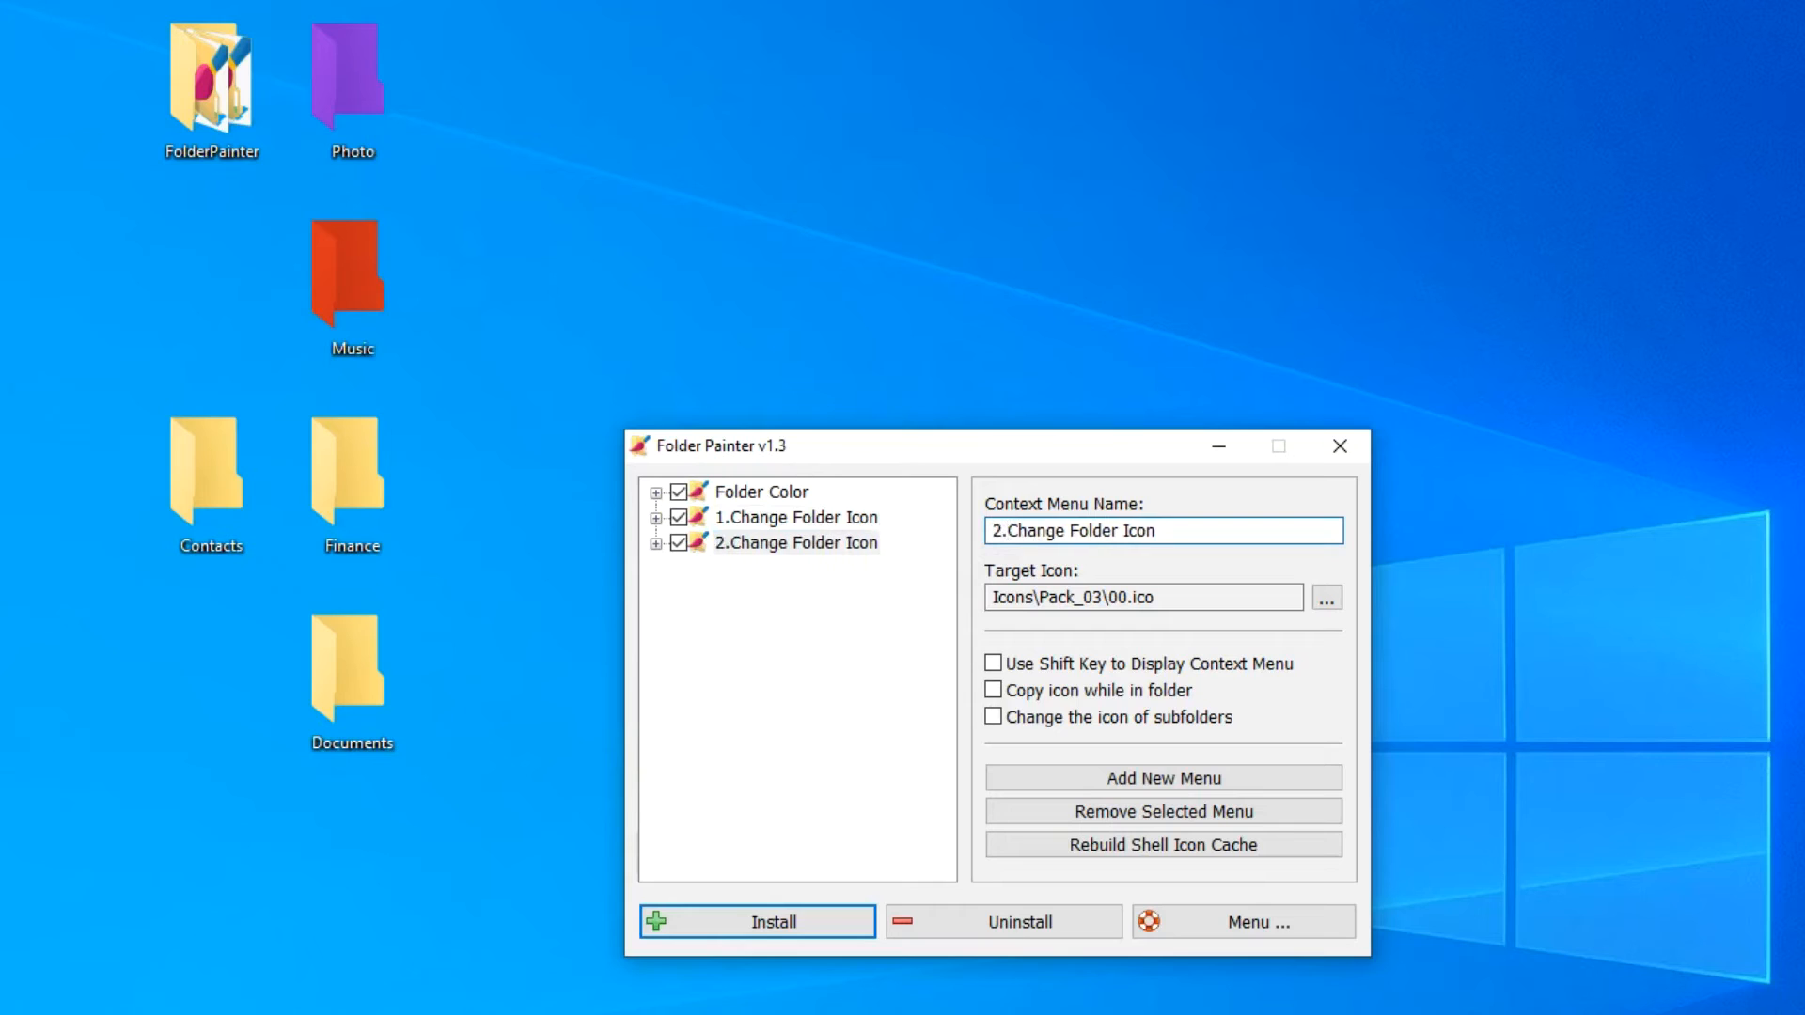
click(758, 921)
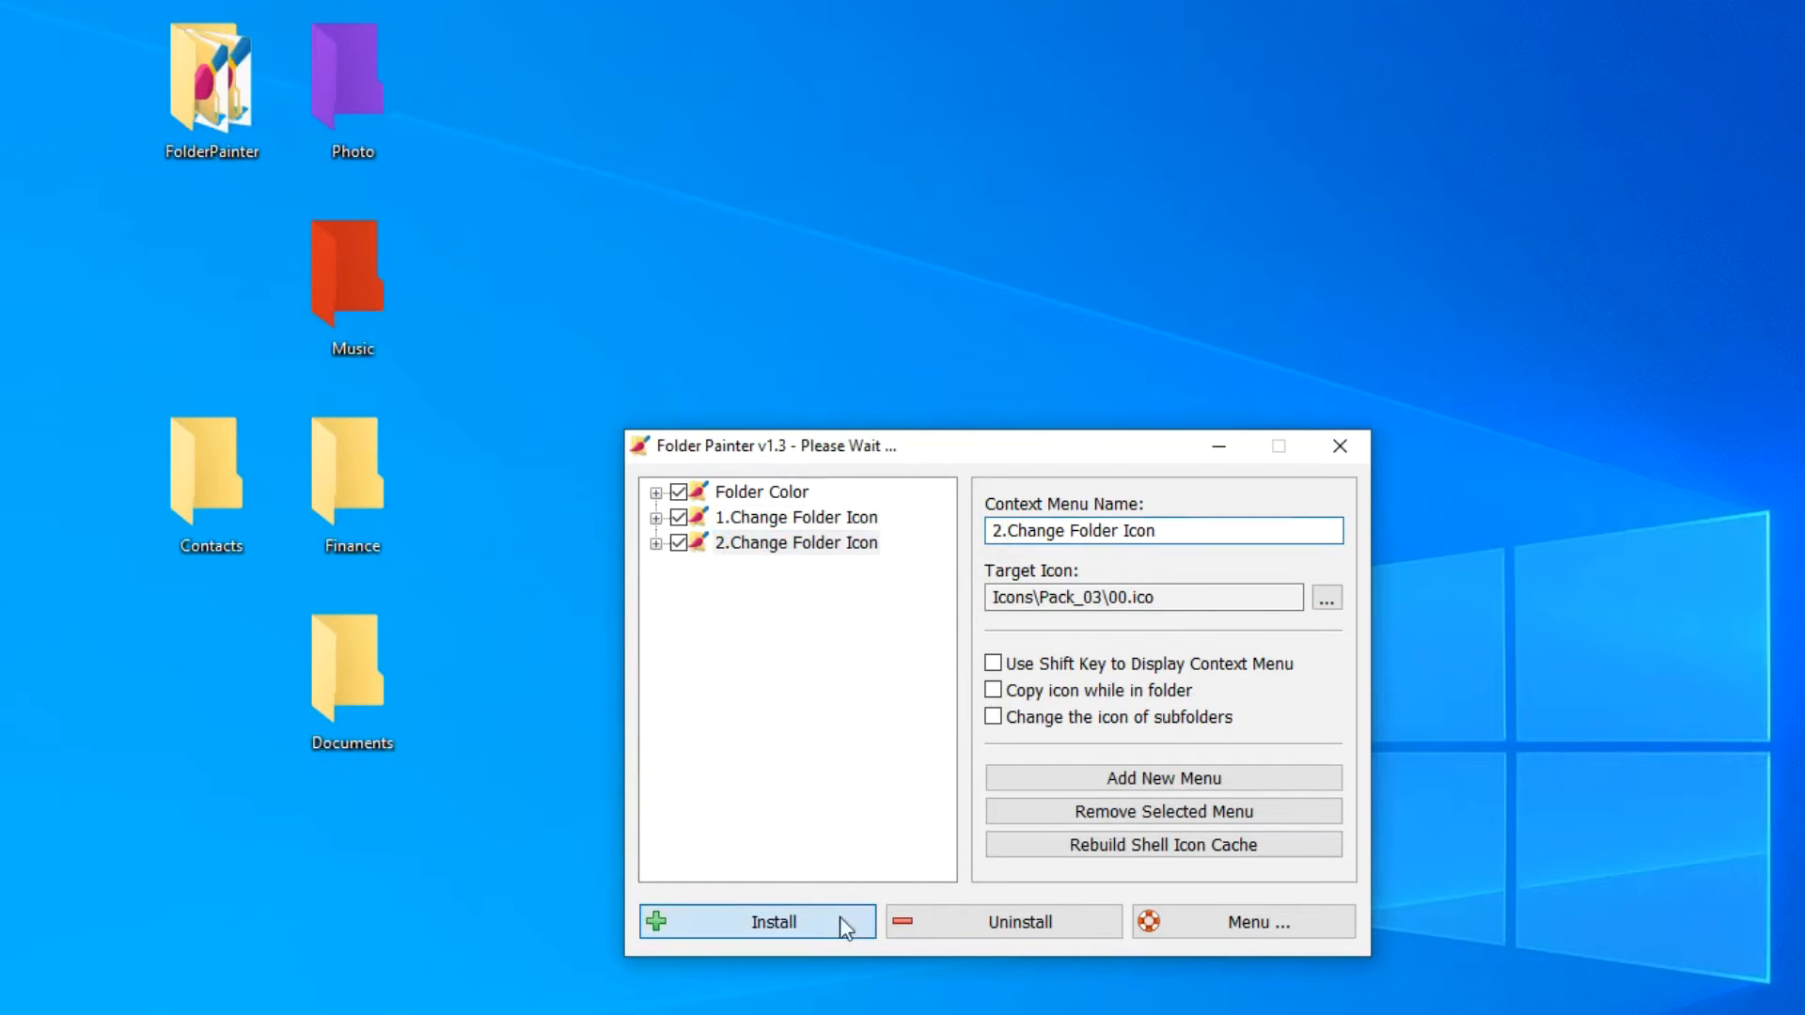
click(758, 921)
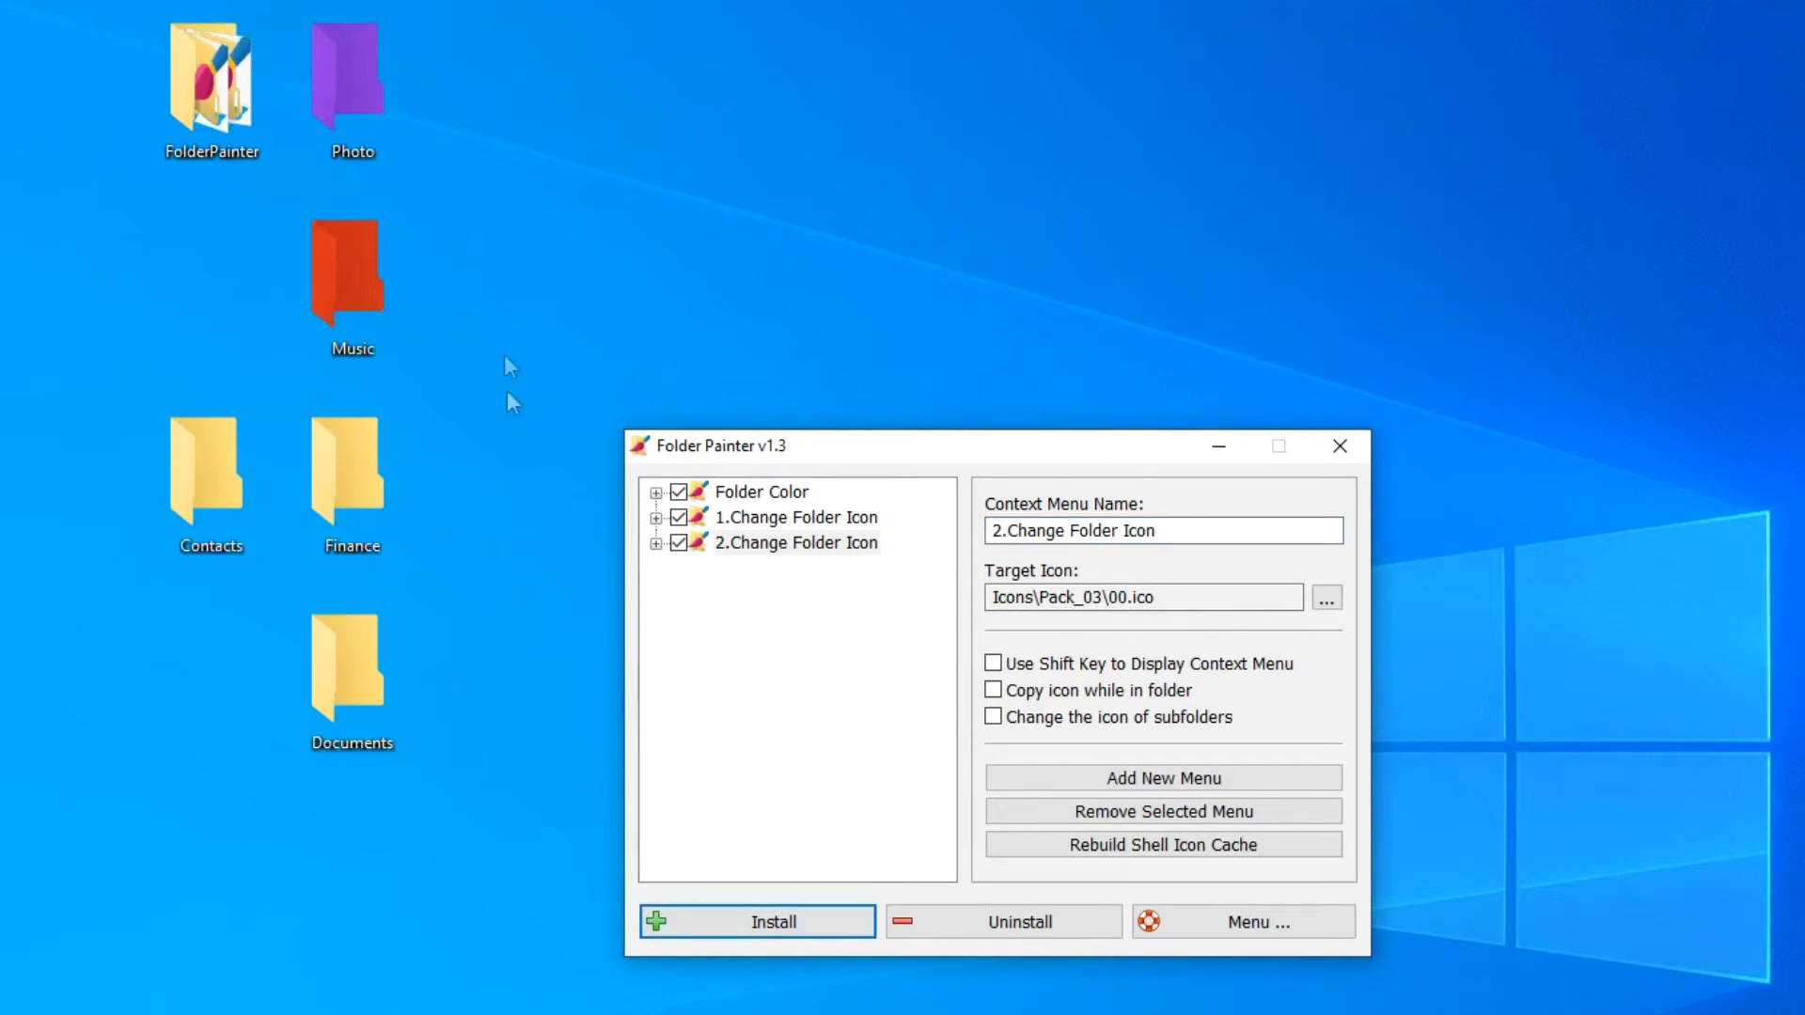
Give the Photo folder a picture icon and the Music folder a music icon from the second icon menu
right_click(350, 81)
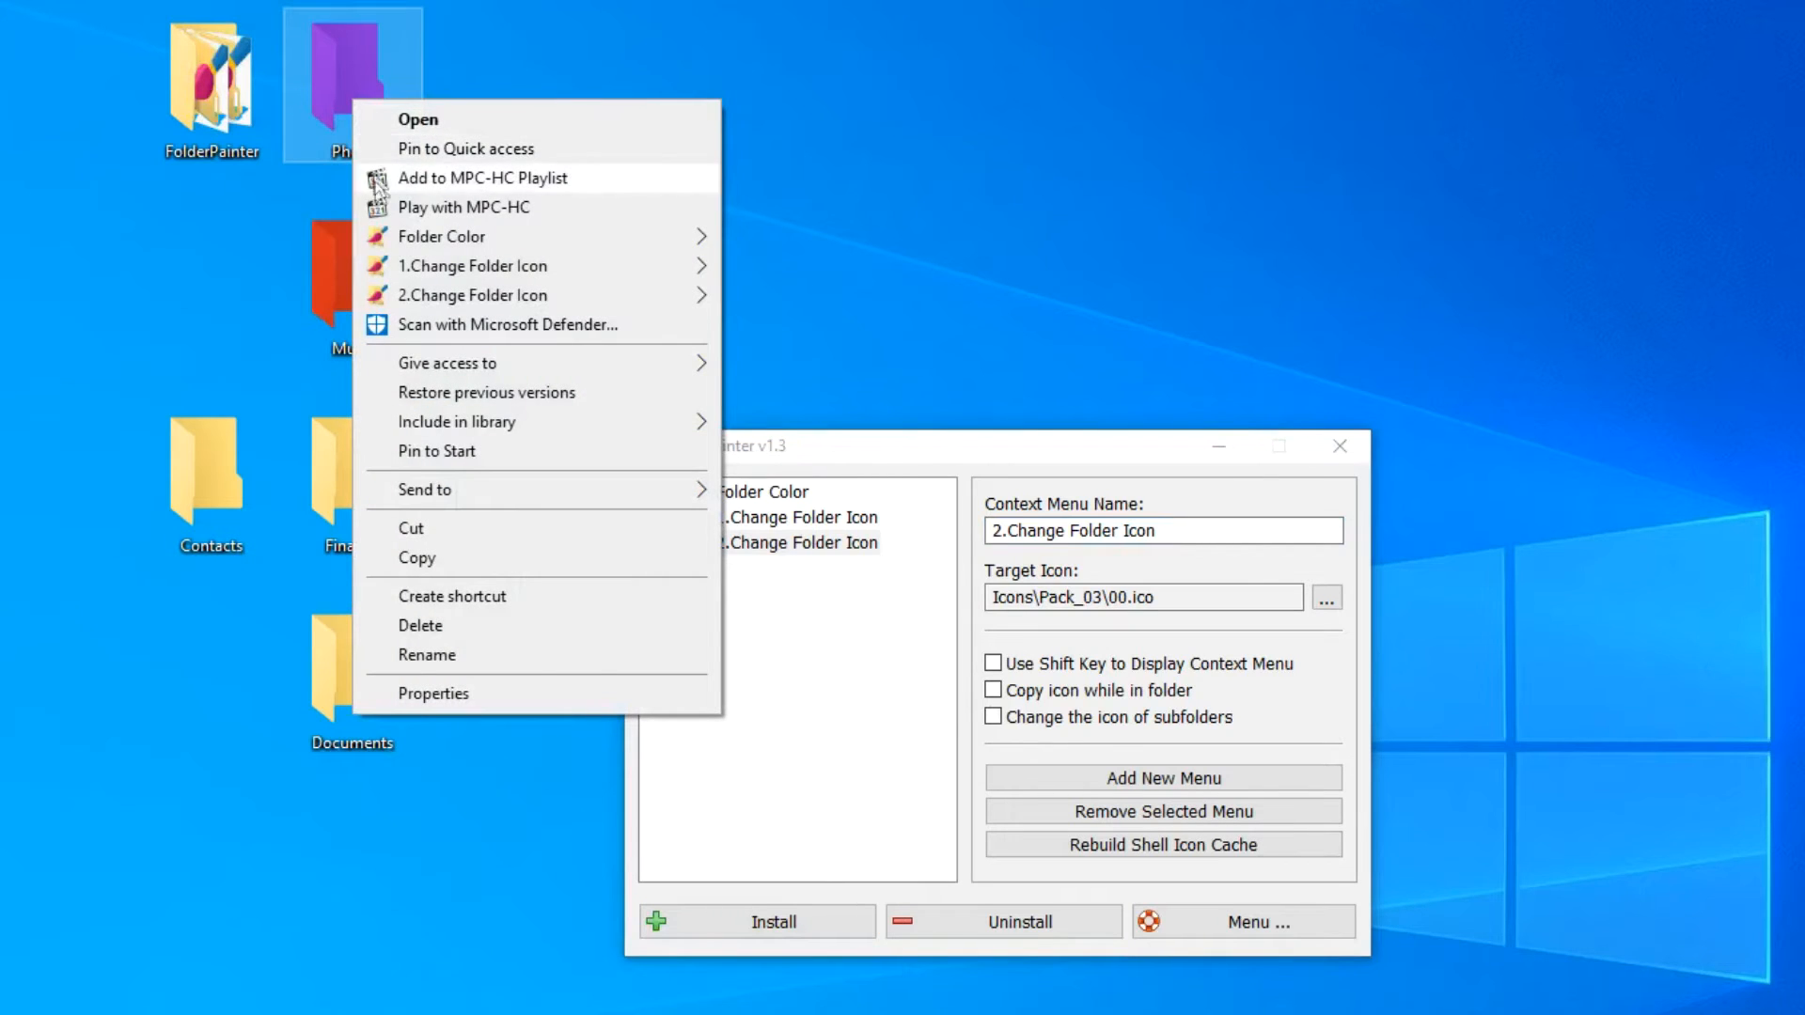
click(474, 265)
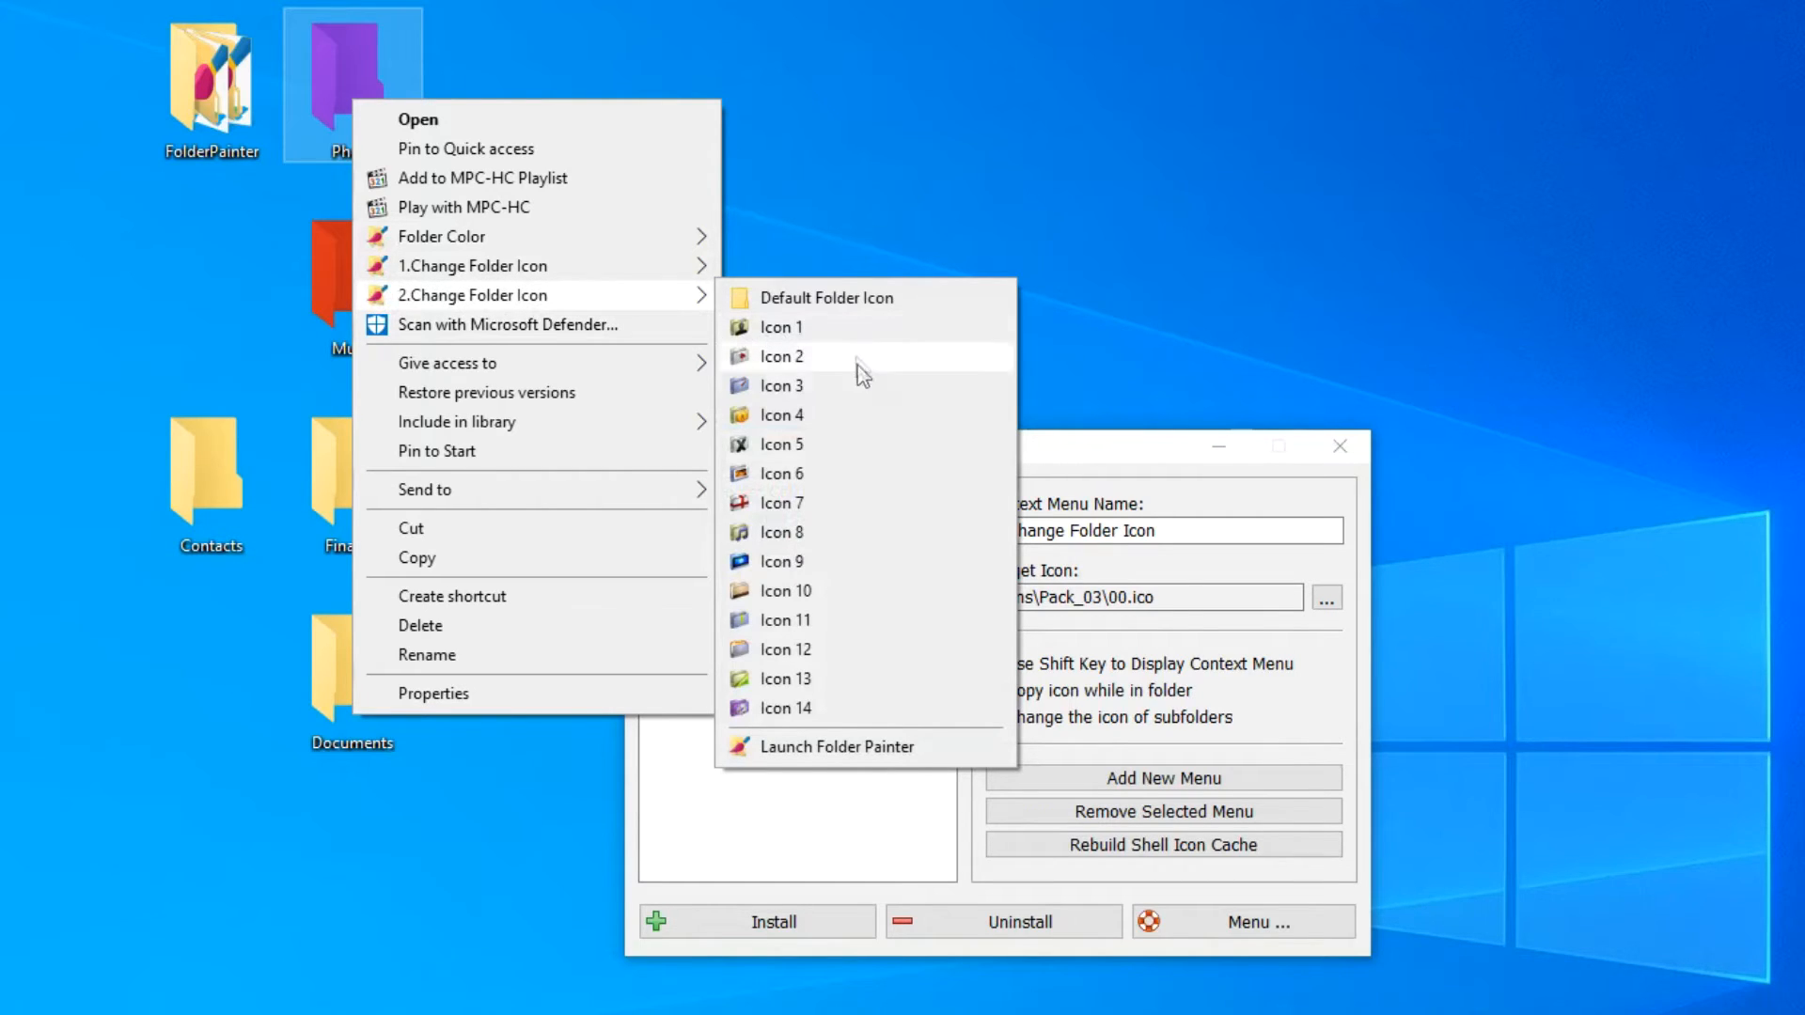
click(782, 355)
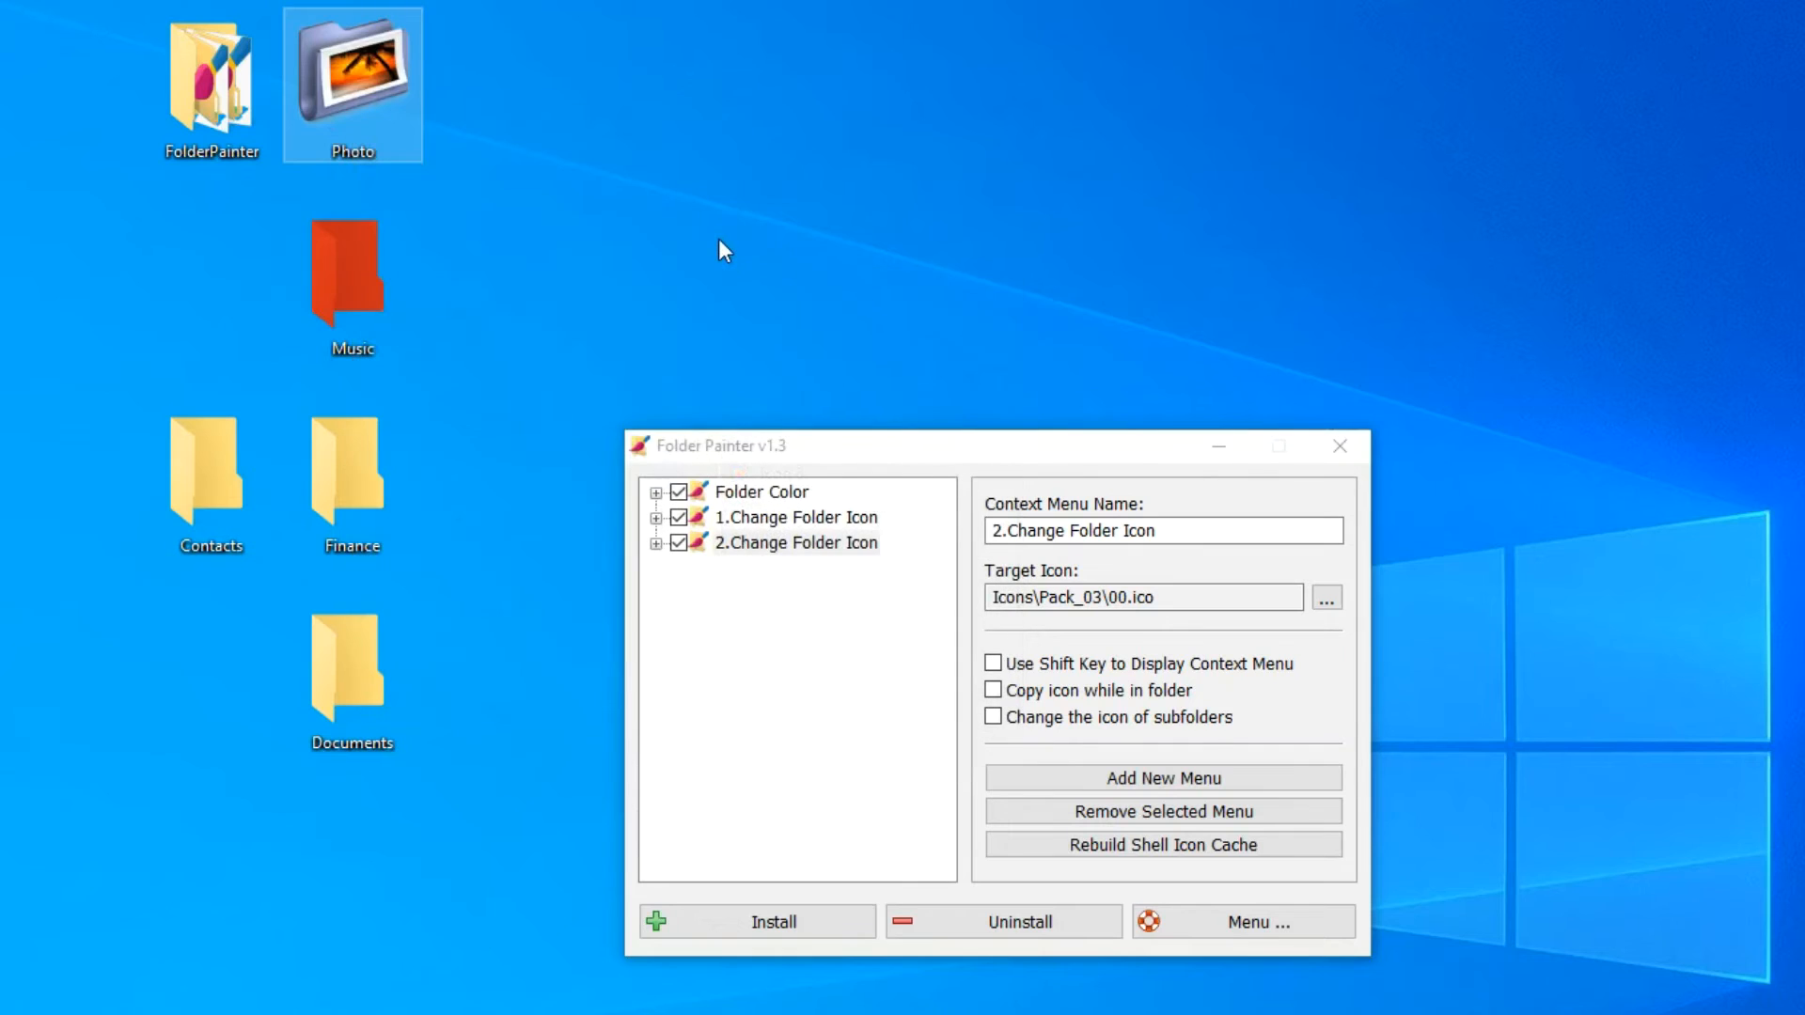
right_click(351, 282)
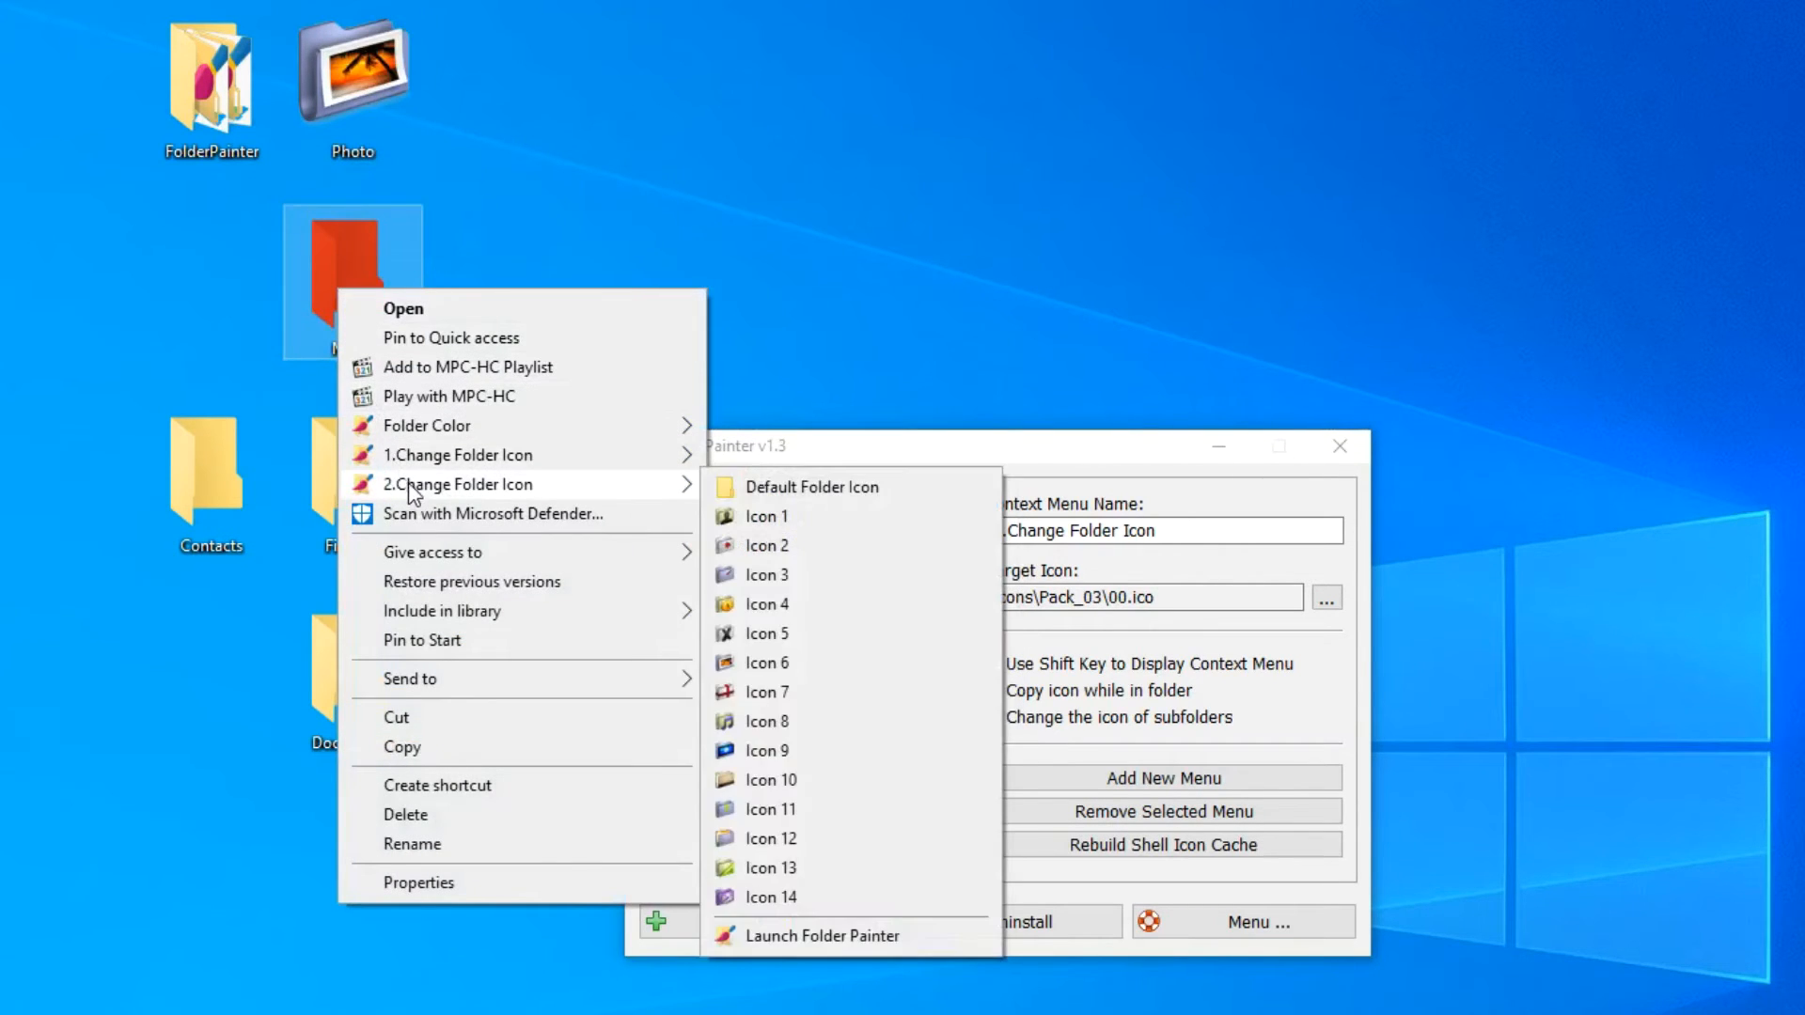
mouse_move(766, 515)
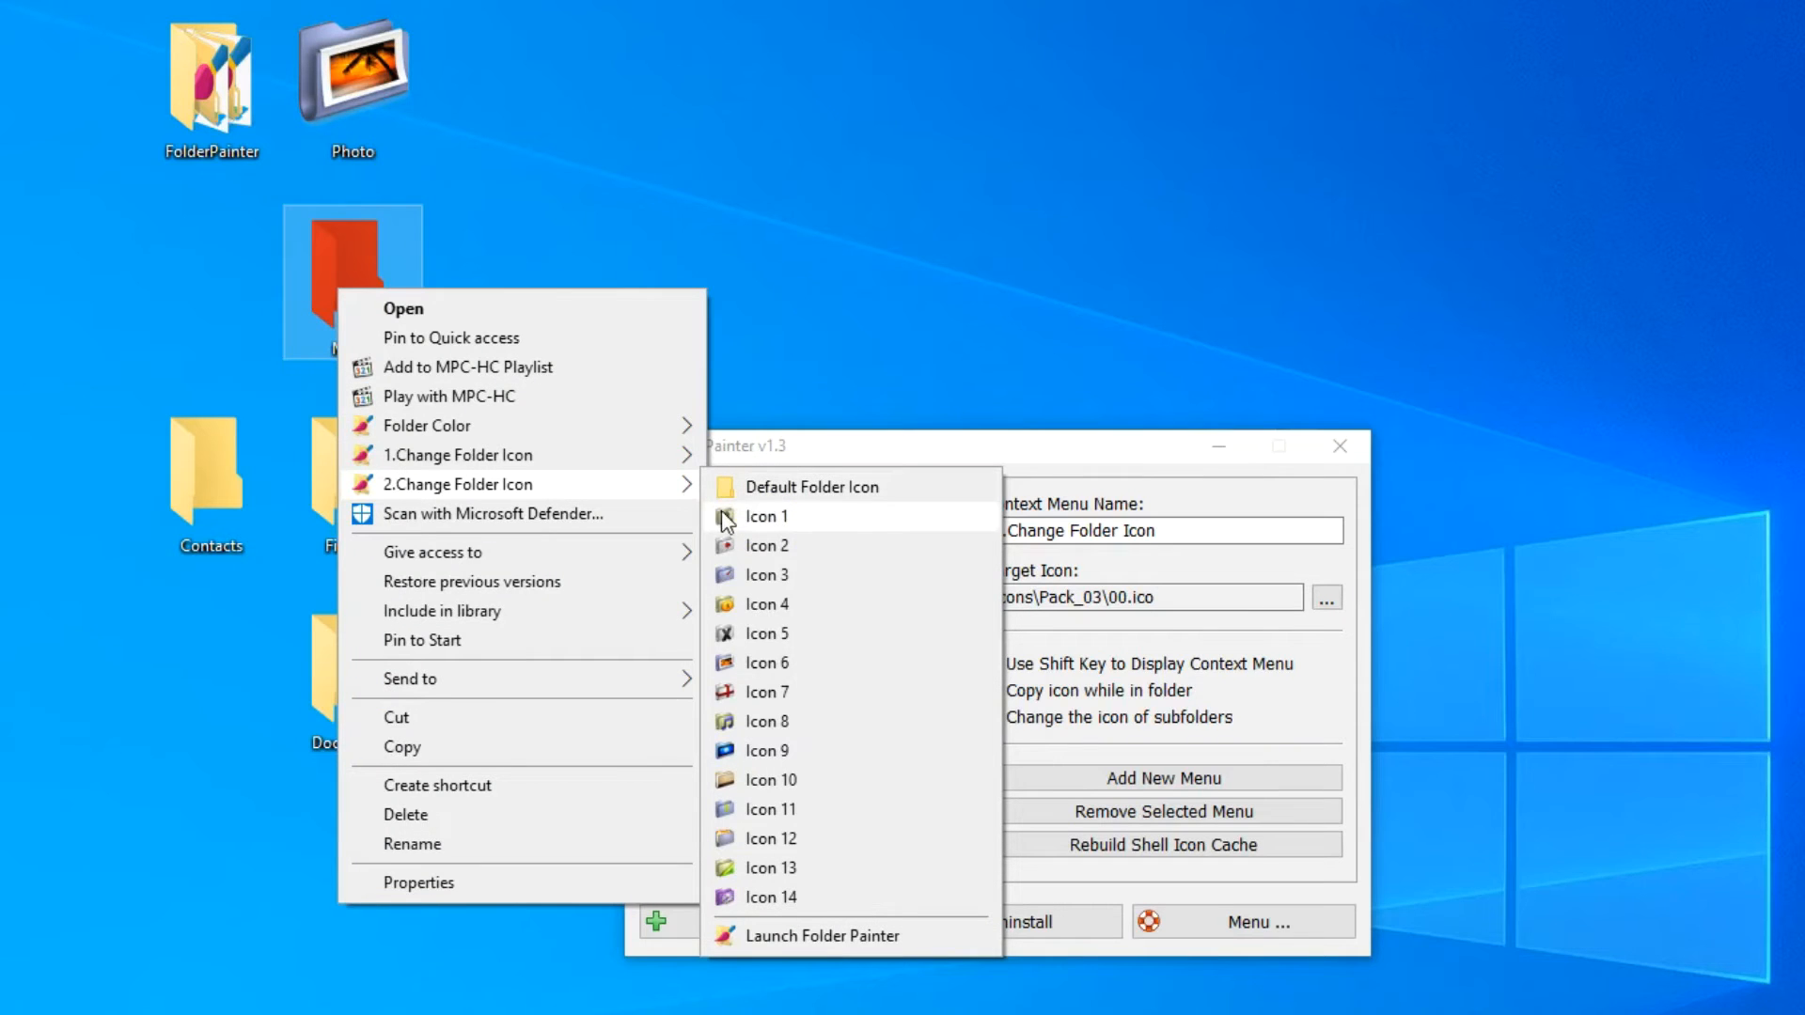
mouse_move(865, 721)
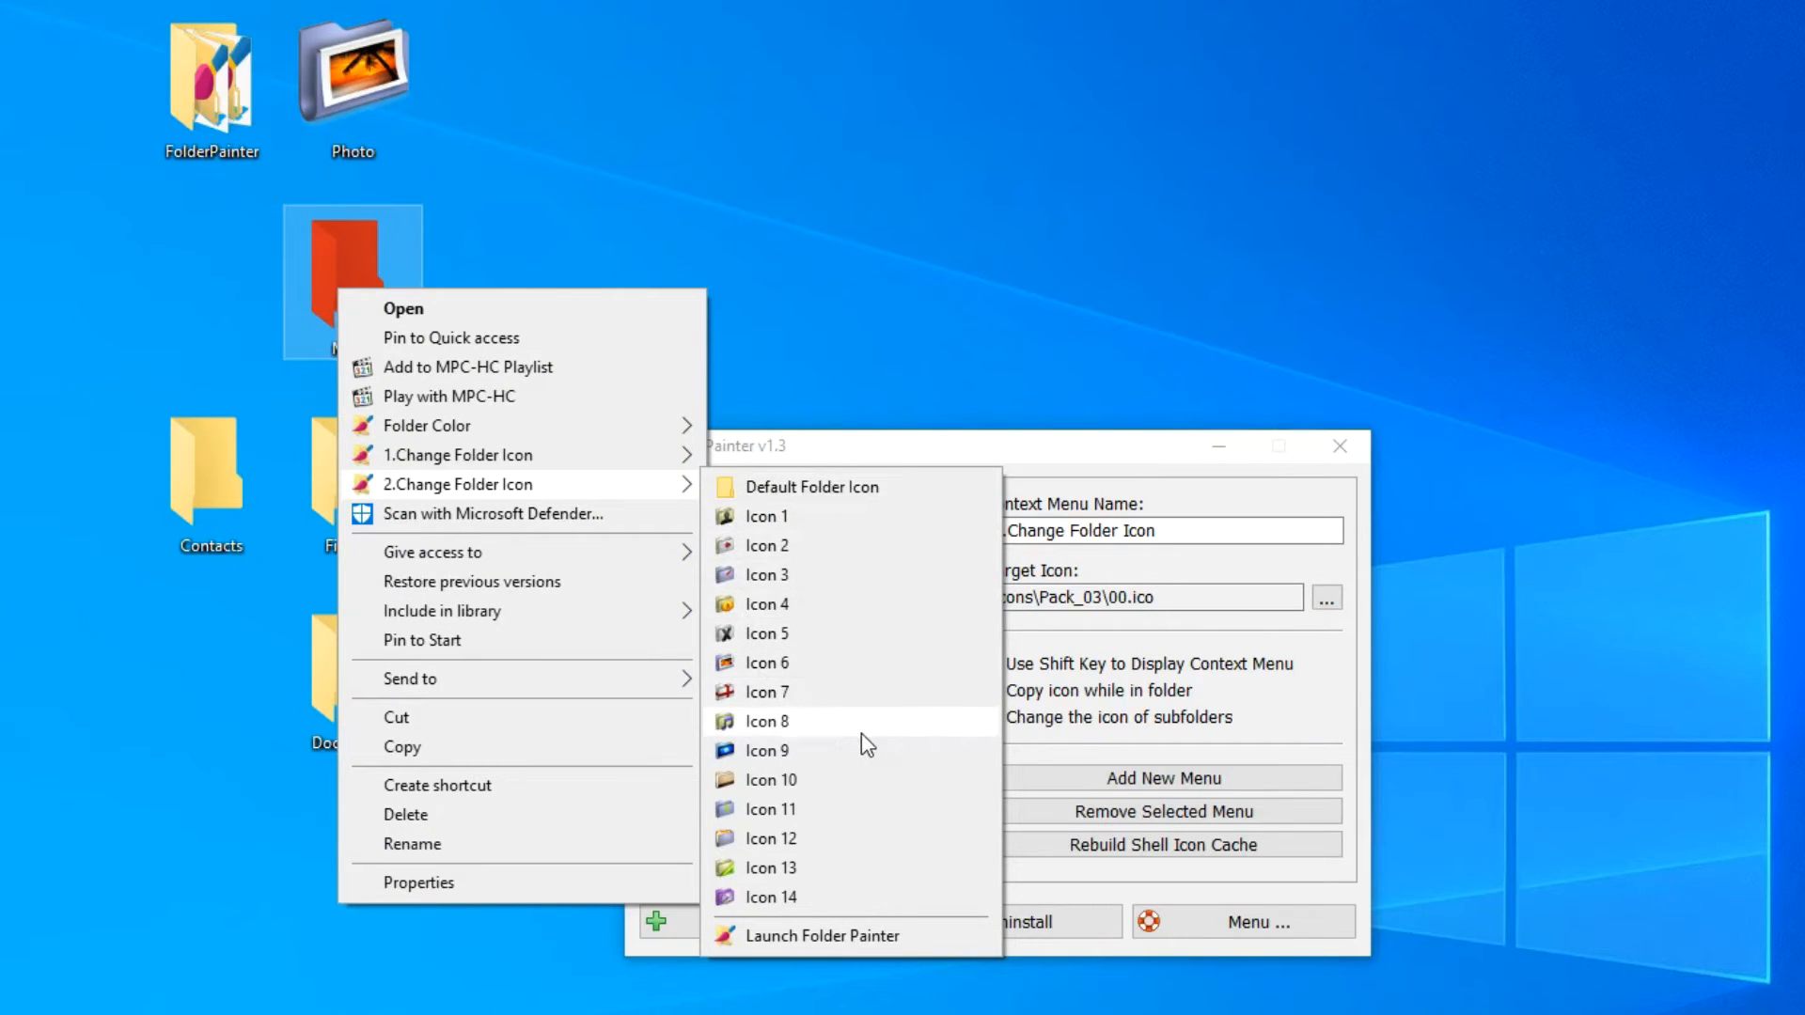
click(767, 721)
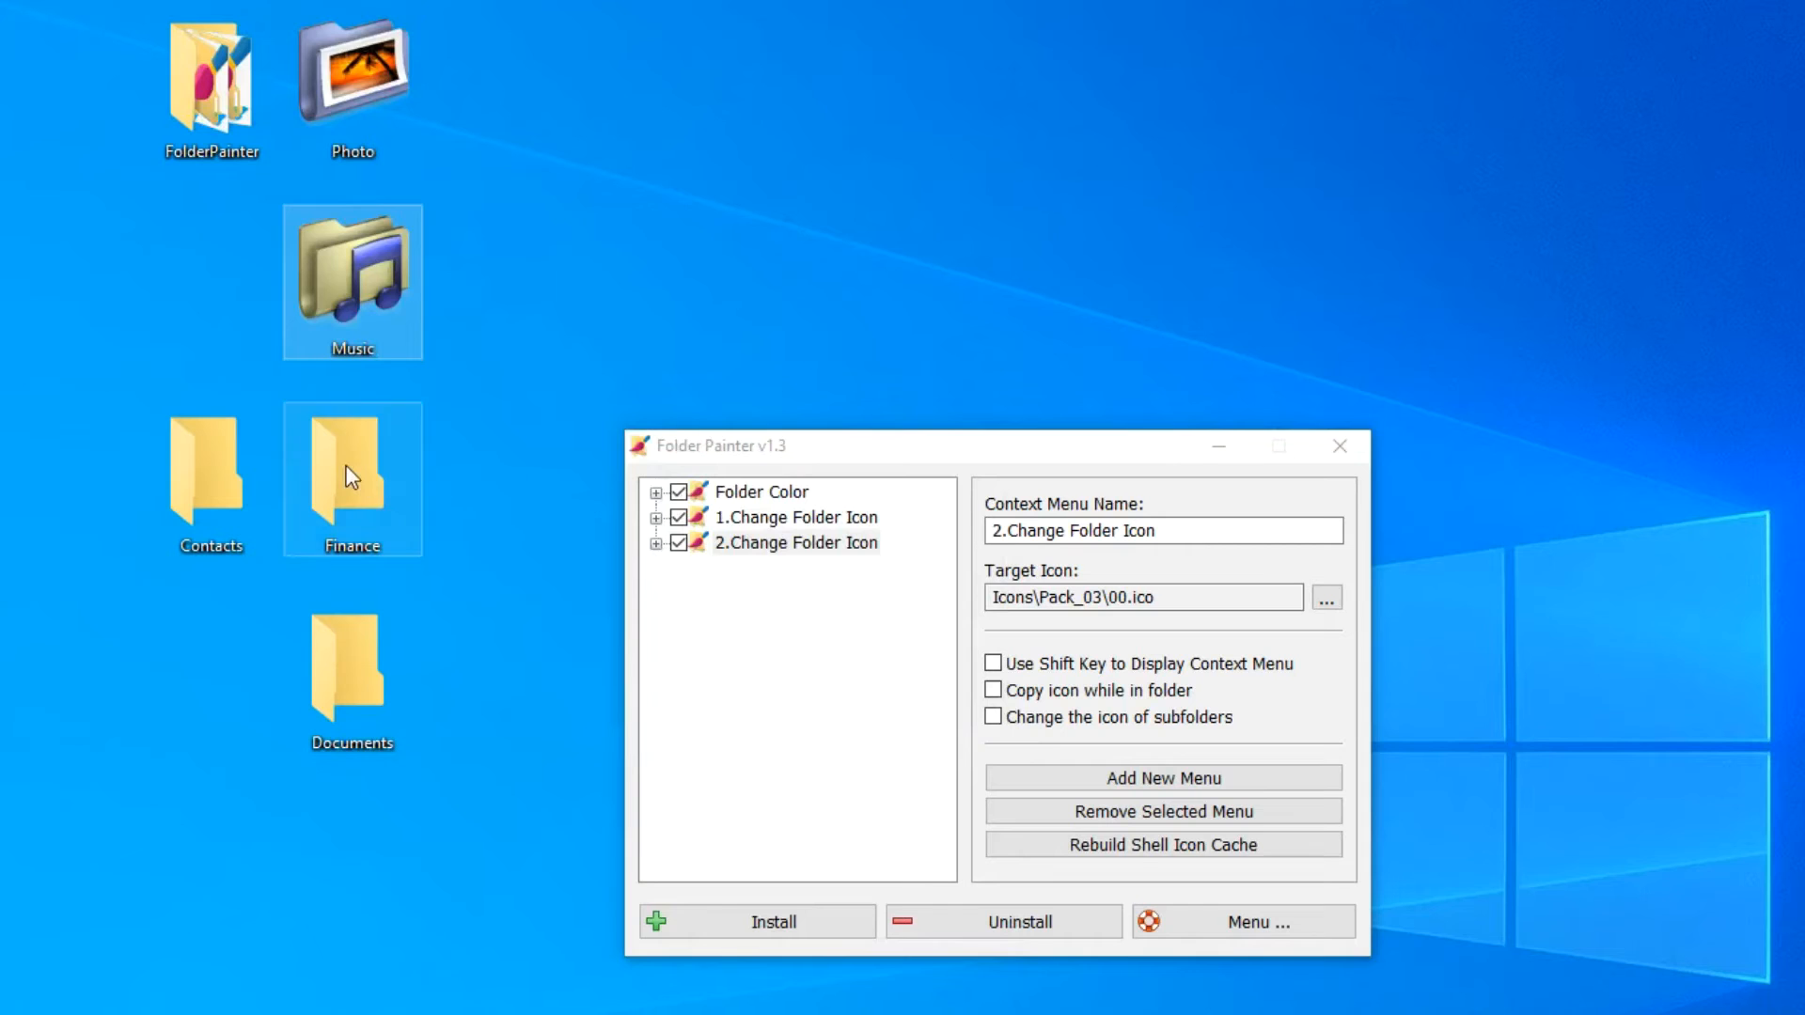
Give Finance a blue book icon, Documents an X icon and Contacts a person icon
right_click(352, 472)
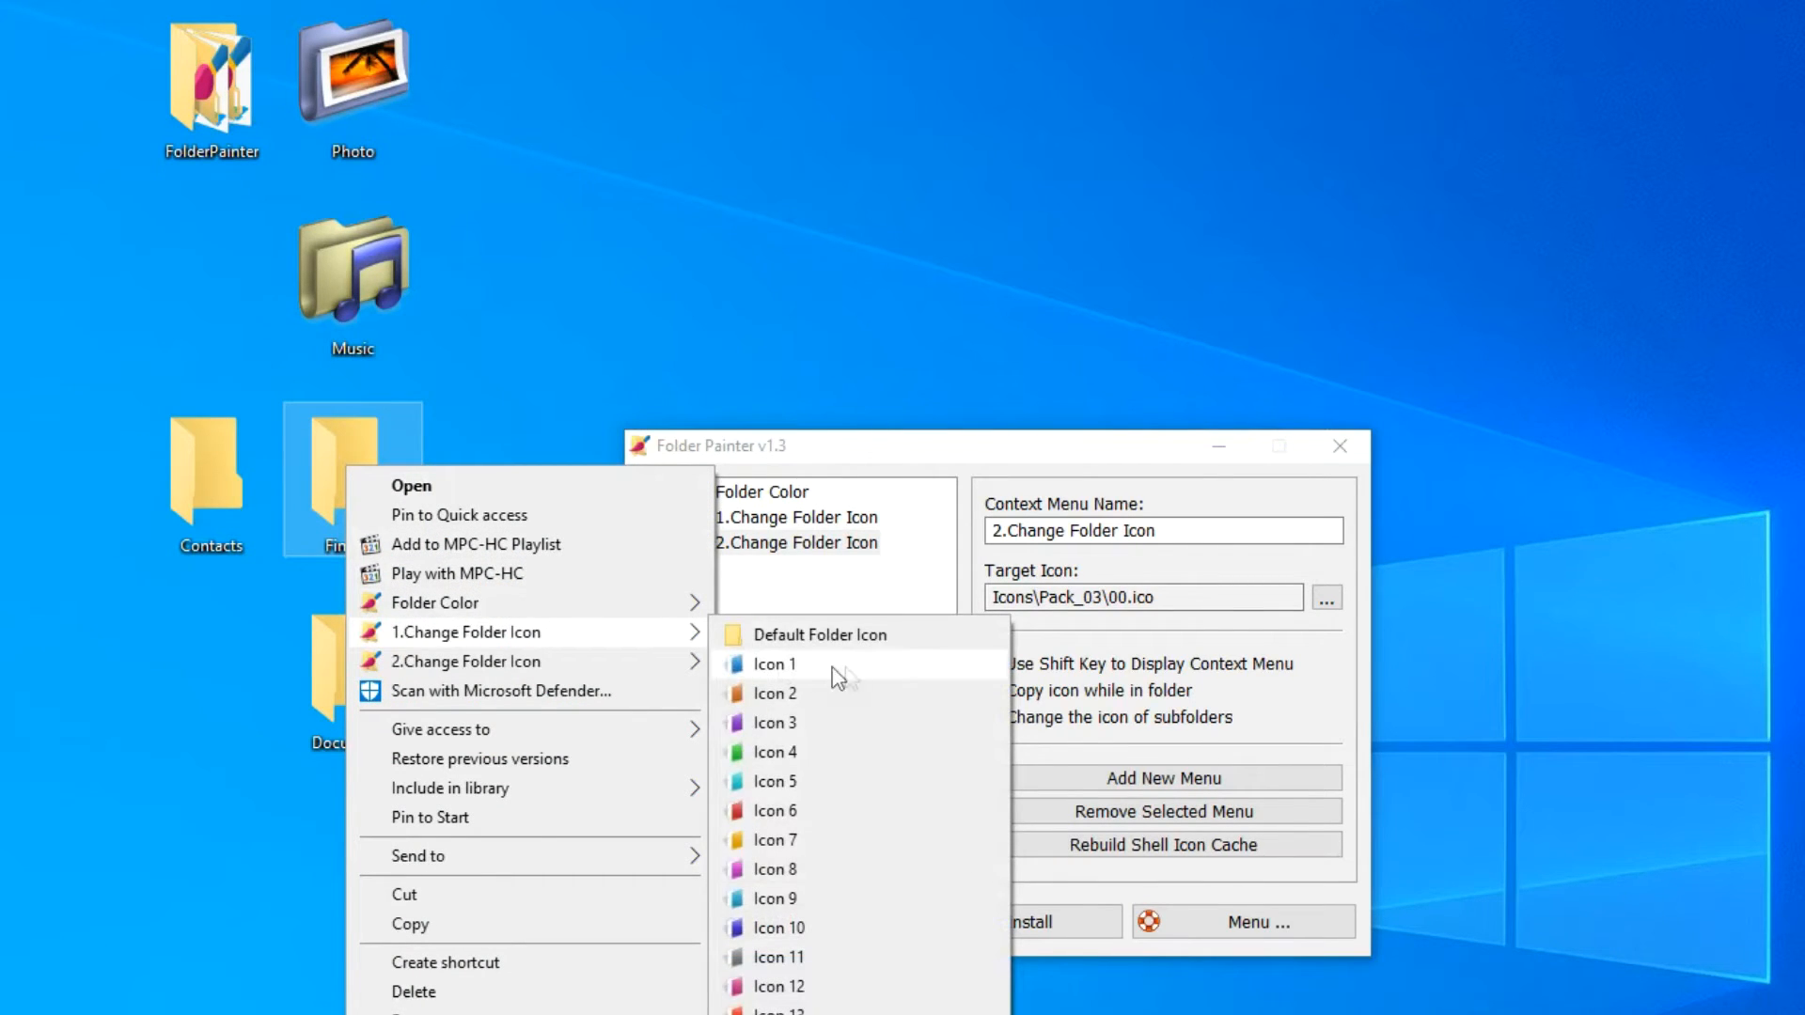
click(821, 634)
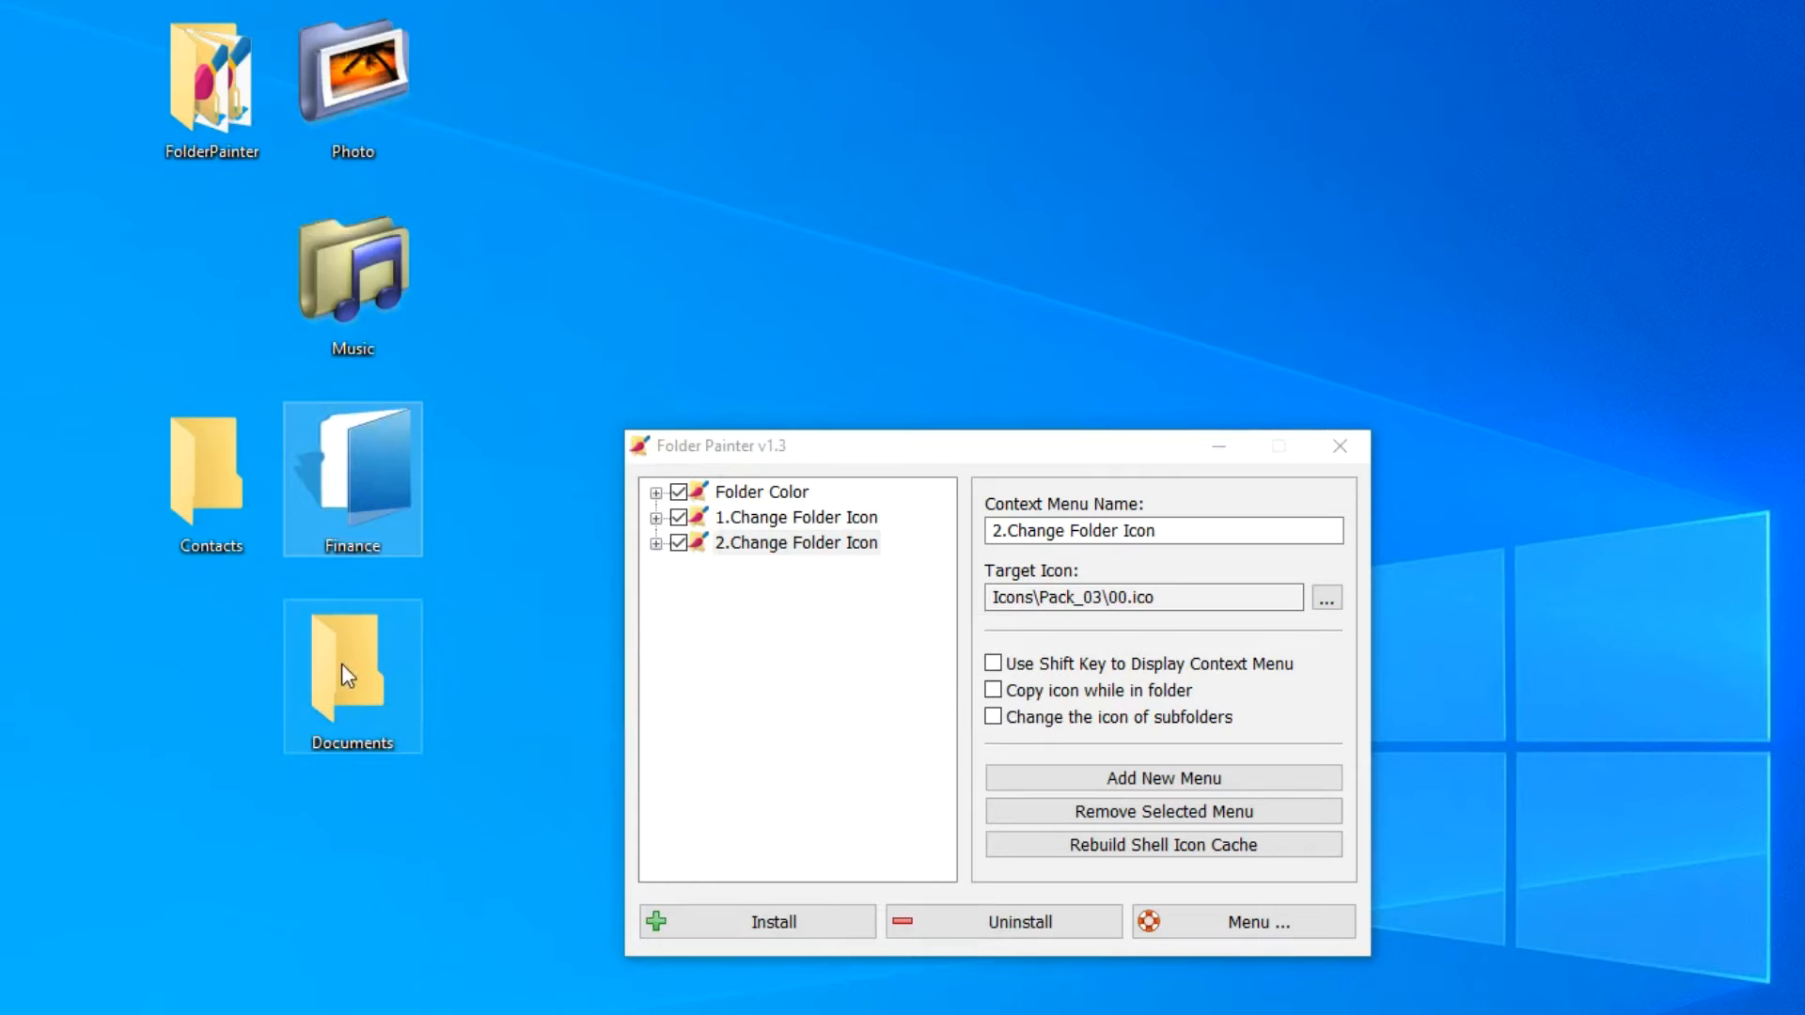
right_click(352, 673)
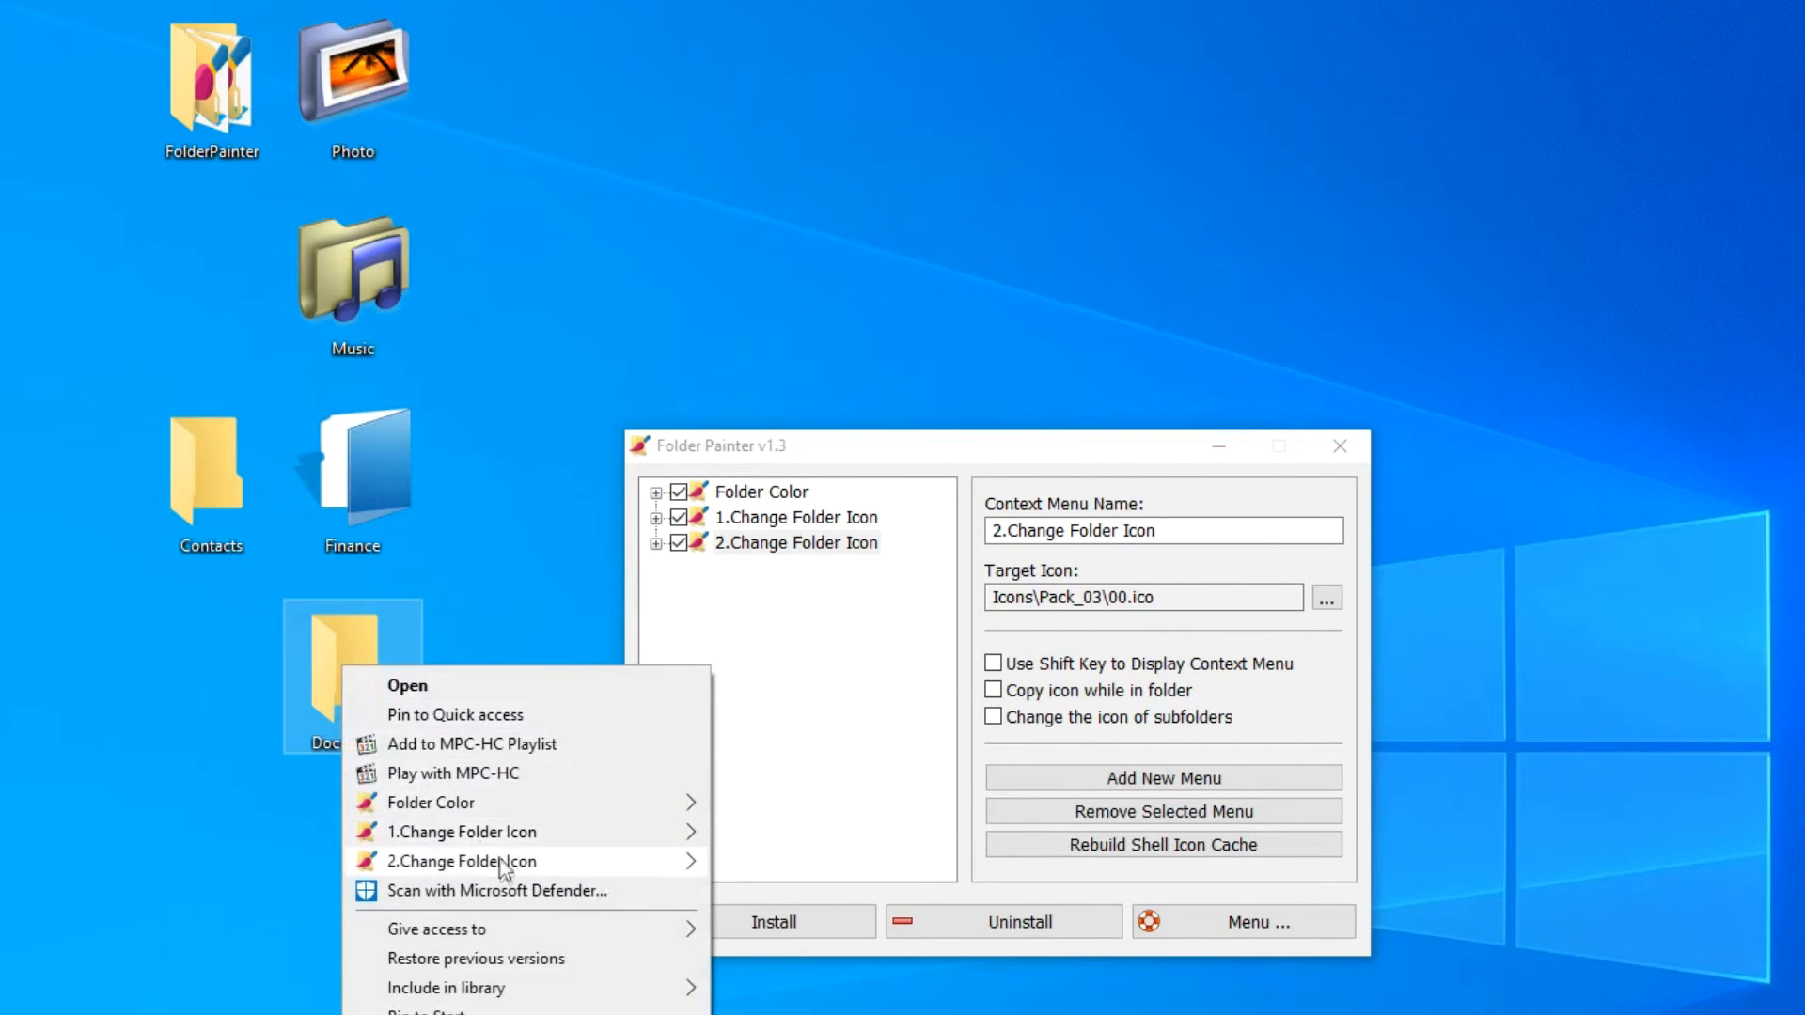
mouse_move(465, 862)
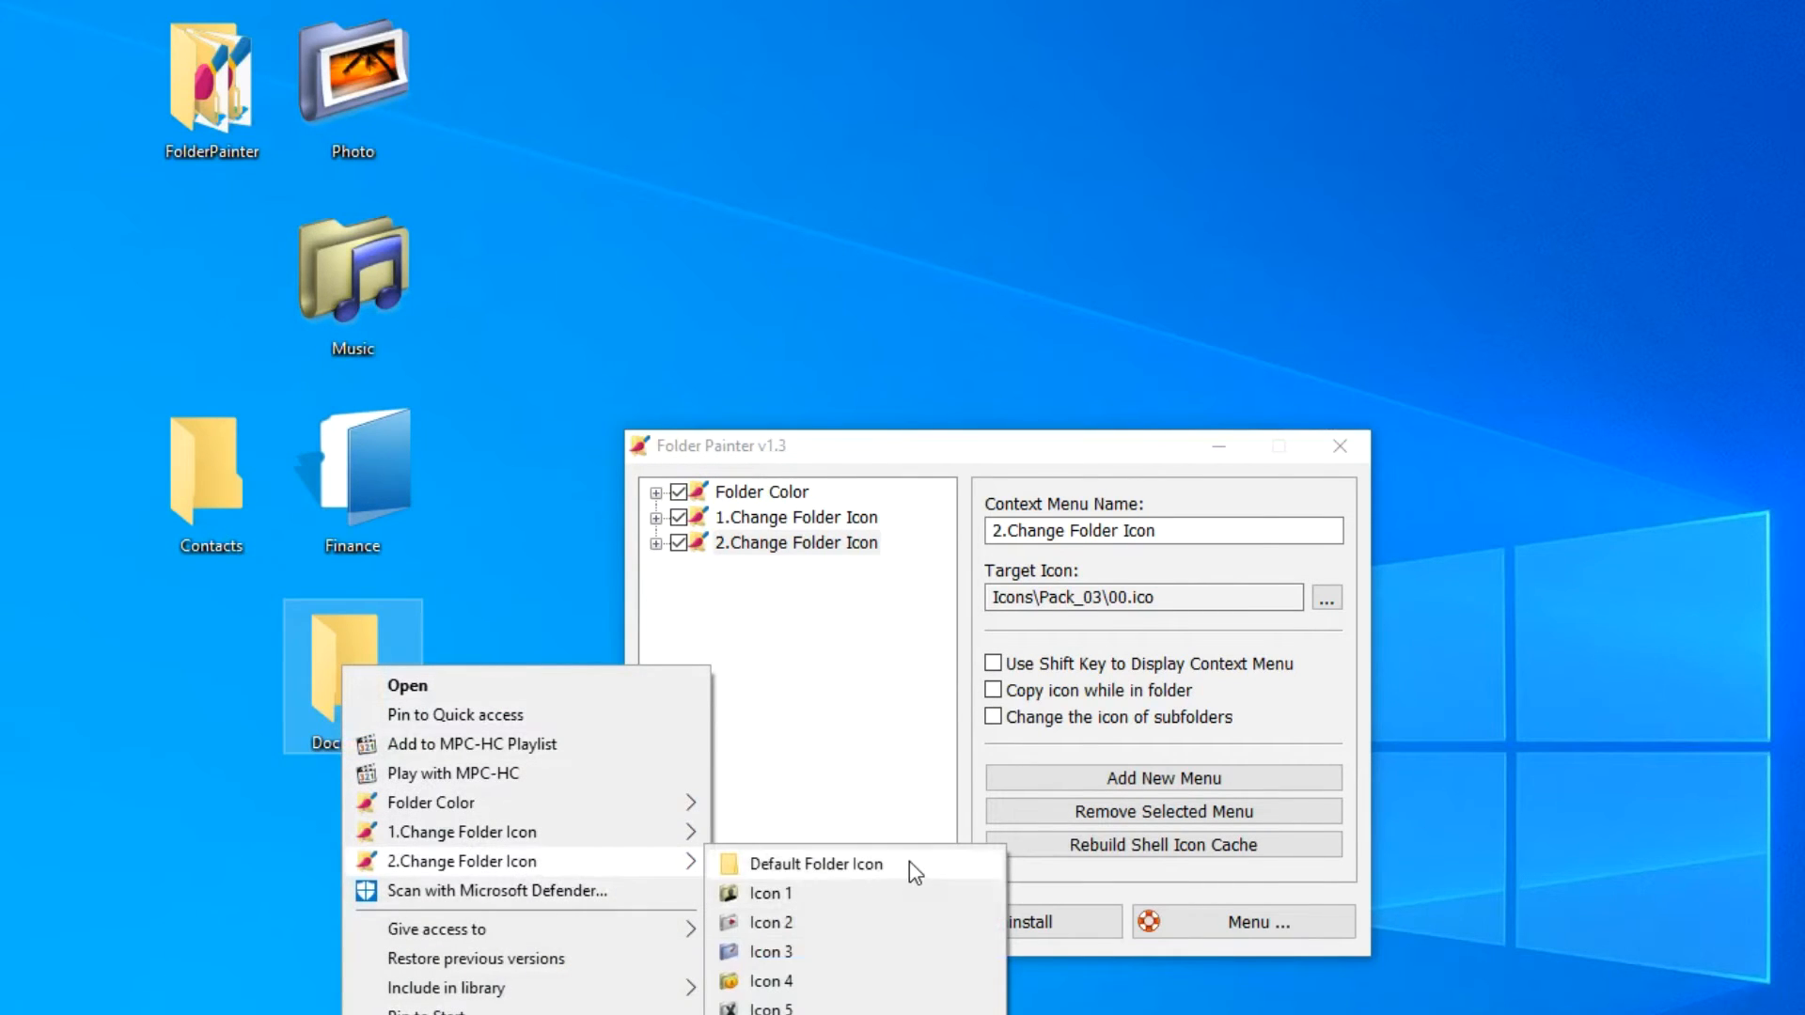
click(820, 863)
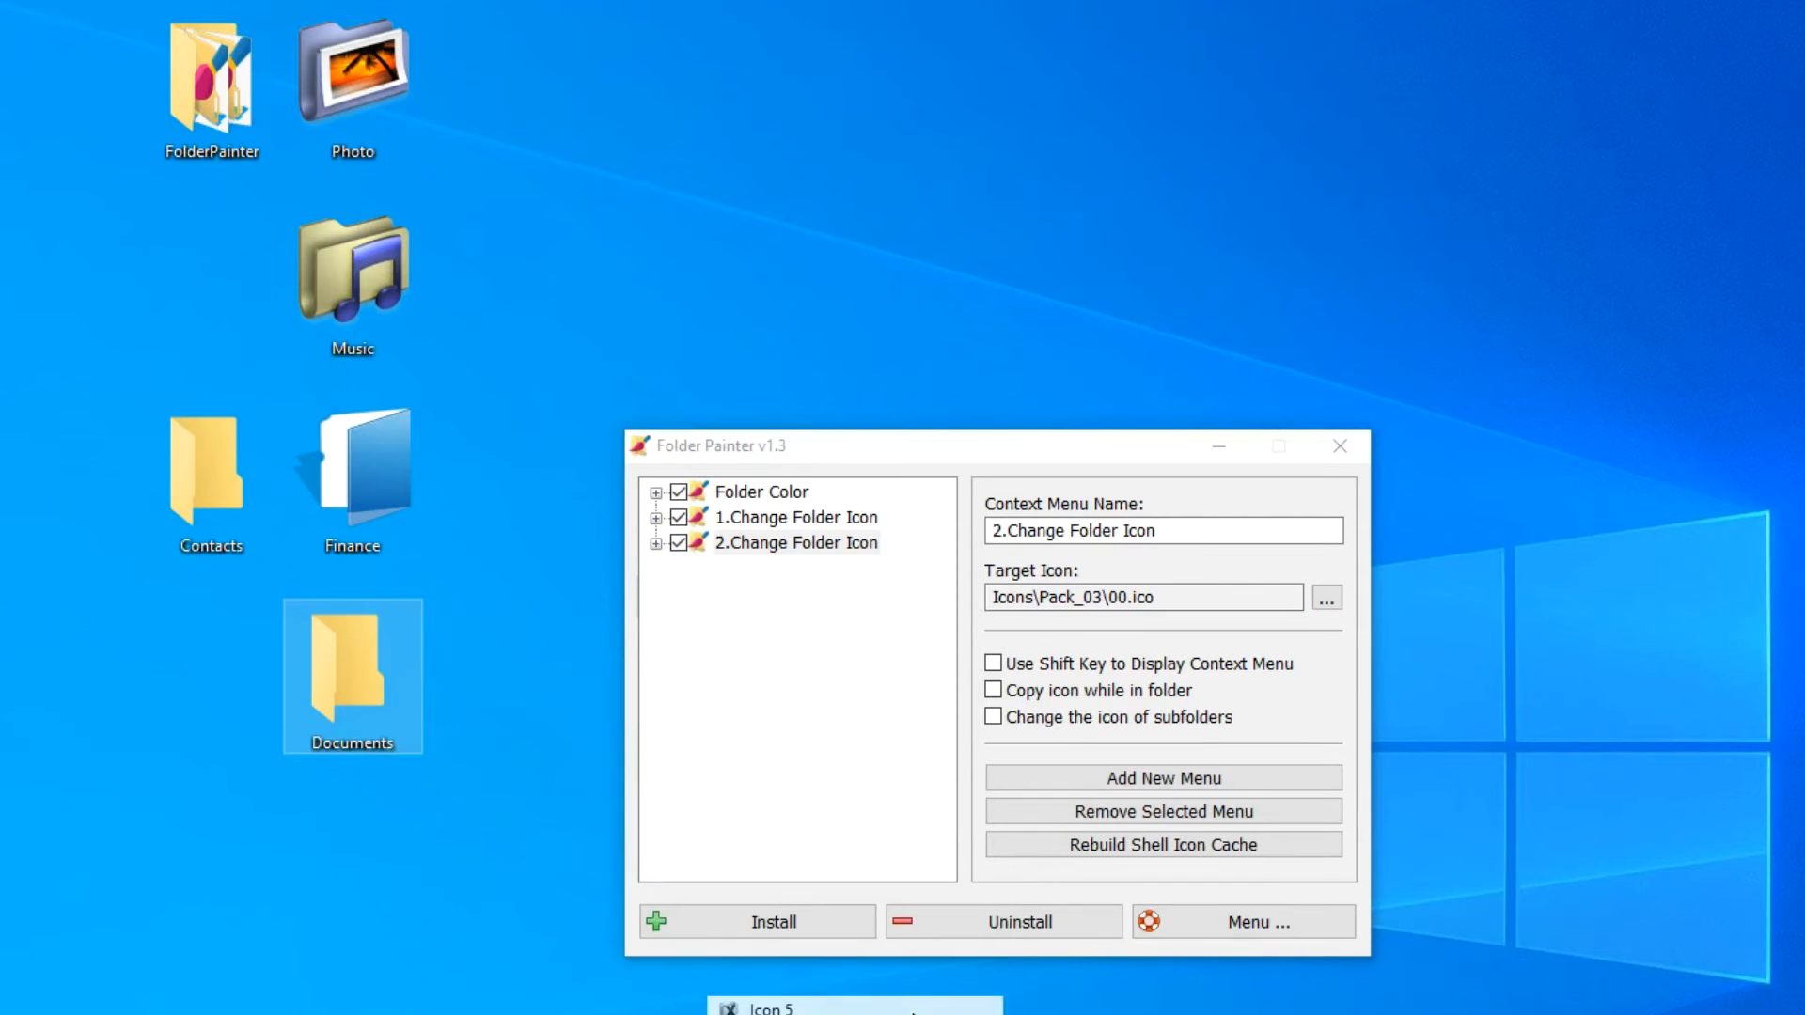
right_click(209, 473)
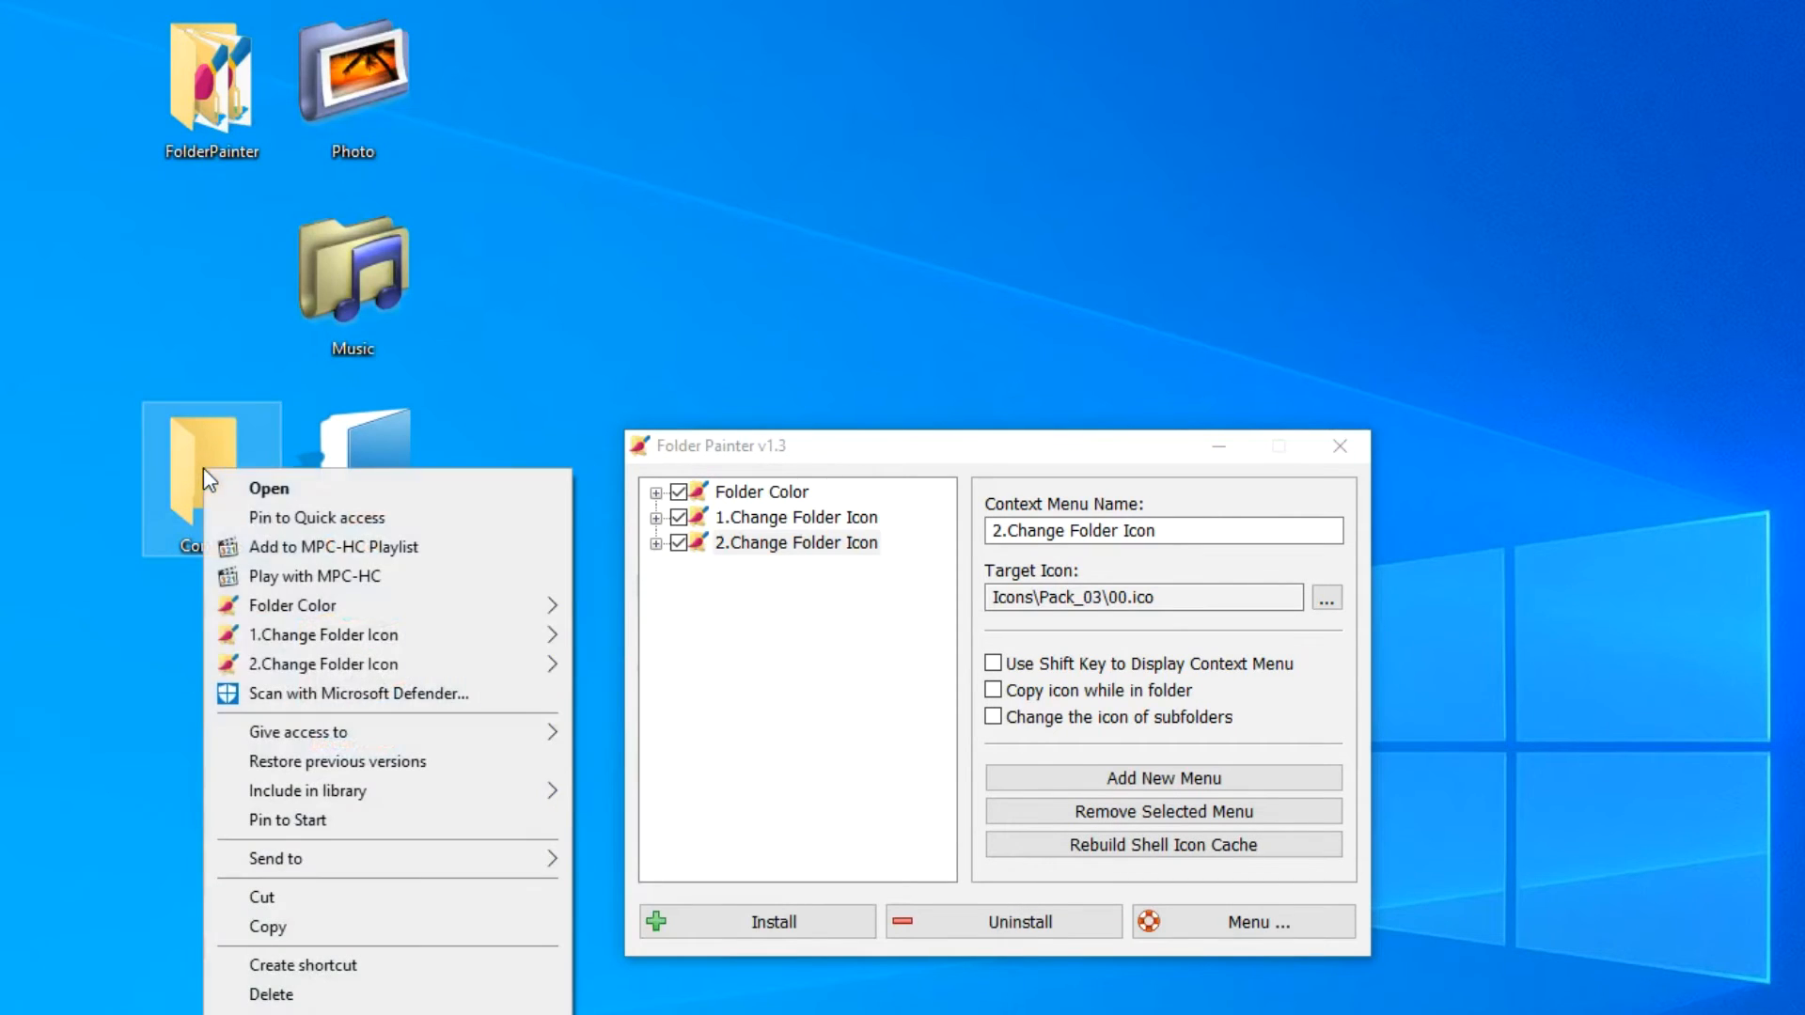
mouse_move(326, 664)
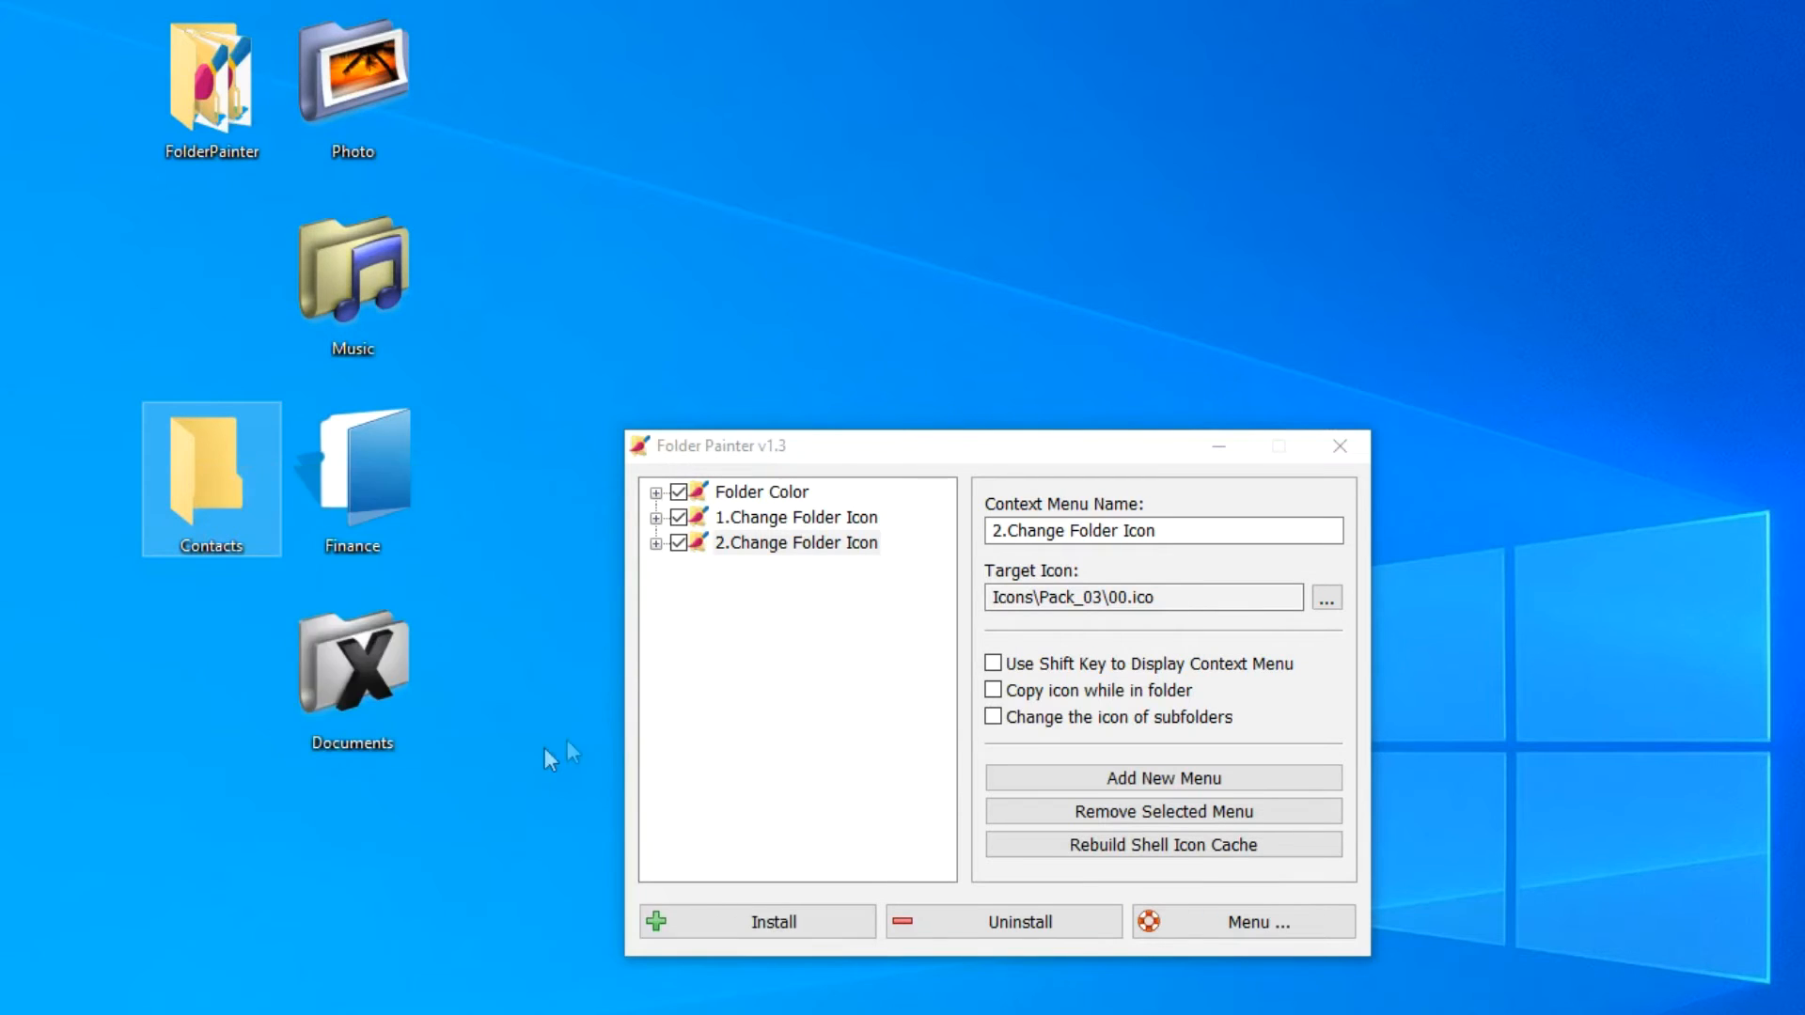
click(756, 921)
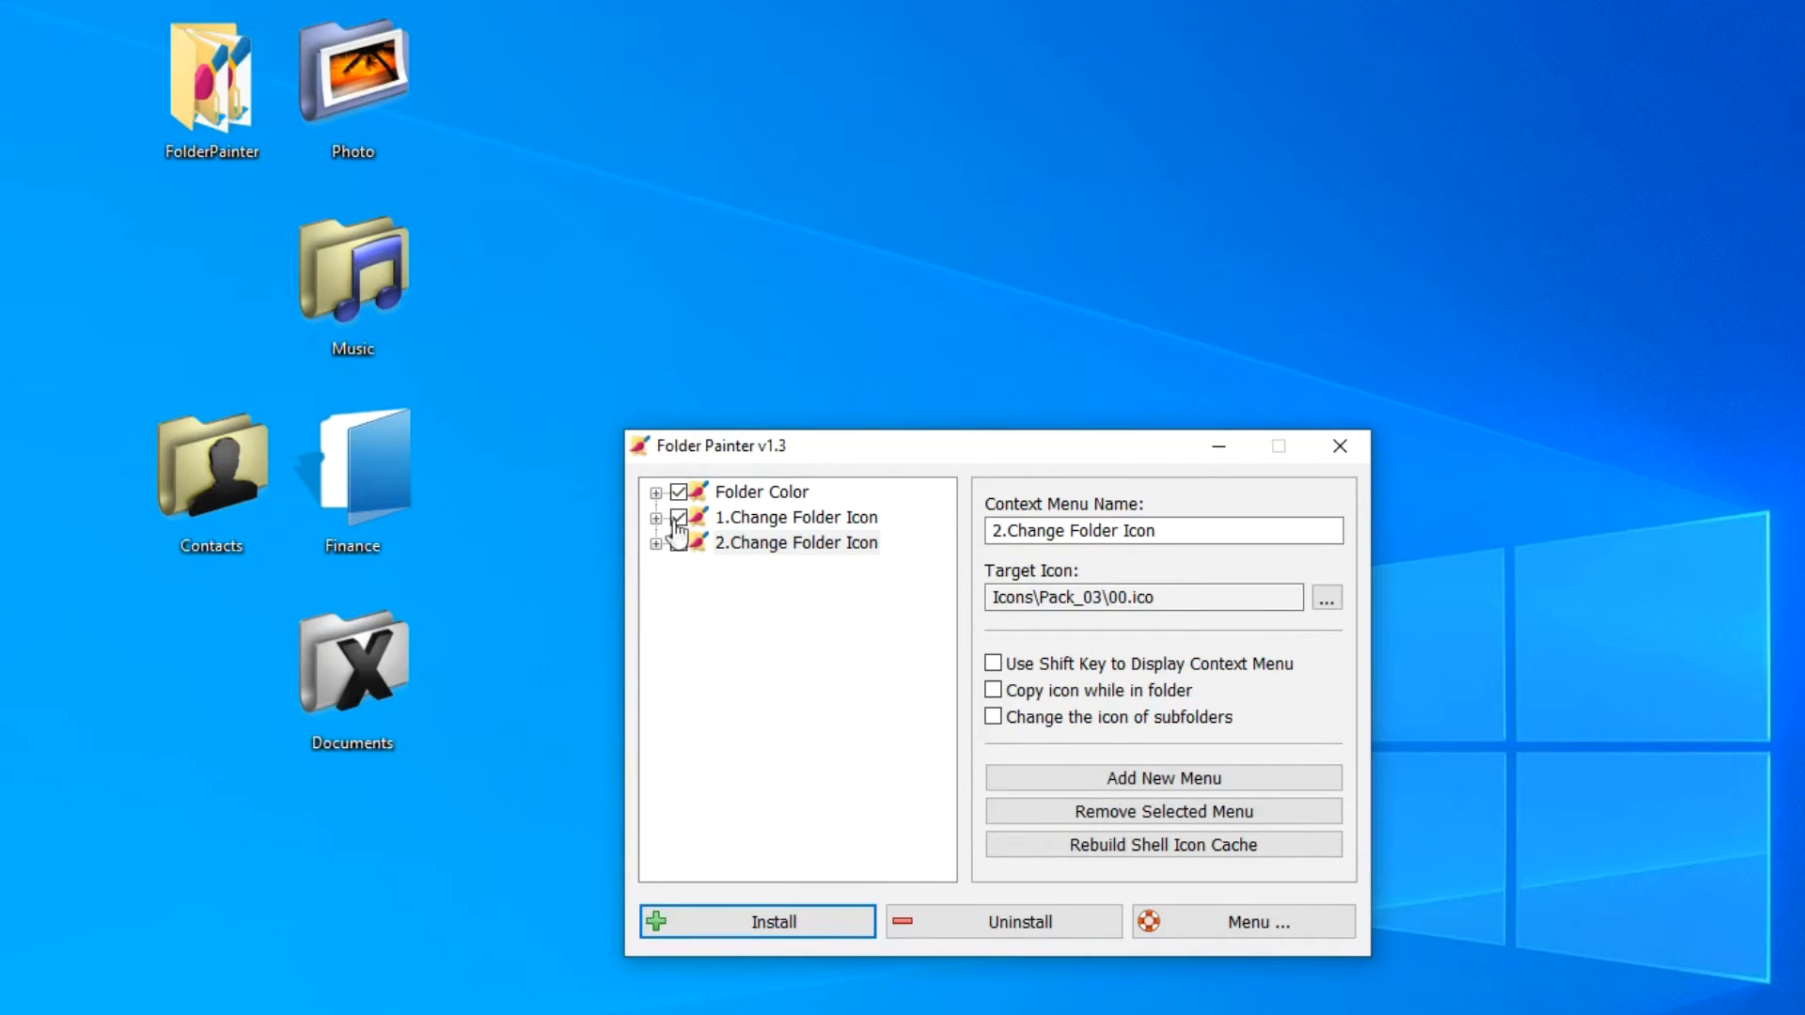
Delete the 1.Change Folder Icon menu, leaving Folder Color and 2.Change Folder Icon
click(795, 517)
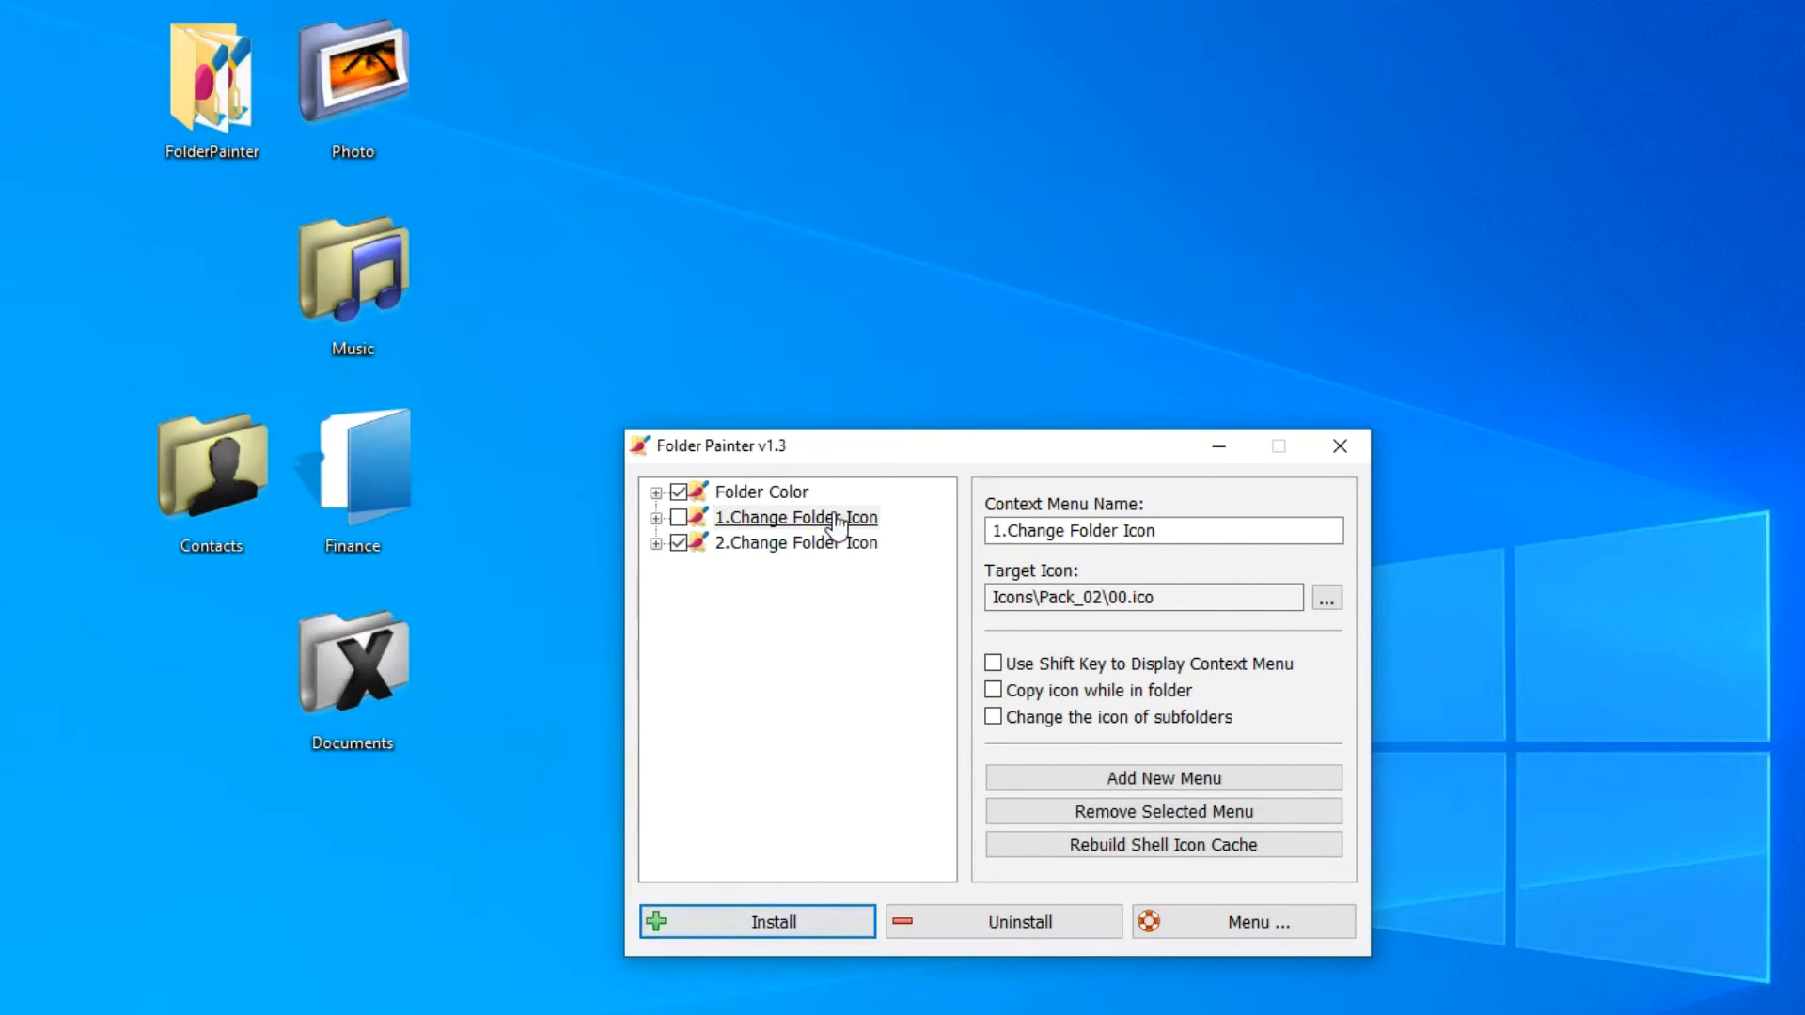
click(796, 517)
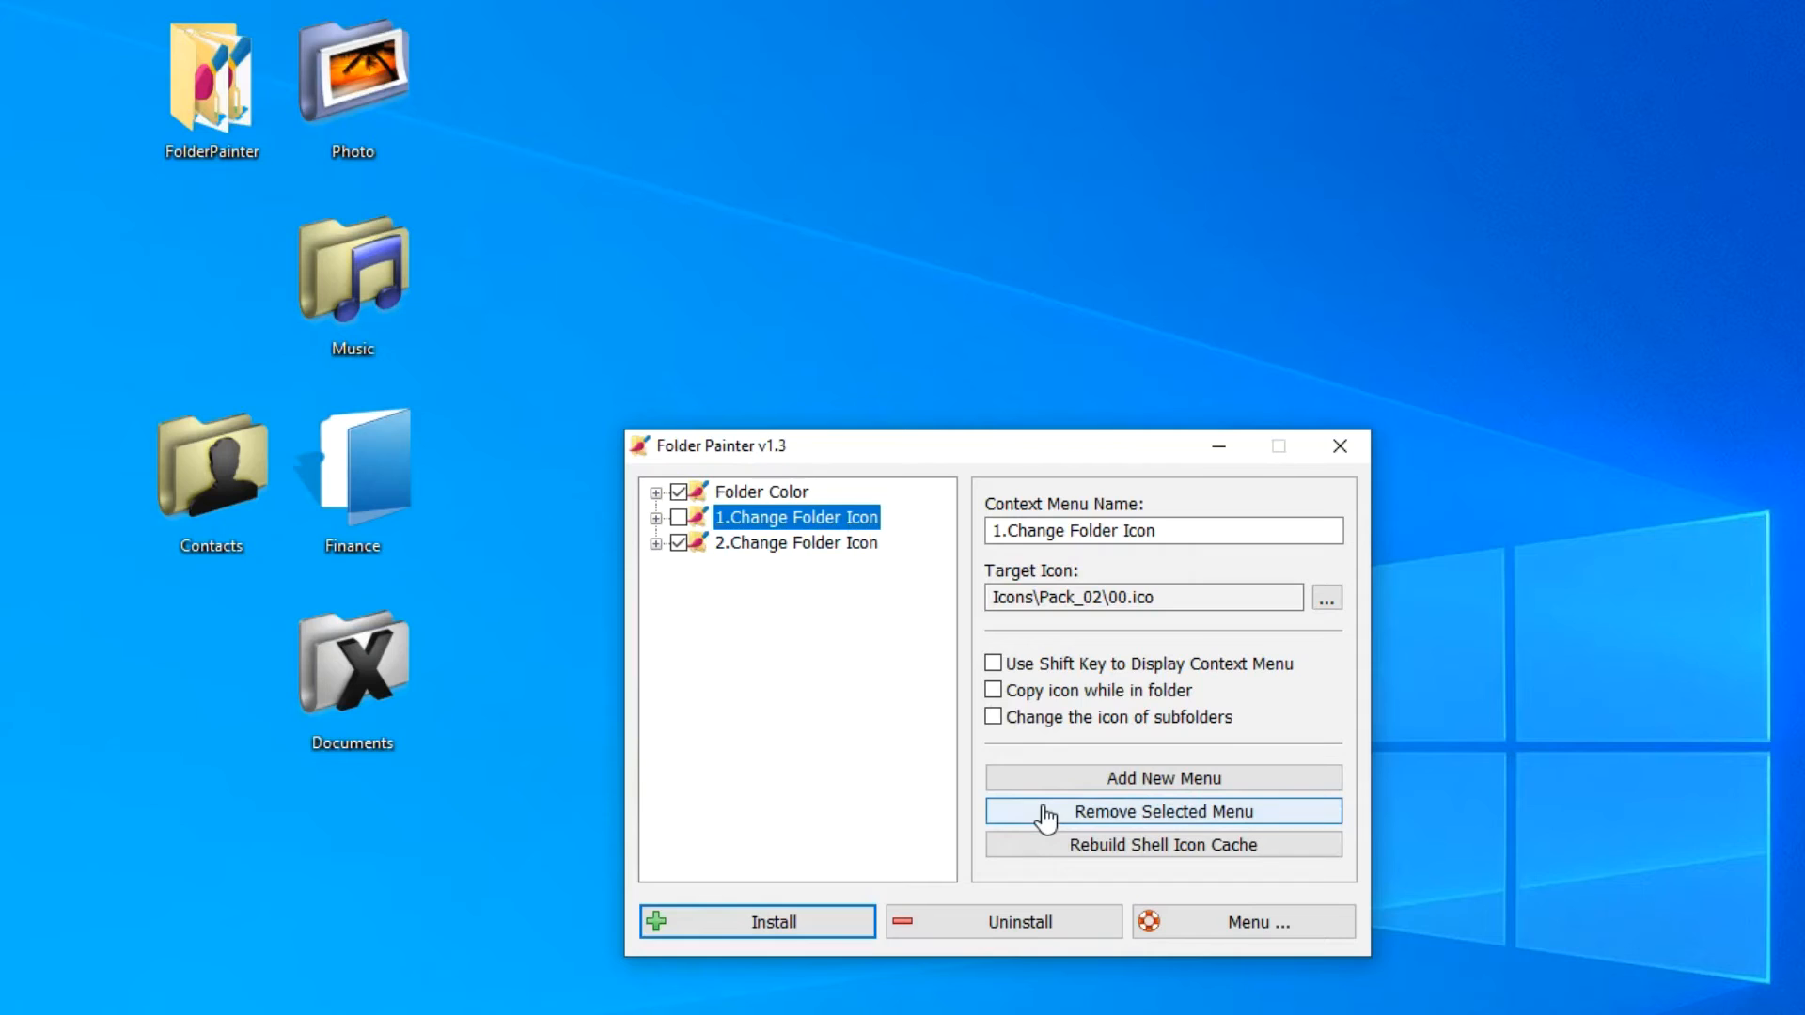
click(1160, 813)
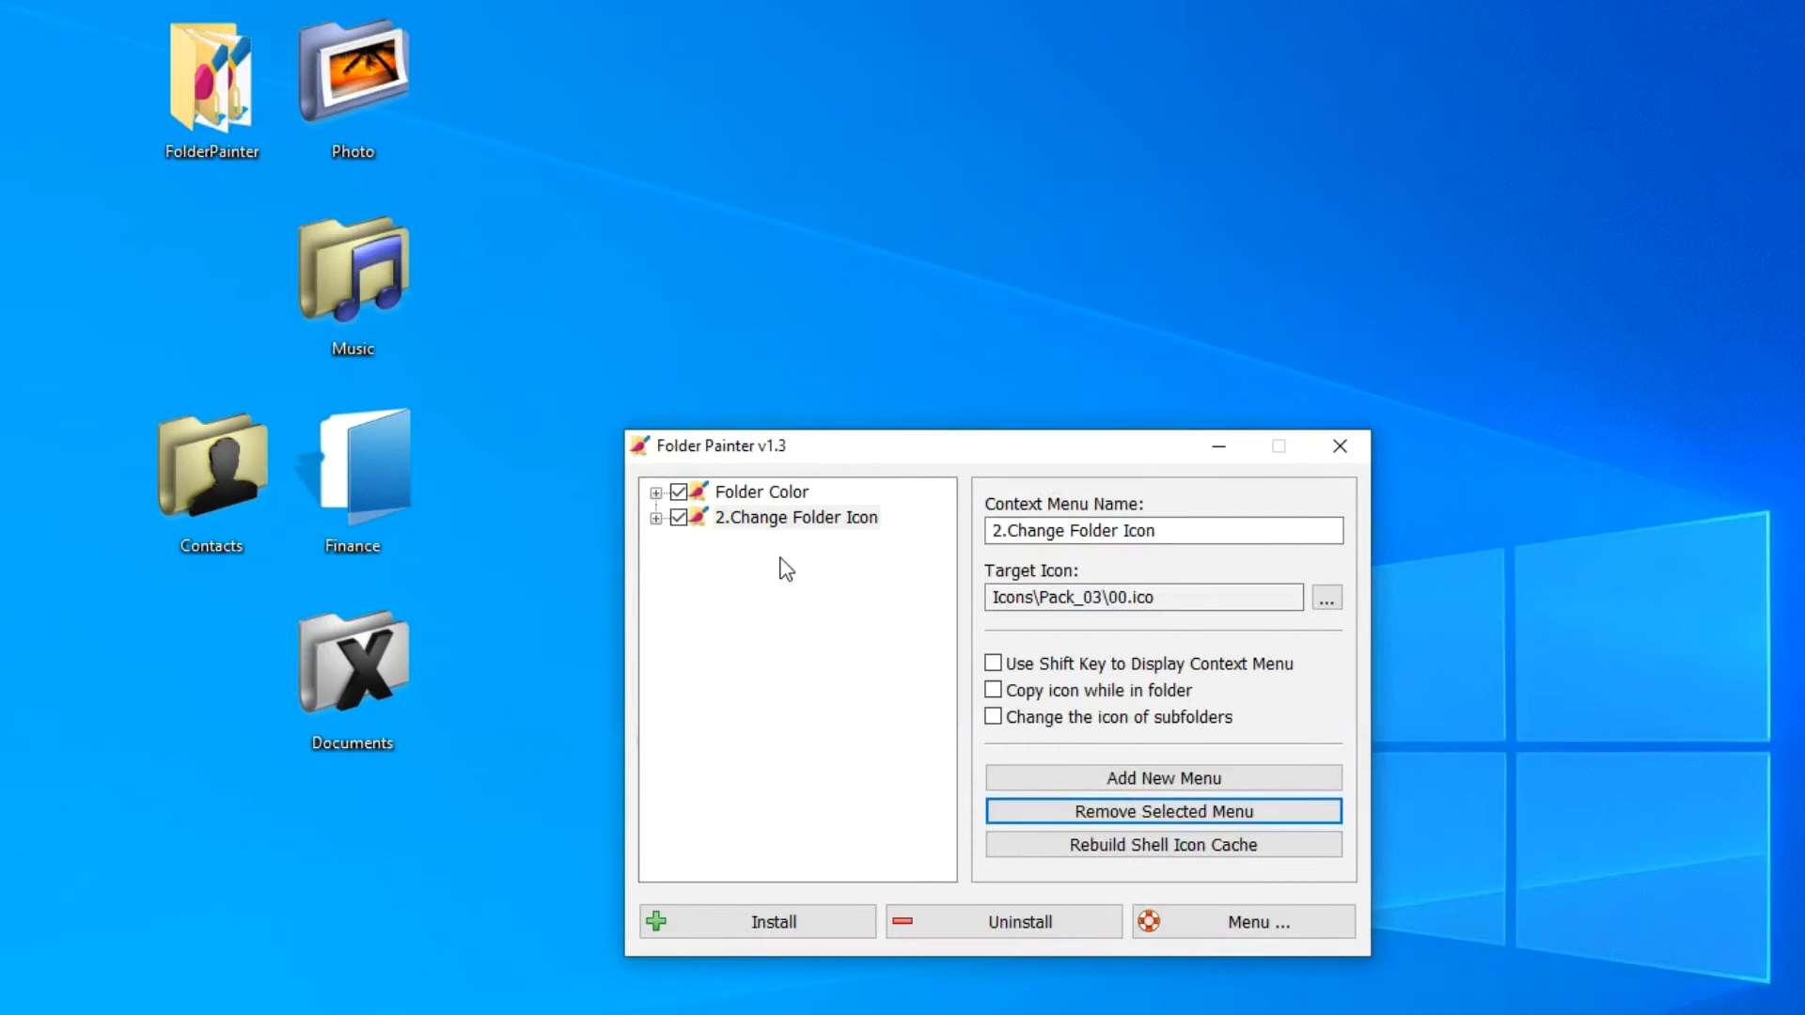
mouse_move(500, 525)
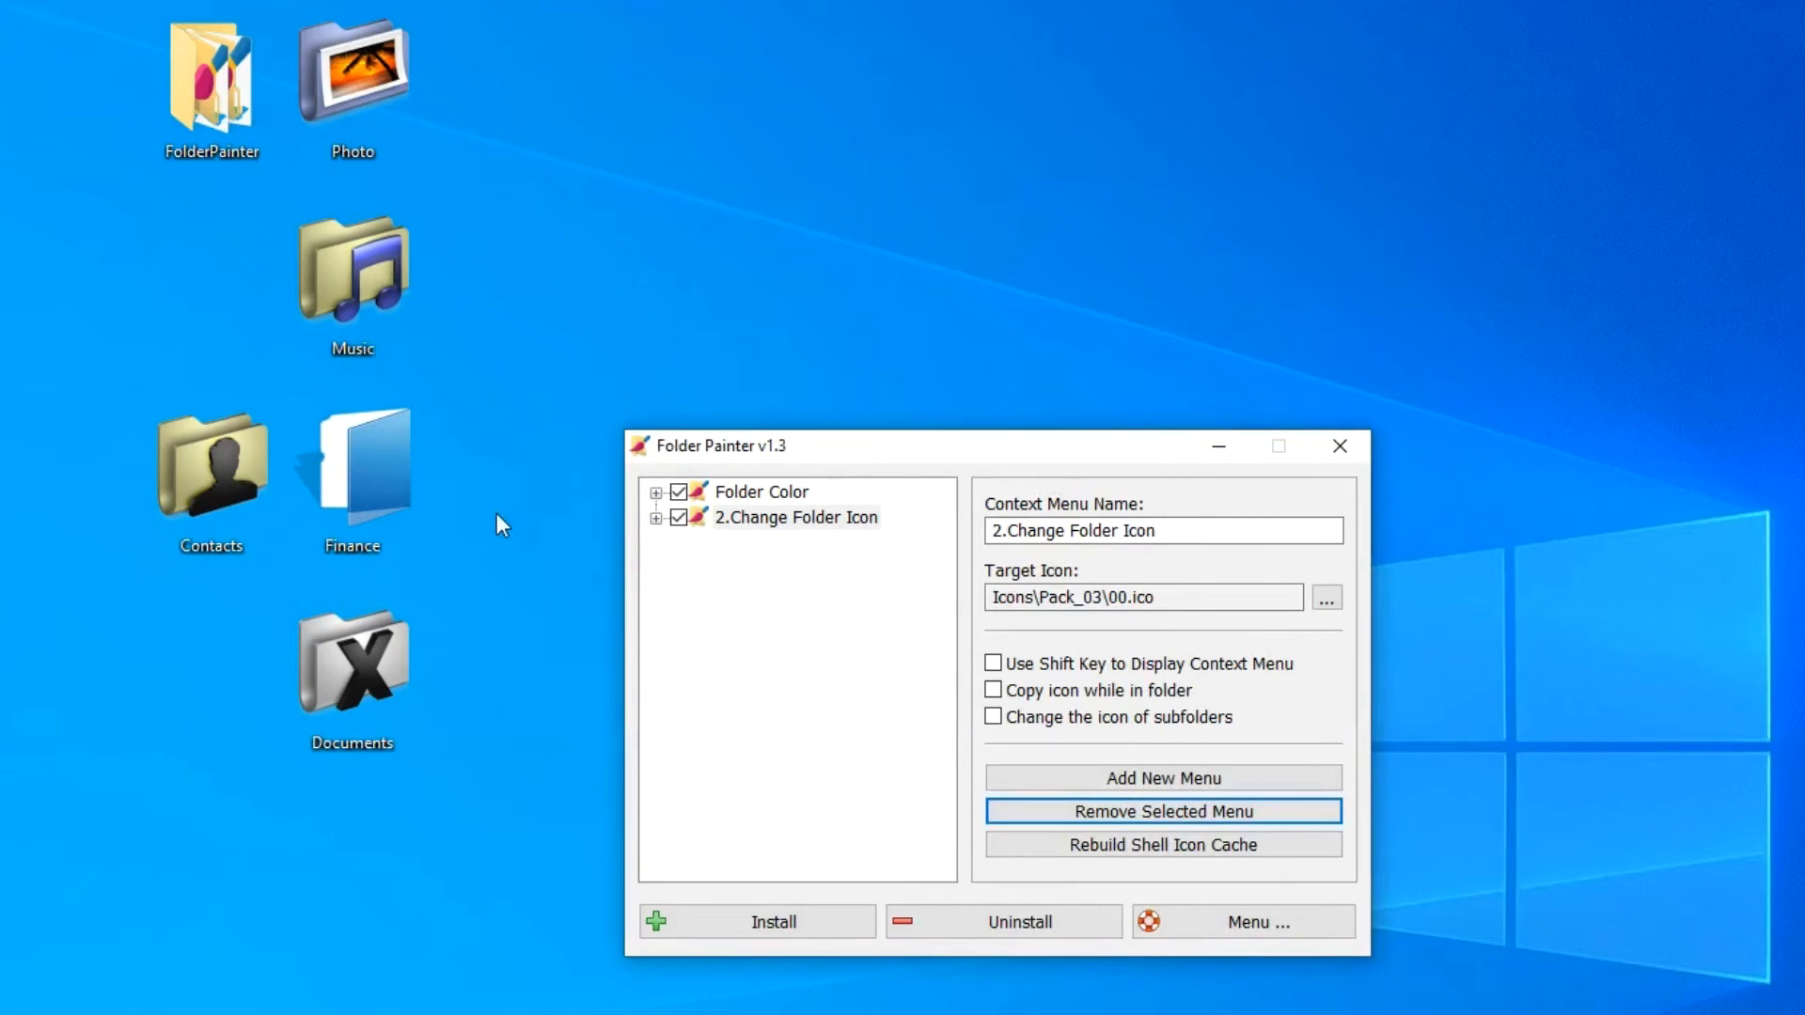
right_click(352, 472)
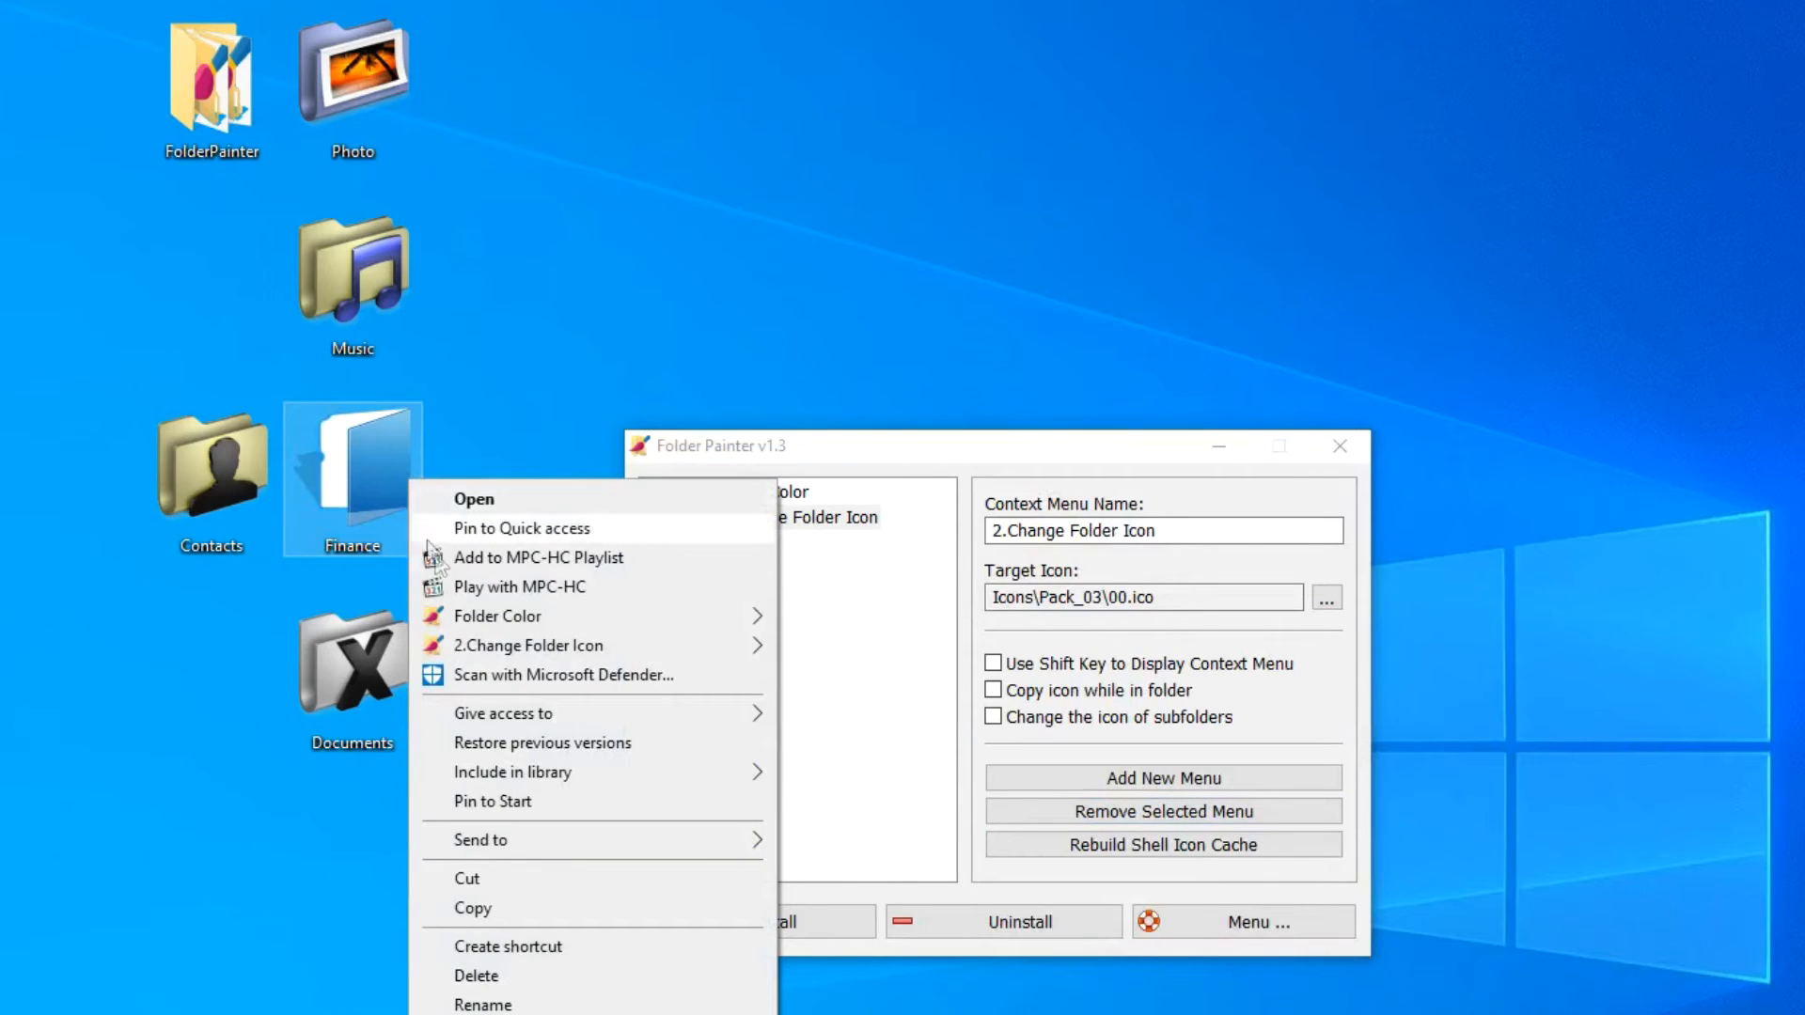
mouse_move(499, 617)
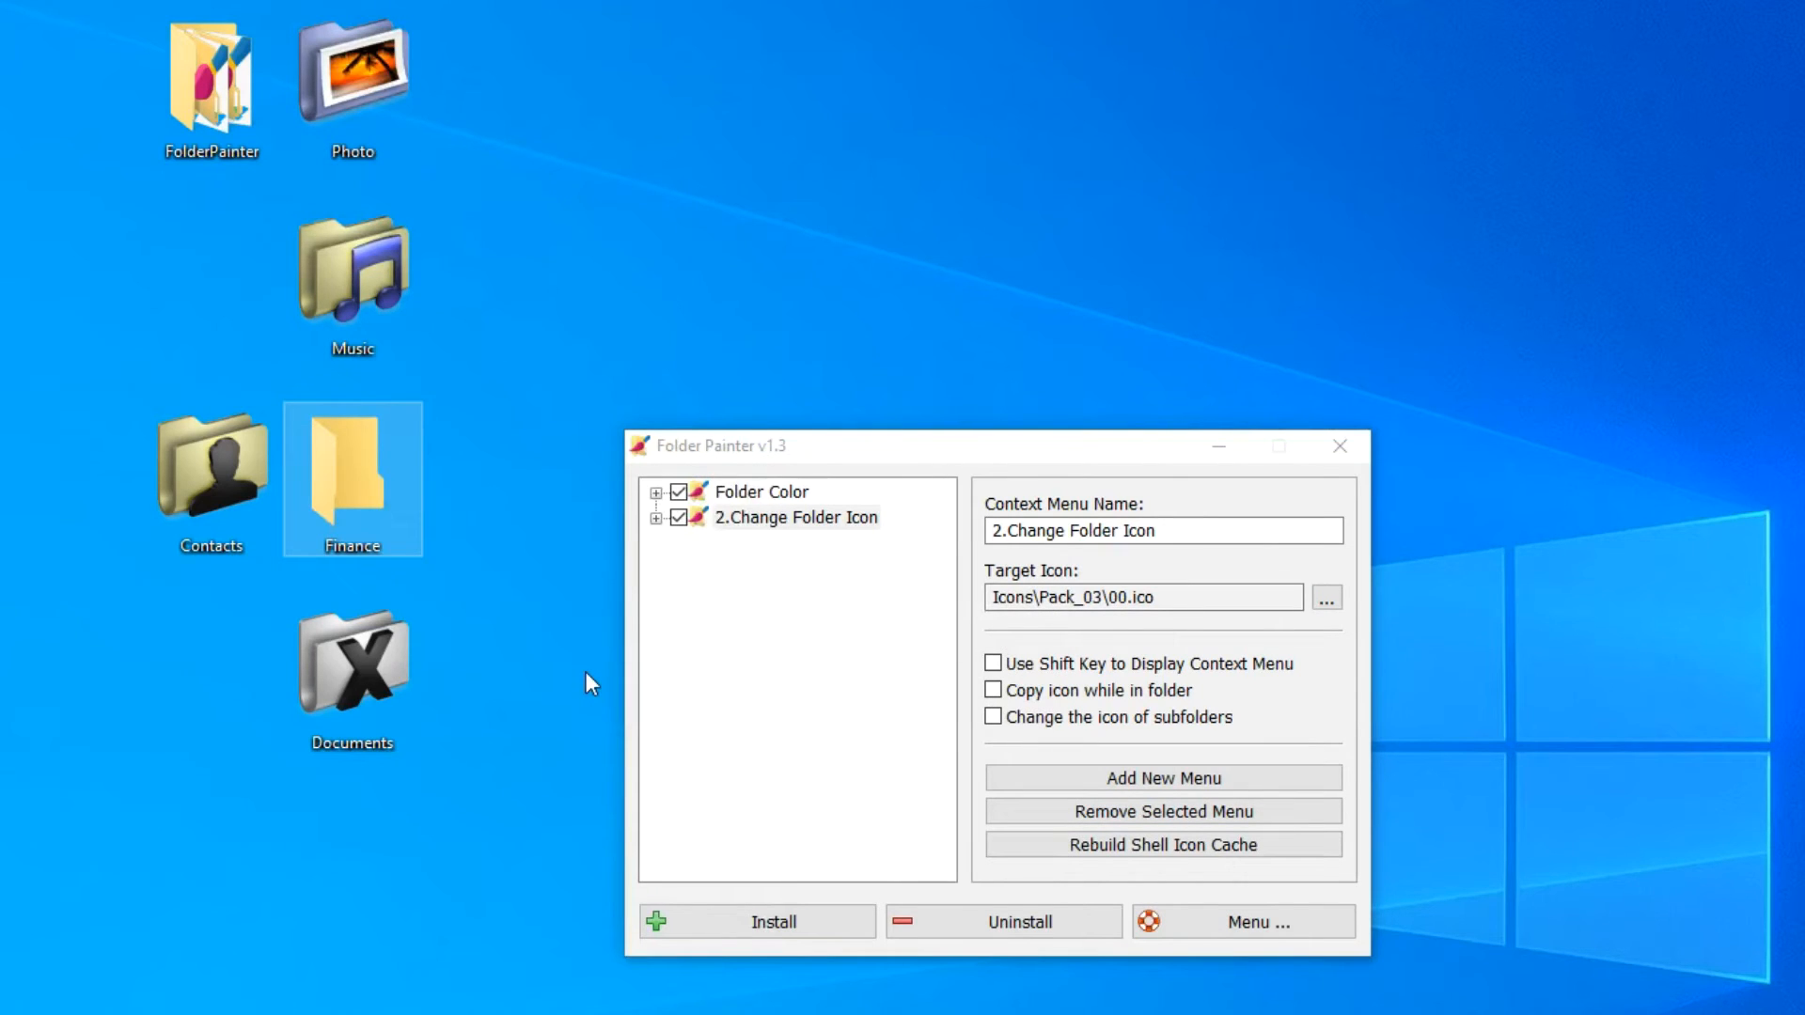
Restore the Finance folder to the default yellow folder icon
click(1163, 812)
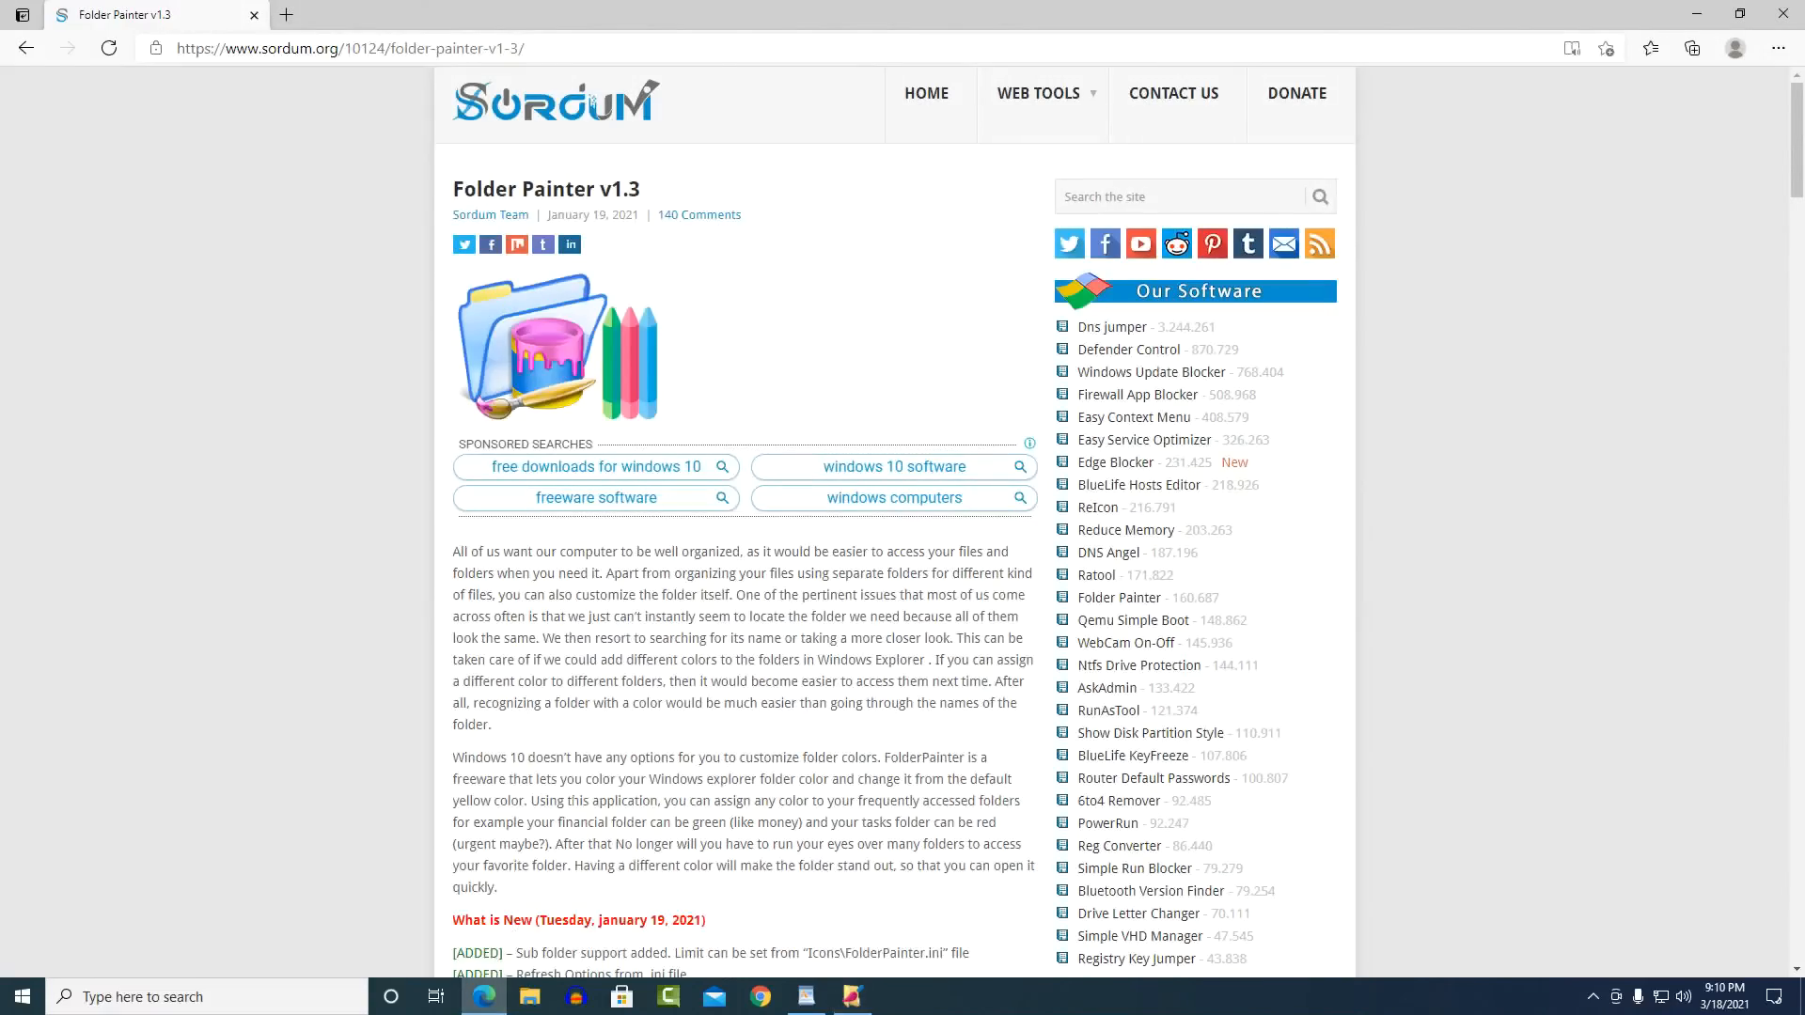
Download the ready-made icon packs from the Sordum Folder Painter page's icon-pack link
scroll(down, 3)
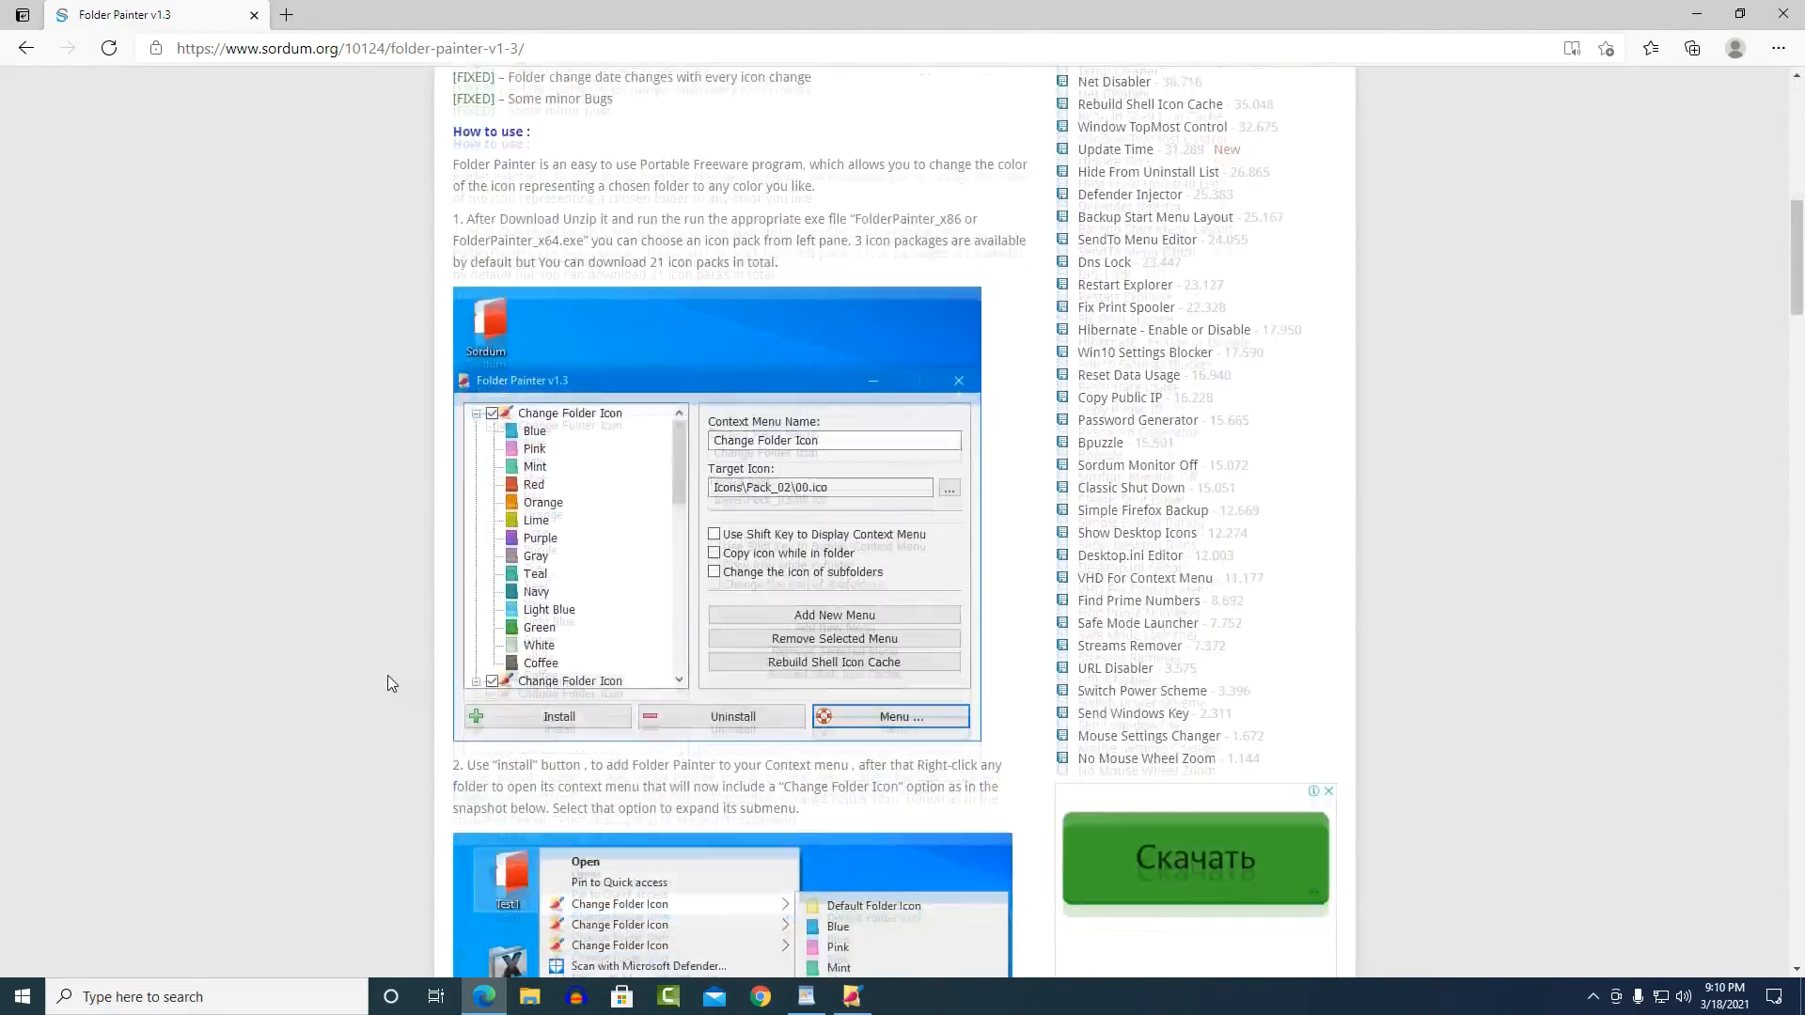
scroll(down, 3)
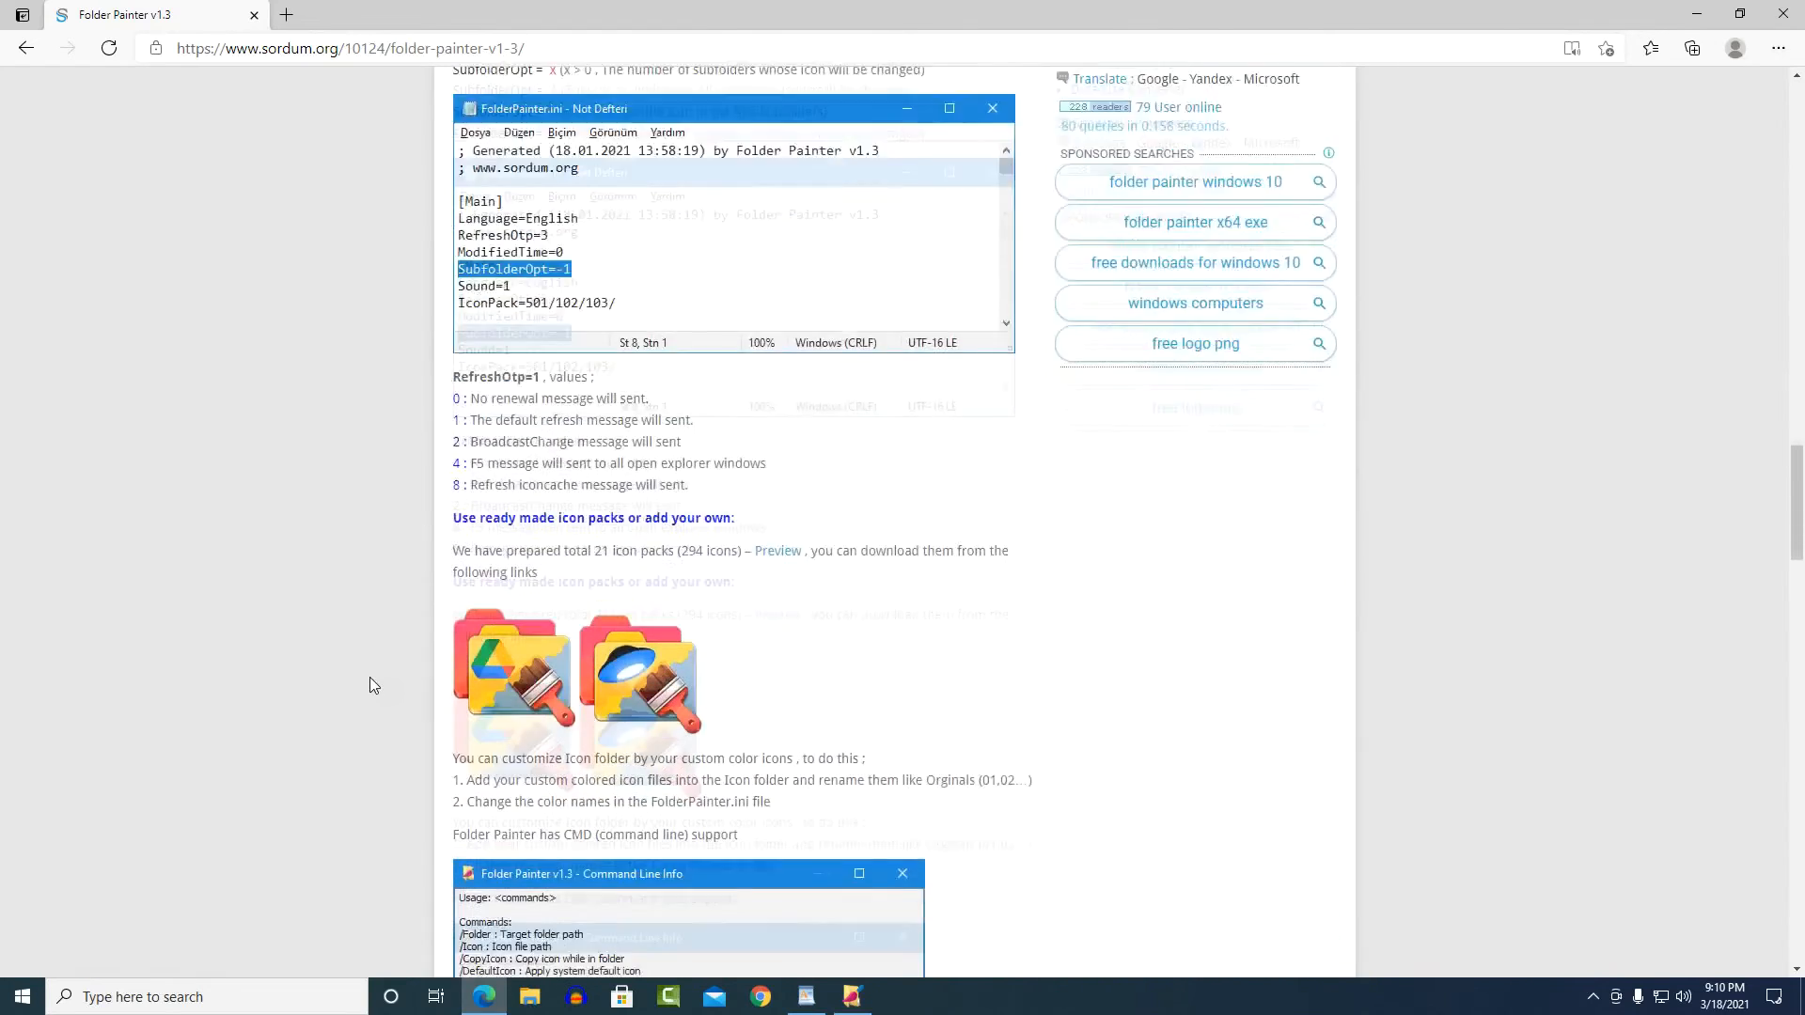
scroll(down, 3)
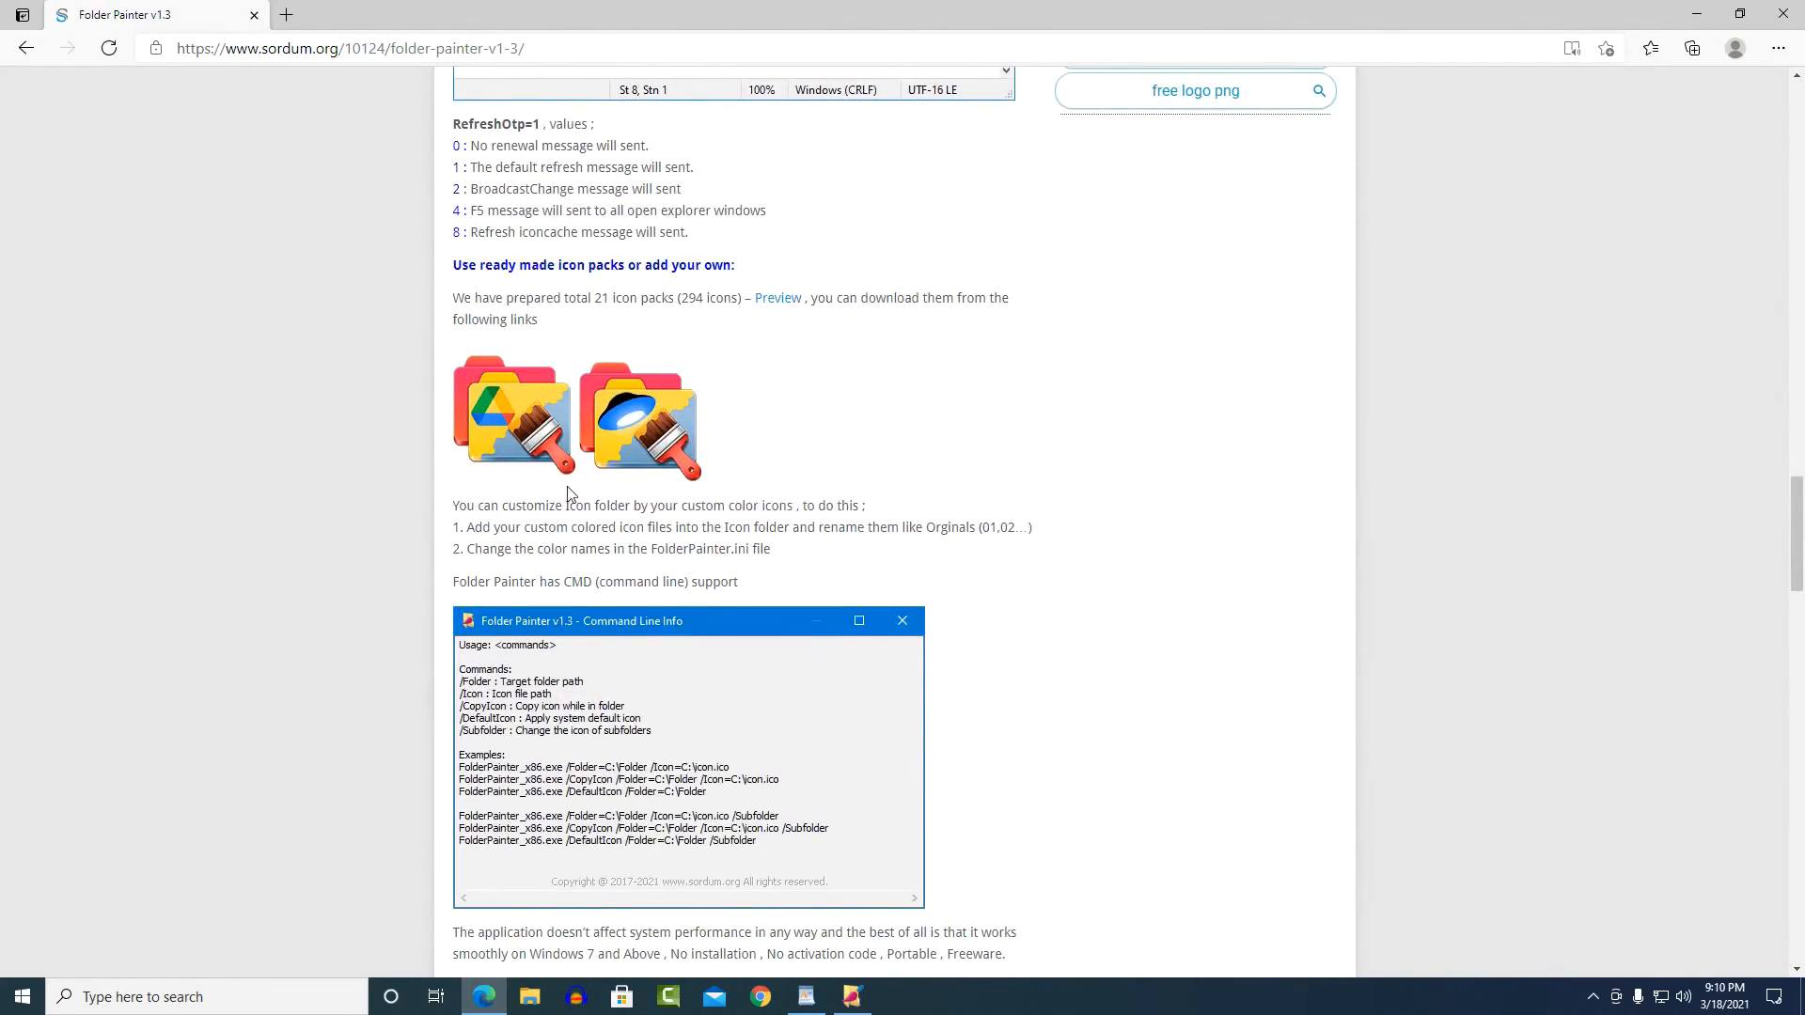
mouse_move(513, 494)
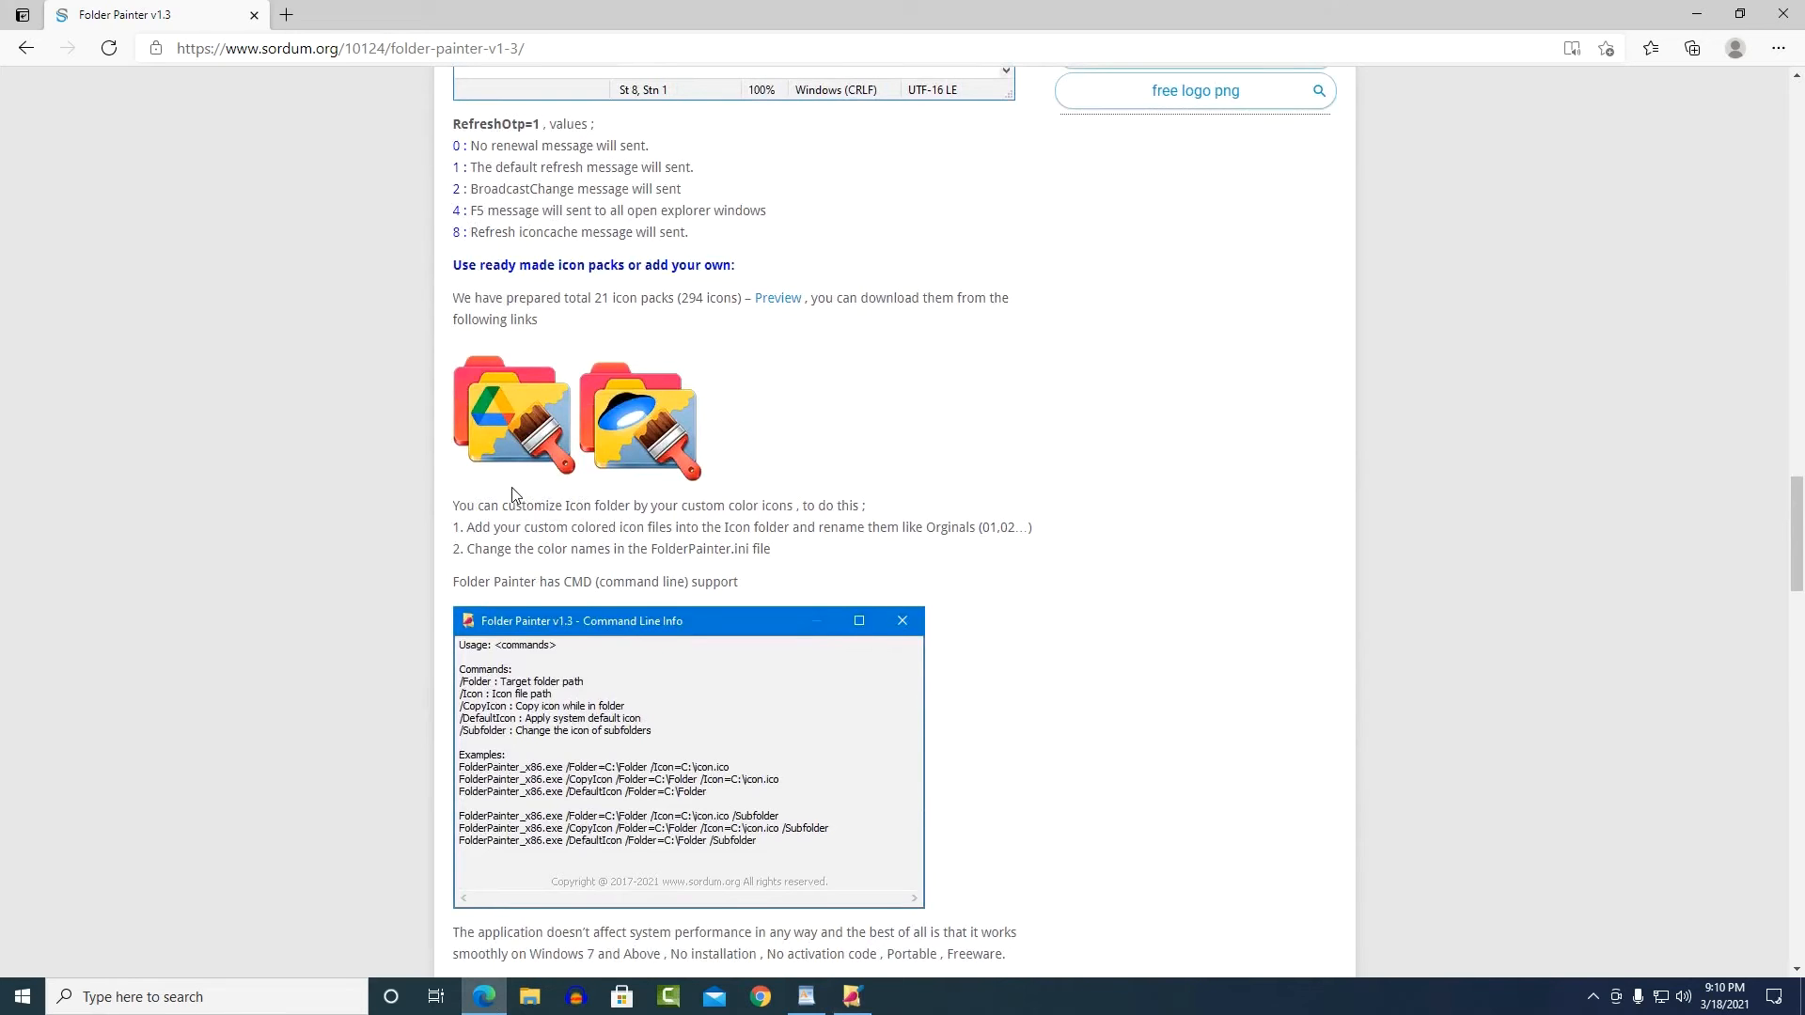
mouse_move(517, 435)
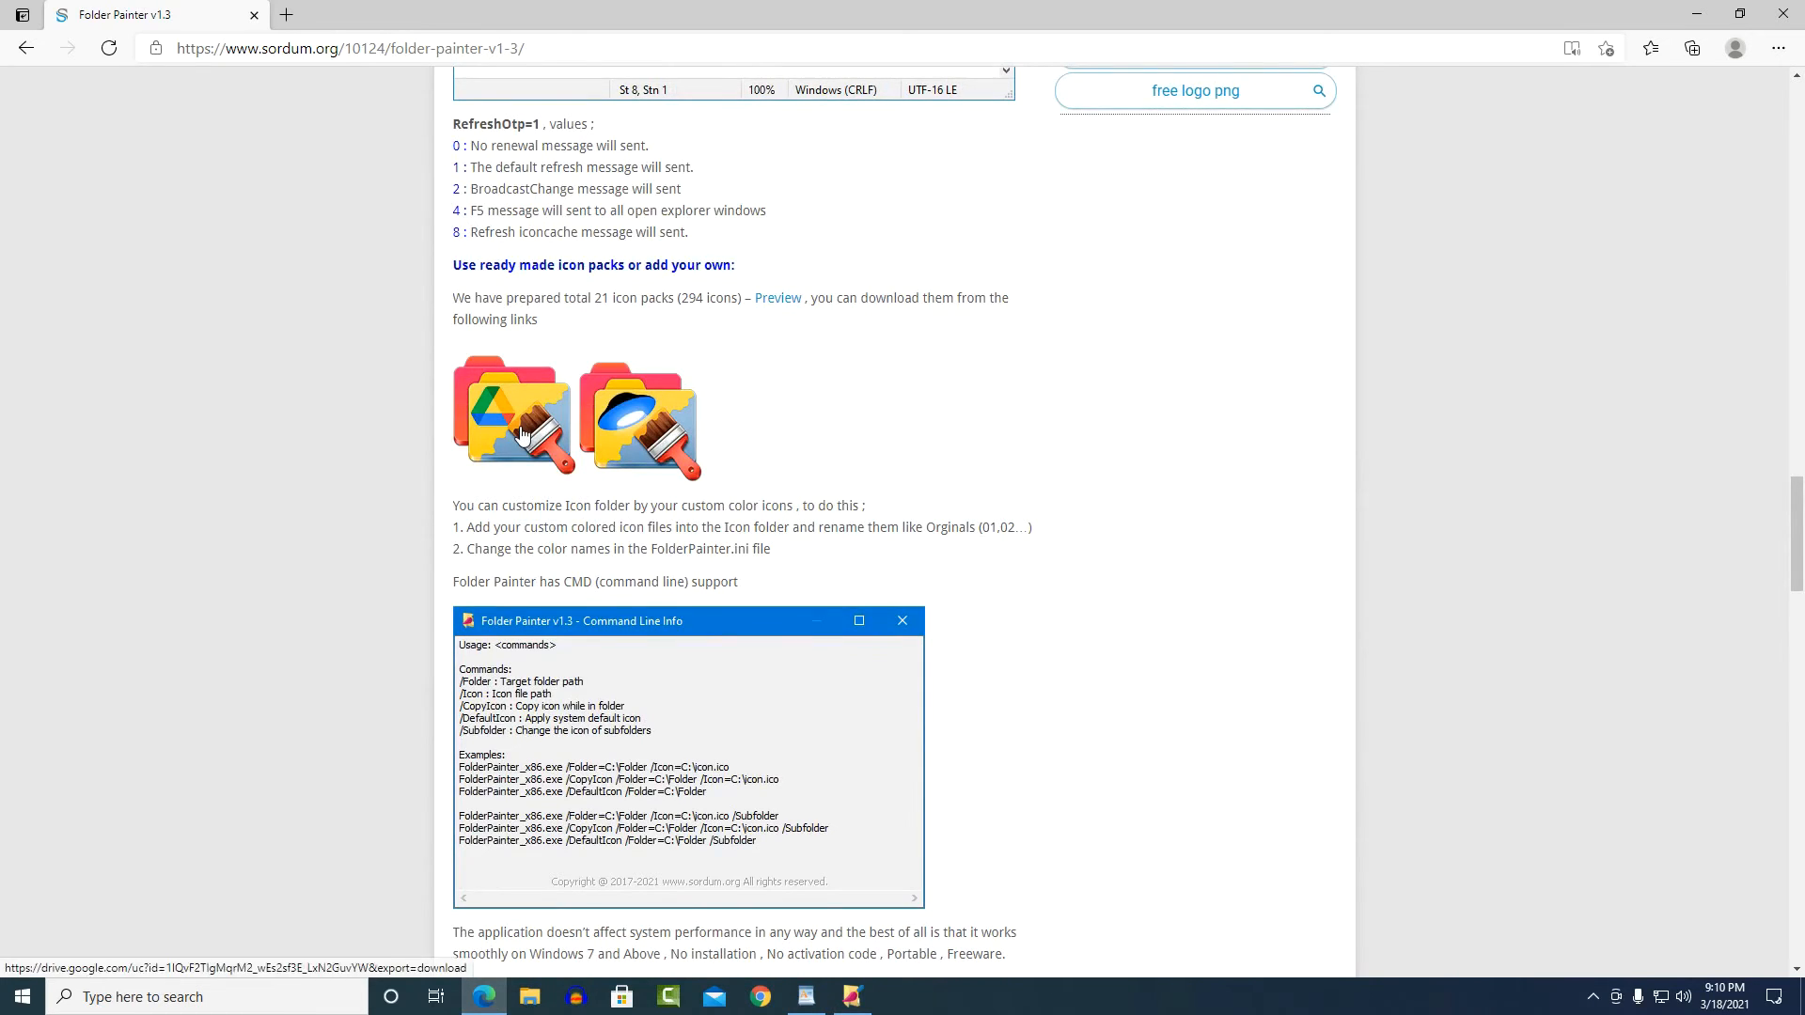
click(512, 414)
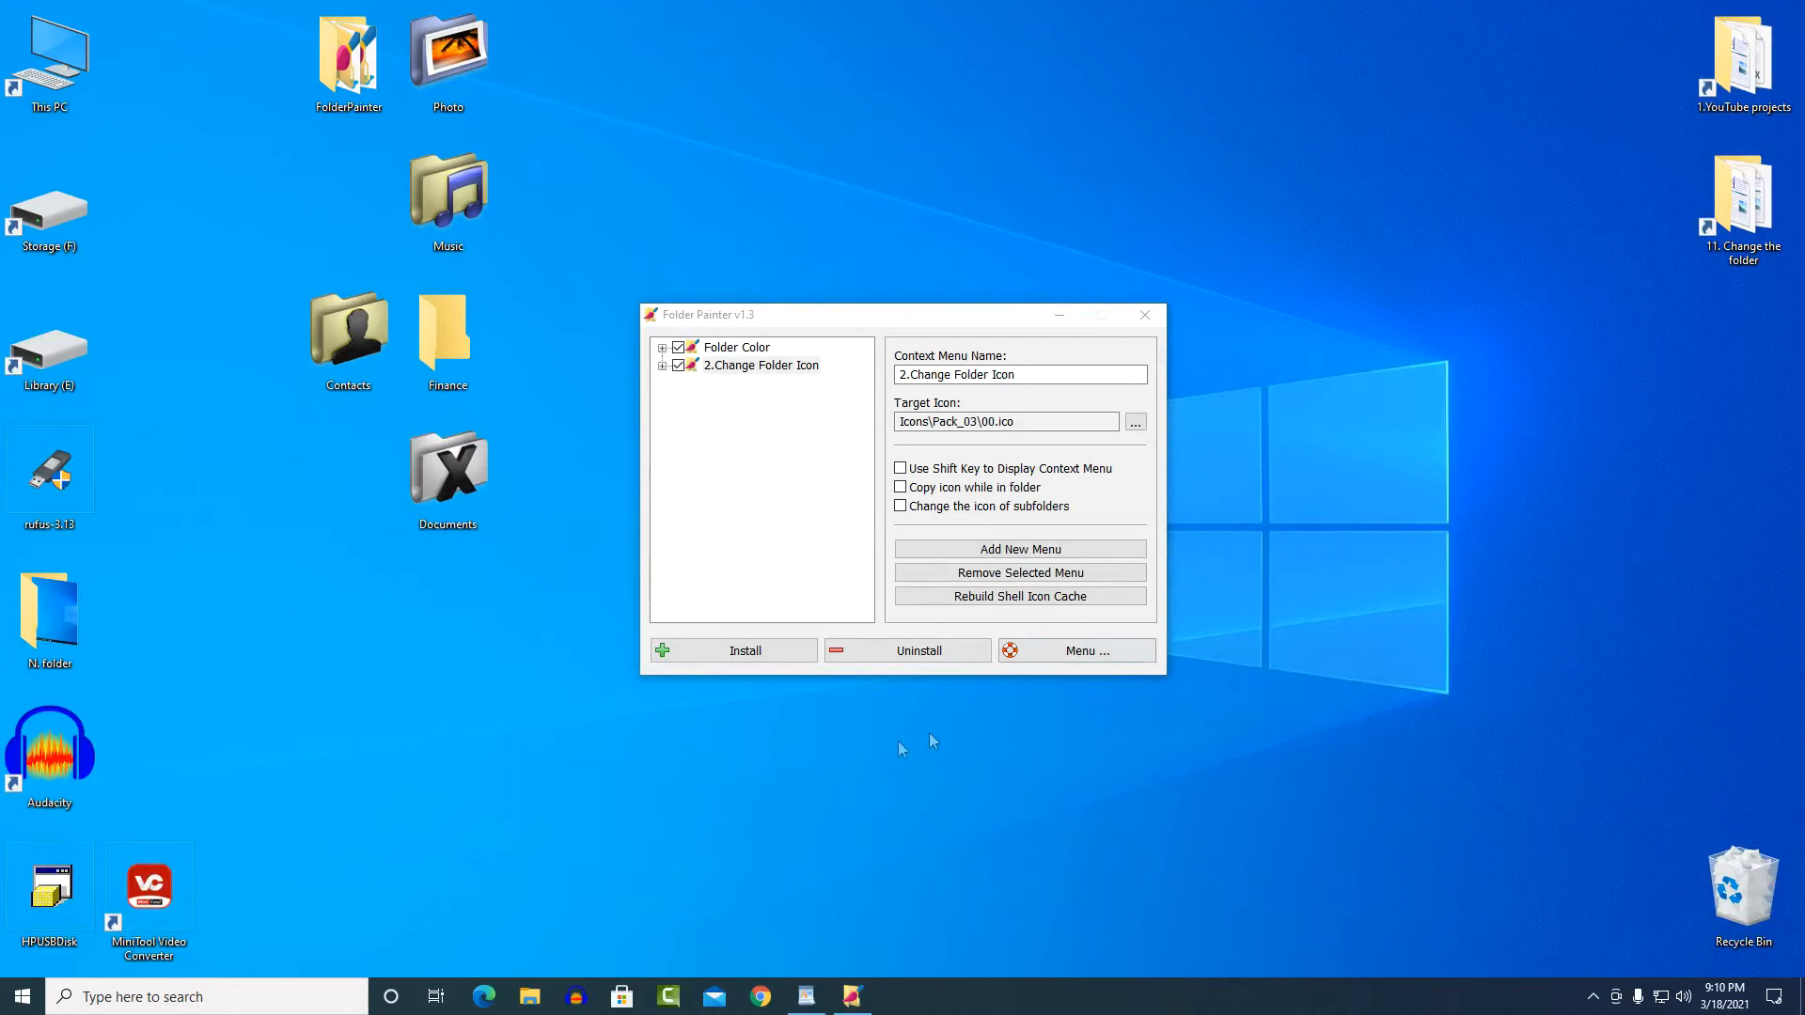
Extract the Icons folder with Pack_01 to Pack_21 from the downloaded zip onto the desktop and check its contents
click(529, 997)
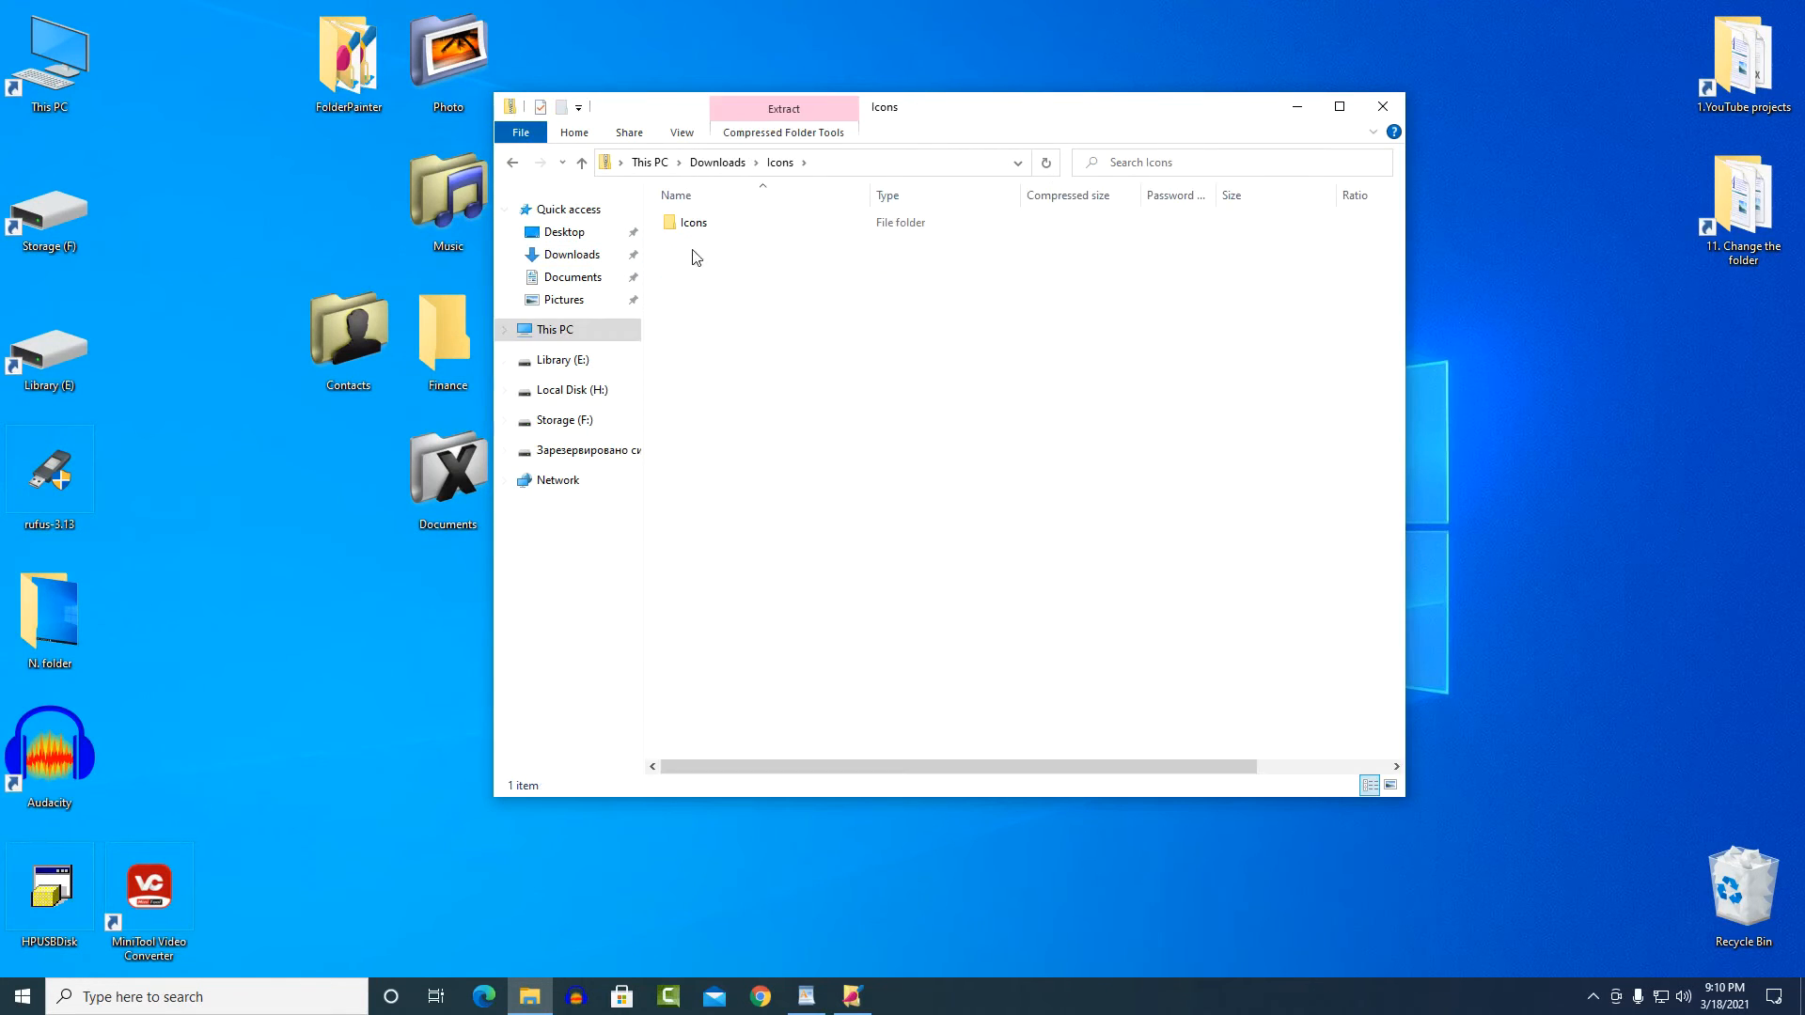
click(694, 222)
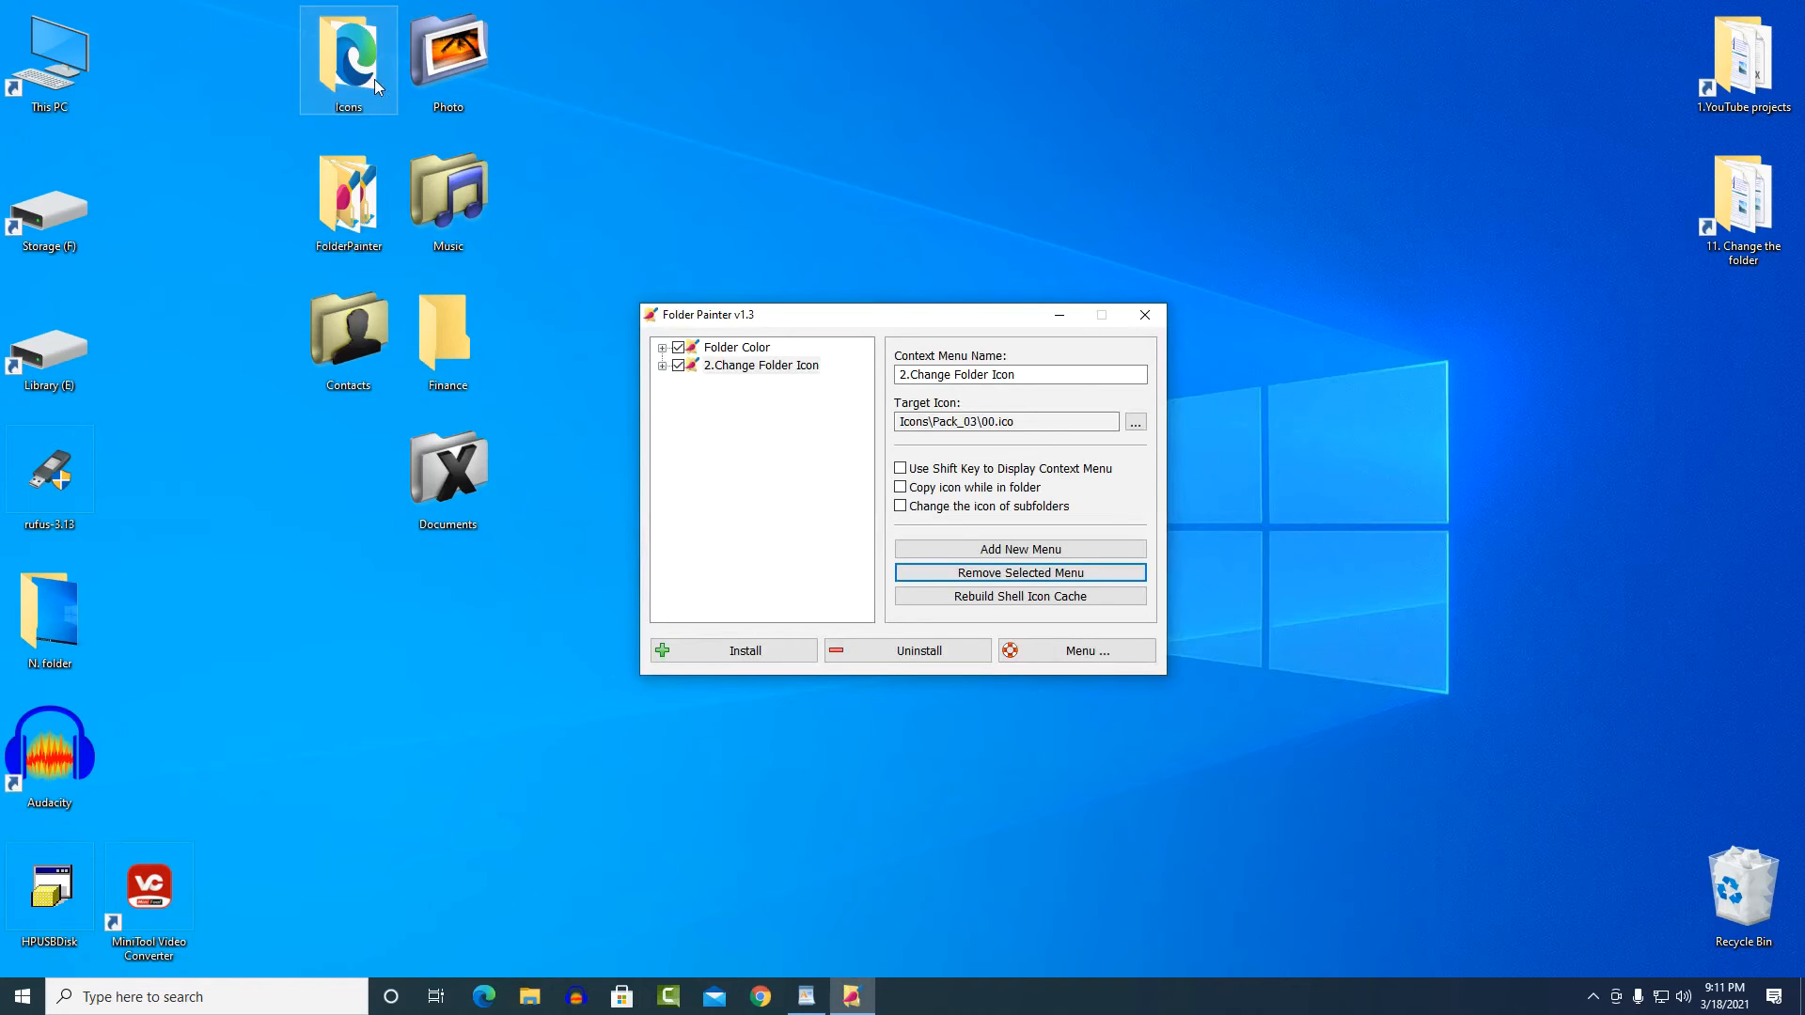
double_click(348, 60)
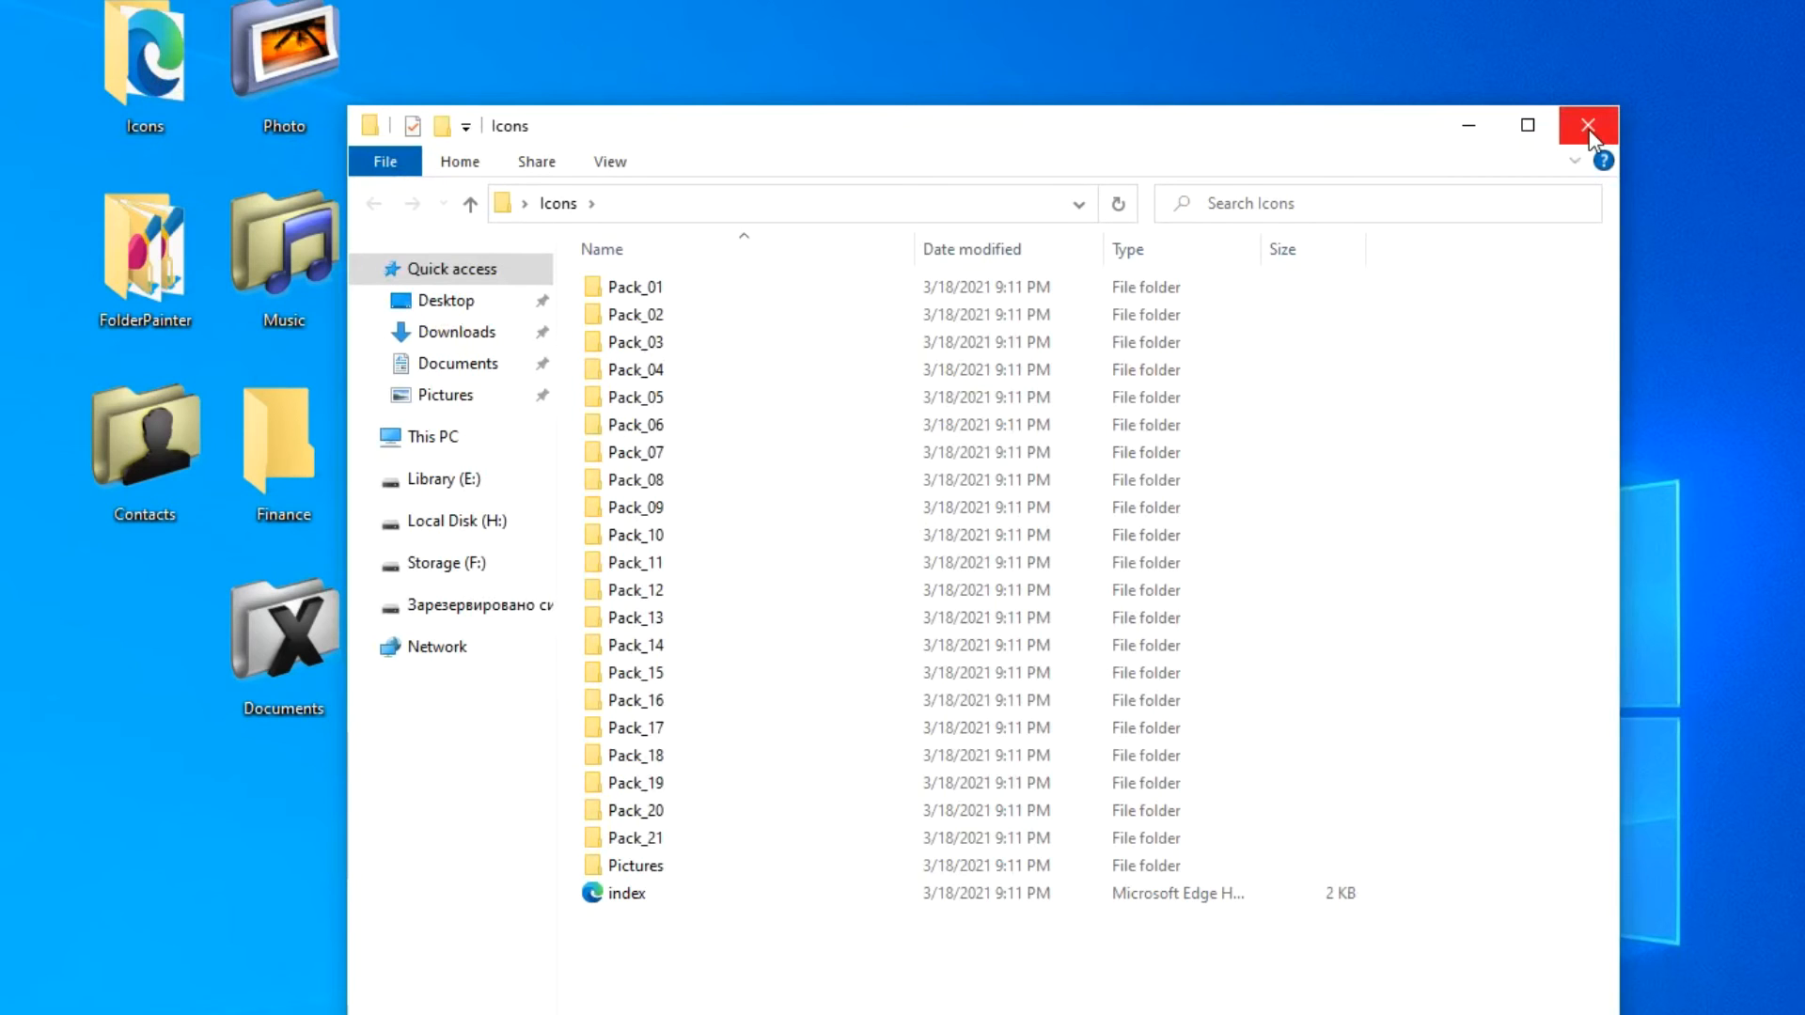
click(1587, 126)
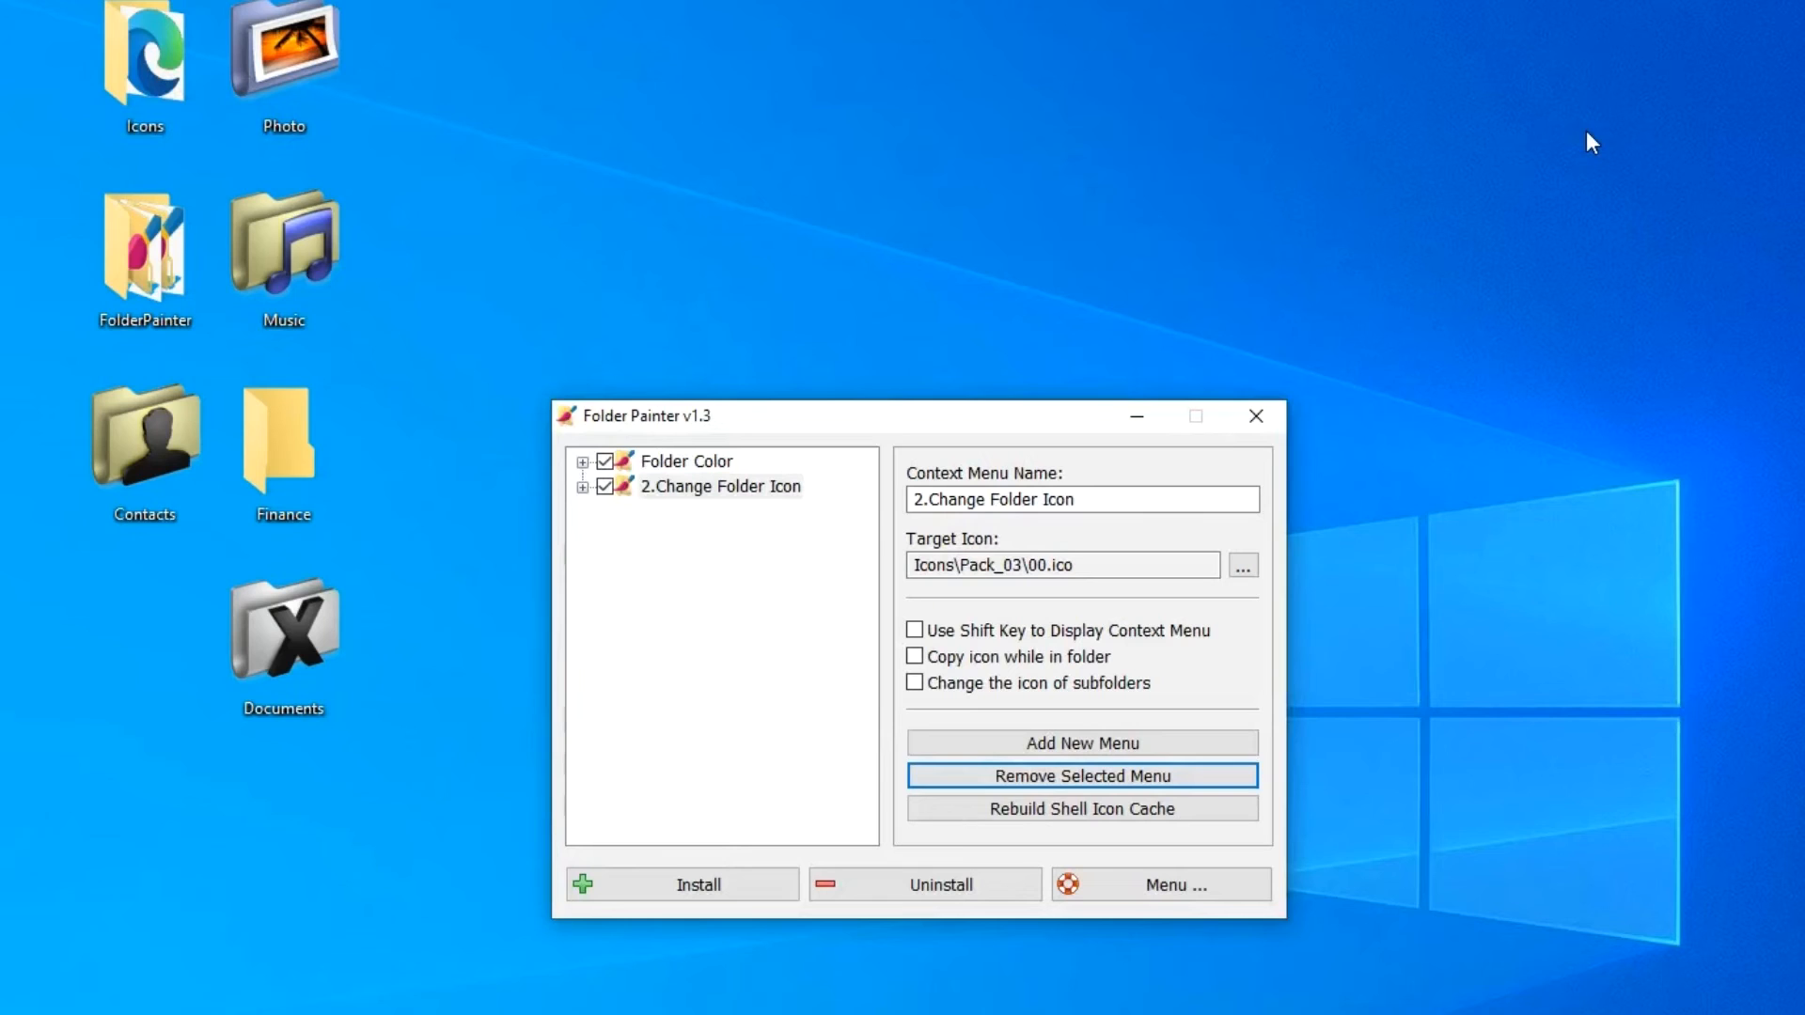
mouse_move(1463, 608)
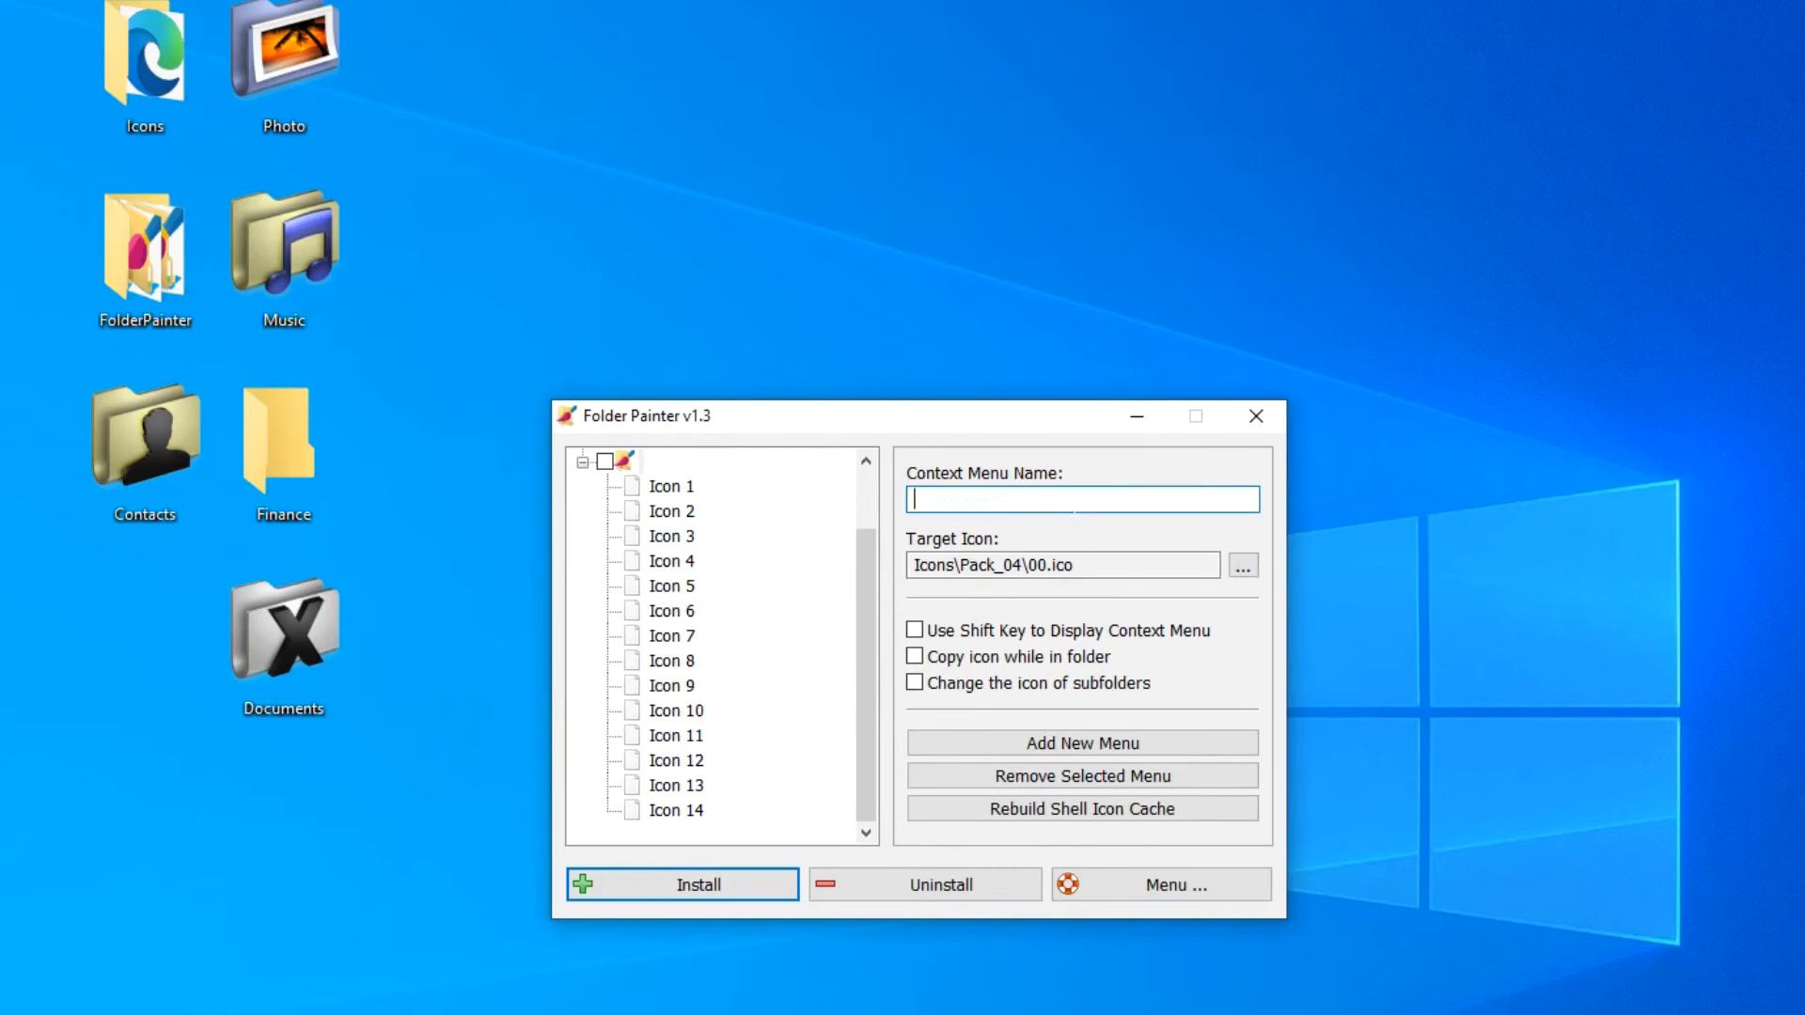
Name the new context menu 'My icon' and select its first entry, Icon 1
text(My ico)
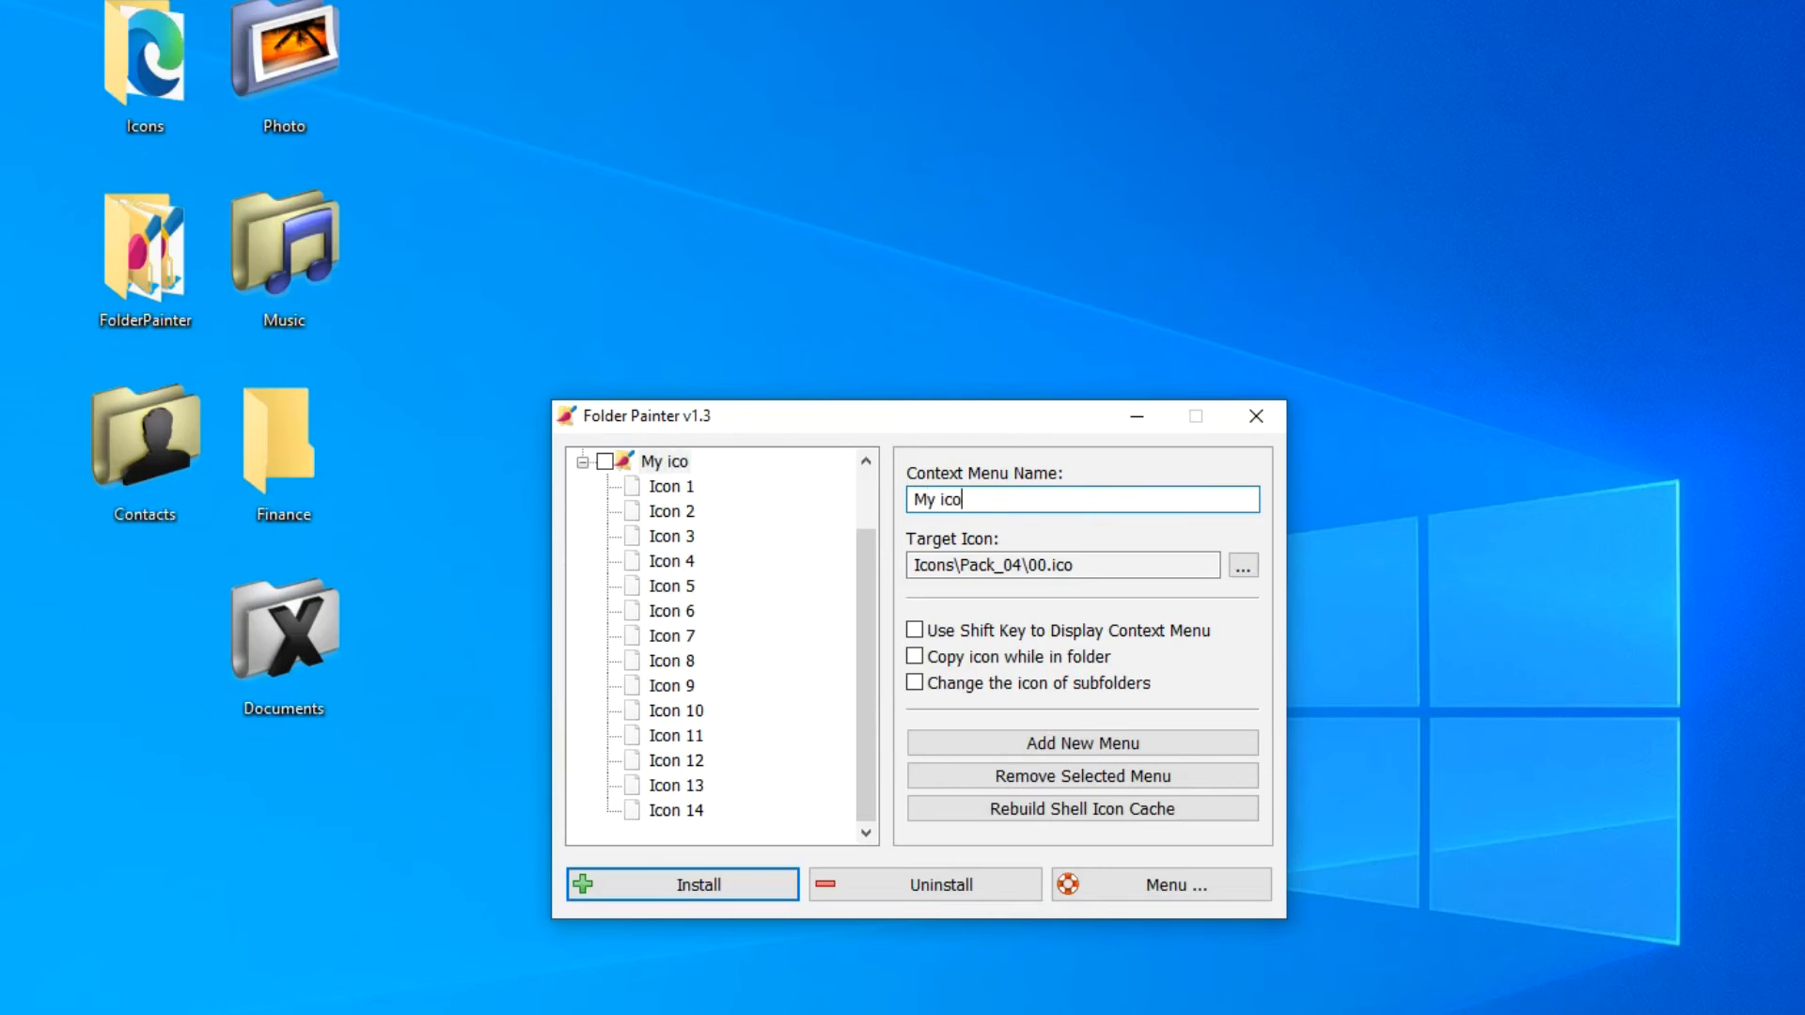
text(n)
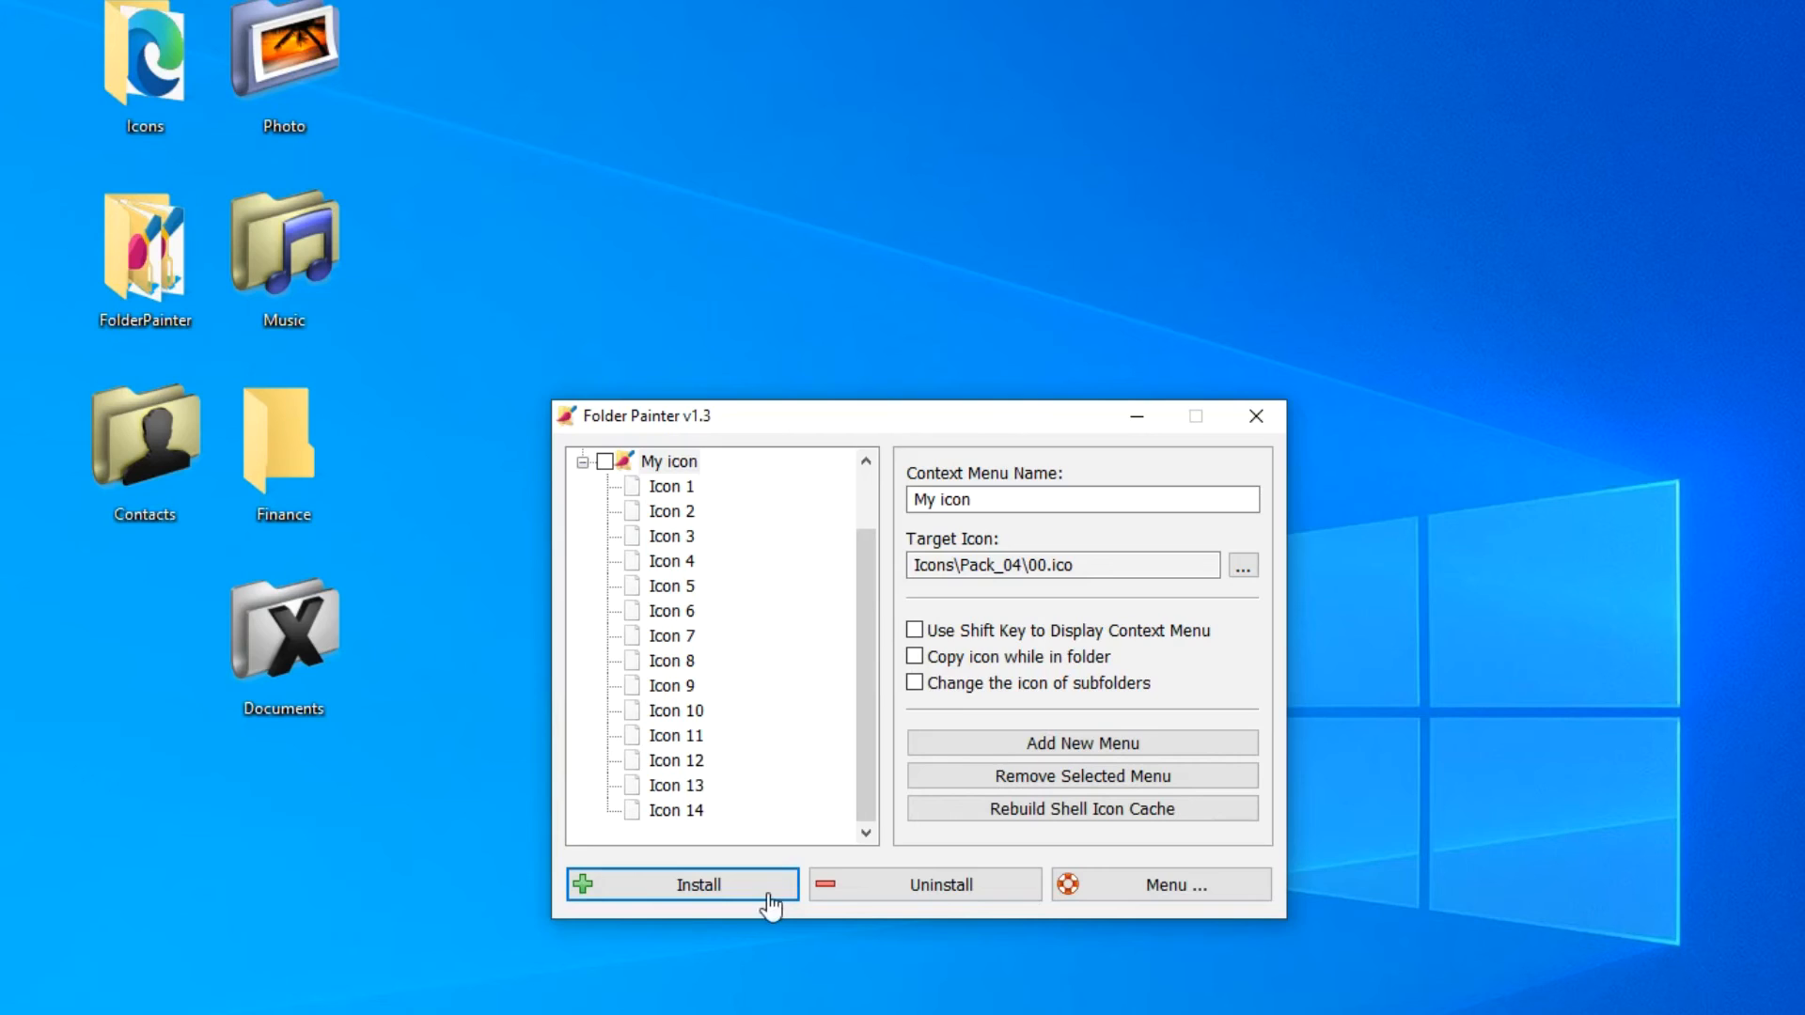
click(674, 485)
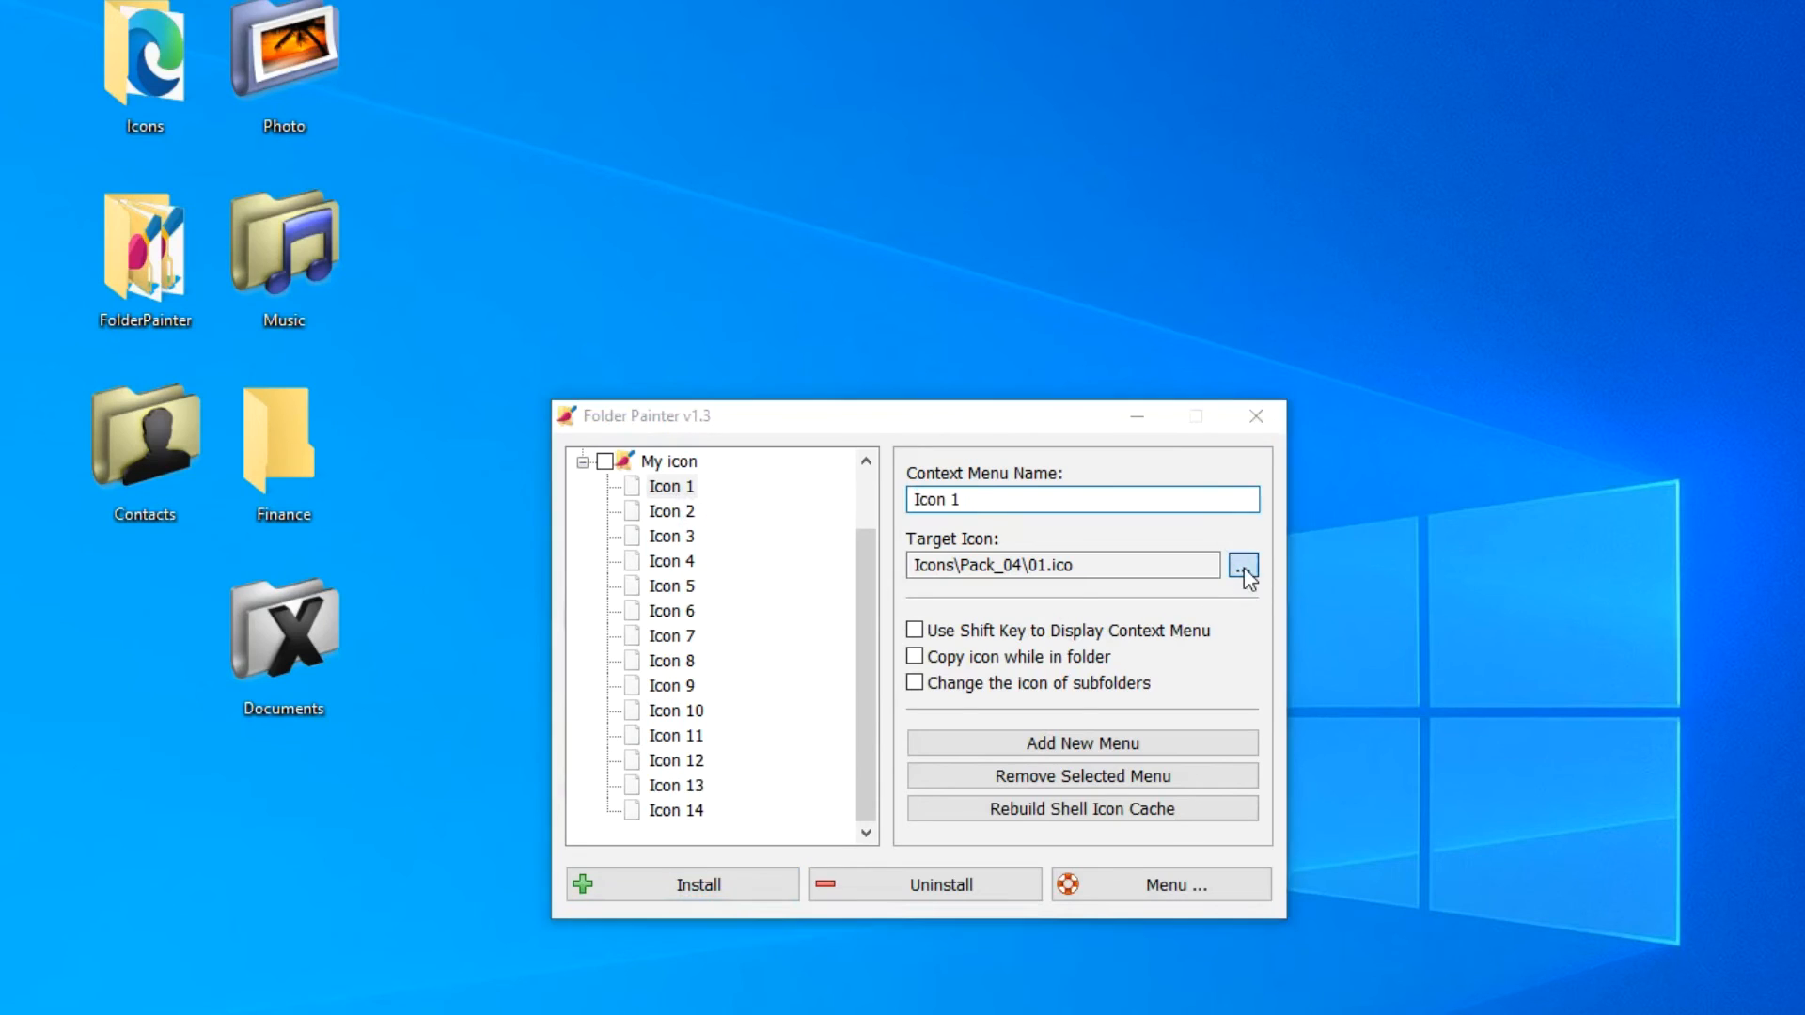
Browse to Desktop > Icons > Pack_15 and pick the film icon as Icon 1's target
click(1243, 566)
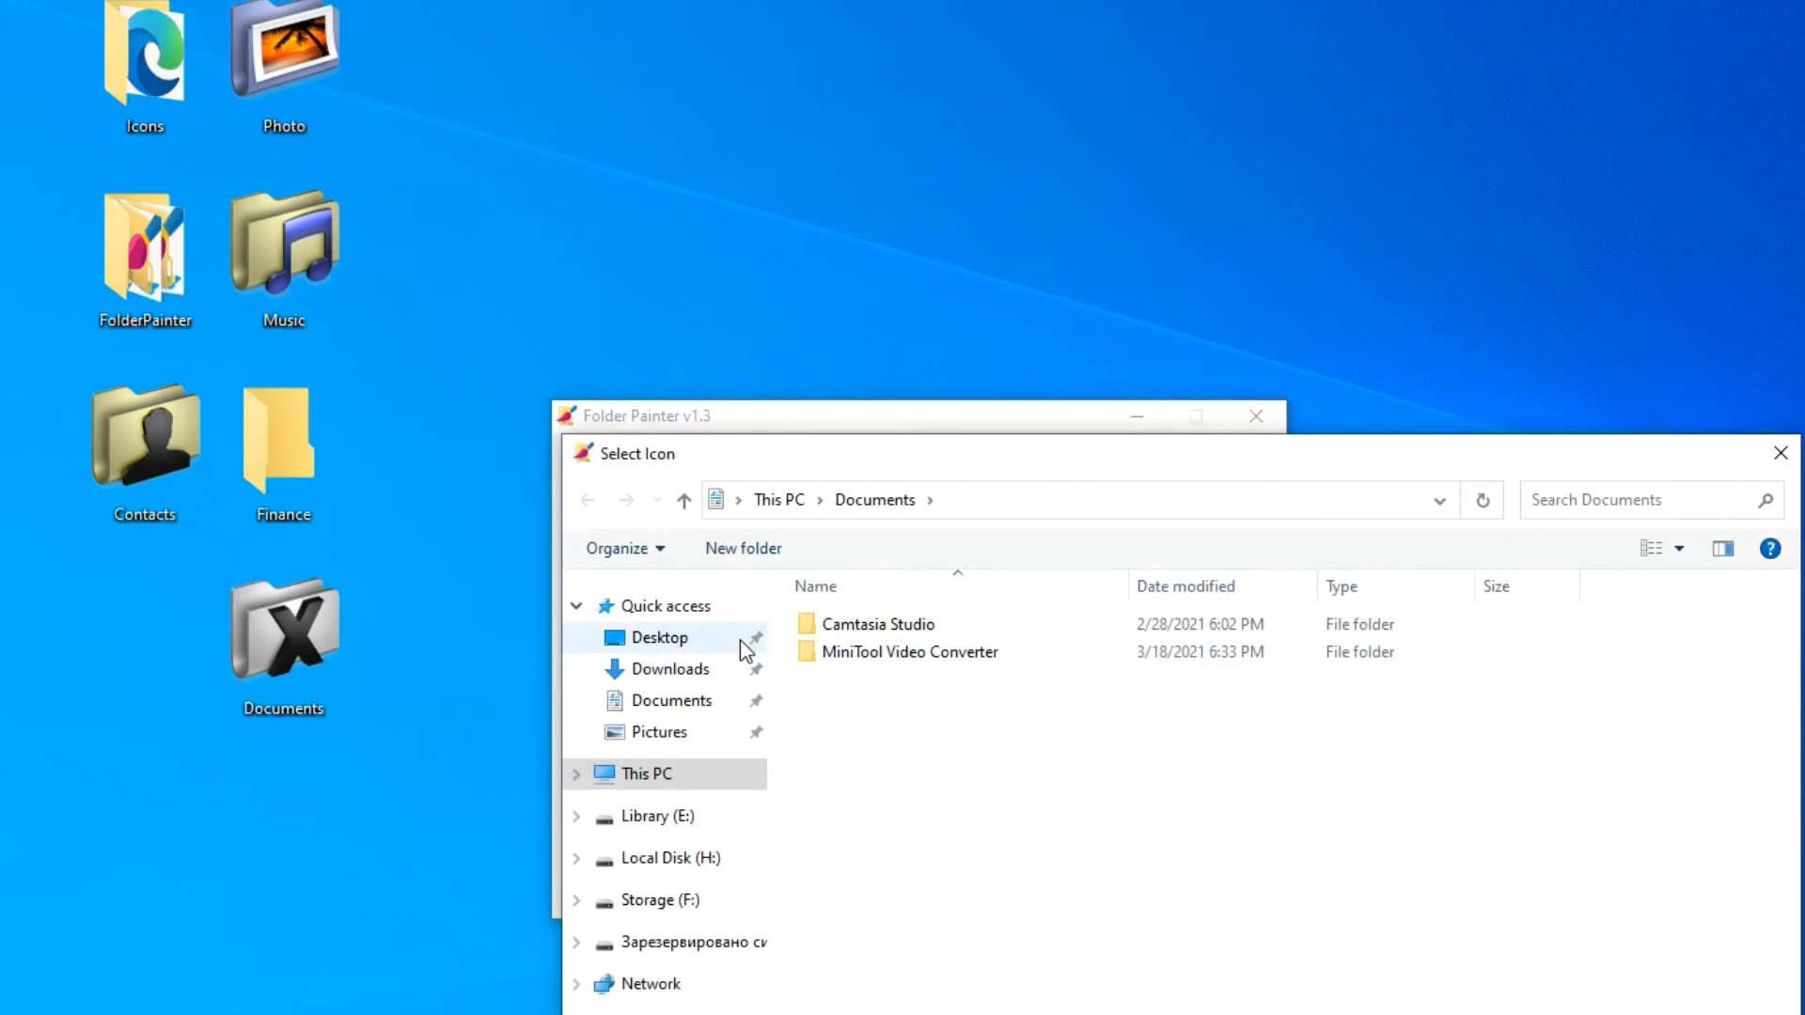
click(656, 637)
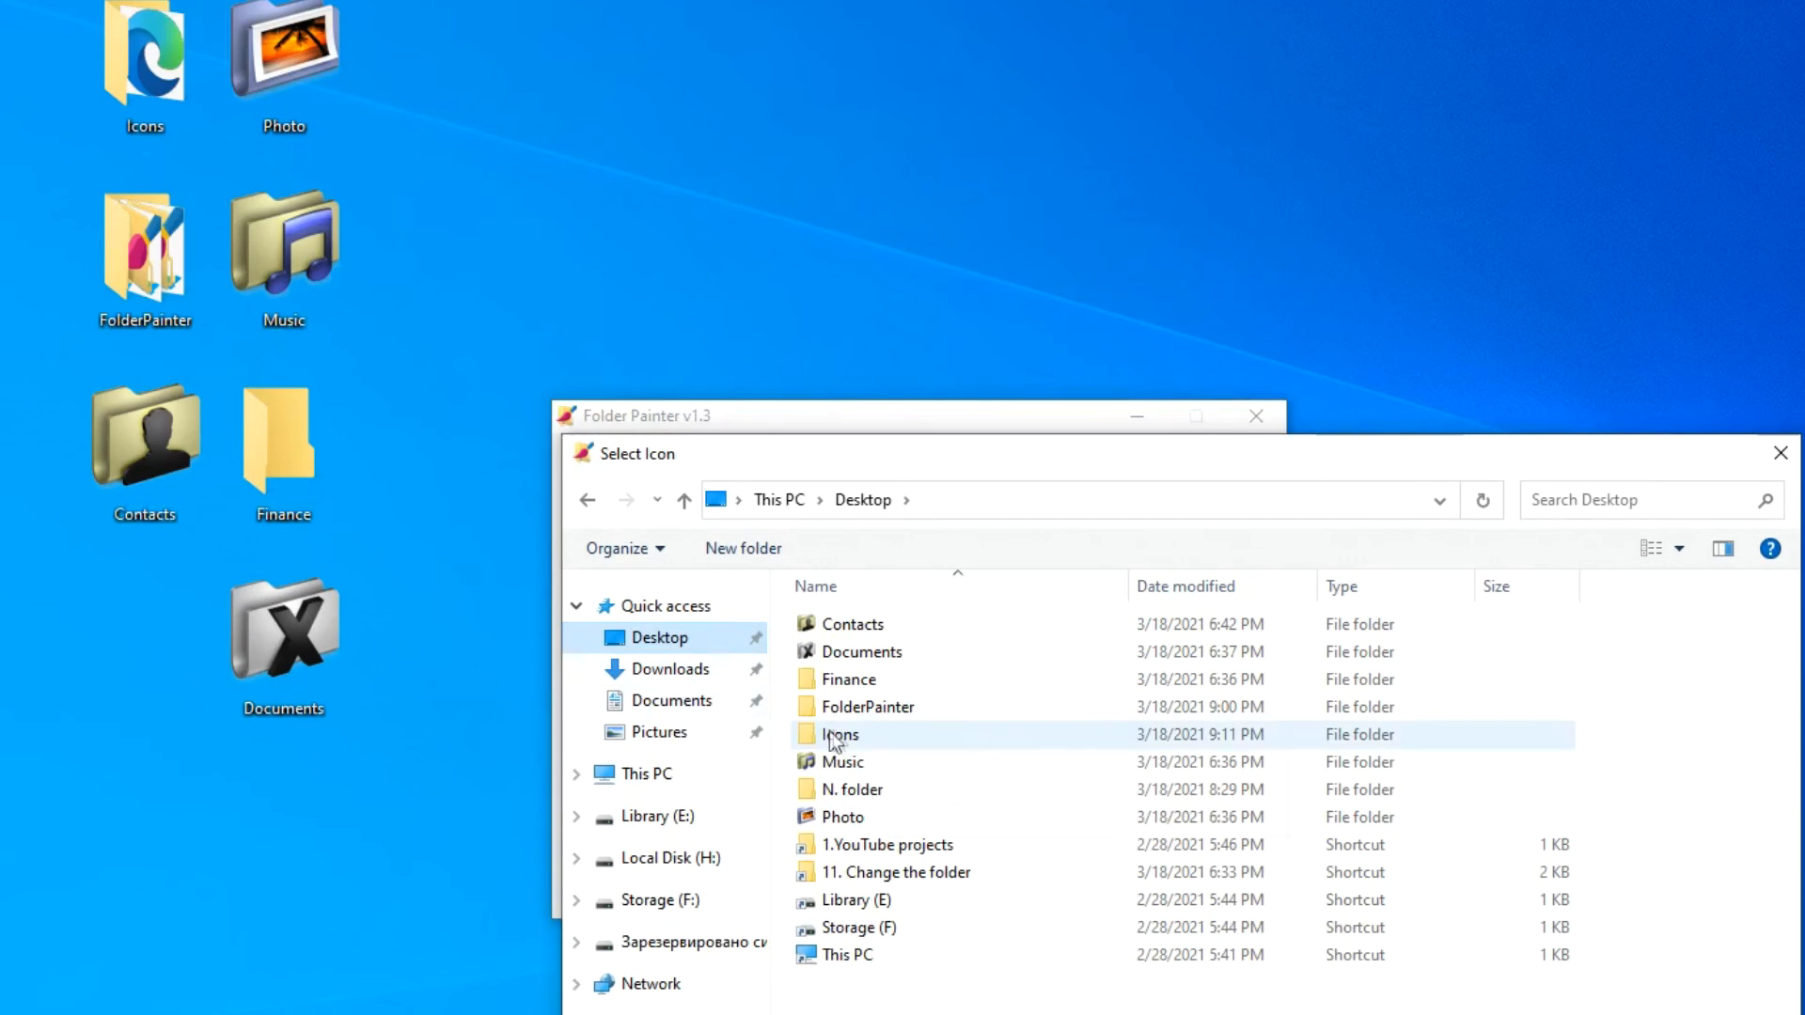
double_click(840, 735)
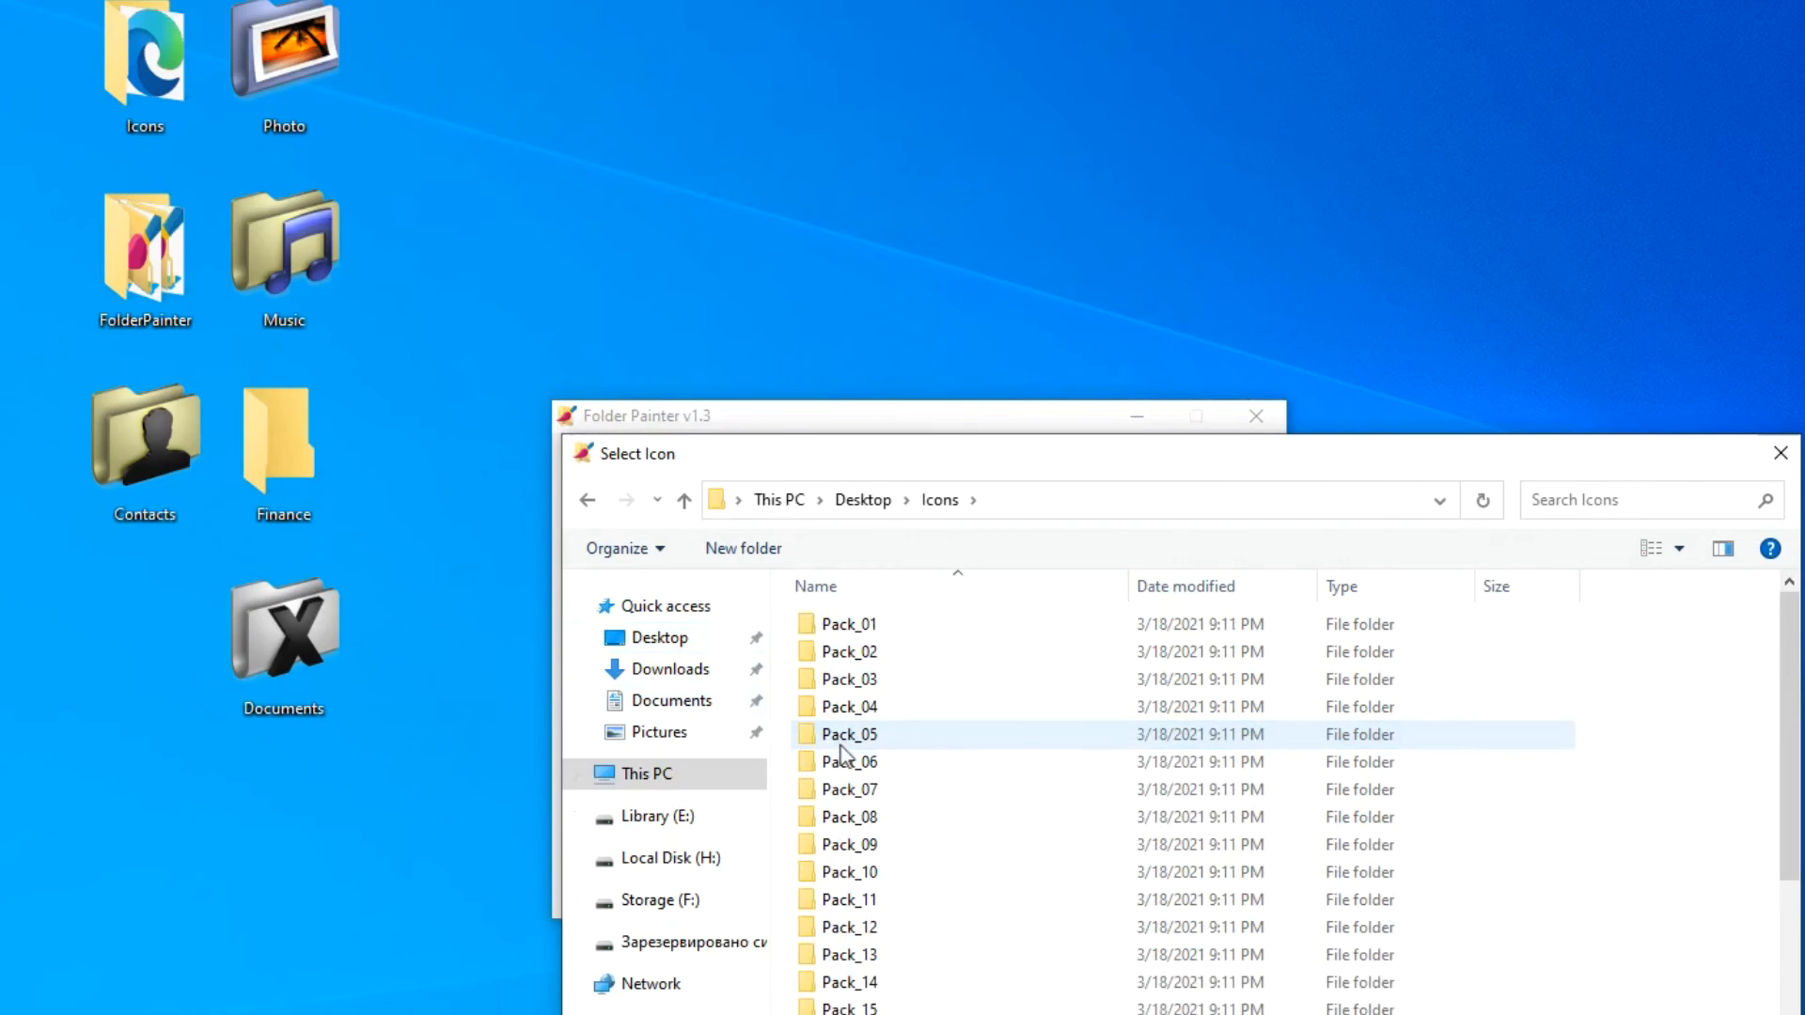
scroll(down, 3)
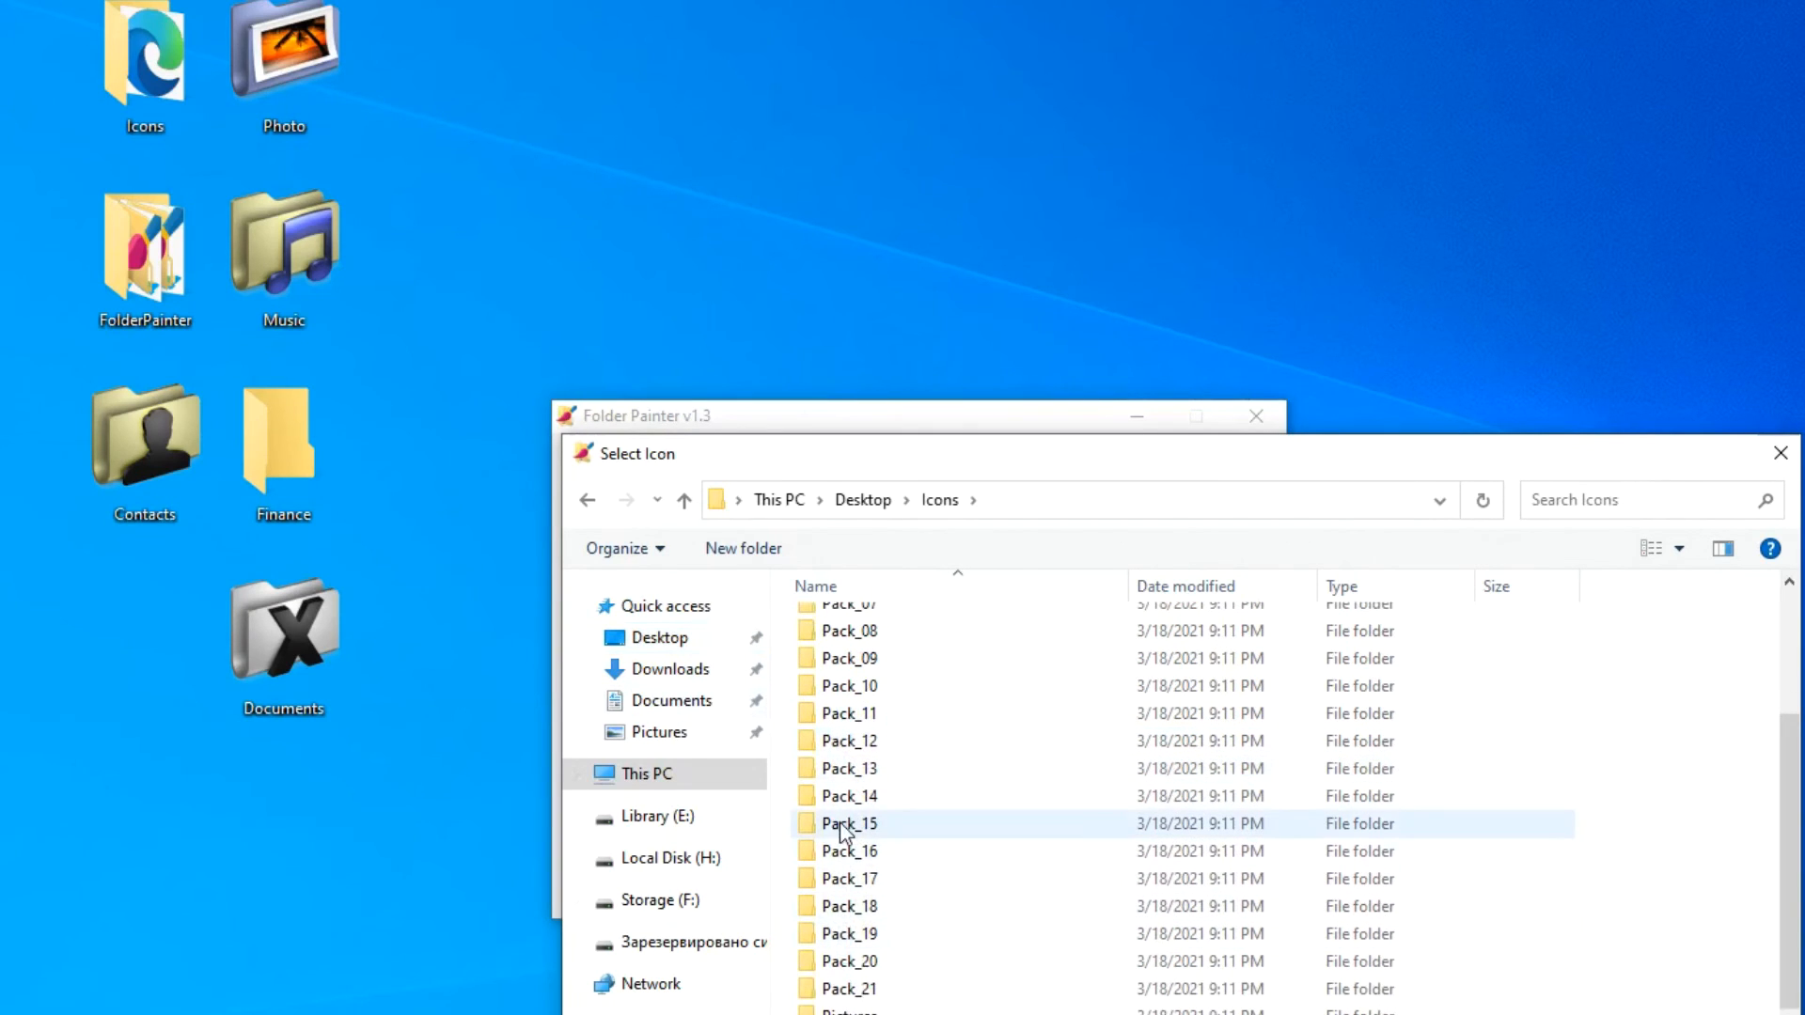
double_click(850, 824)
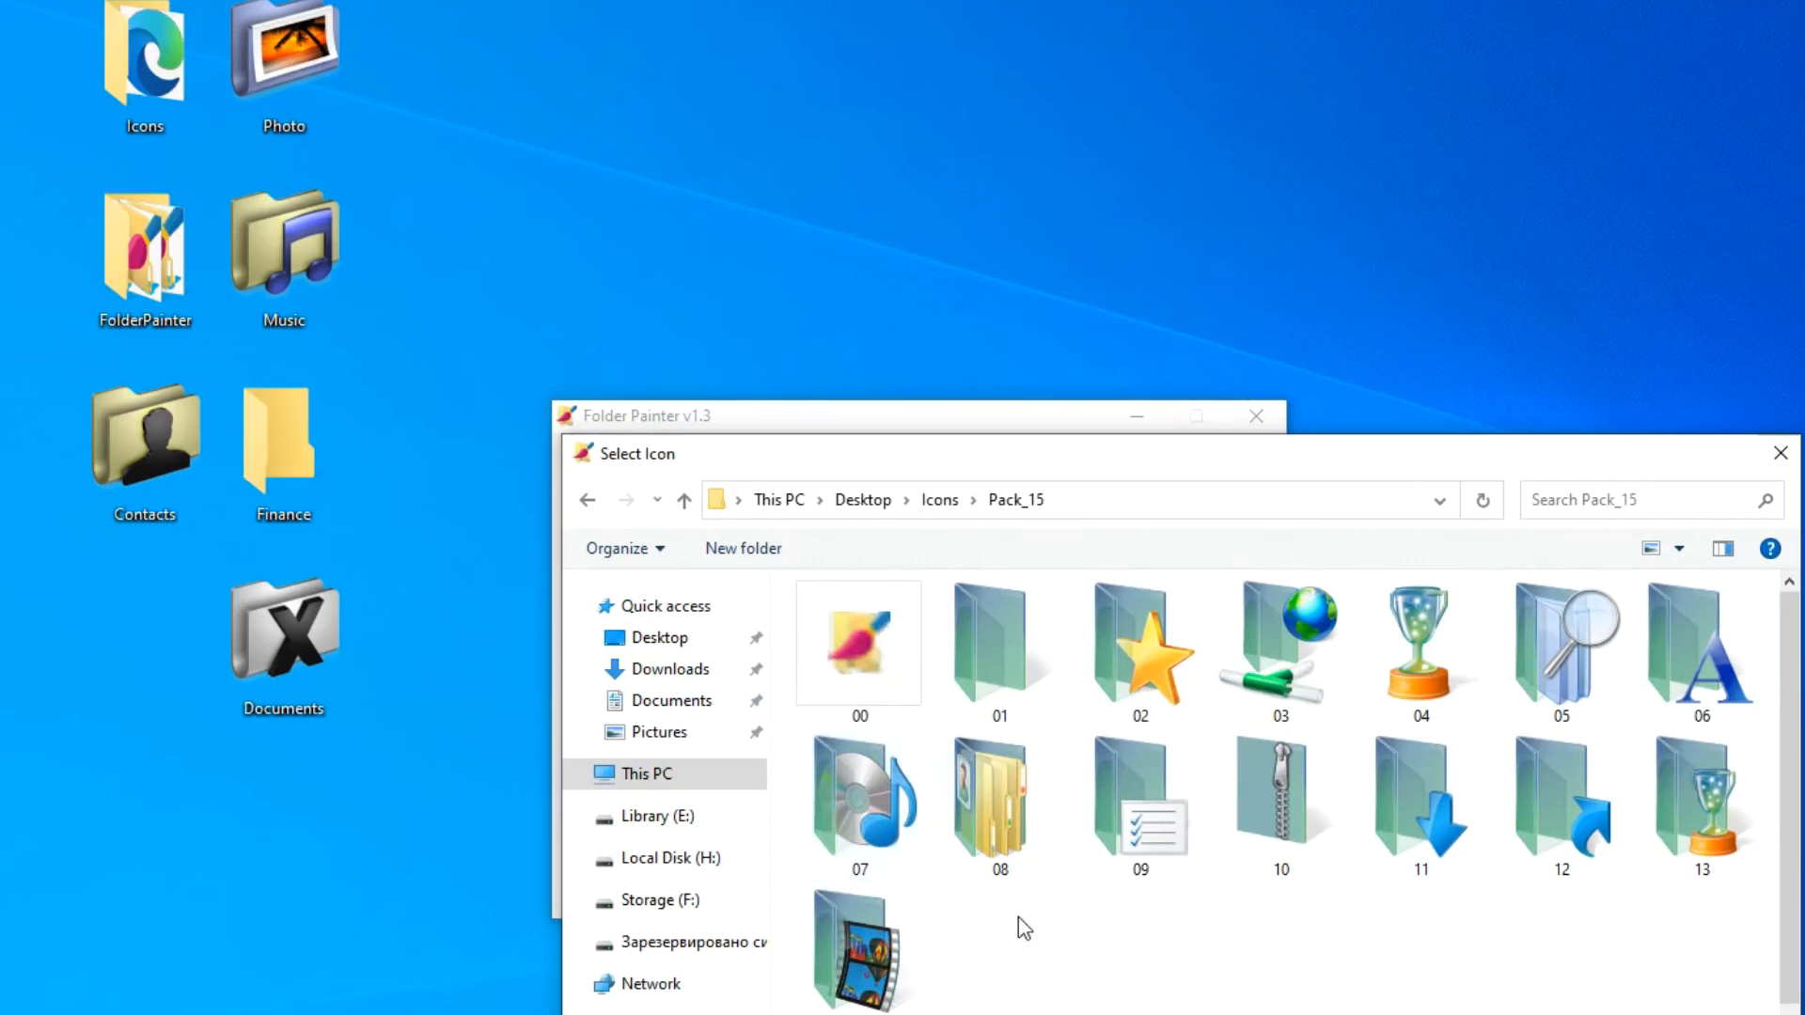
click(857, 944)
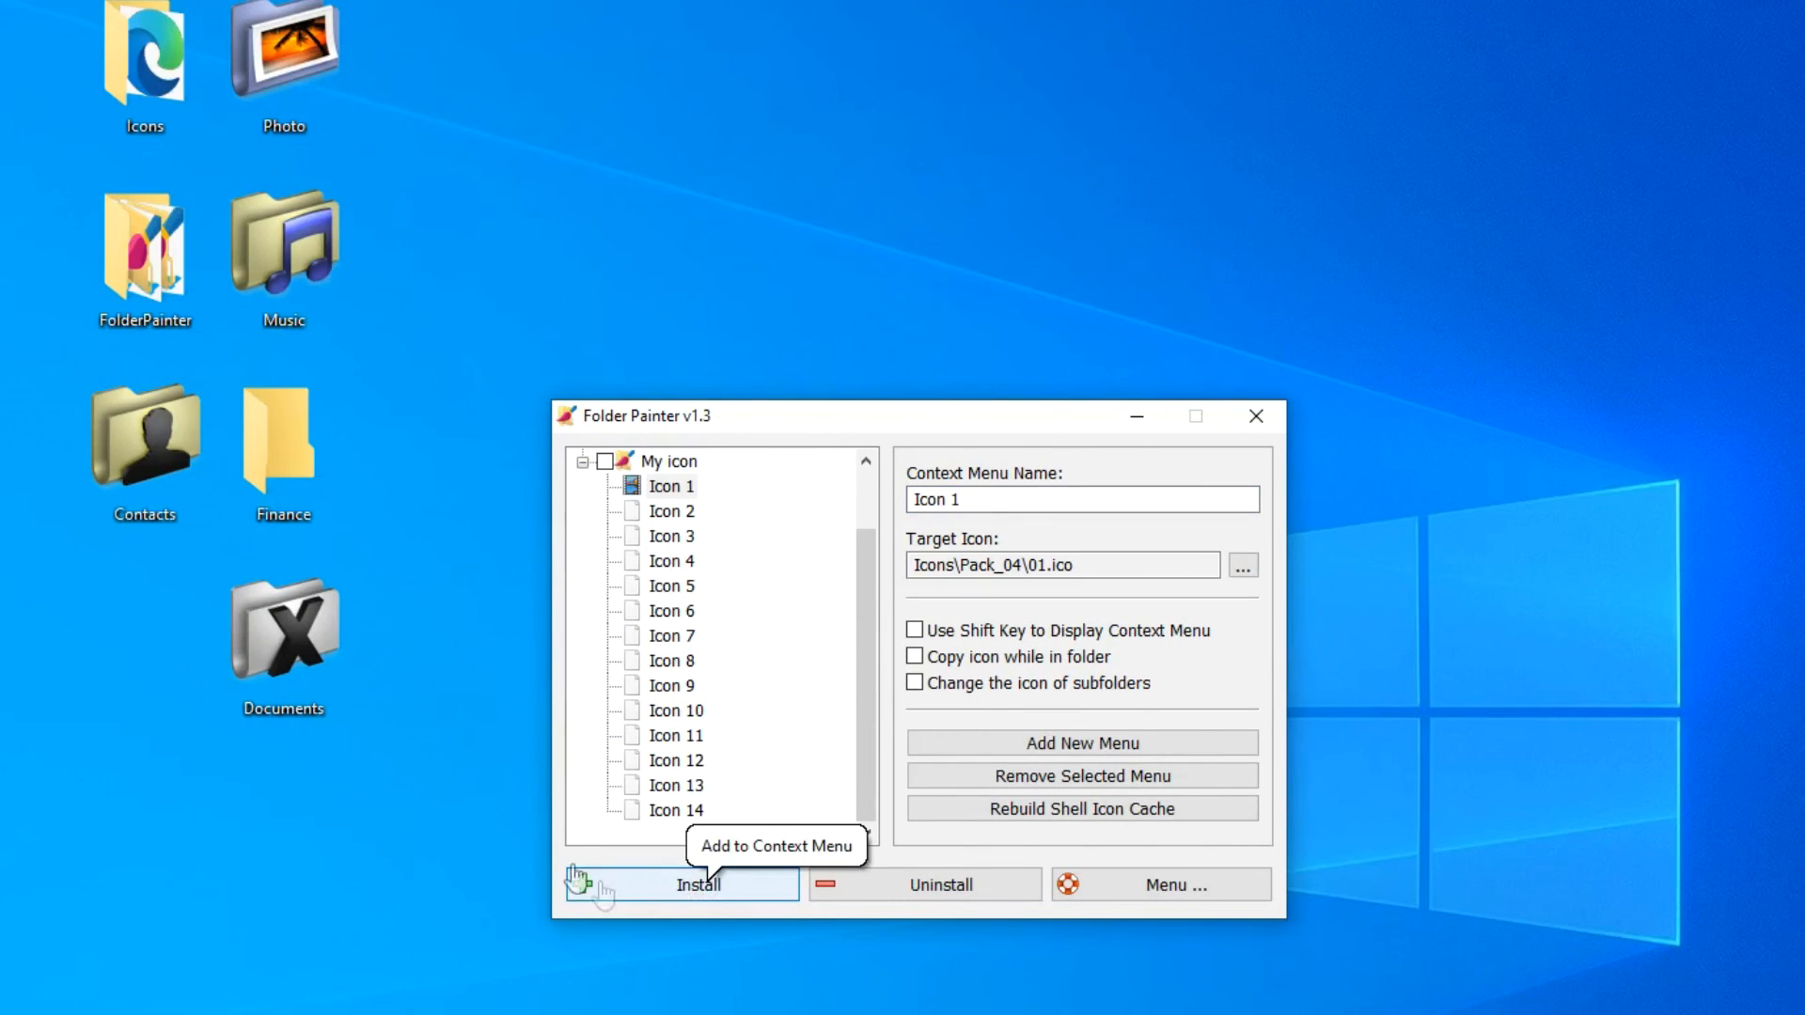
Install the My icon menu, create a desktop folder named Video and give it the film icon
click(667, 463)
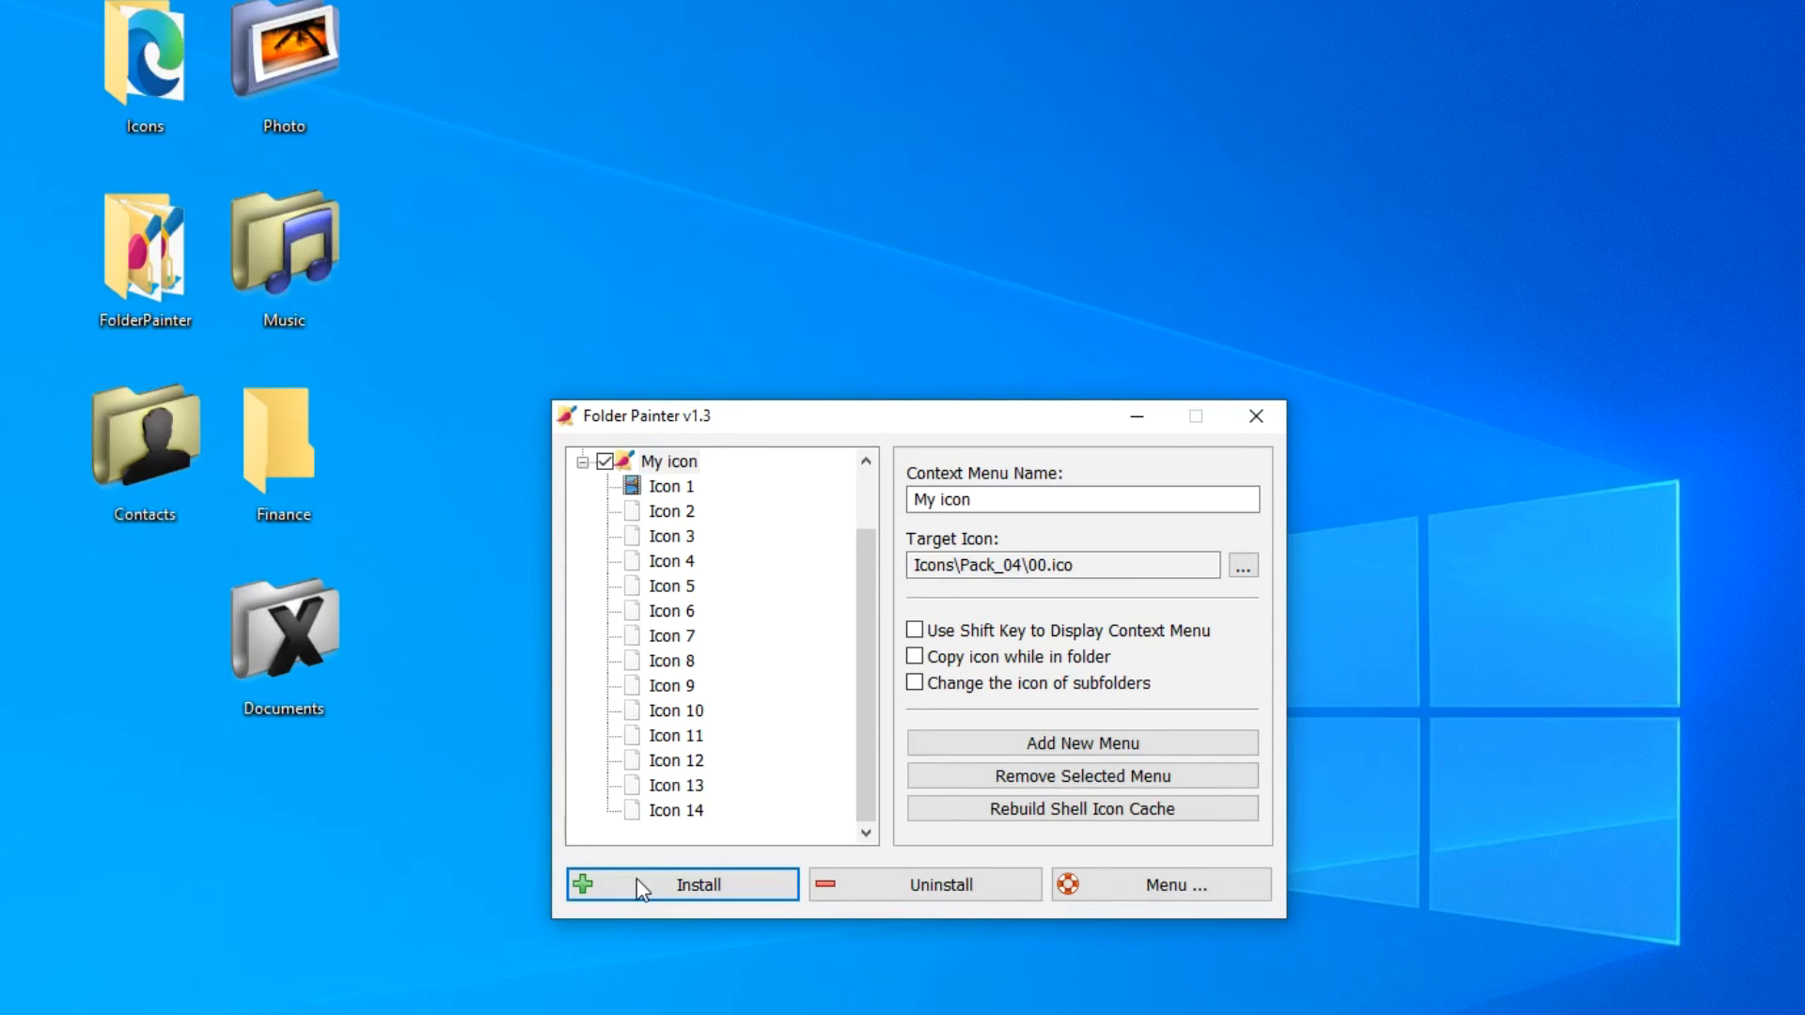
right_click(287, 622)
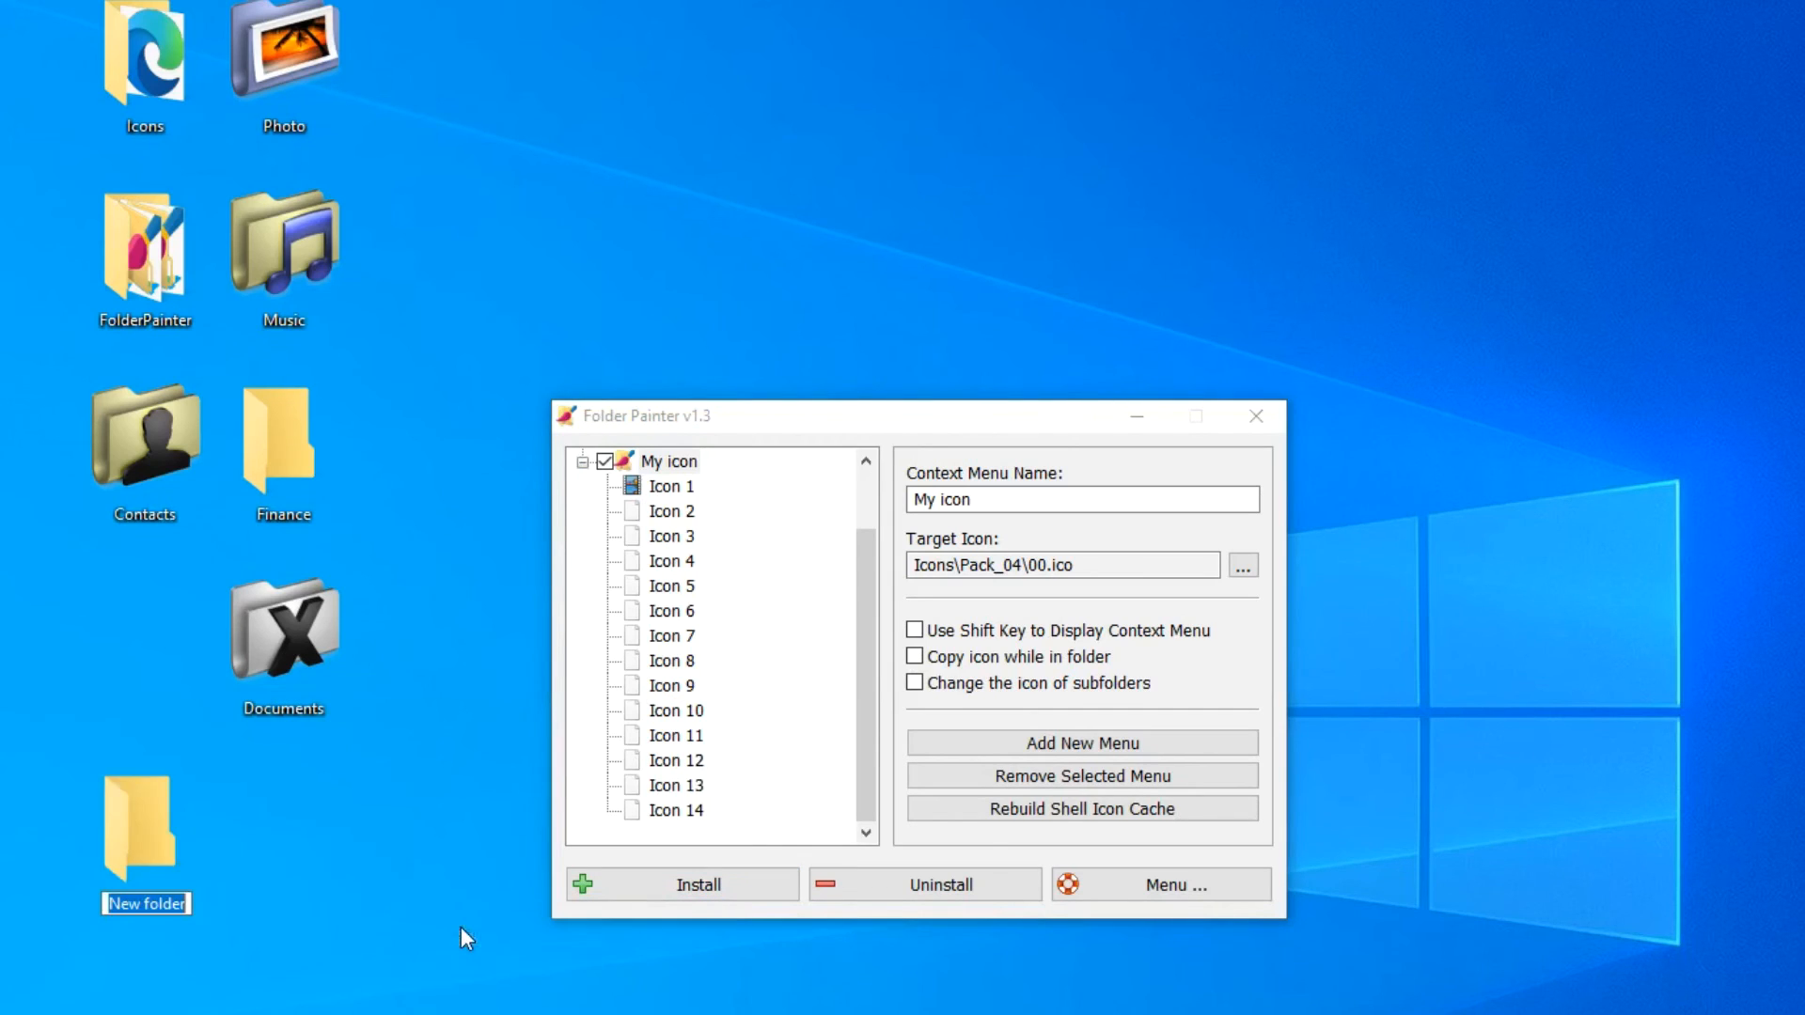
text(Video)
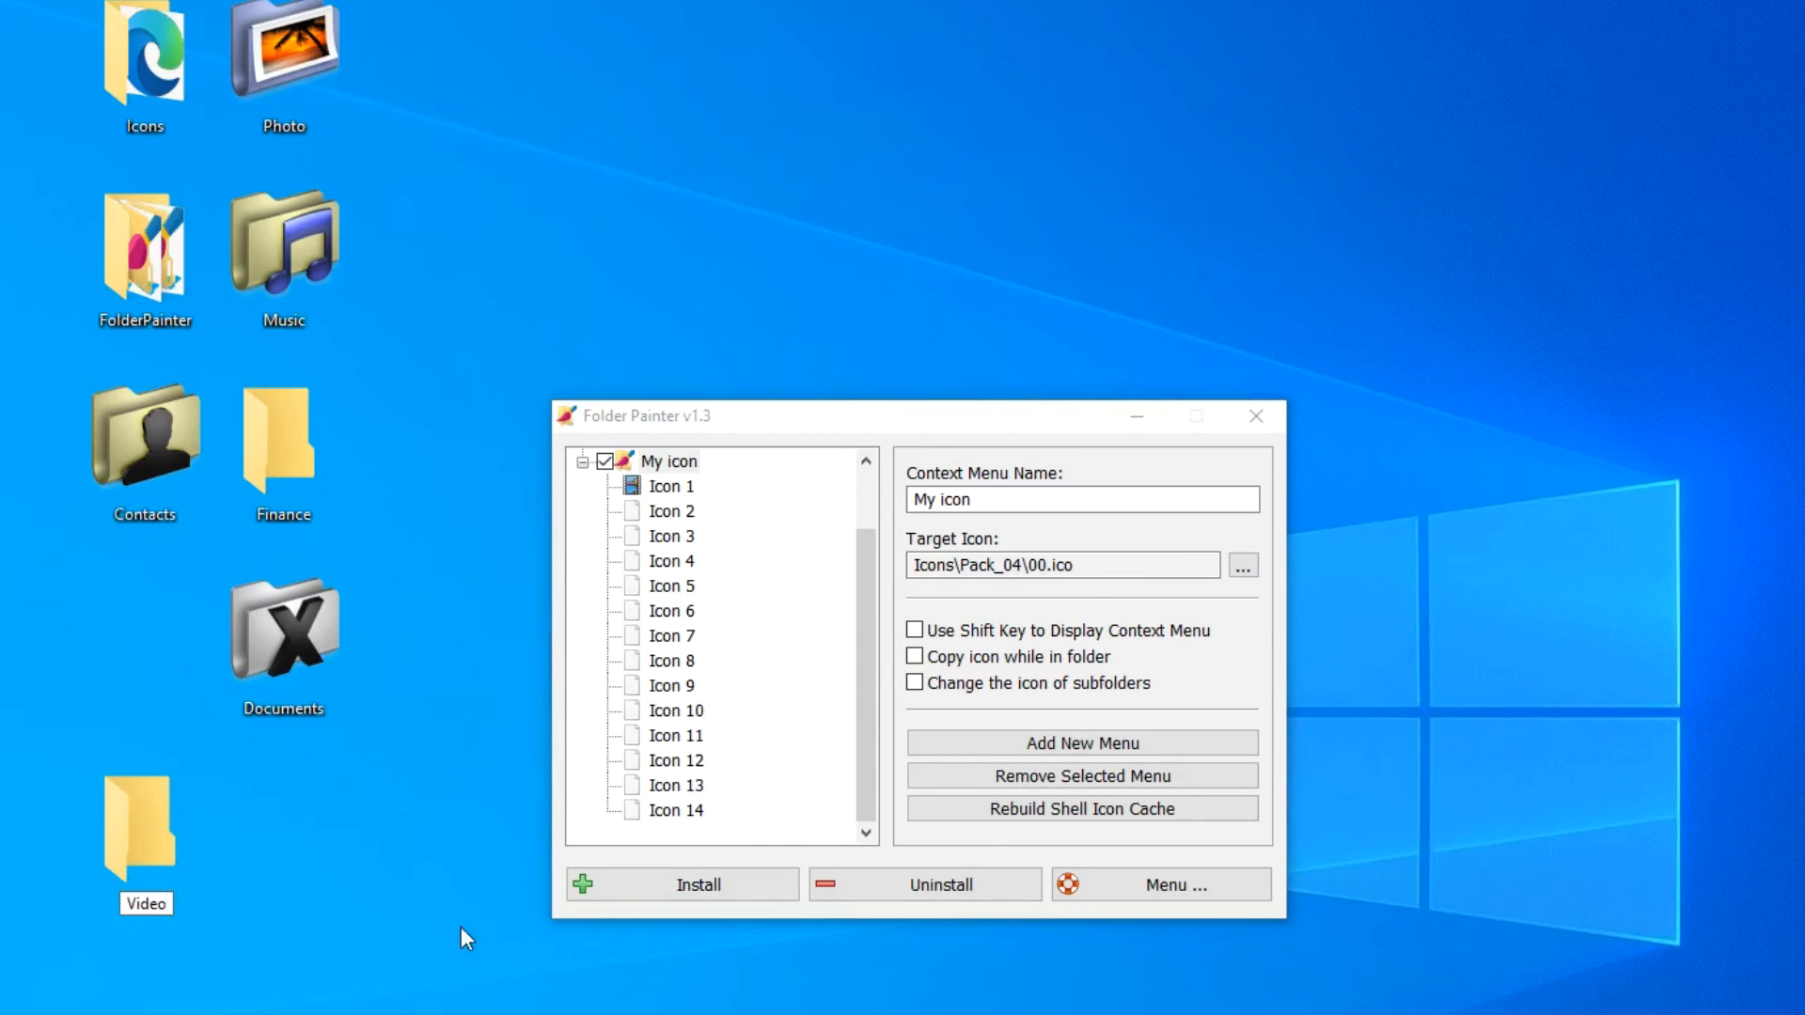
right_click(145, 835)
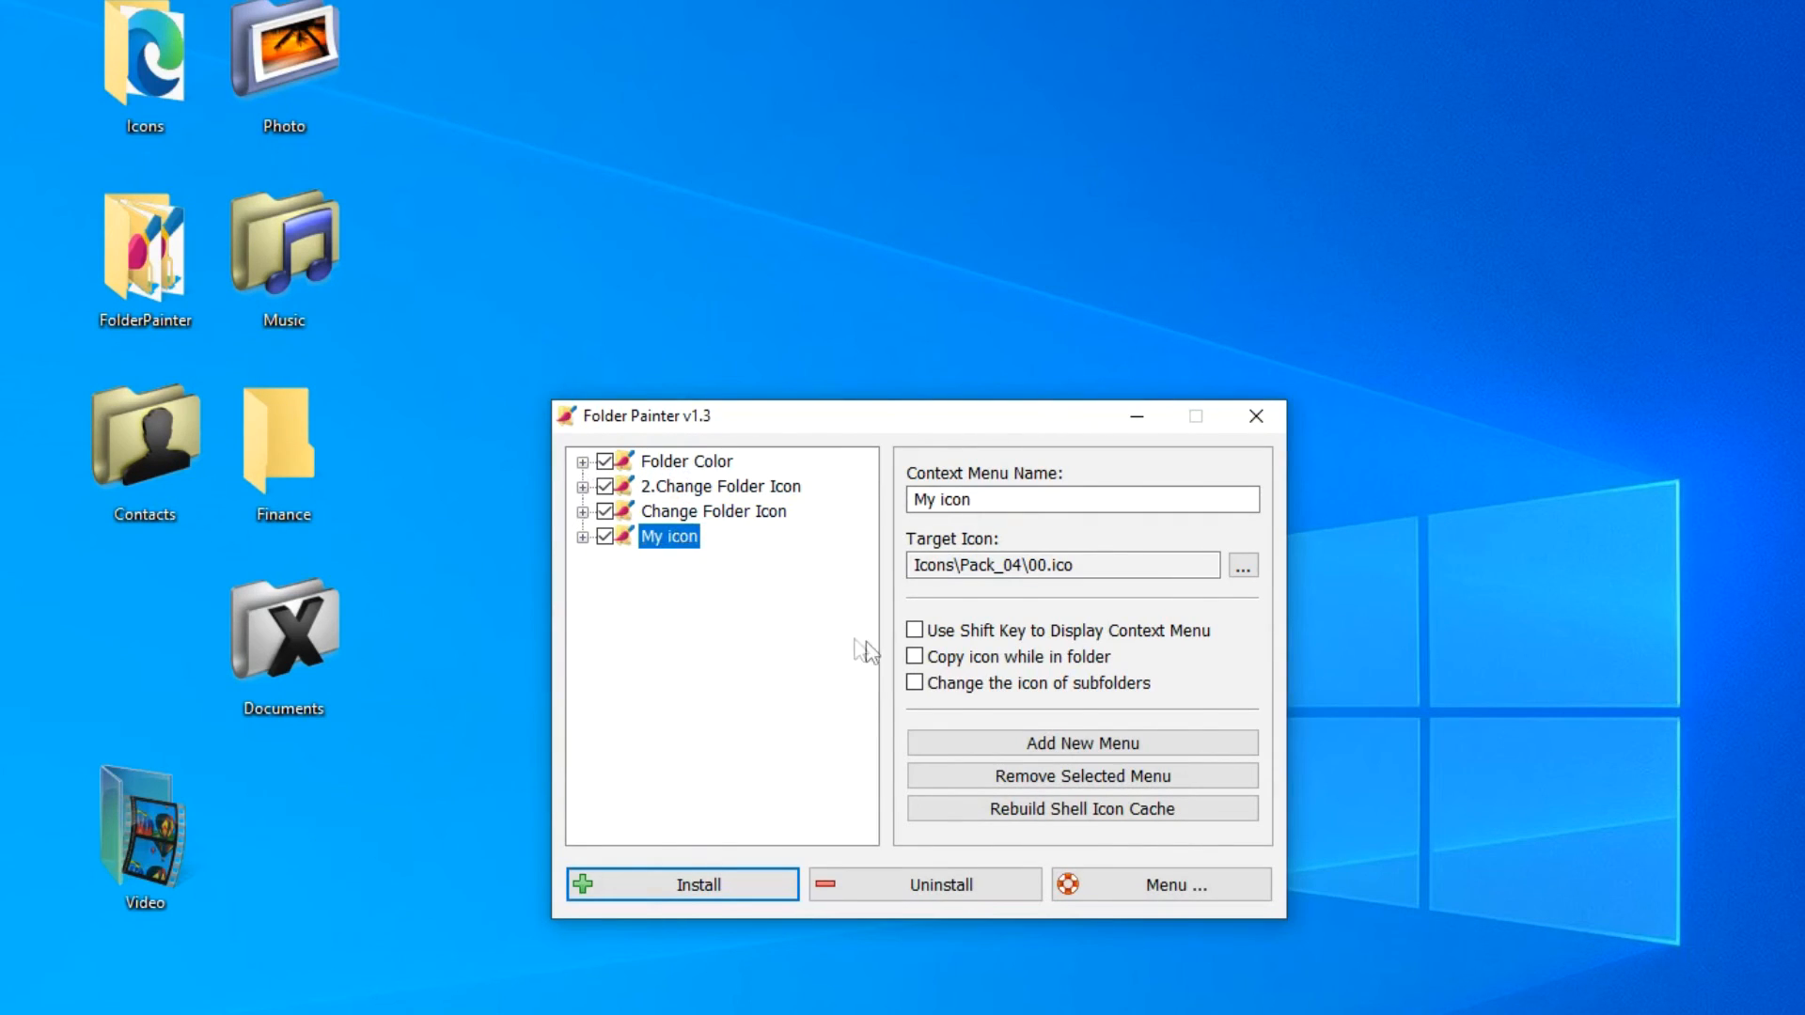
Enable Copy icon while in folder and reset the selected desktop folders to the default yellow icon
click(914, 656)
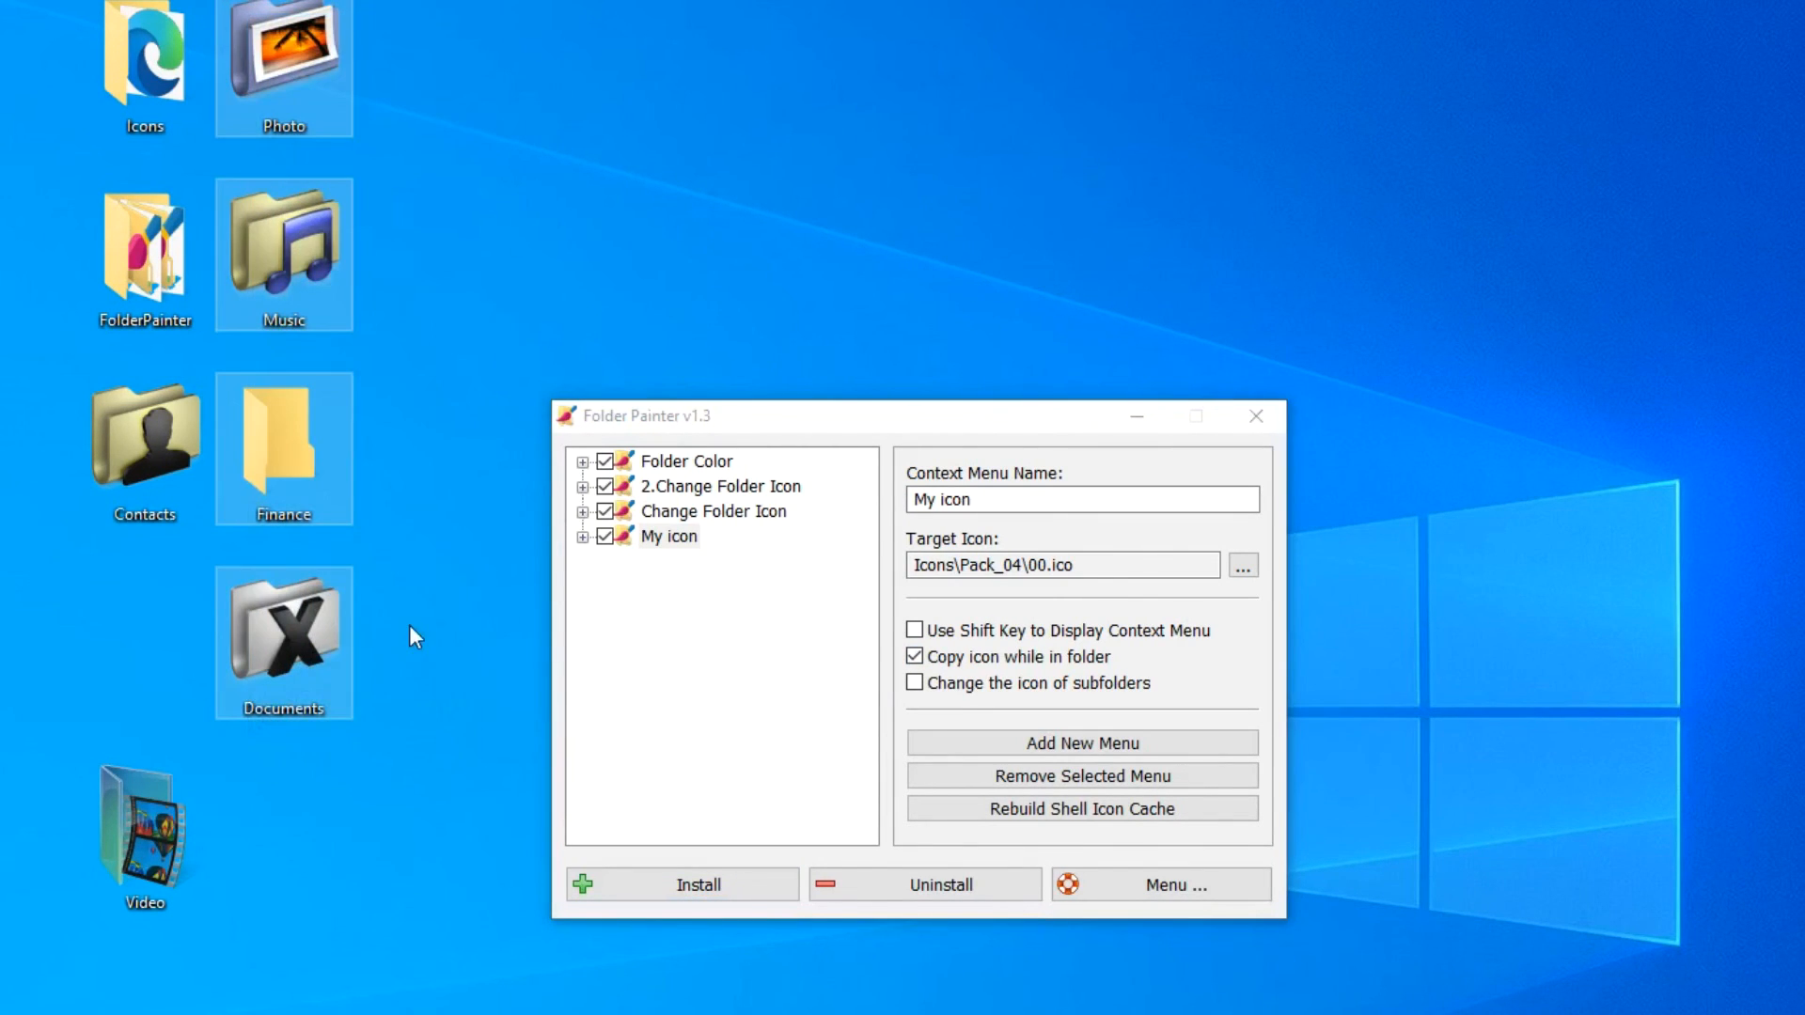
right_click(282, 639)
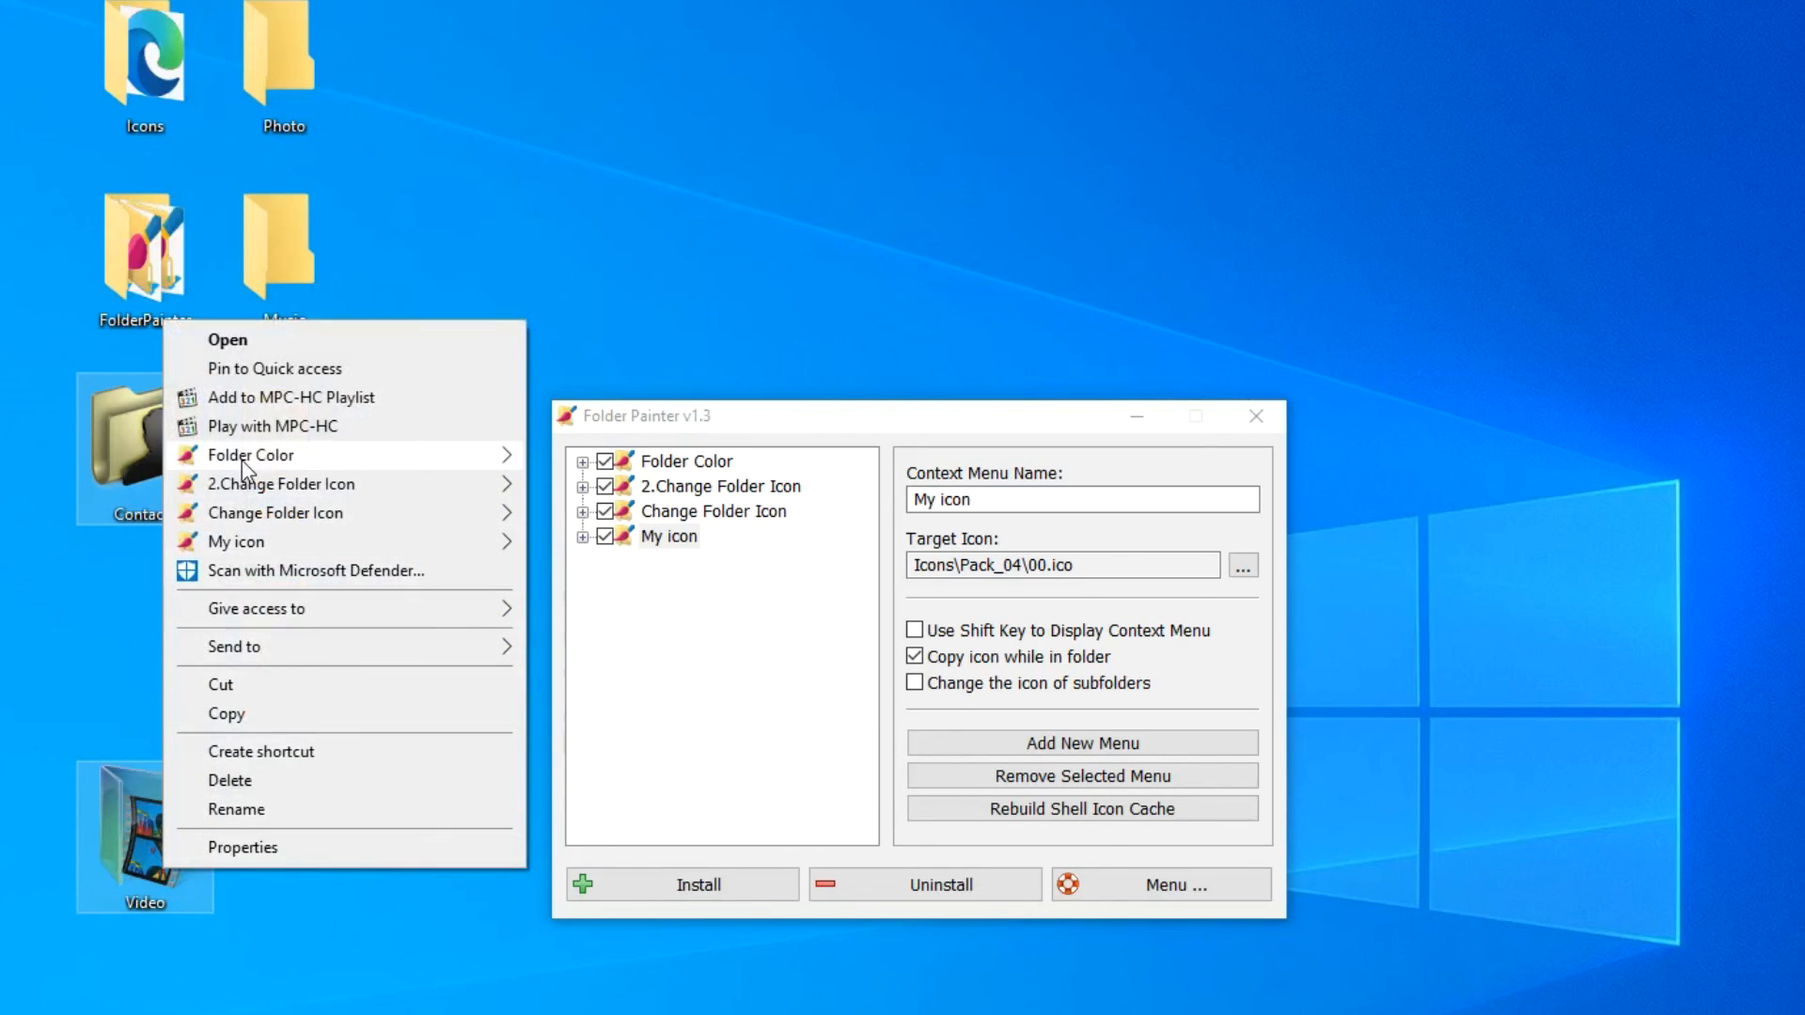
click(250, 455)
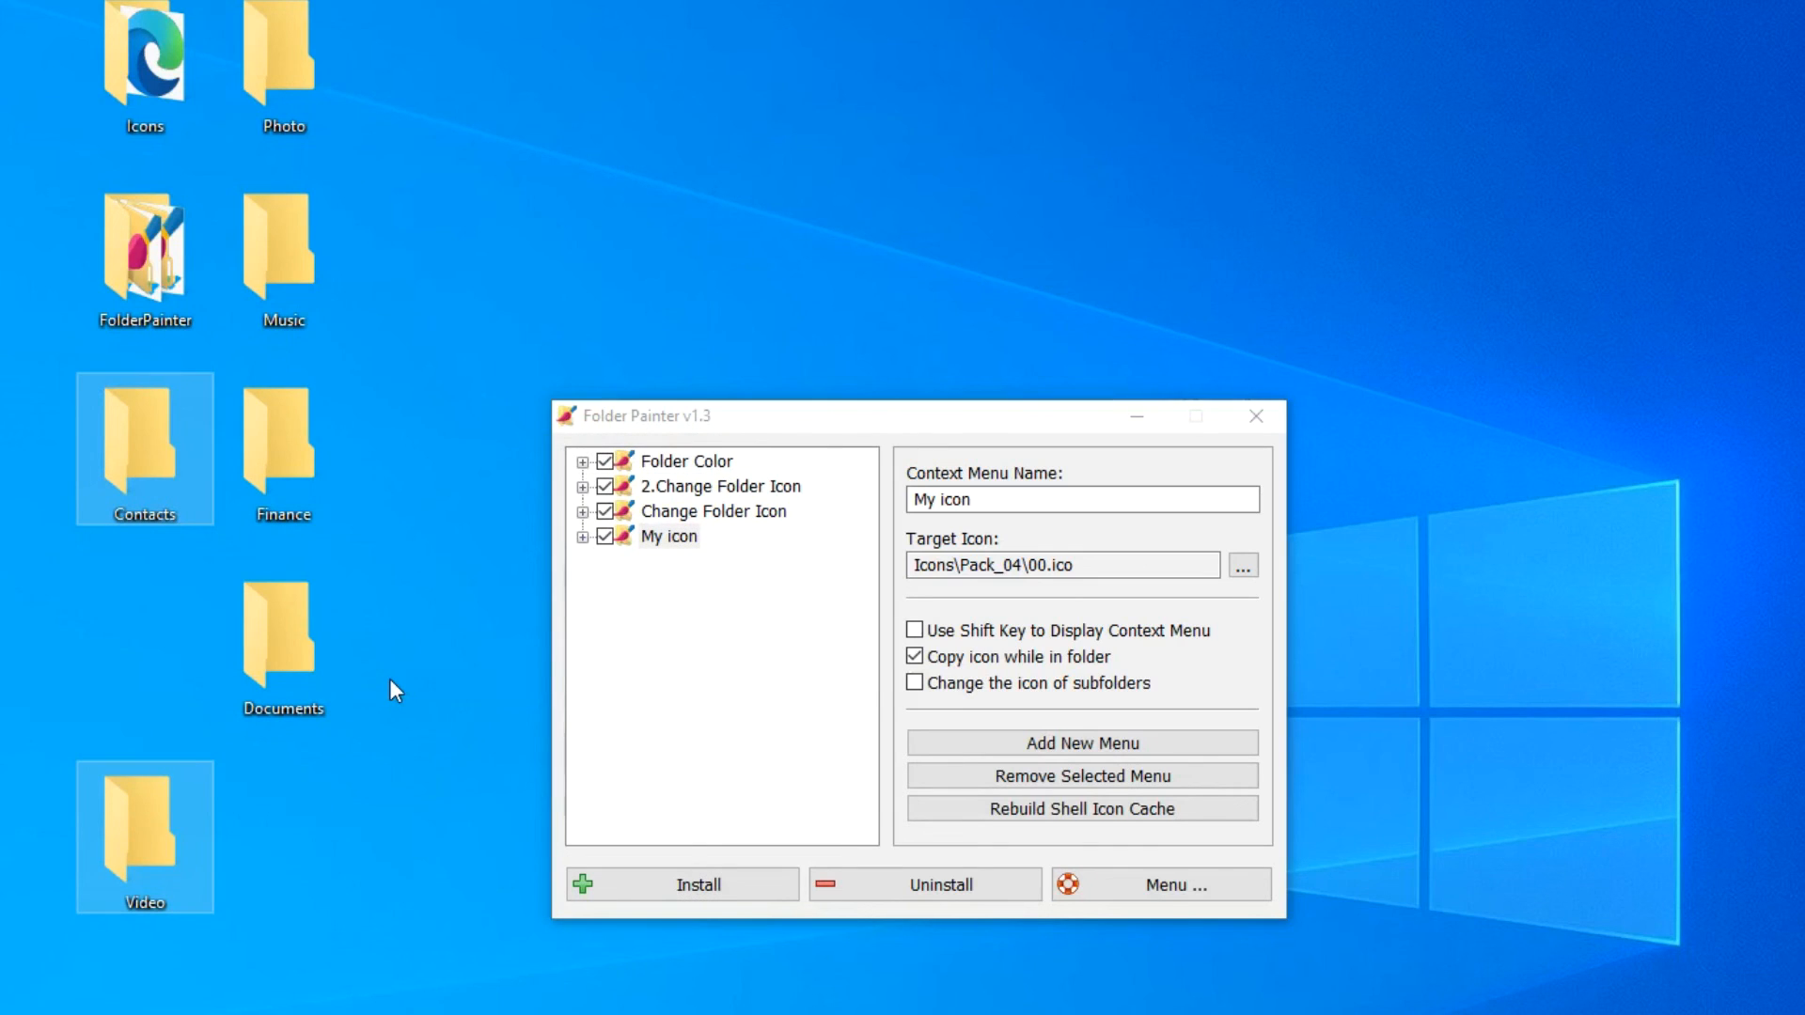
Untick all four menu entries and uninstall them from the folder context menu
click(684, 461)
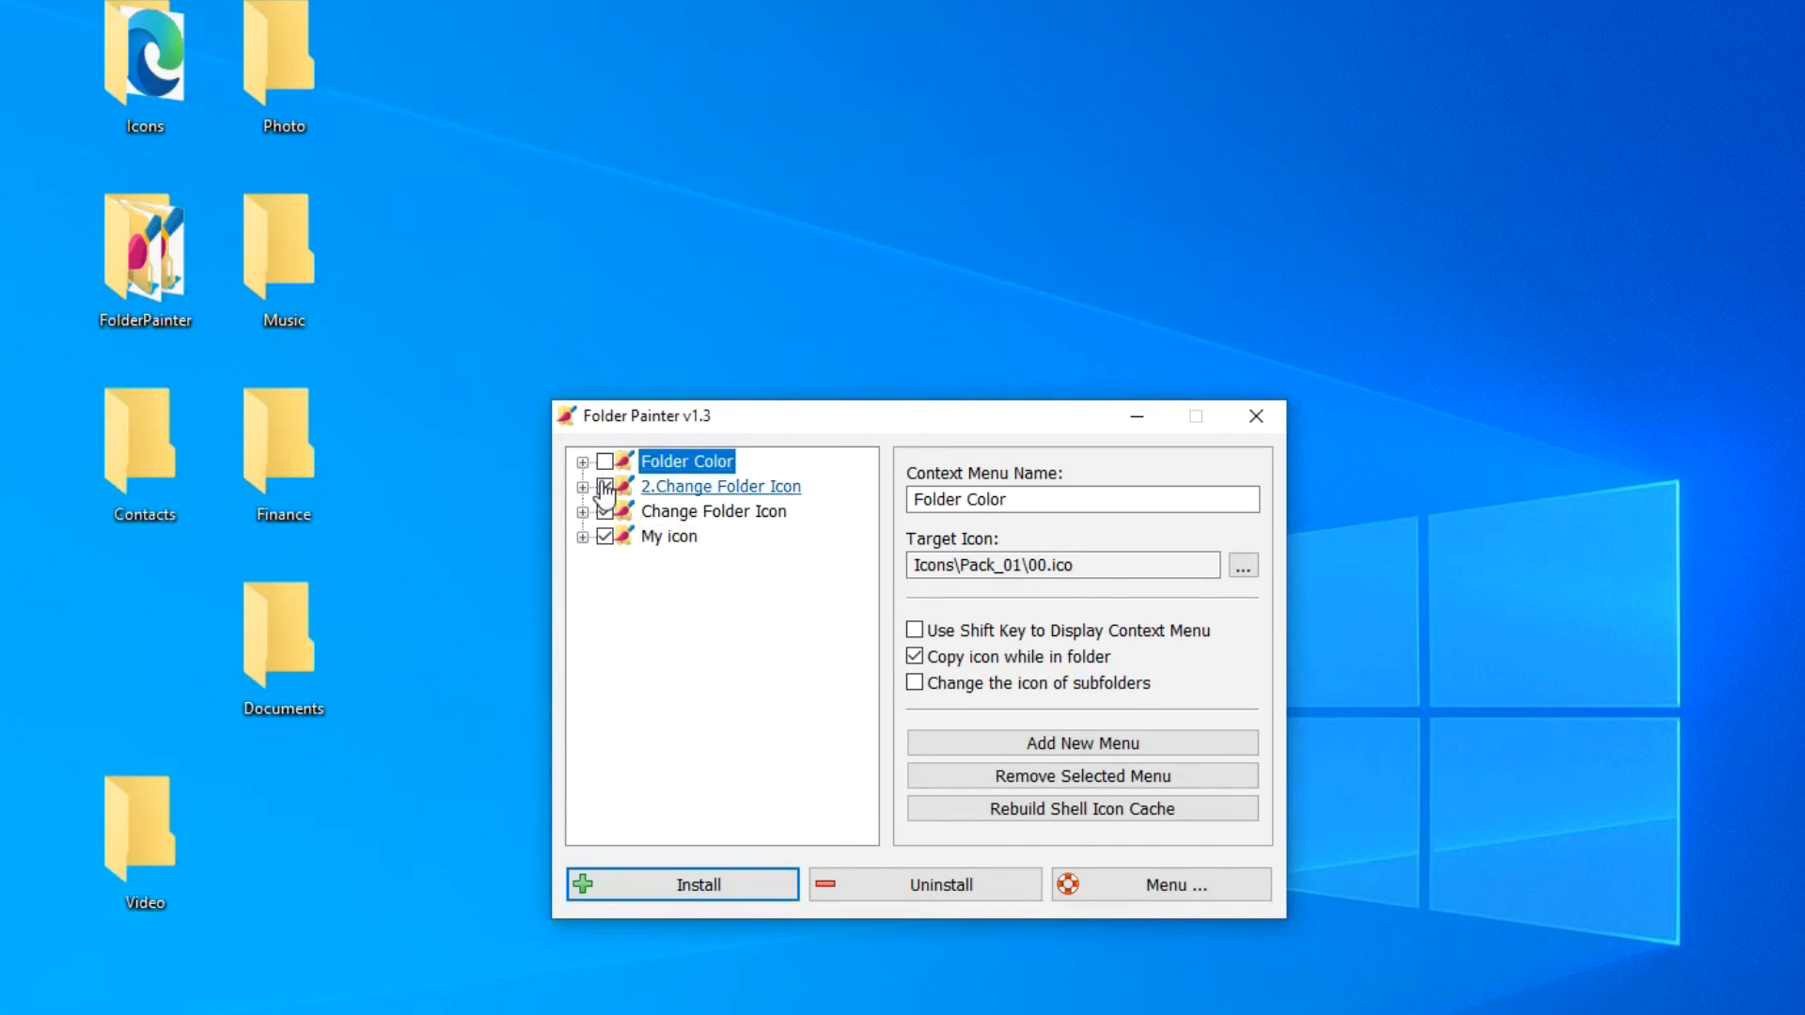
click(670, 536)
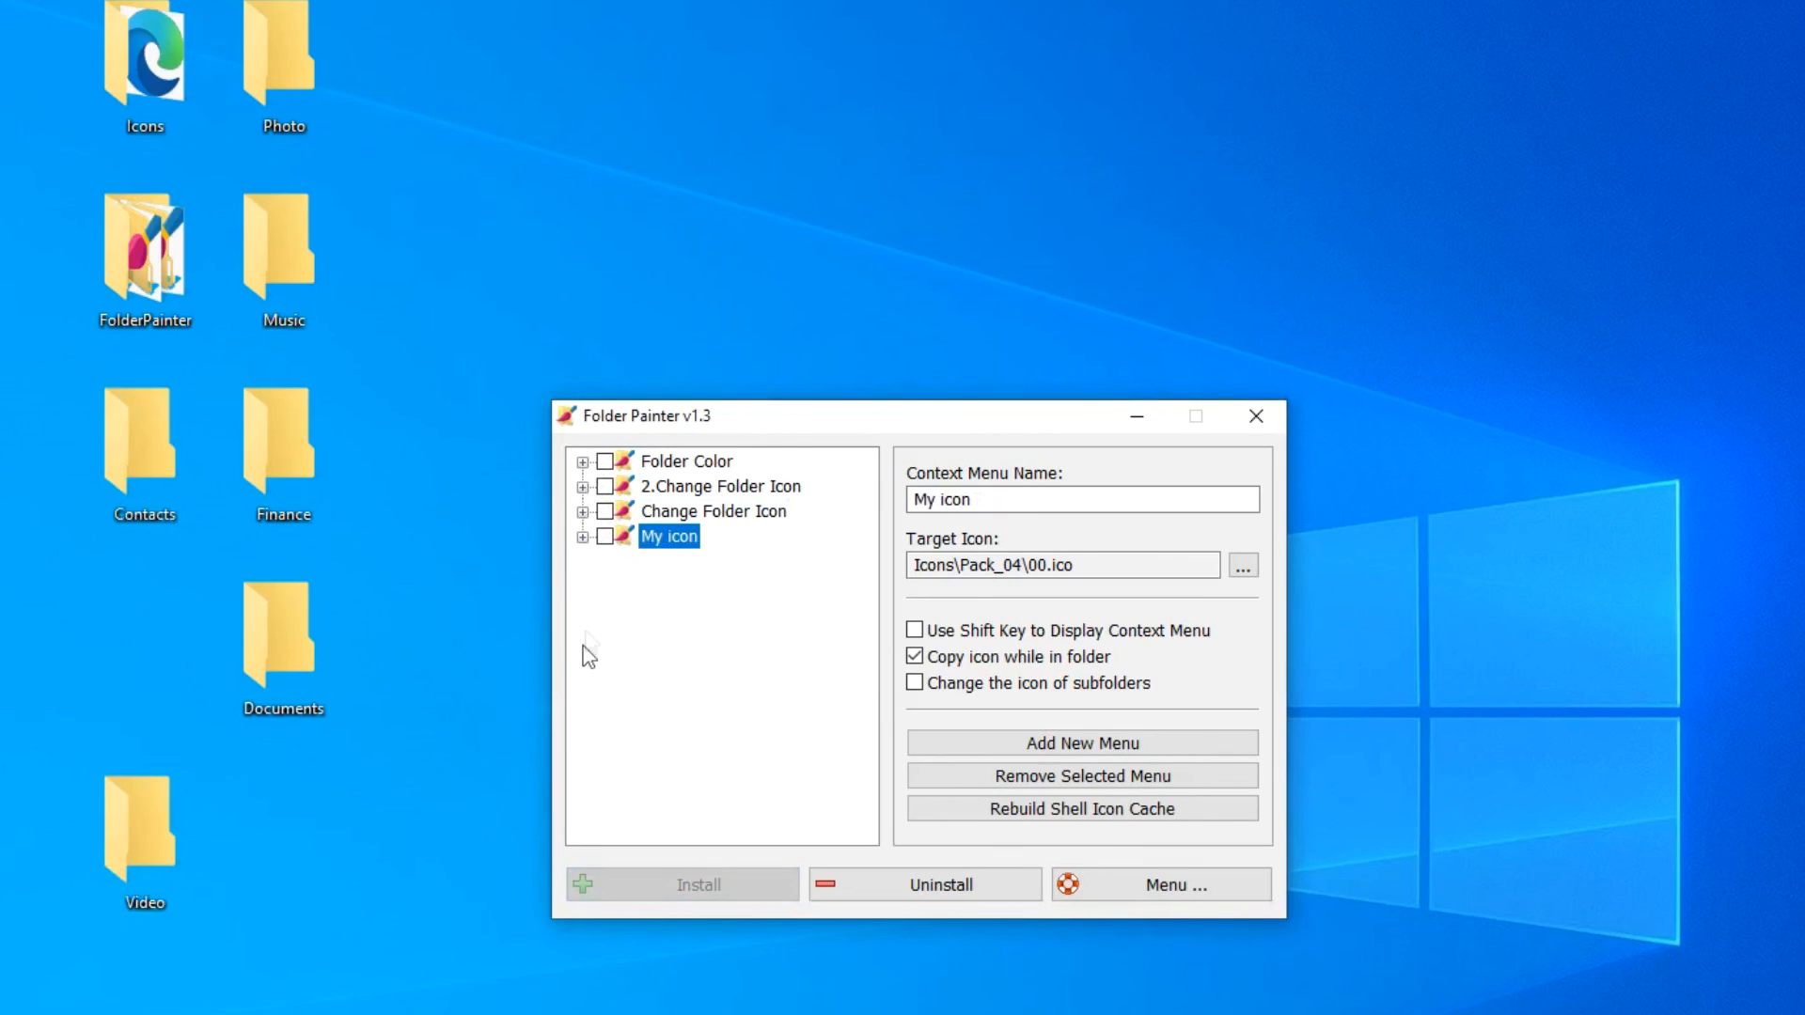
mouse_move(923, 884)
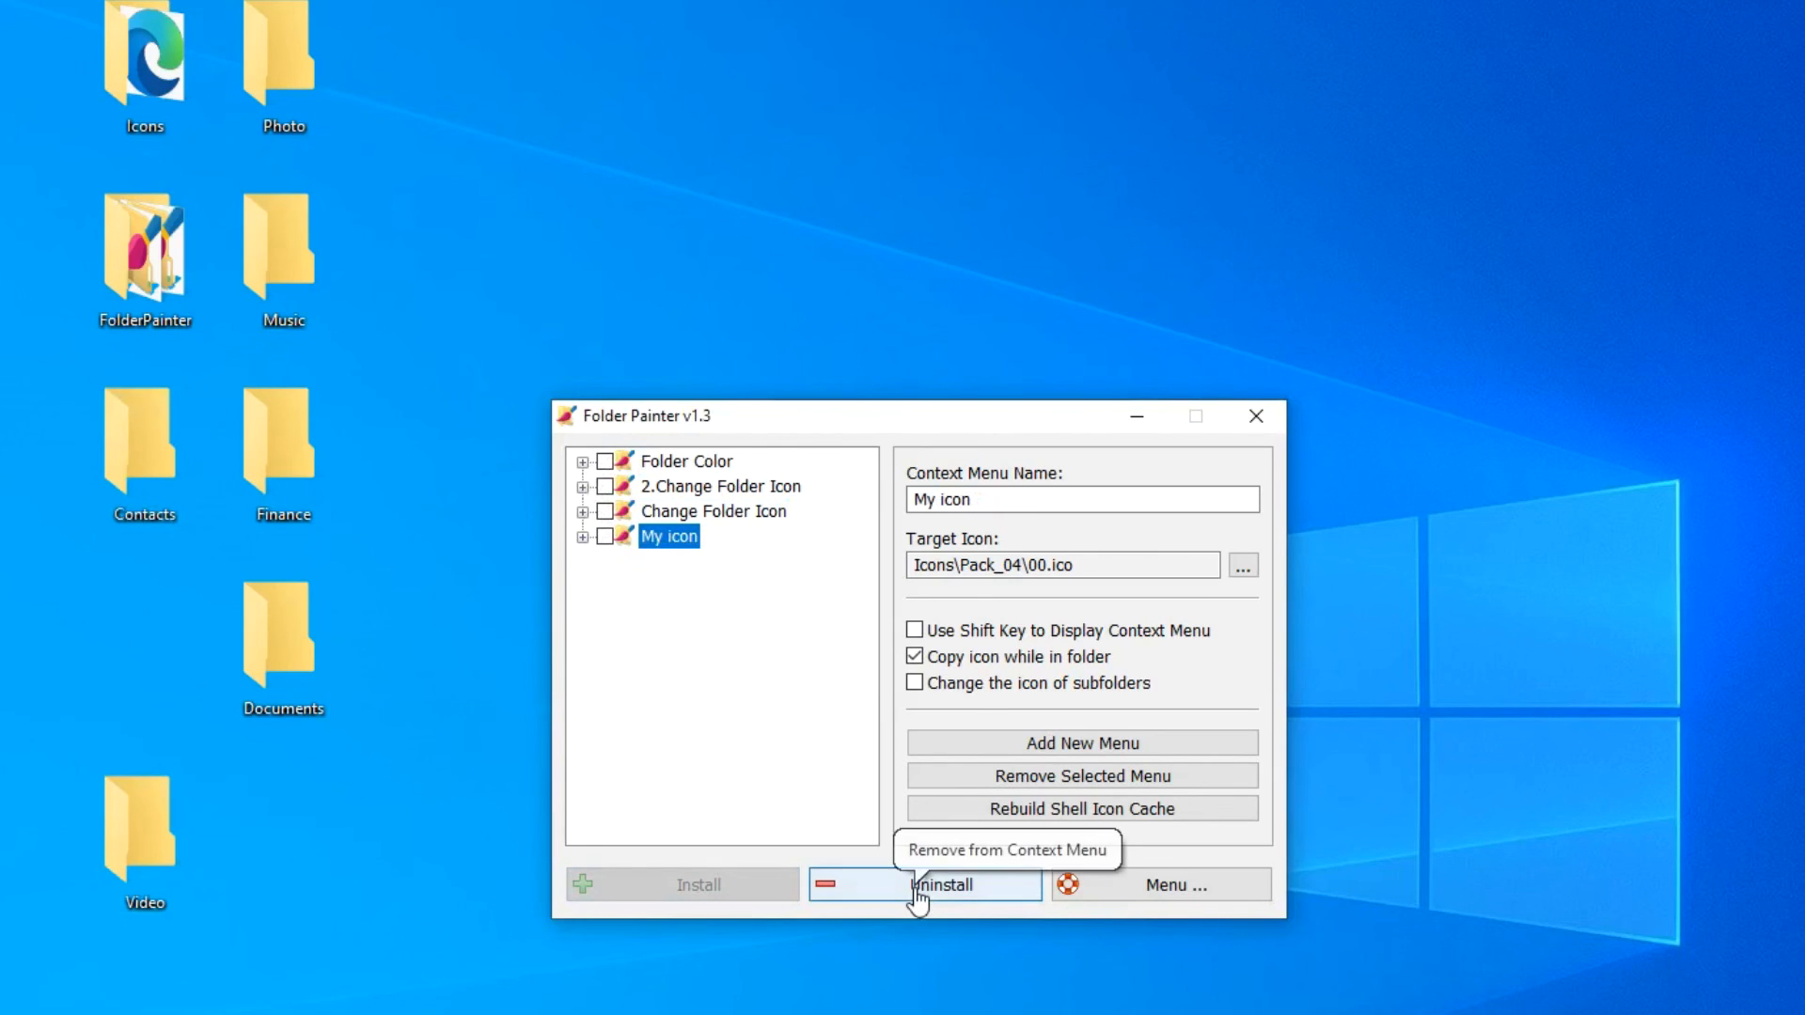
click(941, 884)
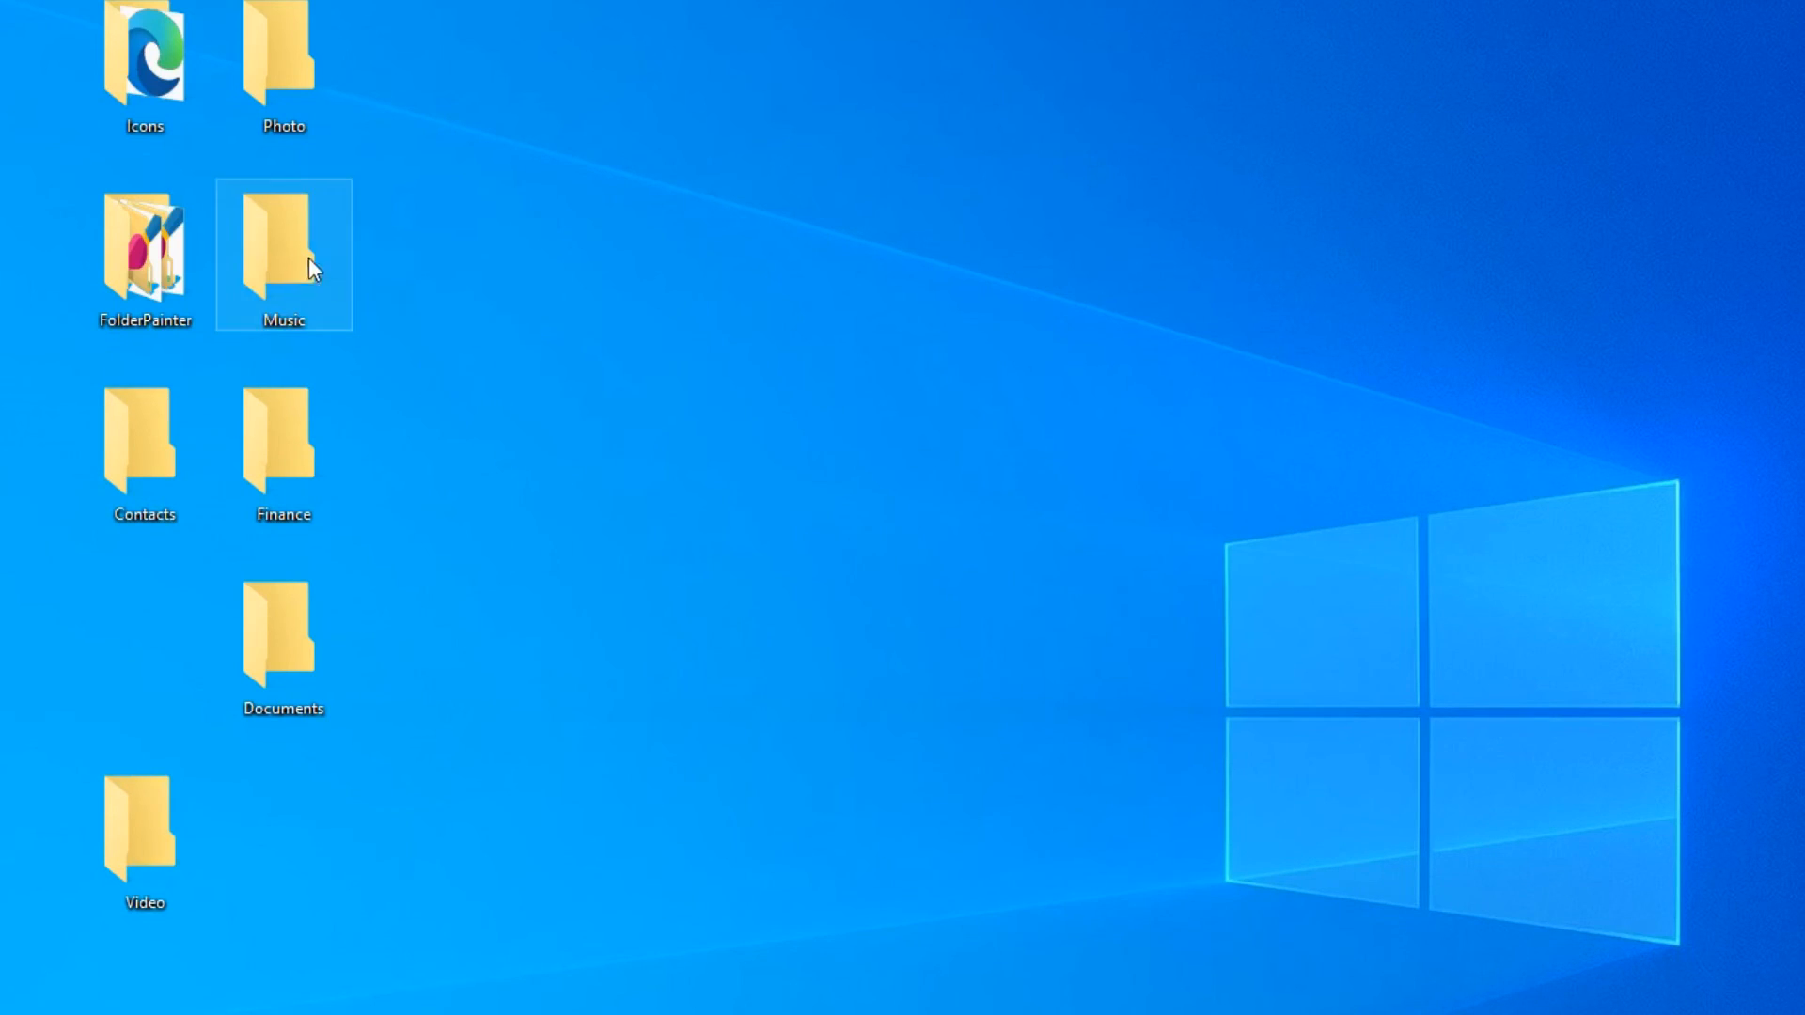
right_click(284, 256)
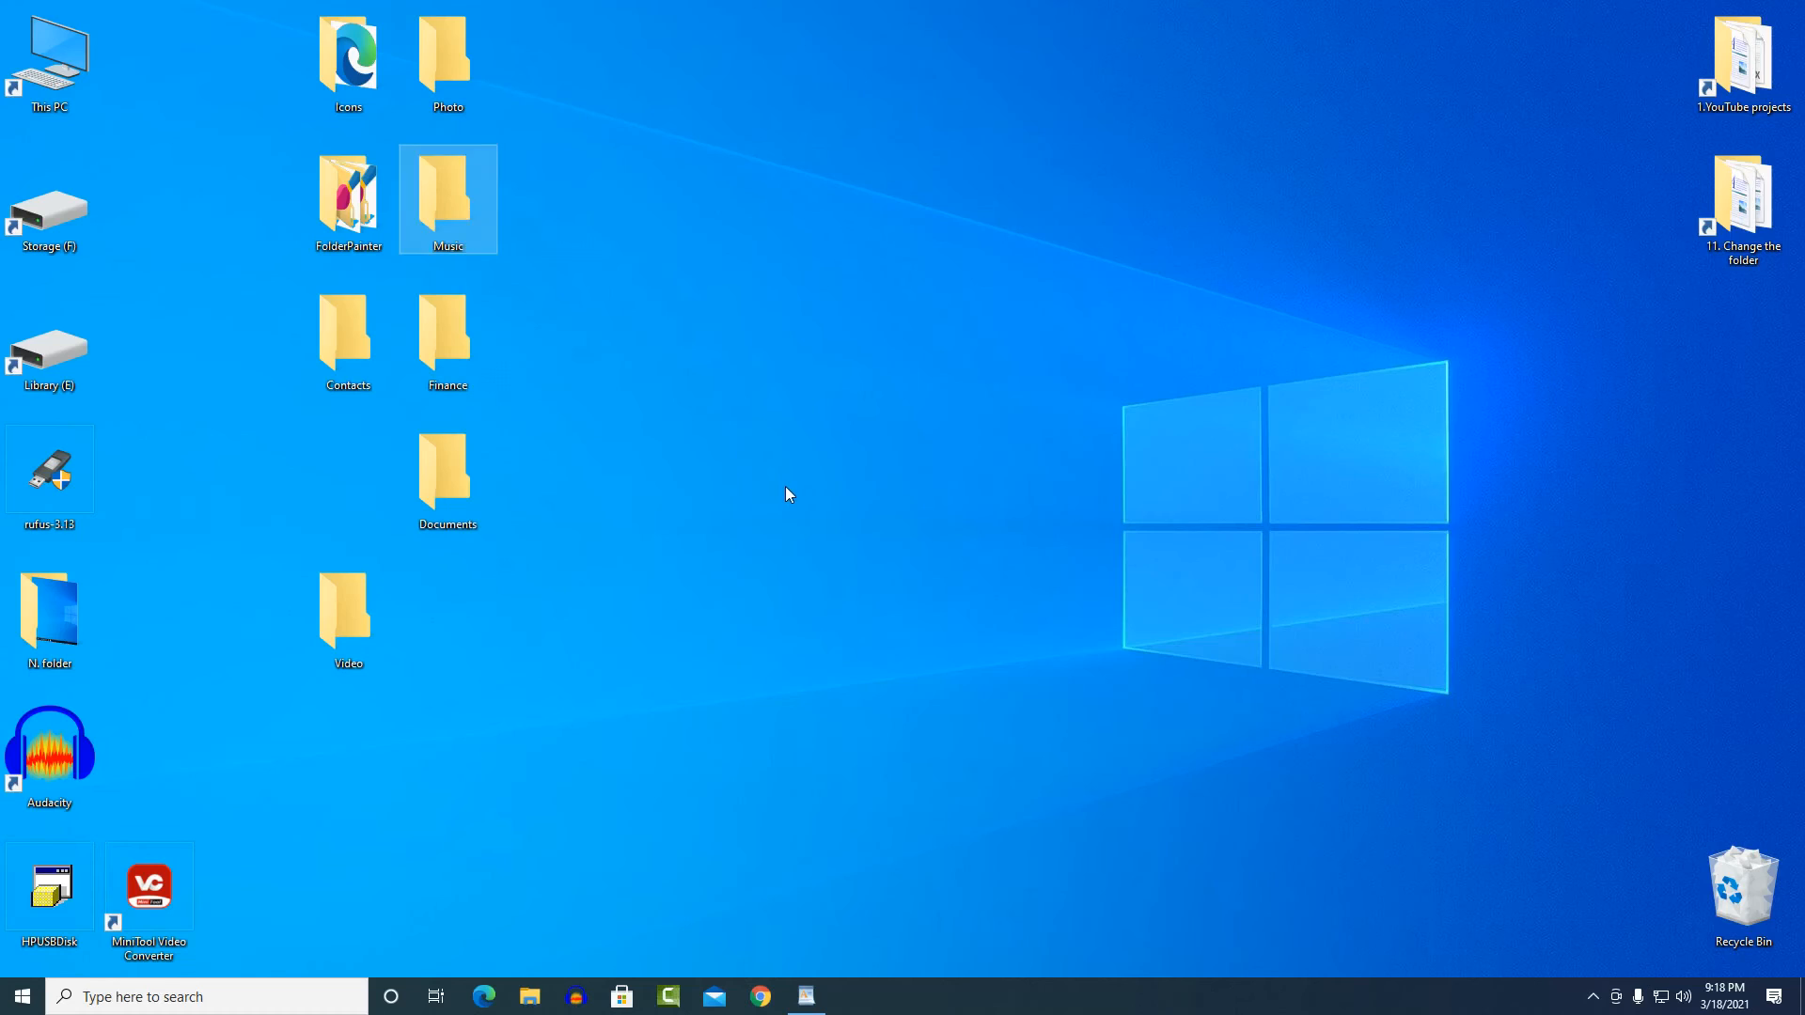
click(788, 495)
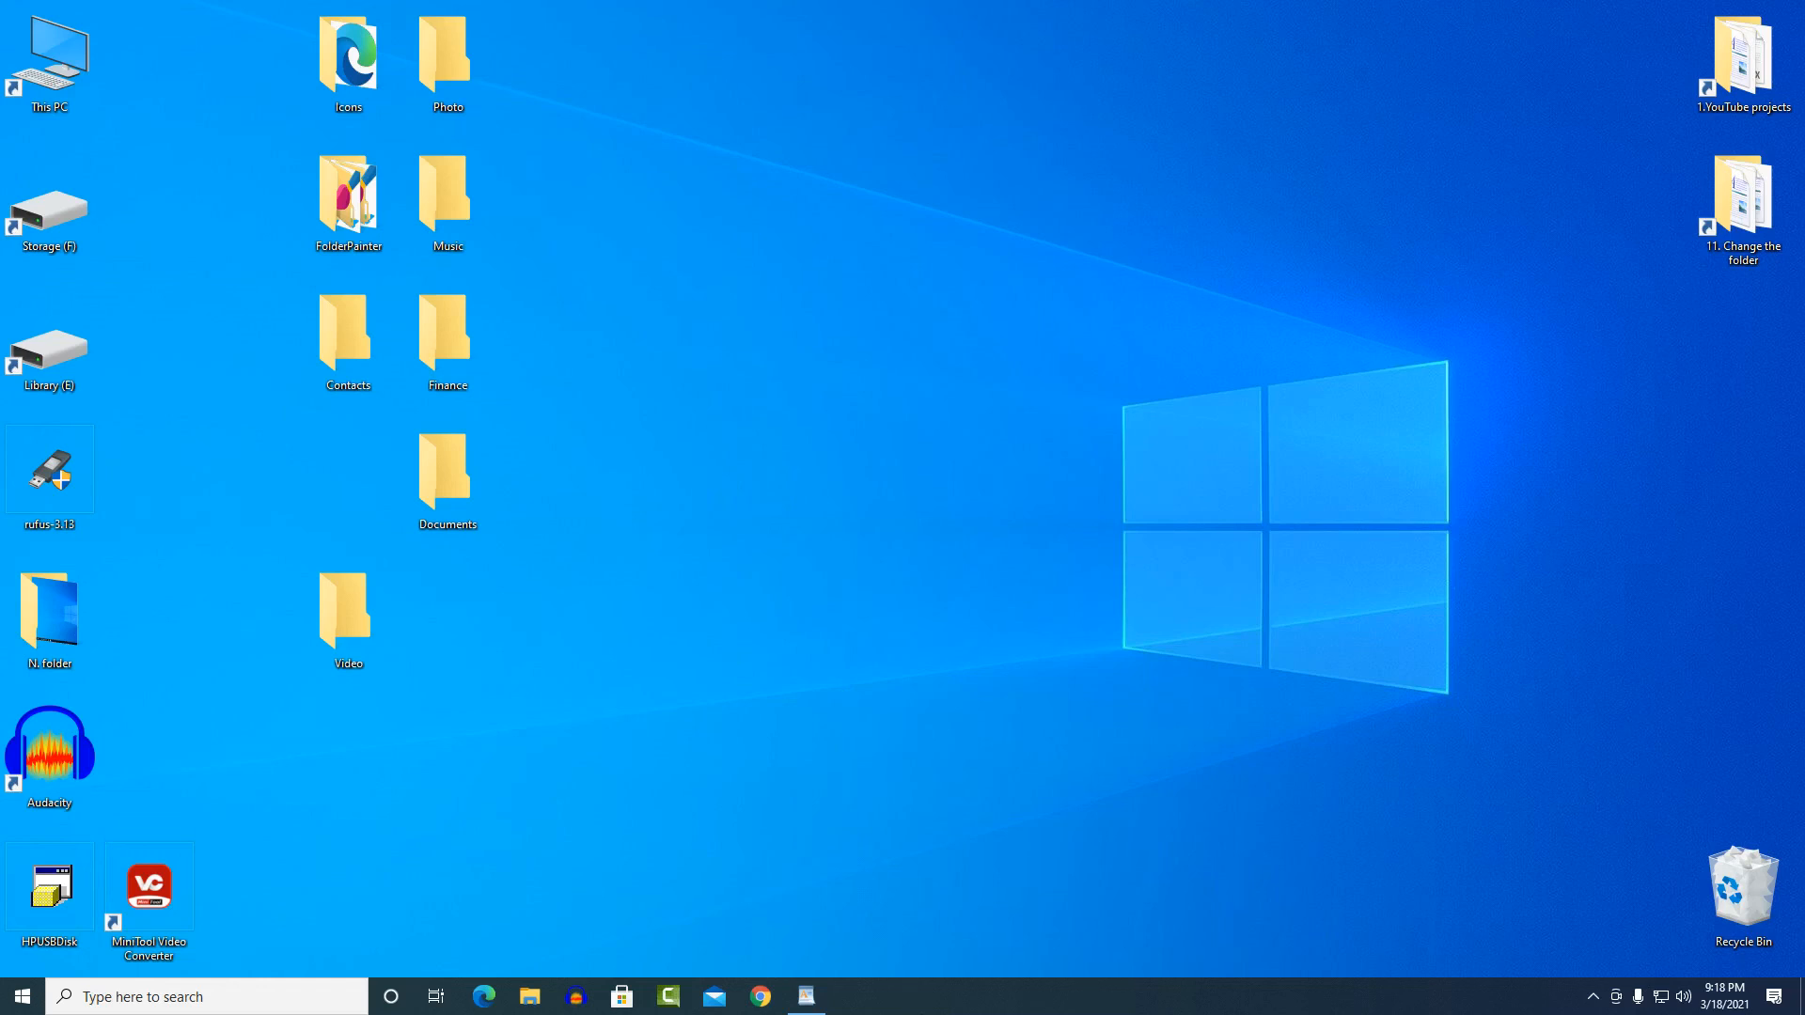